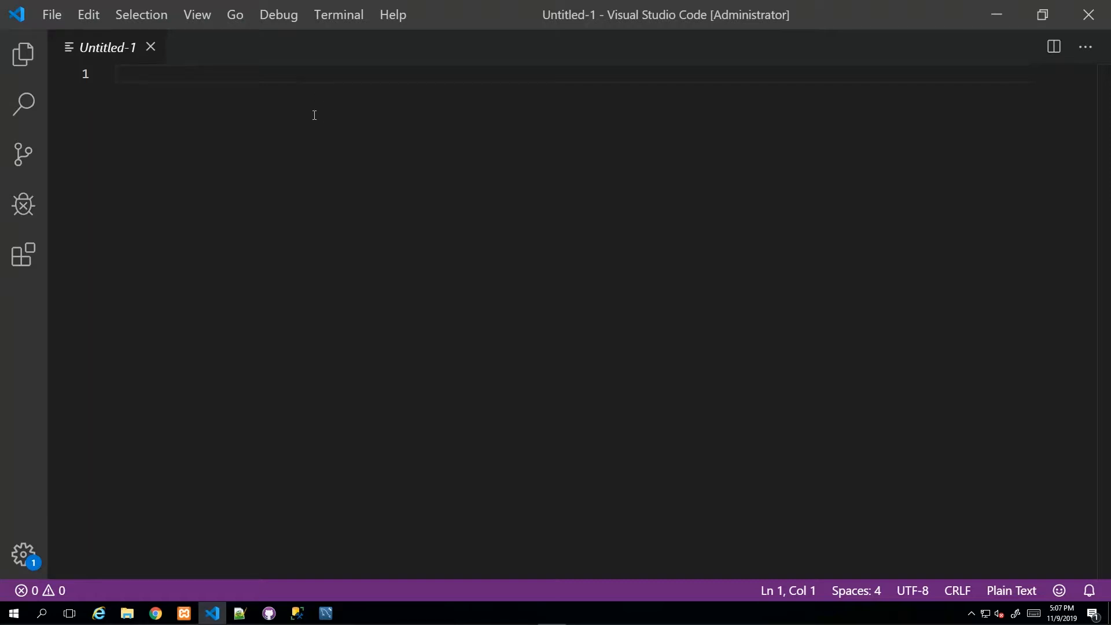
mouse_move(472, 255)
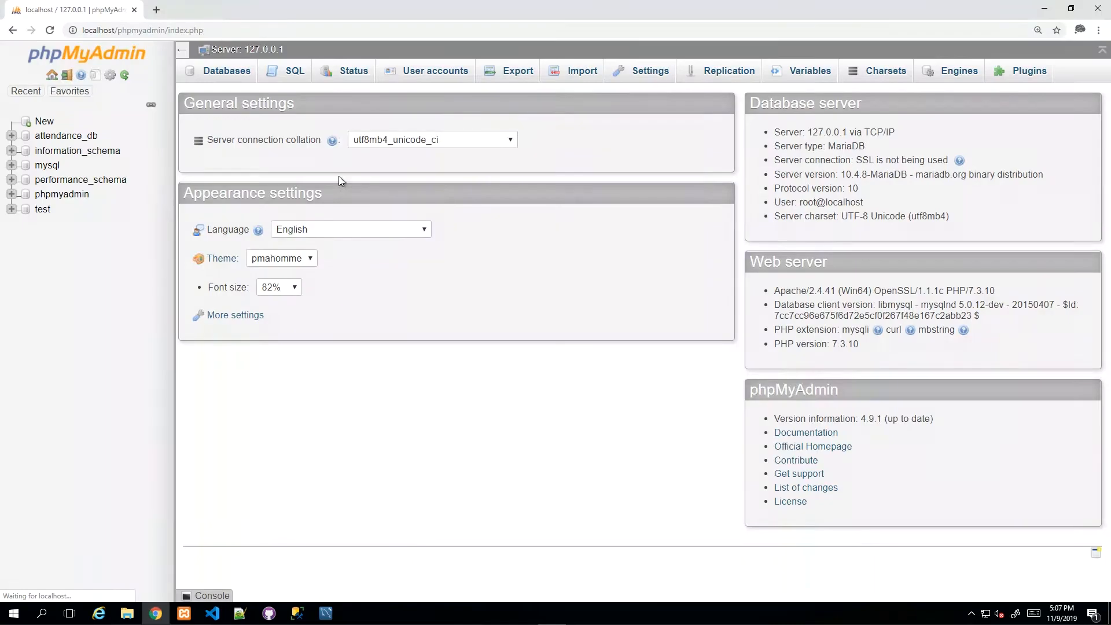
mouse_move(314, 299)
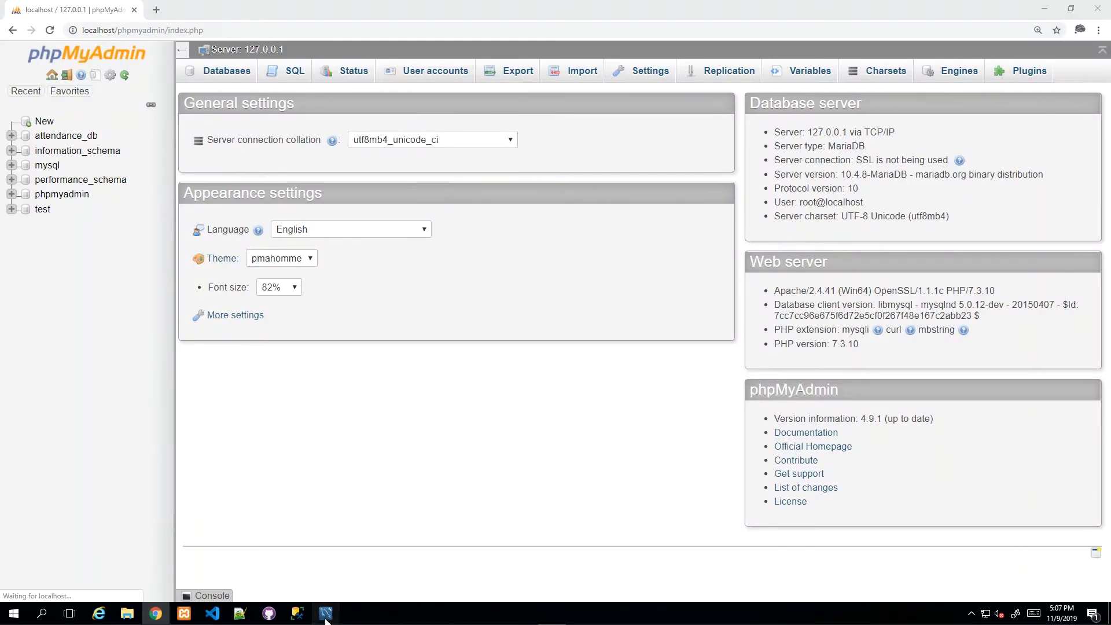
mouse_move(122, 400)
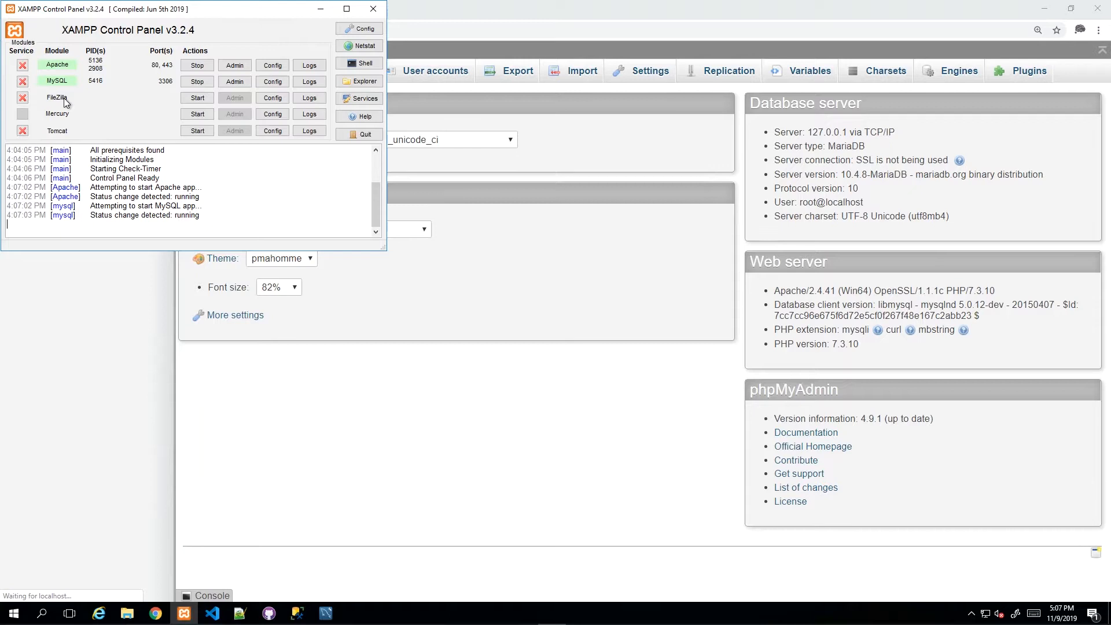
mouse_move(71, 80)
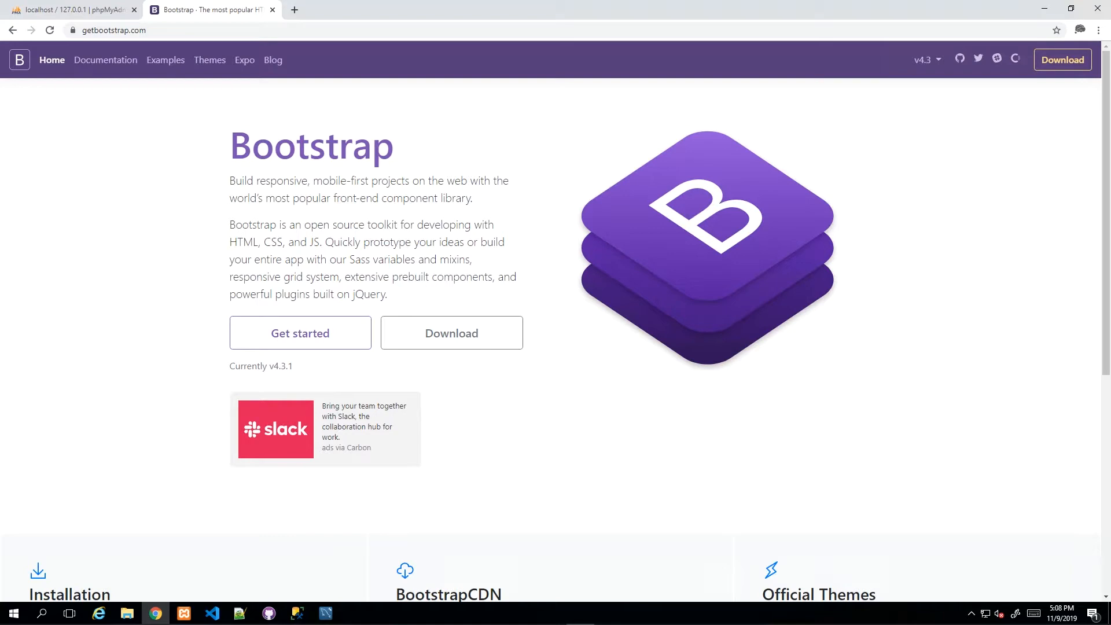
mouse_move(358, 557)
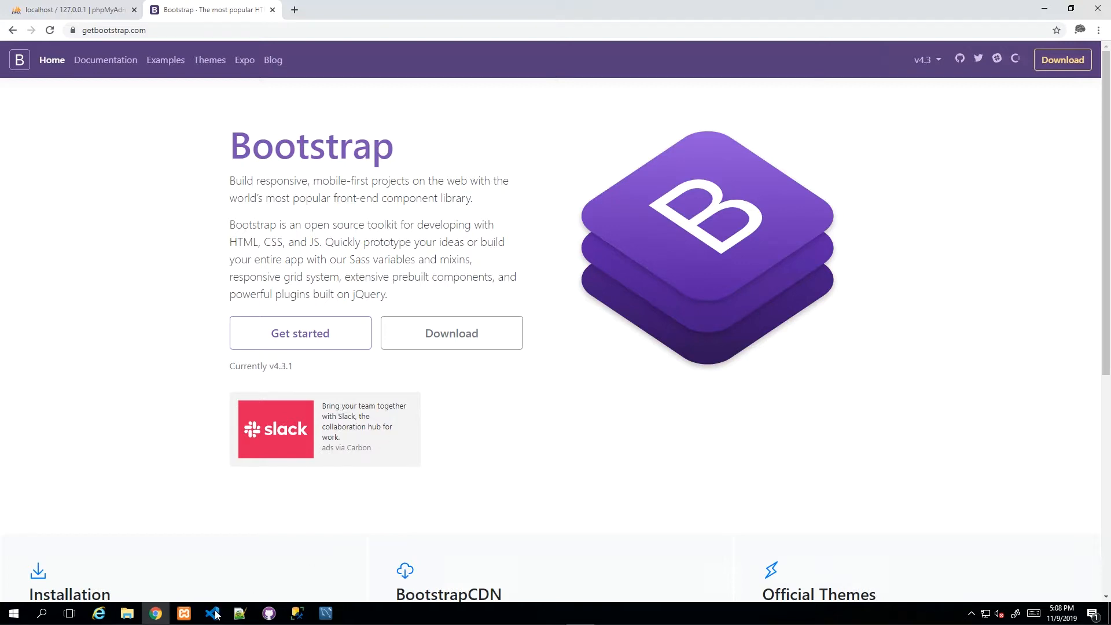
Leave the Bootstrap home page and bring Visual Studio Code back to the front
click(213, 612)
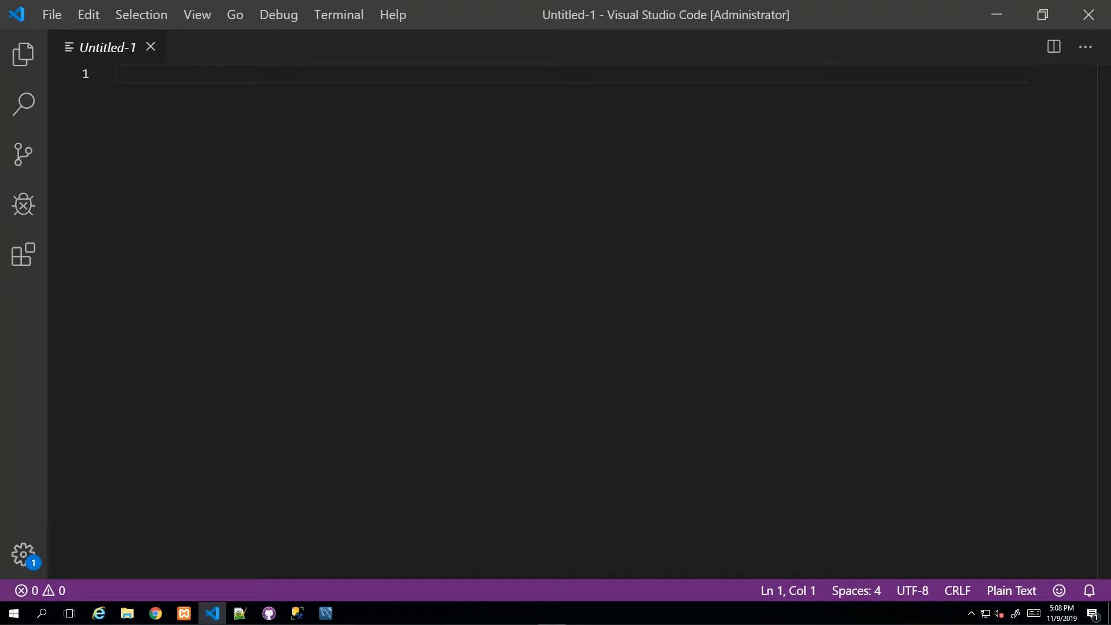
mouse_move(277, 322)
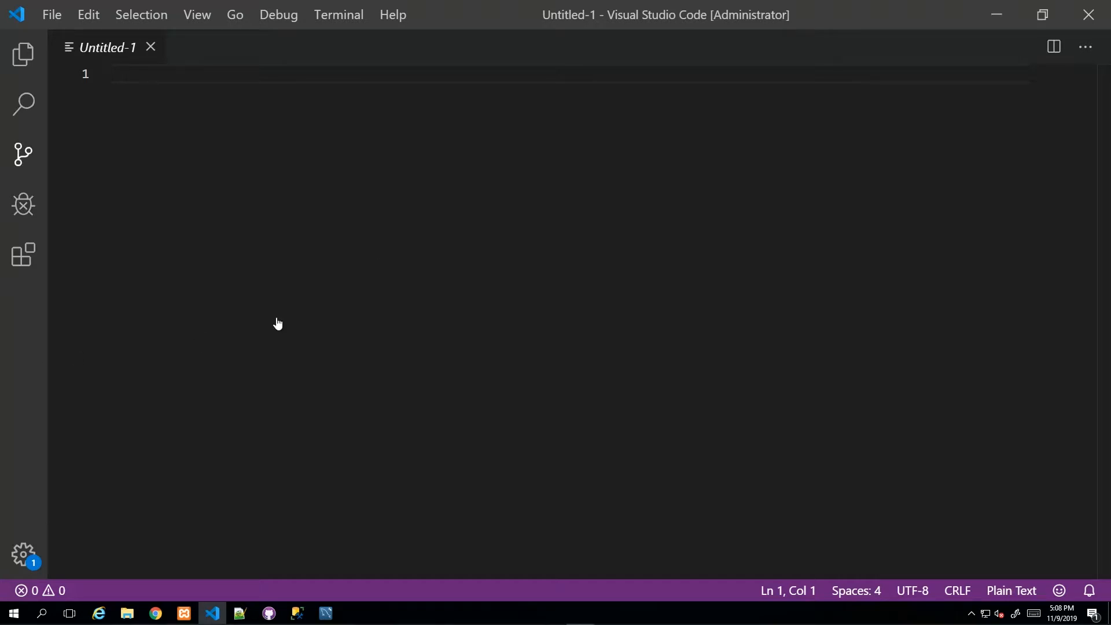
mouse_move(435, 248)
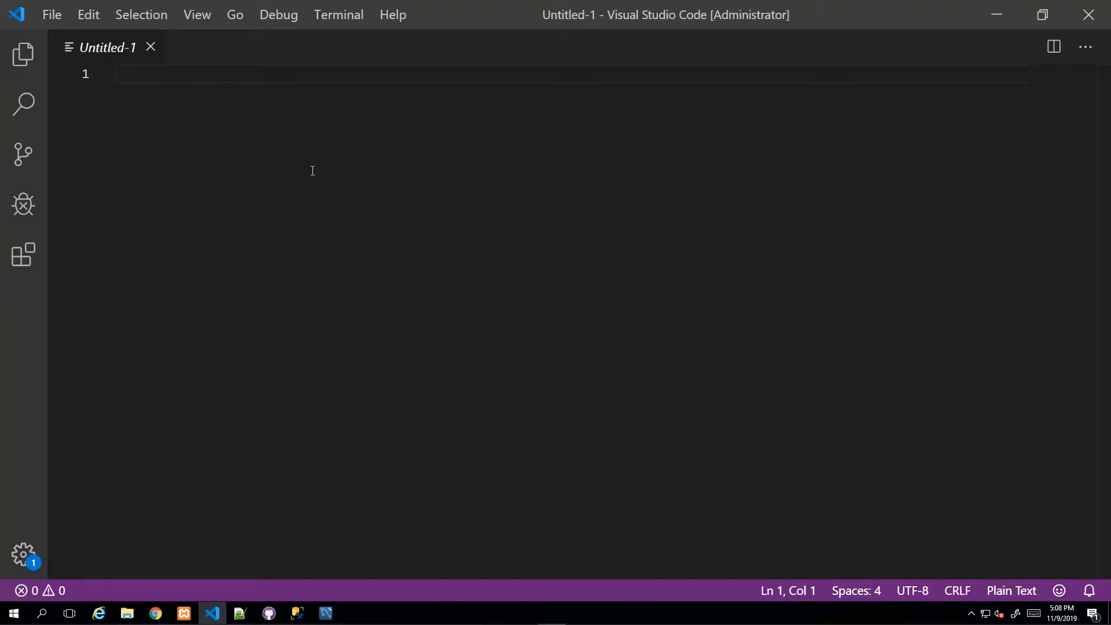
click(19, 55)
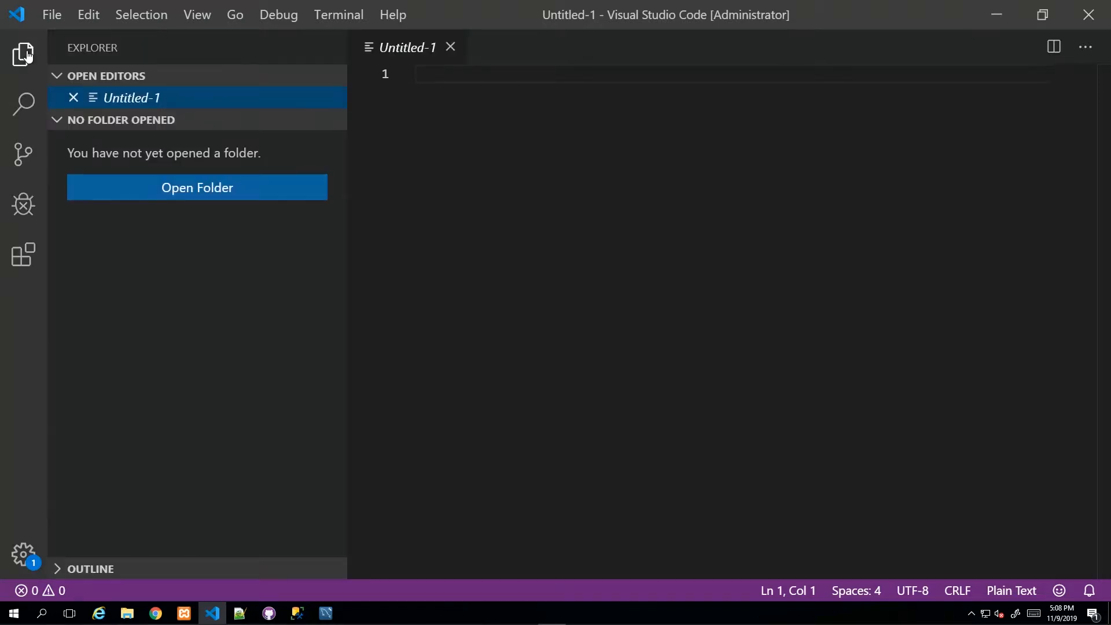
click(21, 53)
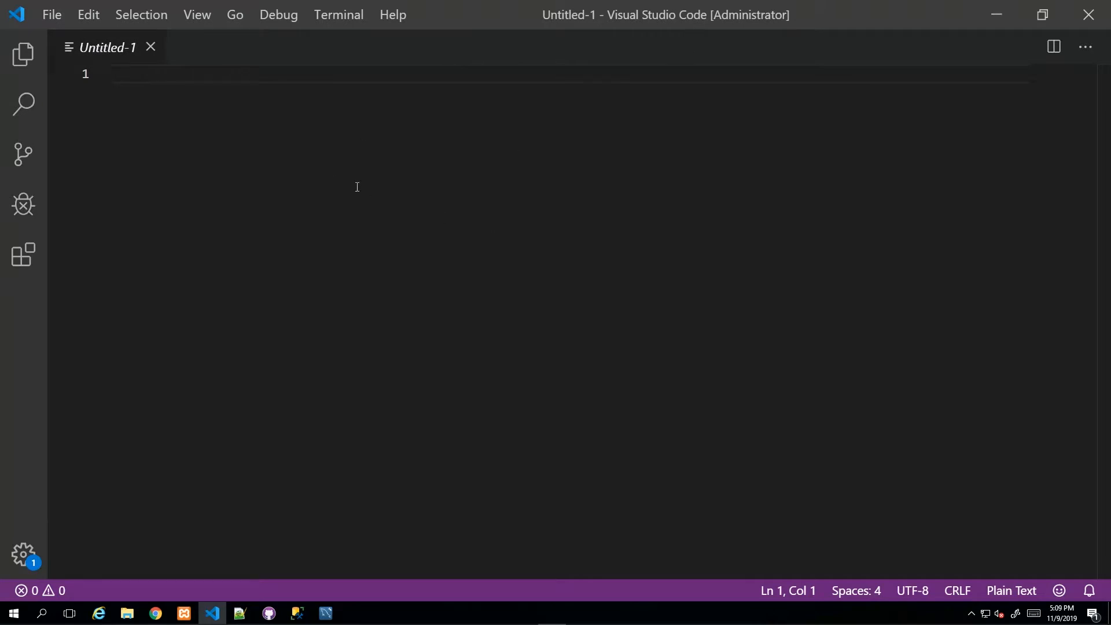
Browse the Open Folder dialog to C:\xampp\htdocs
click(52, 15)
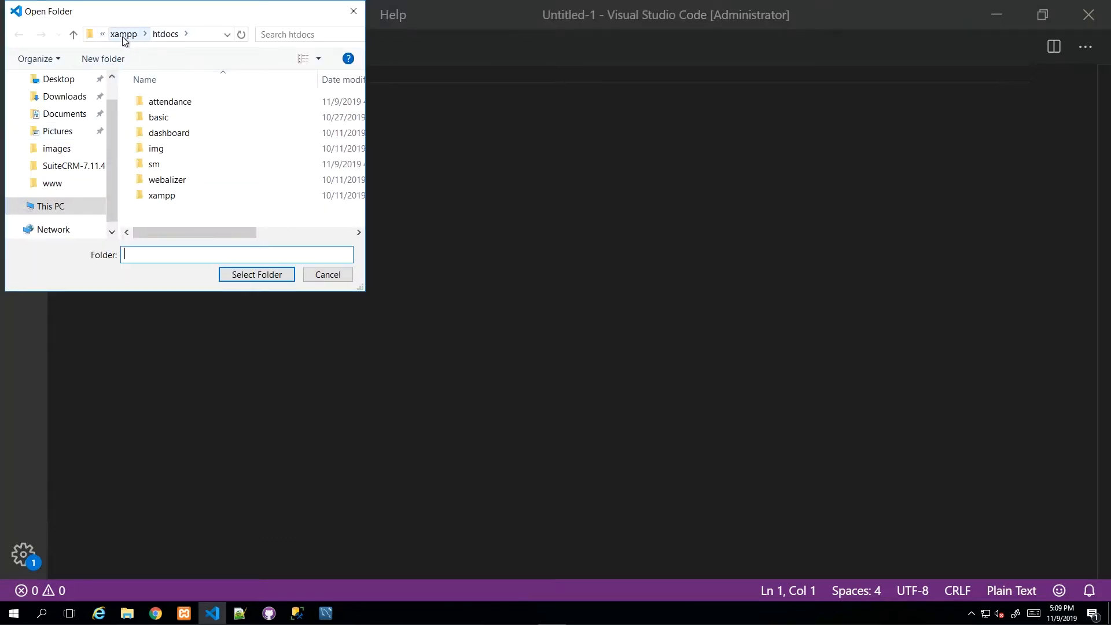
click(121, 33)
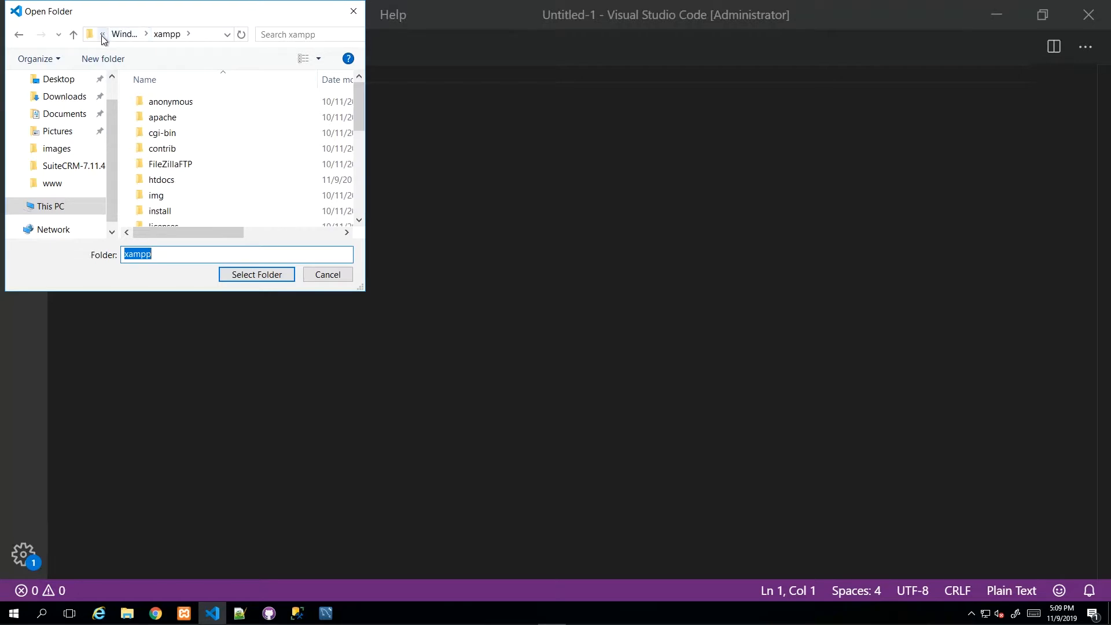
click(49, 206)
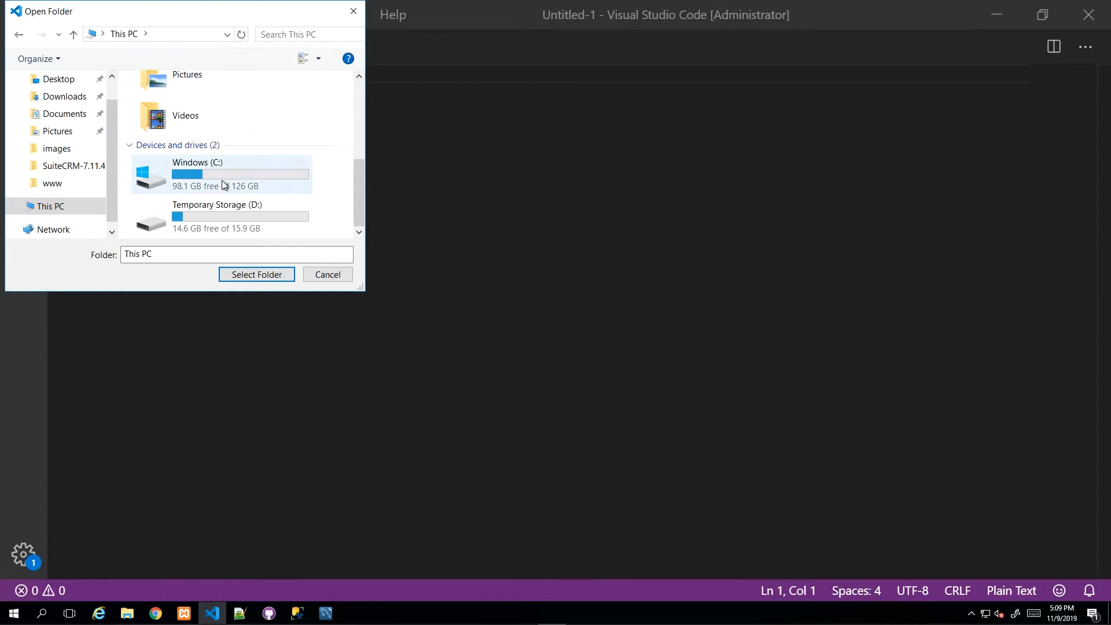
double_click(208, 174)
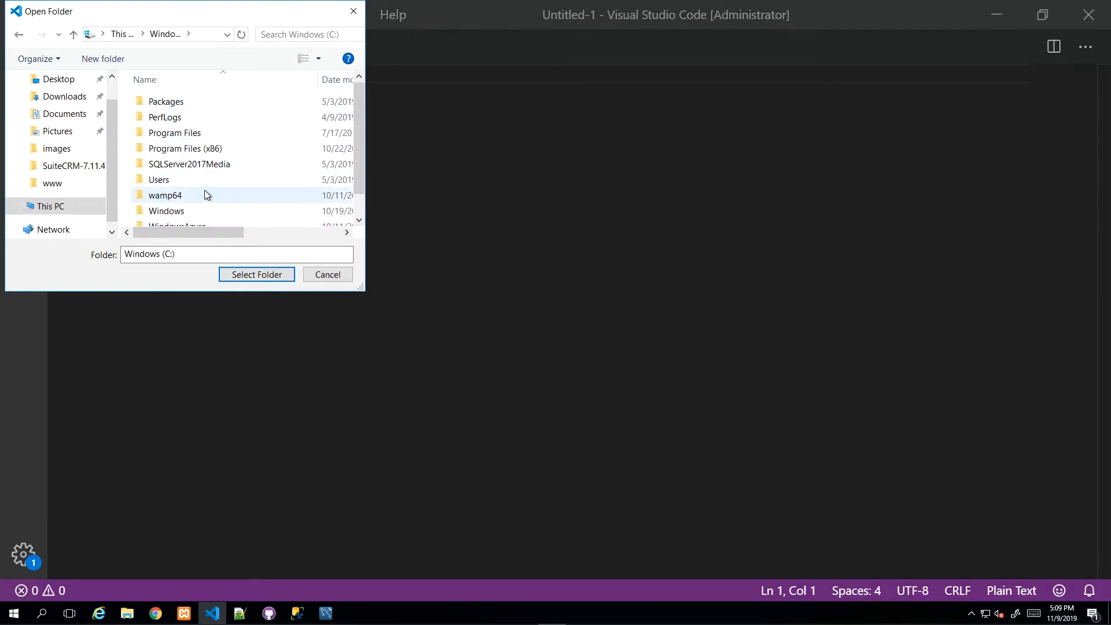
scroll(down, 3)
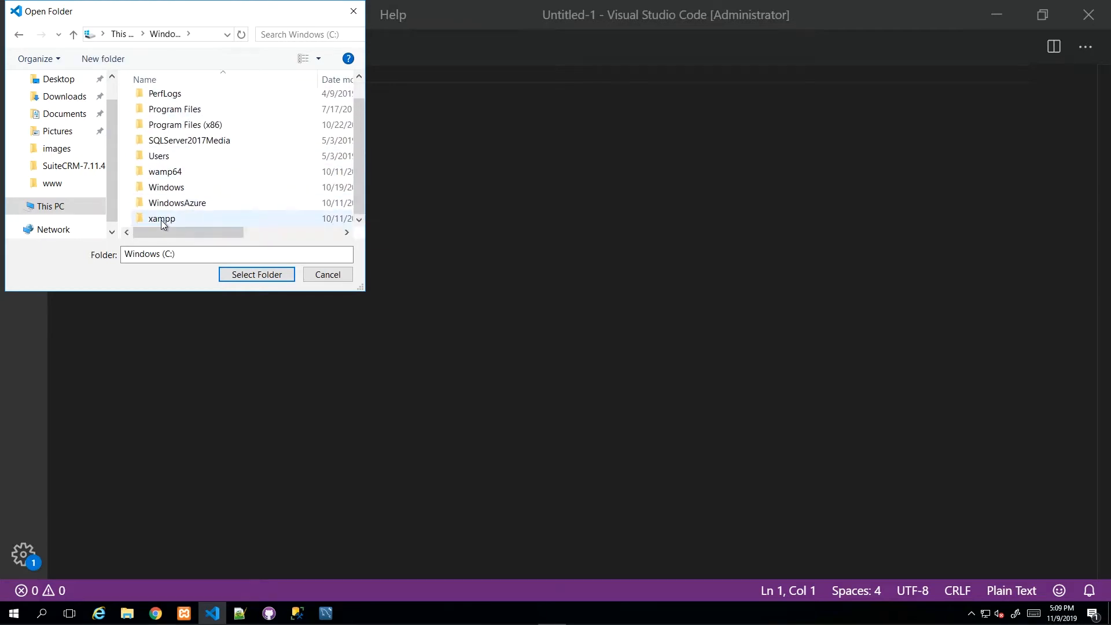
double_click(161, 218)
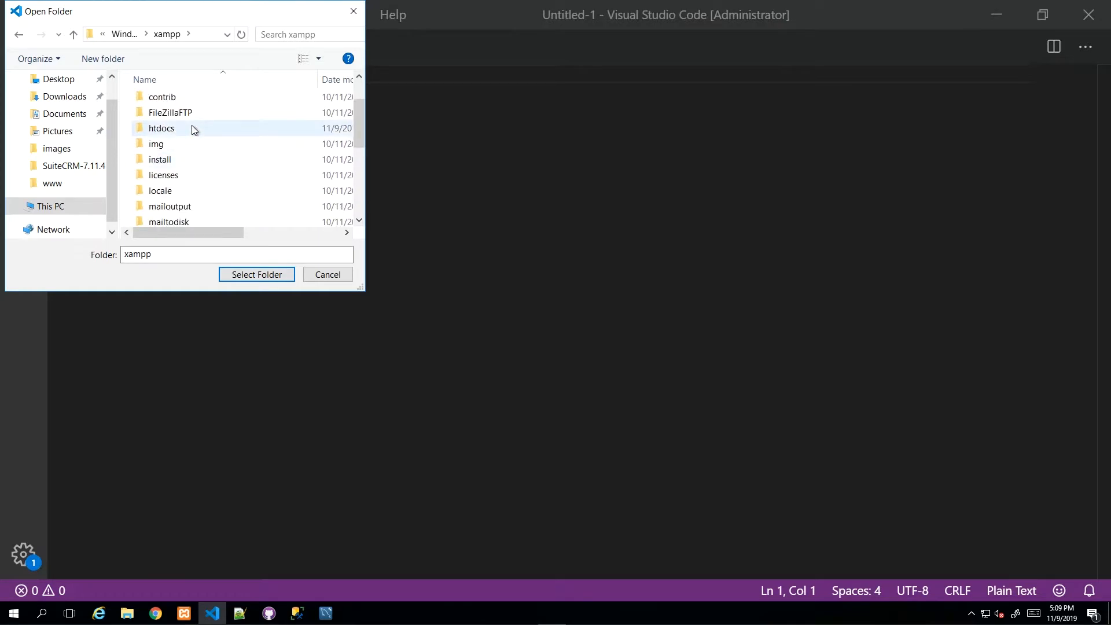
double_click(162, 127)
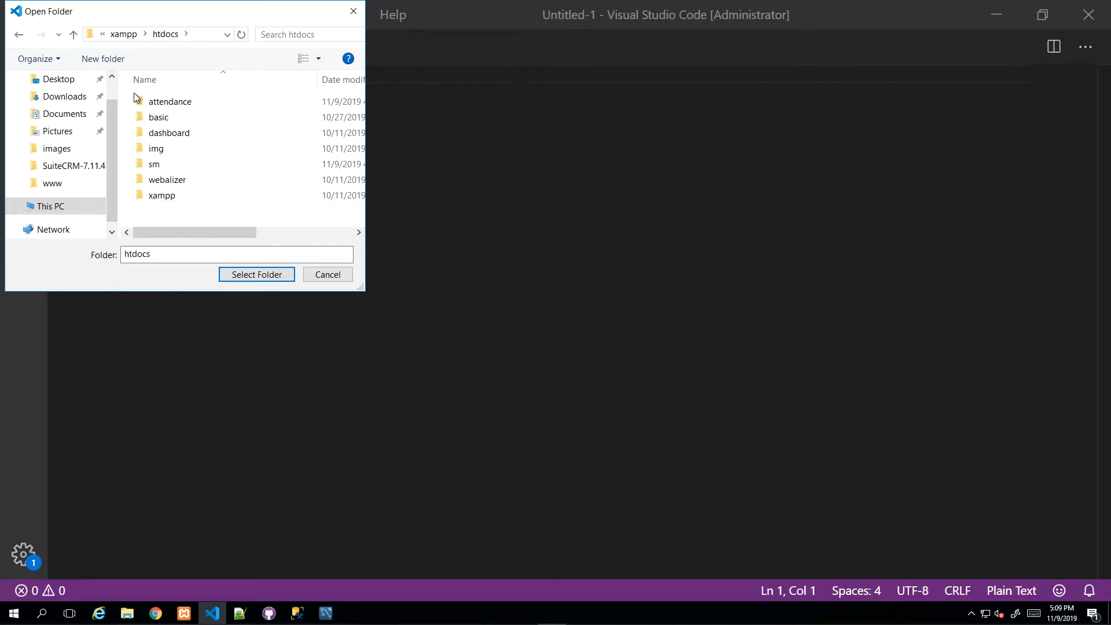
Create a new 'sms' folder in htdocs and open it as the workspace
click(103, 59)
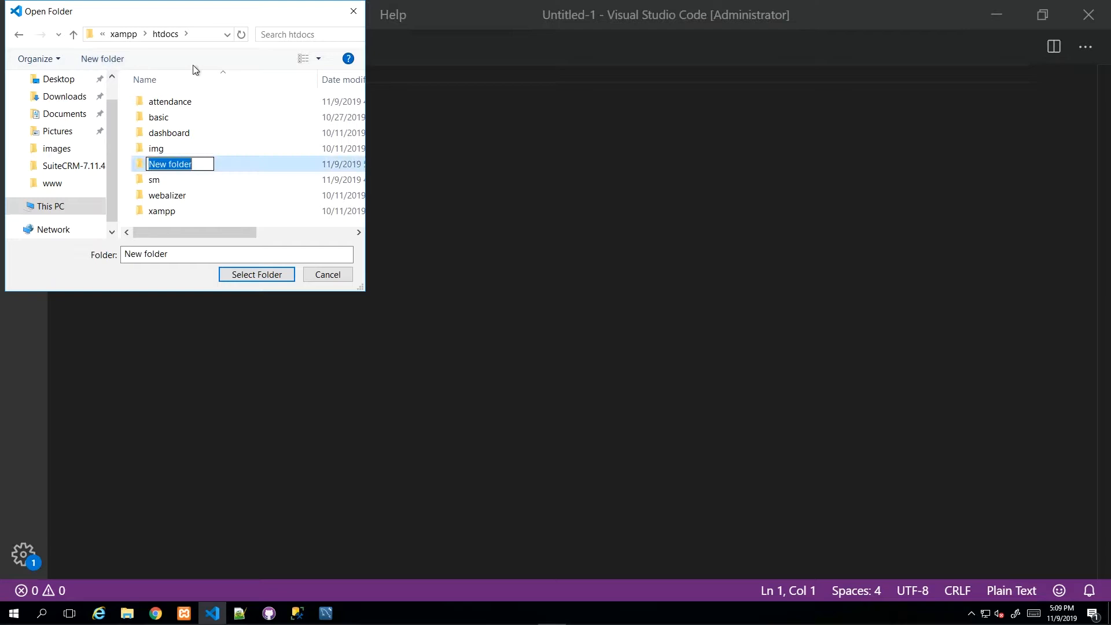
text(sms)
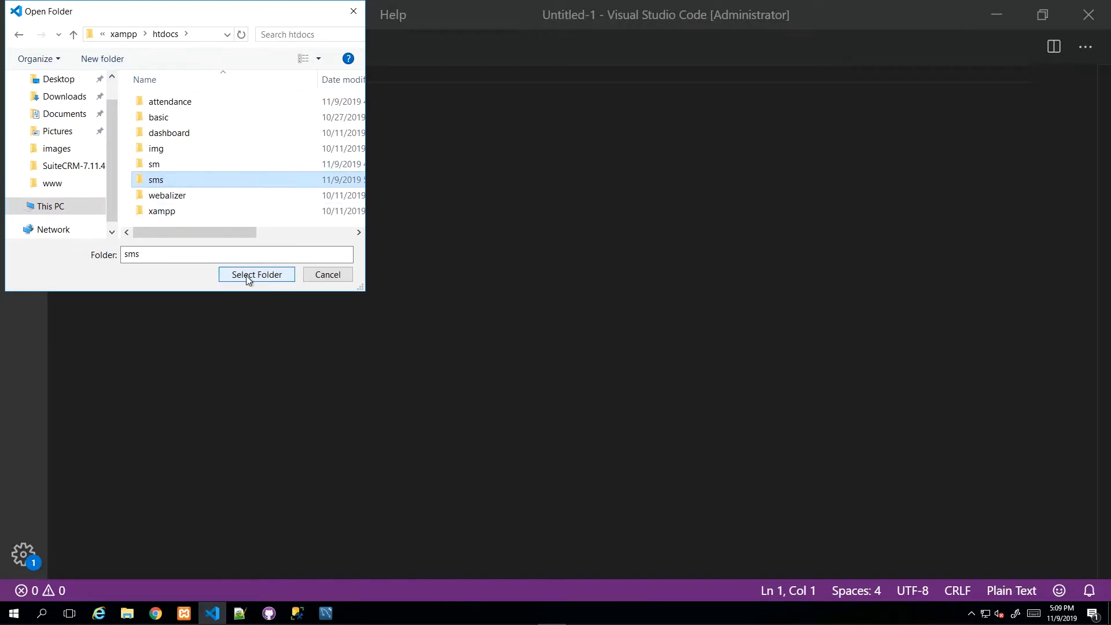
click(257, 274)
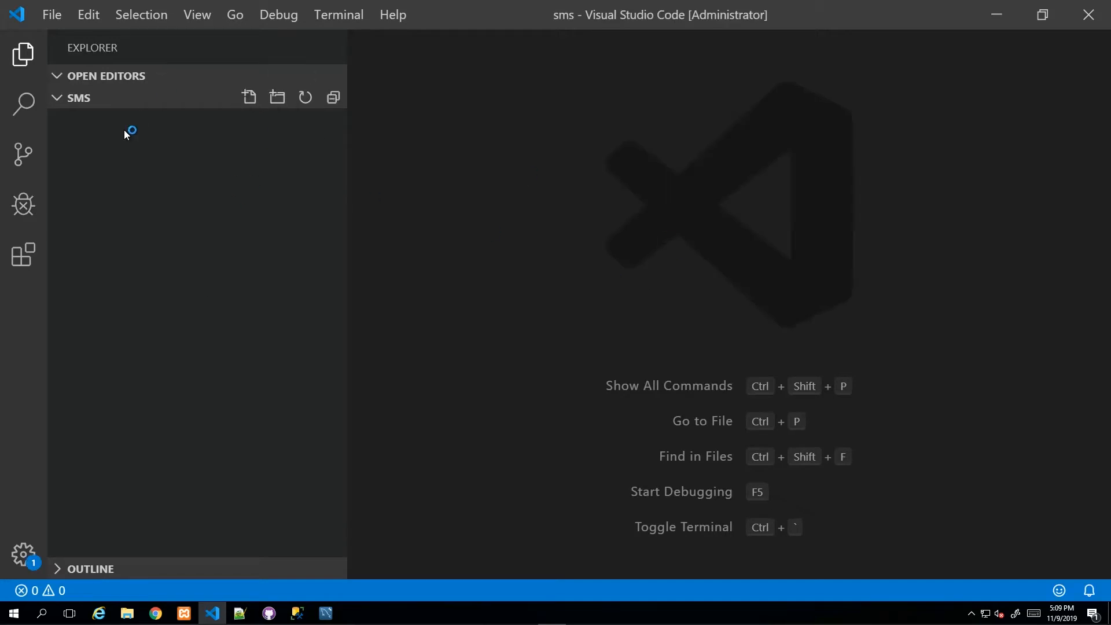
mouse_move(181, 128)
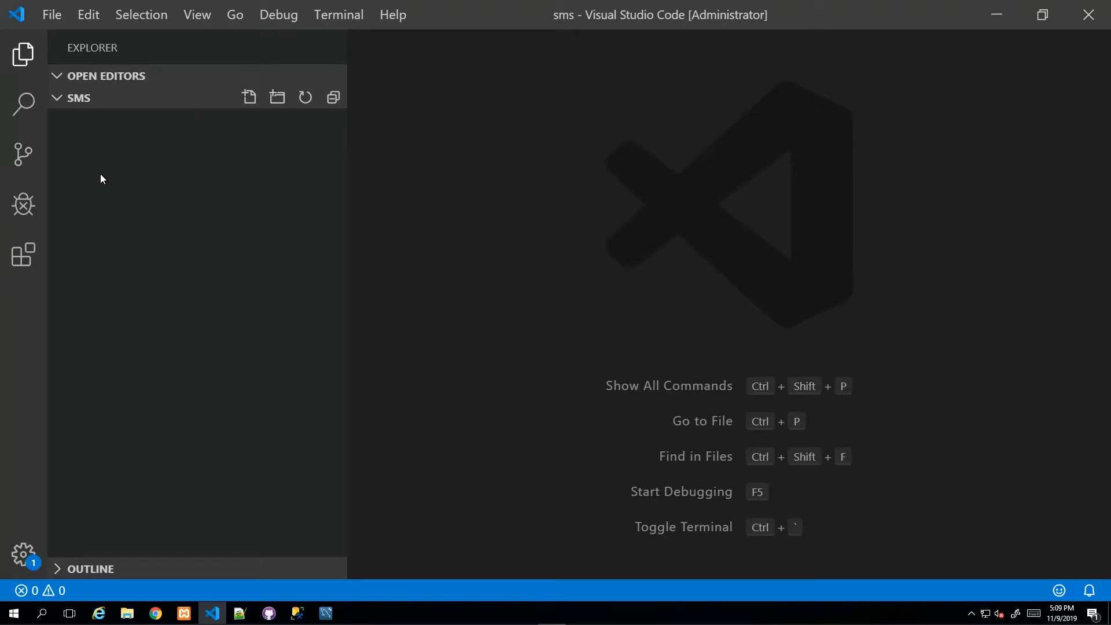
Create index.php, contact.php and about.php in the sms project, then reopen index.php
click(249, 97)
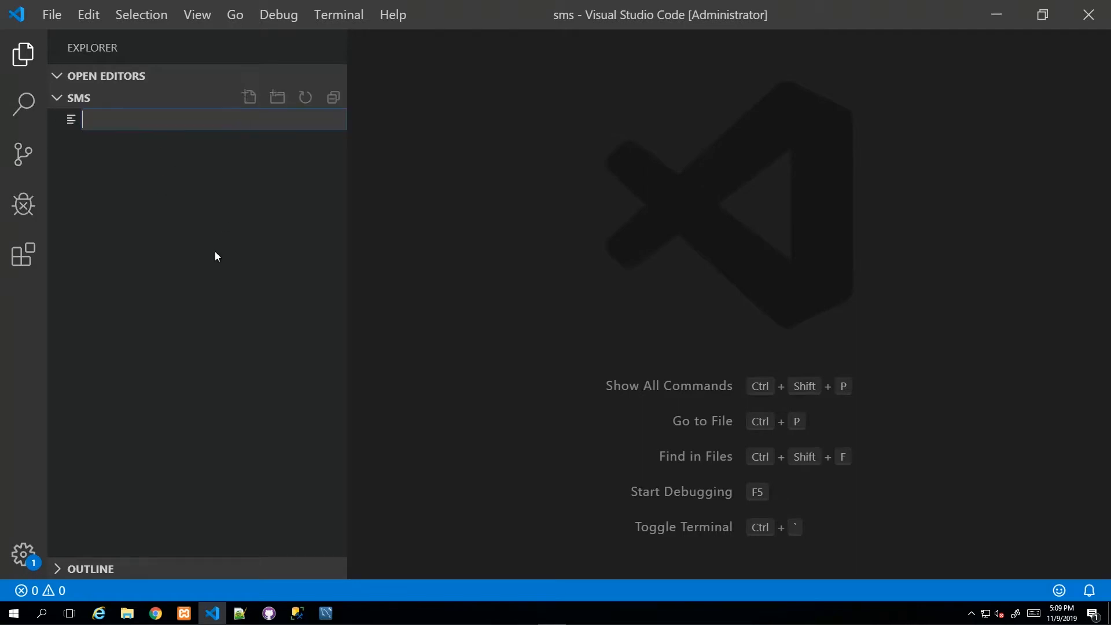
text(inde)
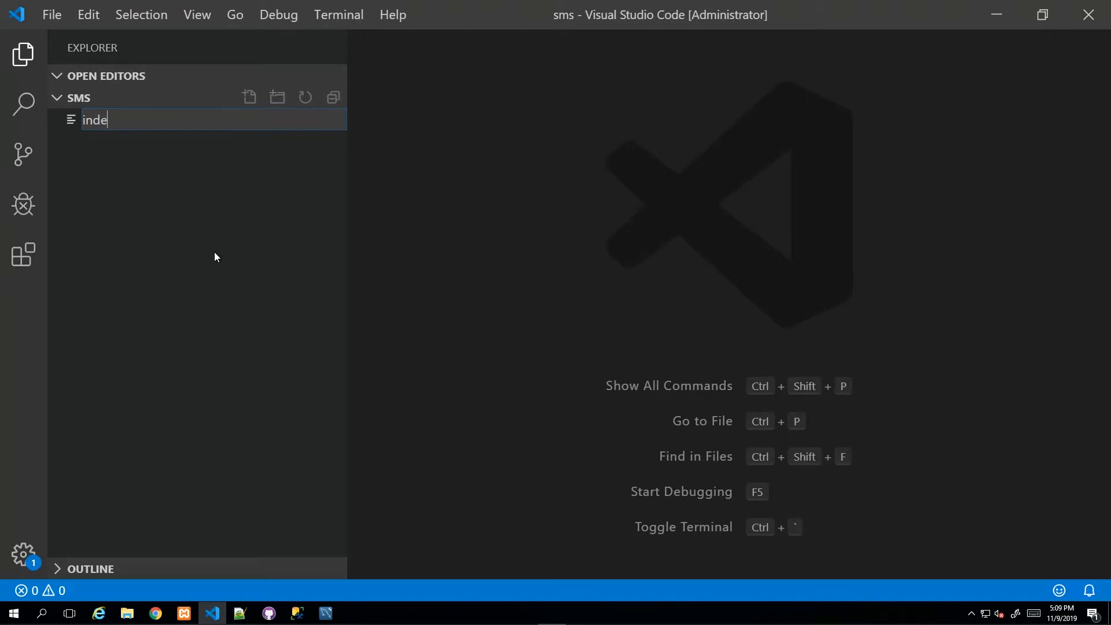
key(Enter)
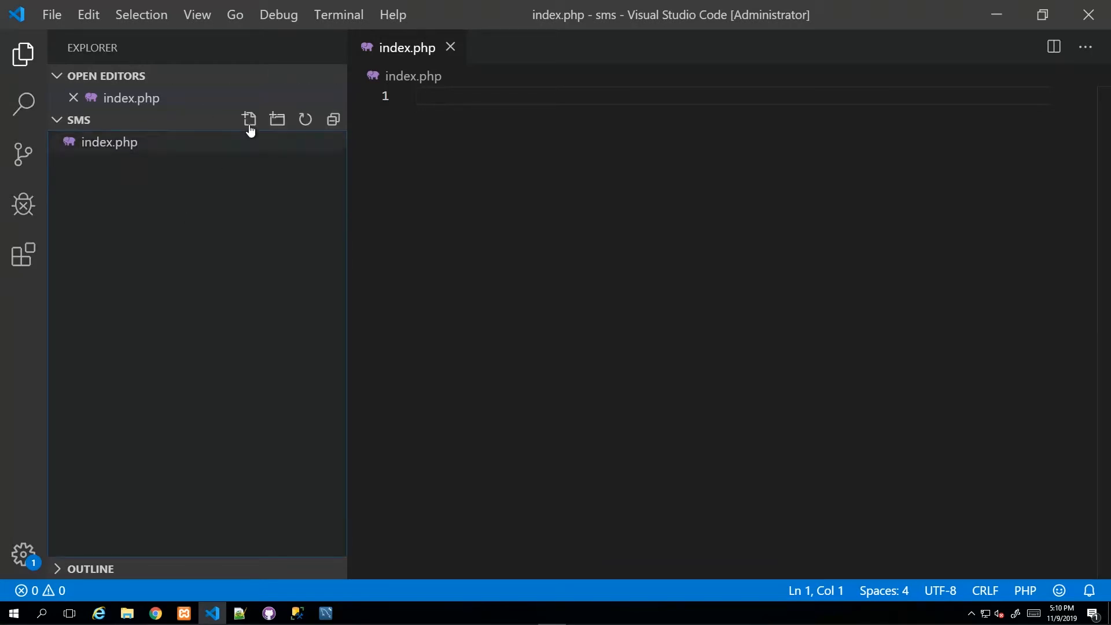
click(248, 120)
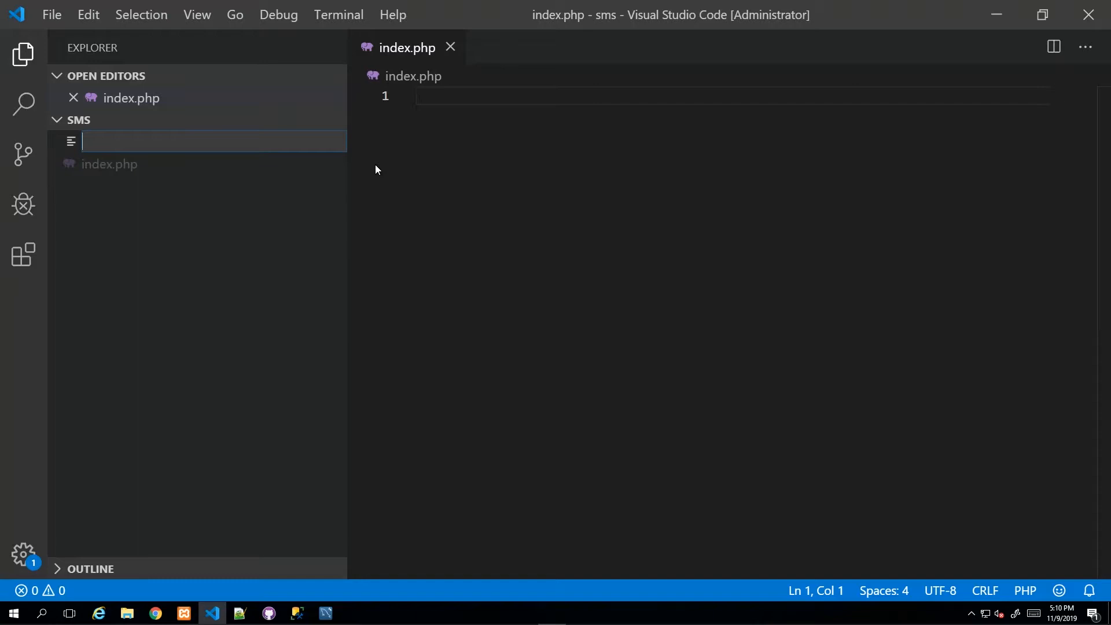
text(contac)
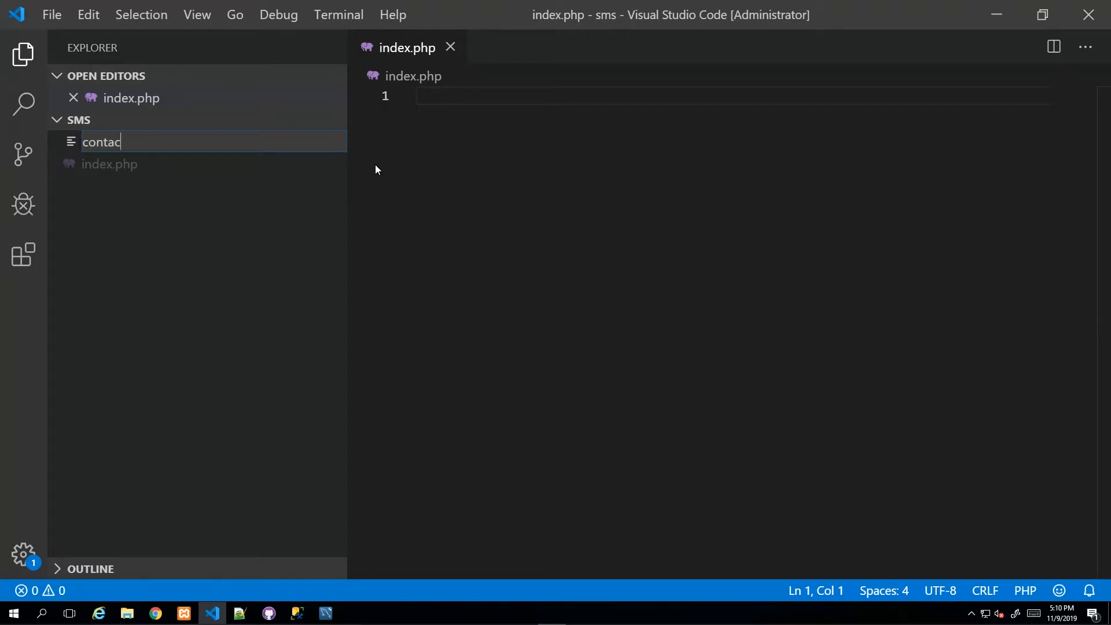
text(t.php)
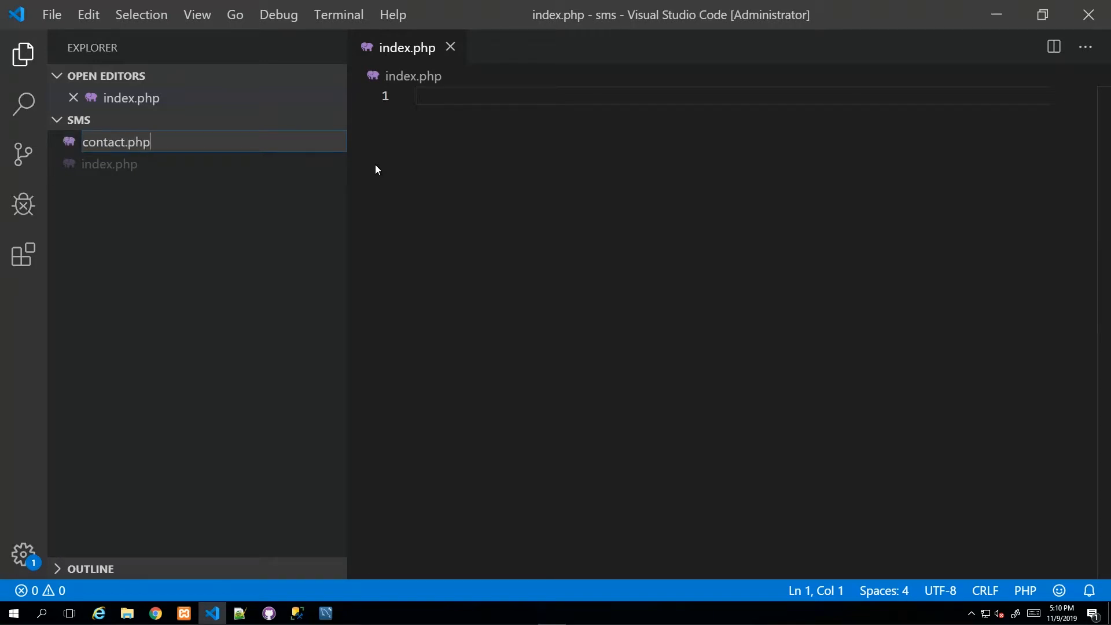
key(Enter)
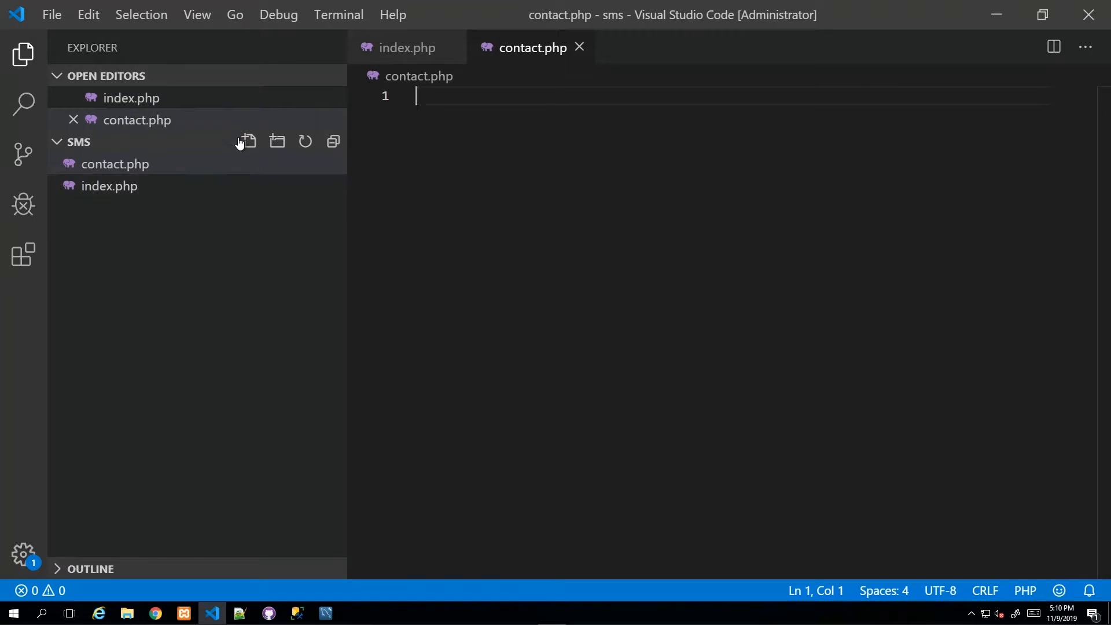
click(247, 142)
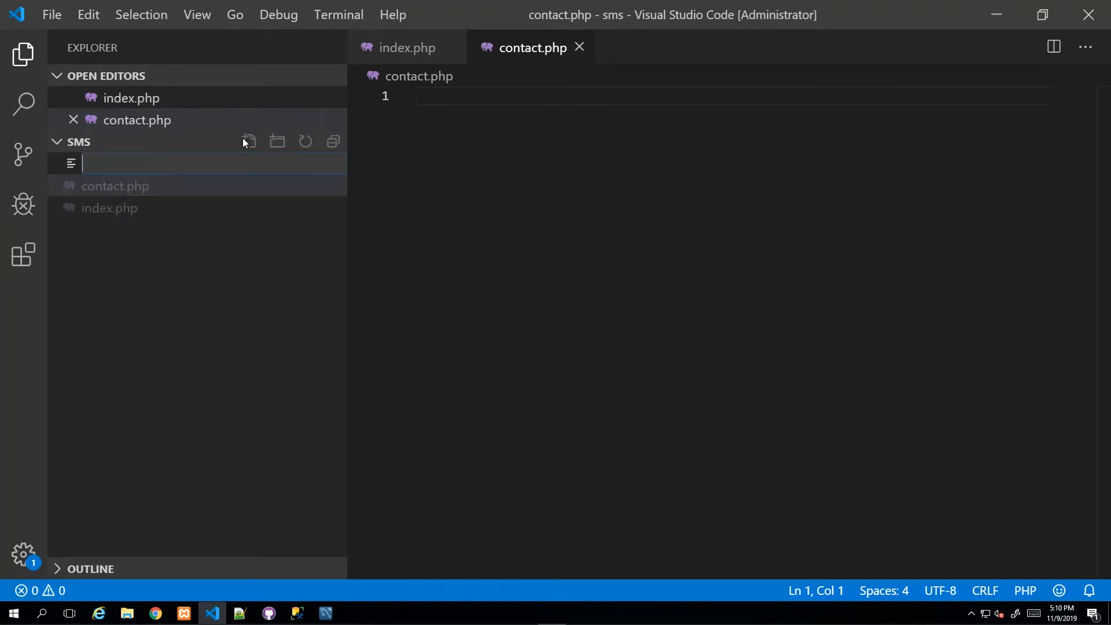
text(about.php)
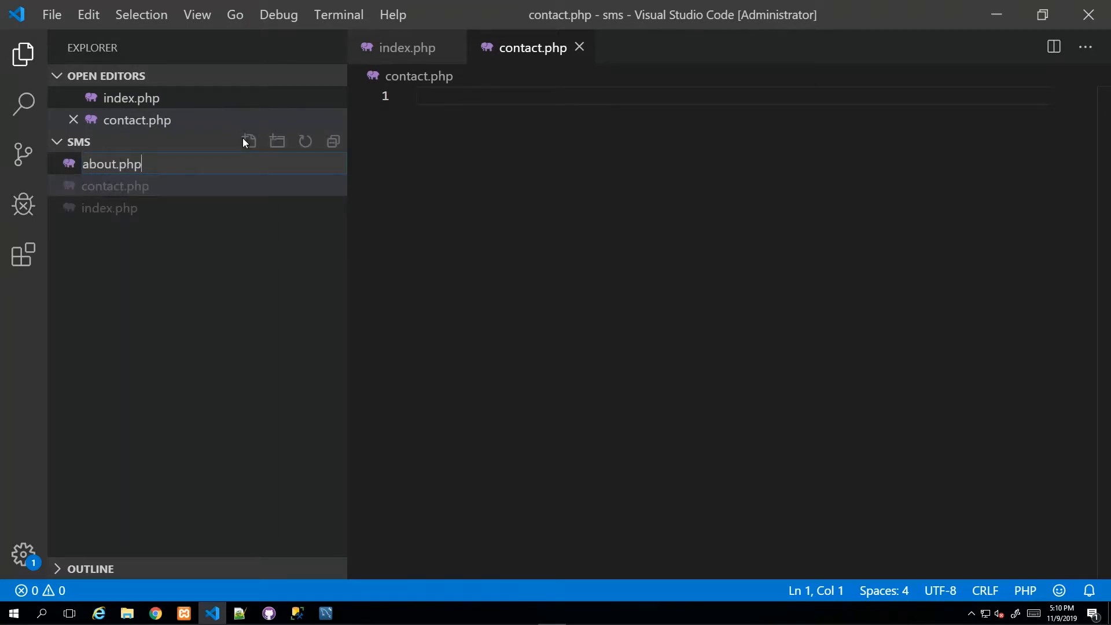
key(Enter)
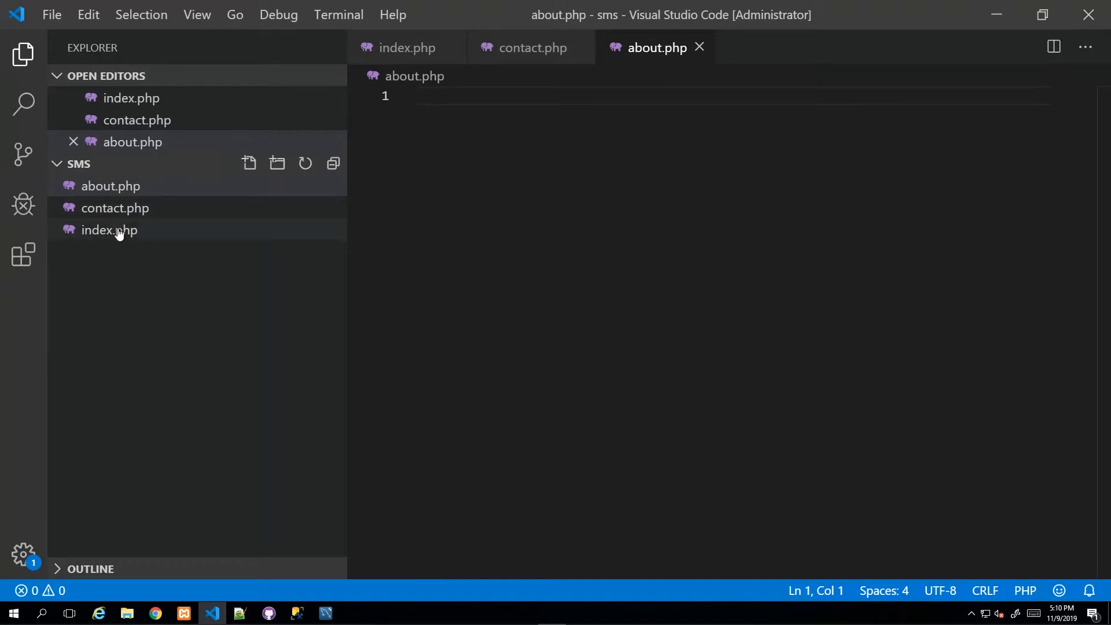
click(110, 185)
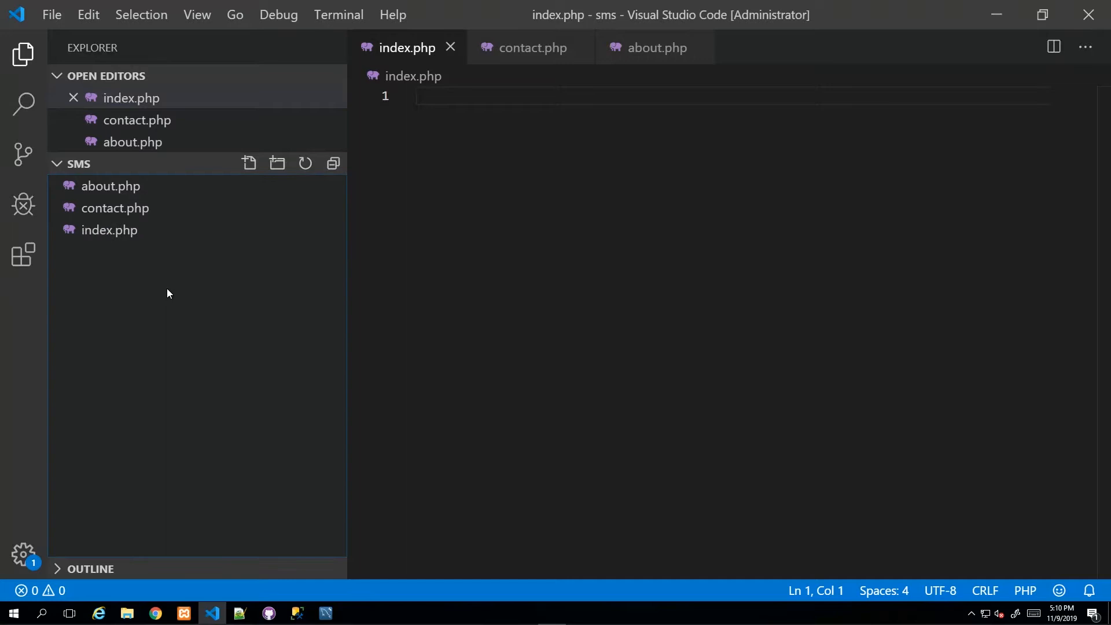
mouse_move(268, 183)
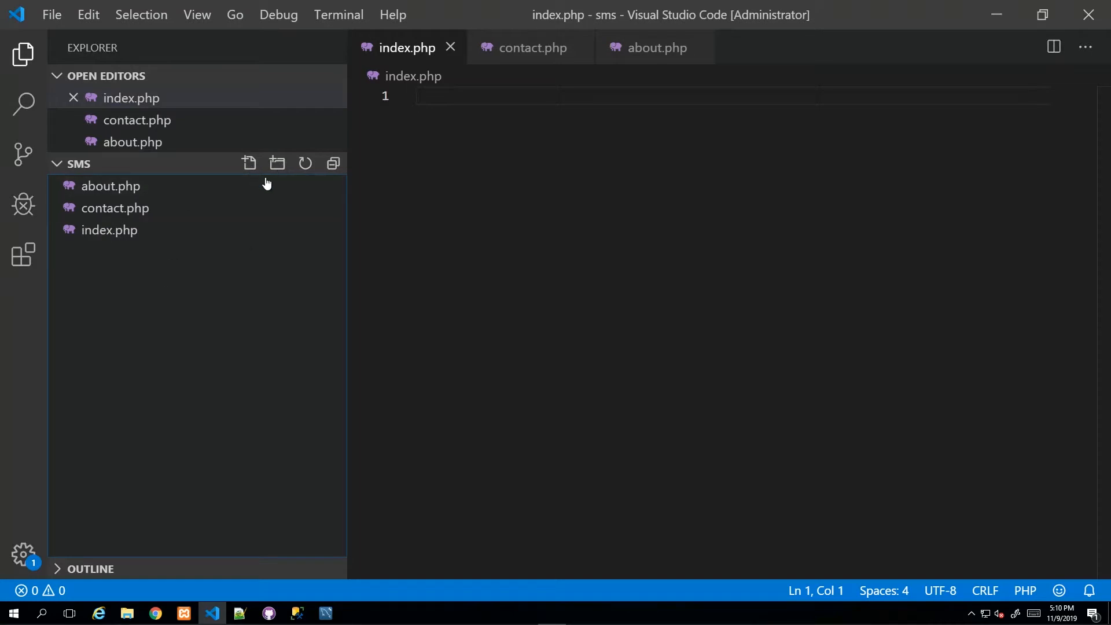
mouse_move(249, 164)
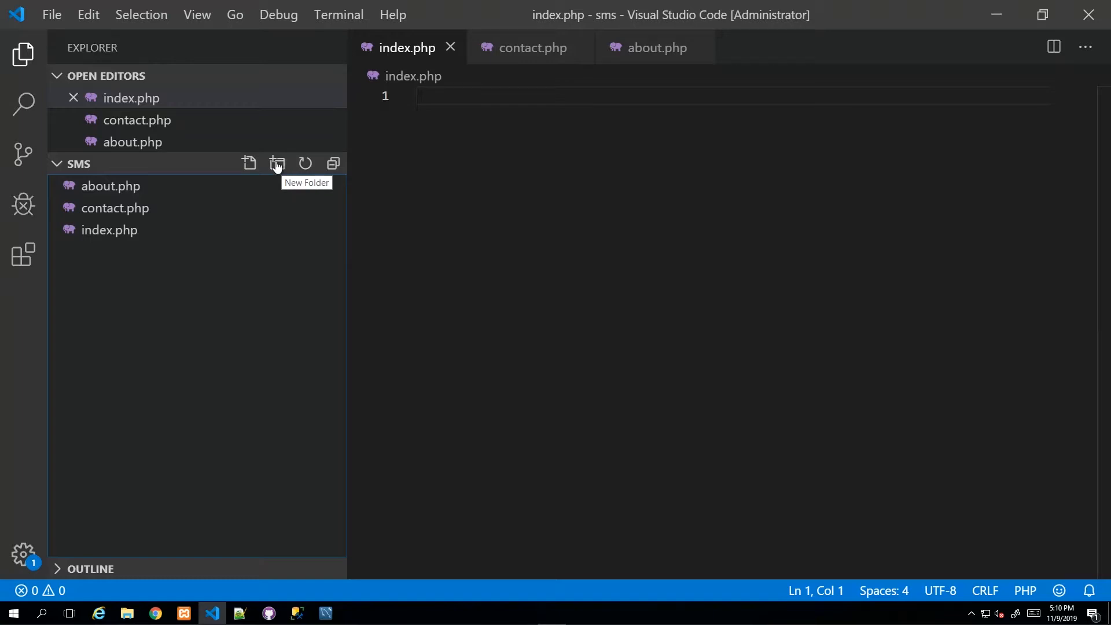
Add 'includes' and 'db' folders to the sms project
click(277, 164)
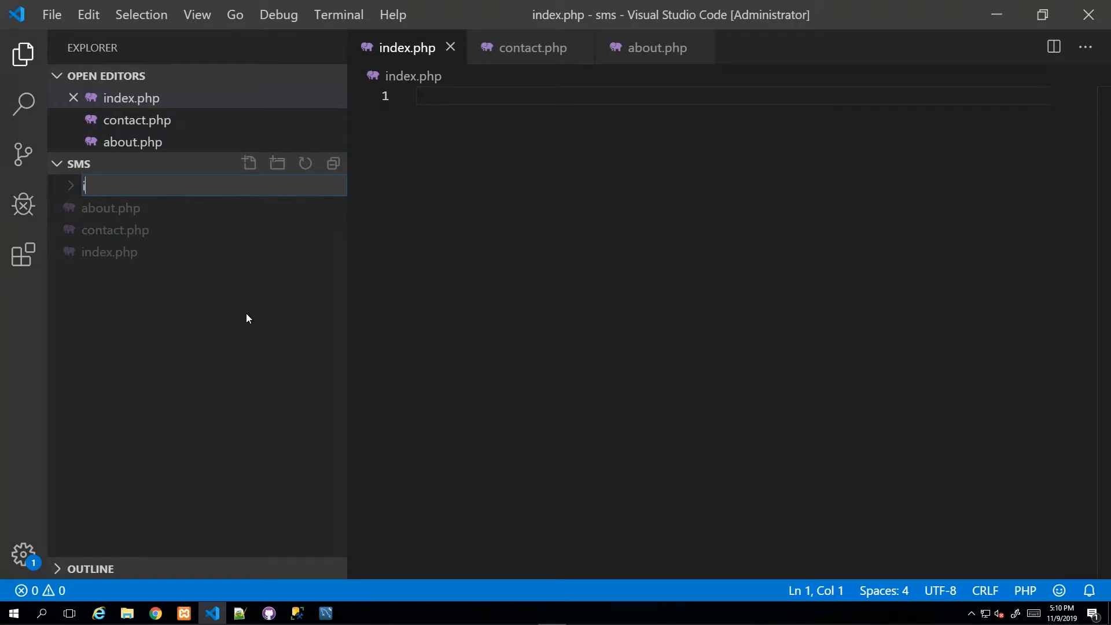
text(includes)
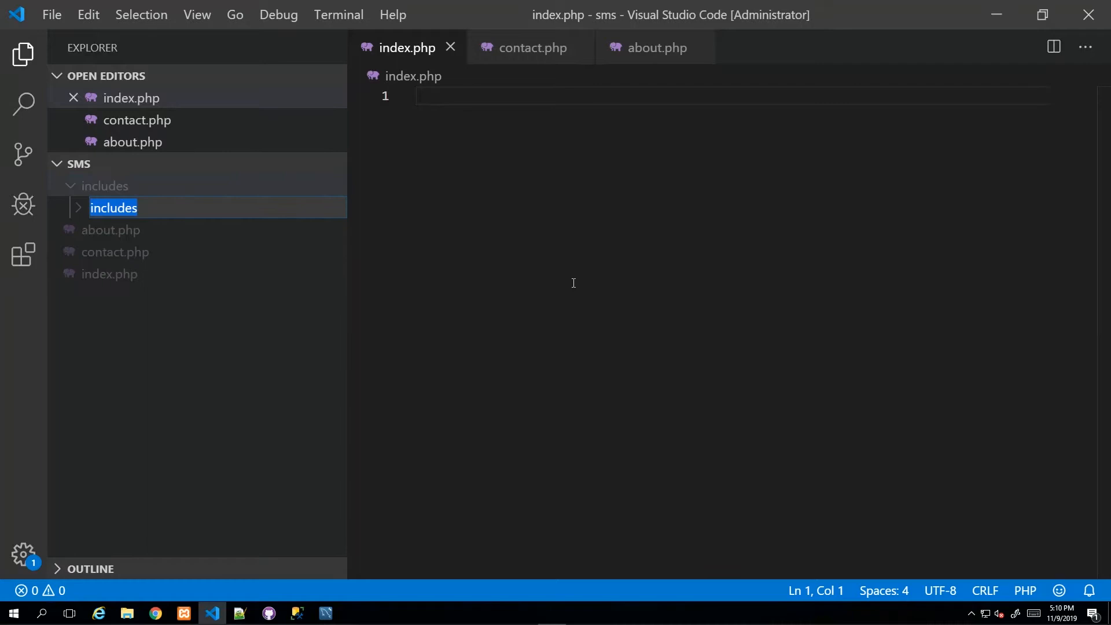
mouse_move(330, 246)
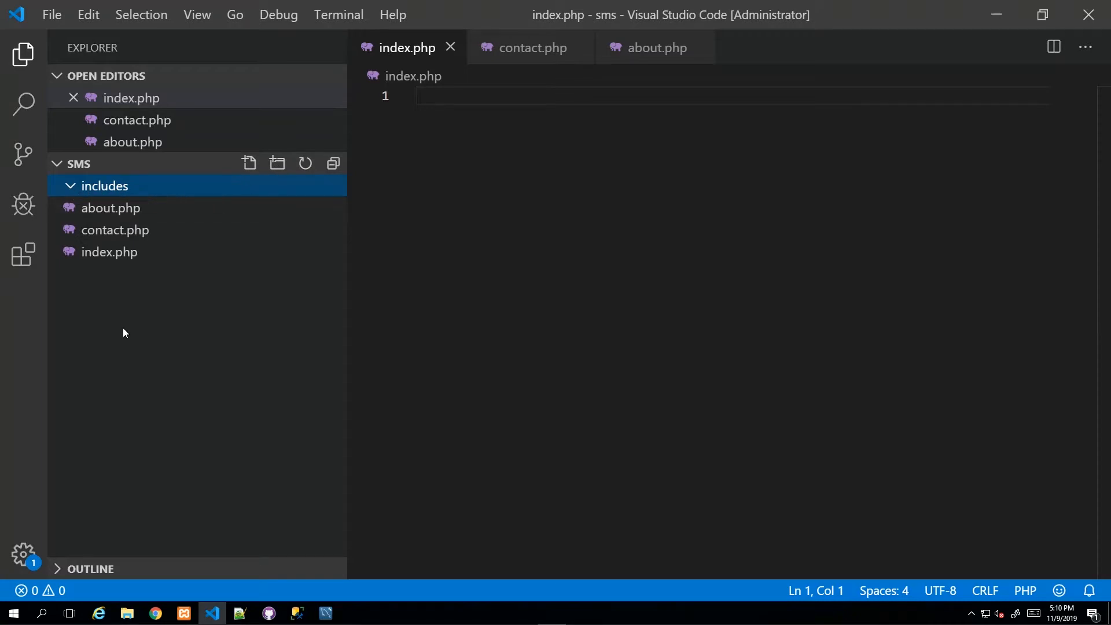
mouse_move(91, 187)
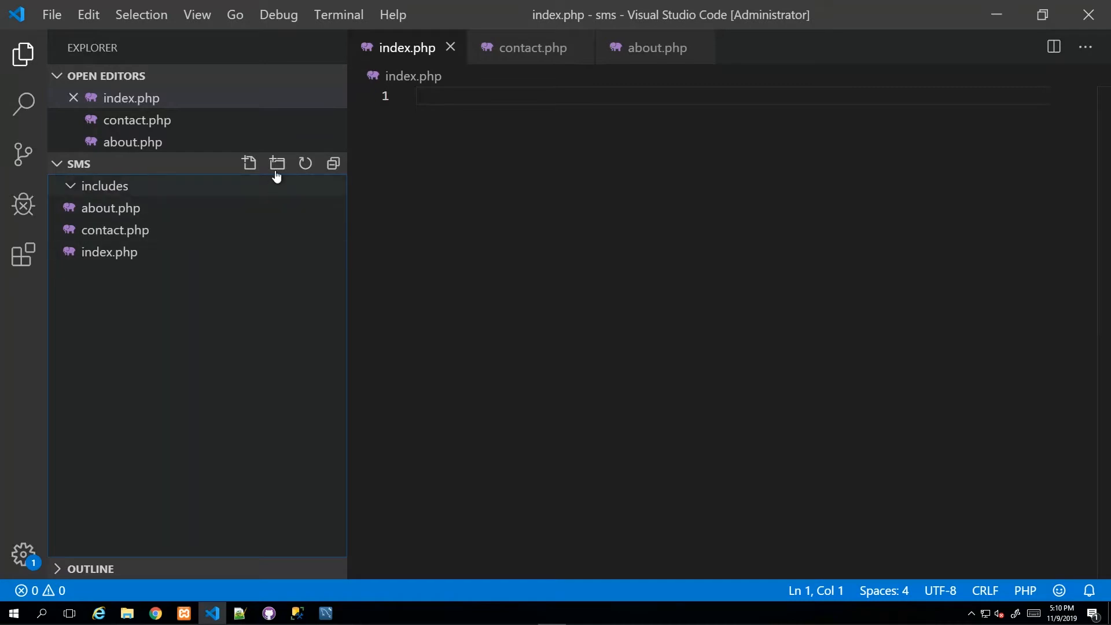
click(276, 163)
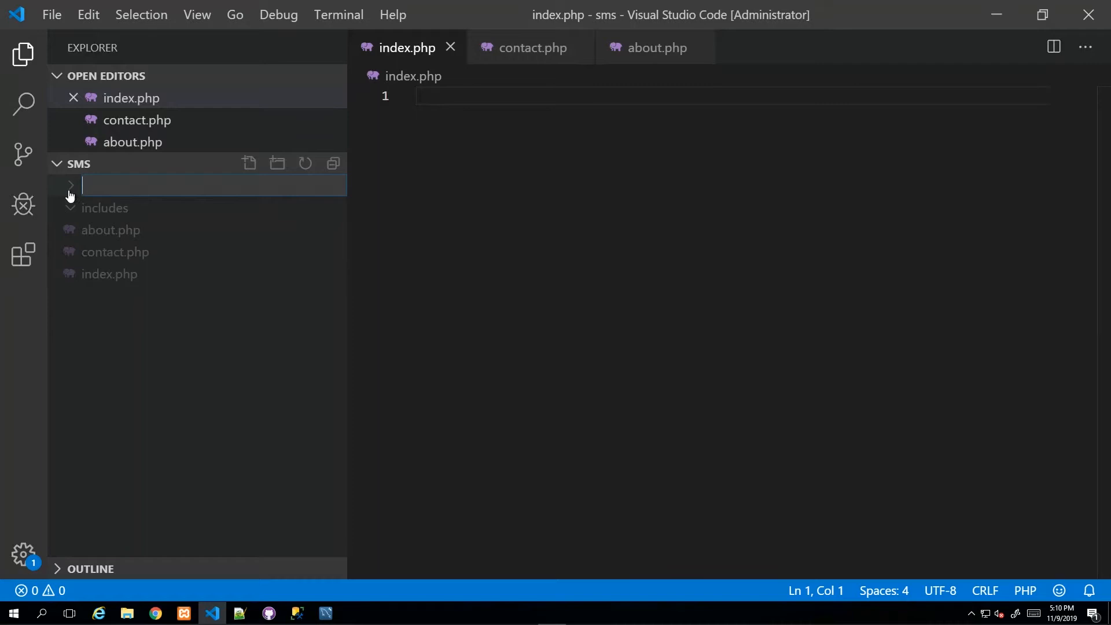
mouse_move(67, 206)
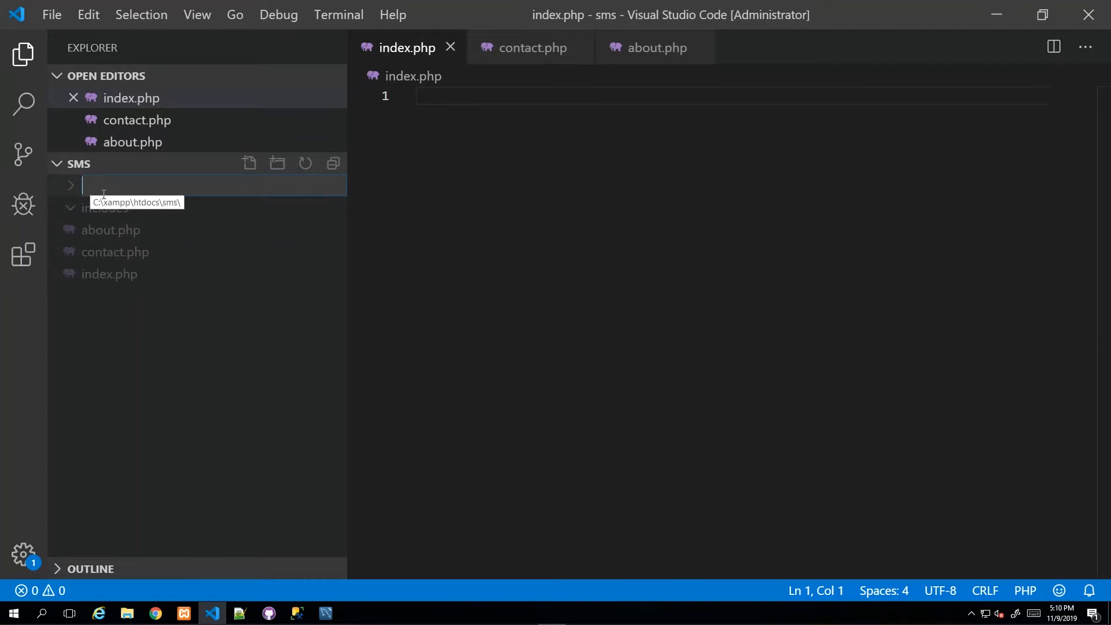
text(db)
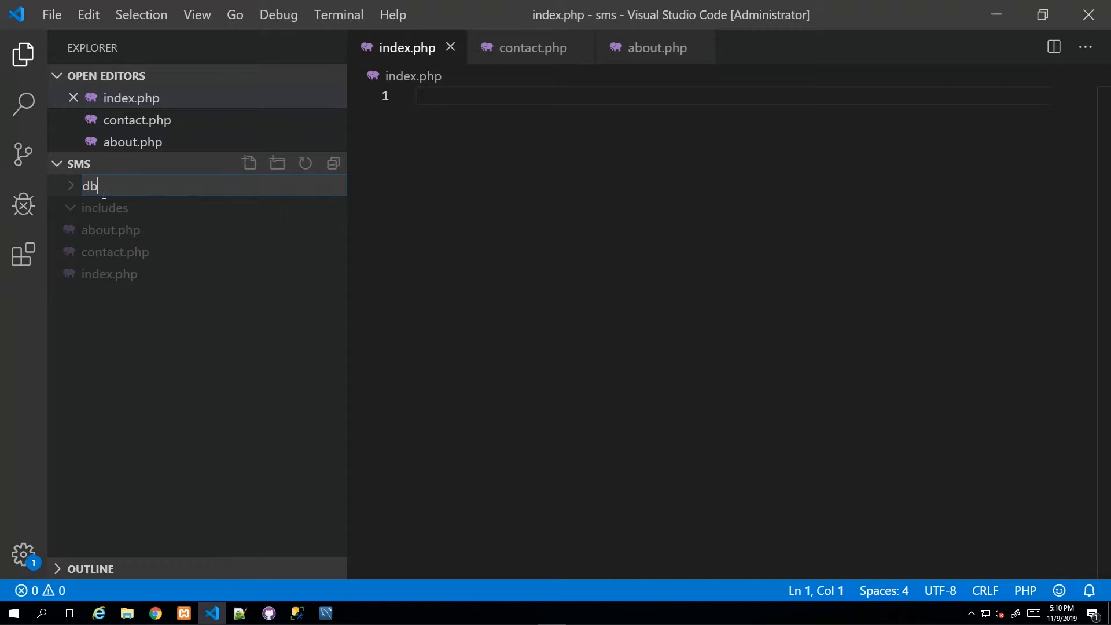
key(Enter)
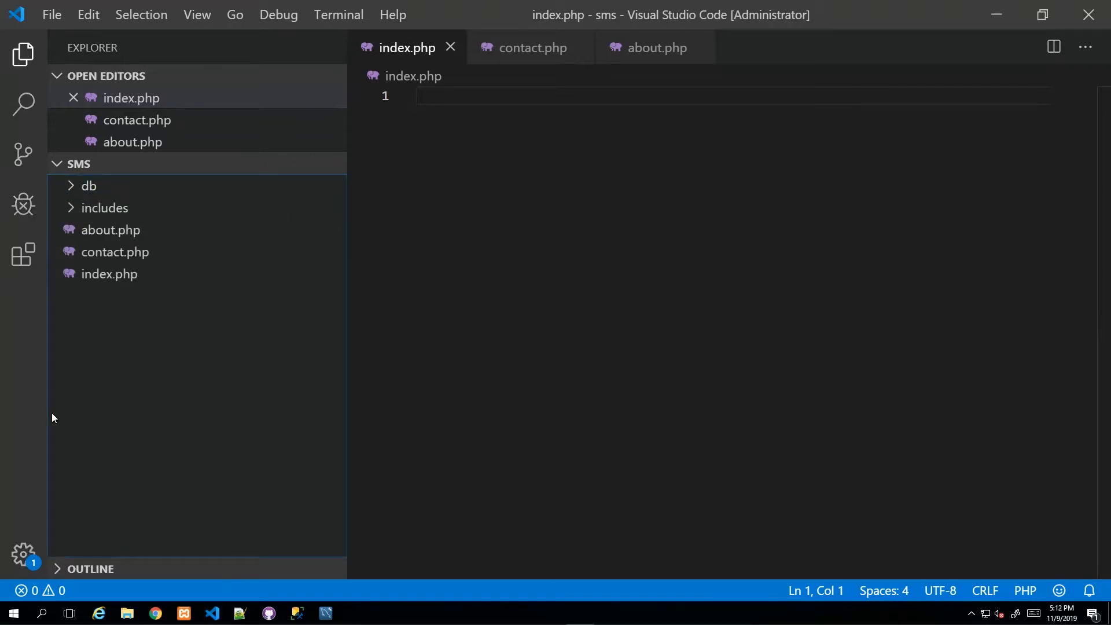
mouse_move(178, 363)
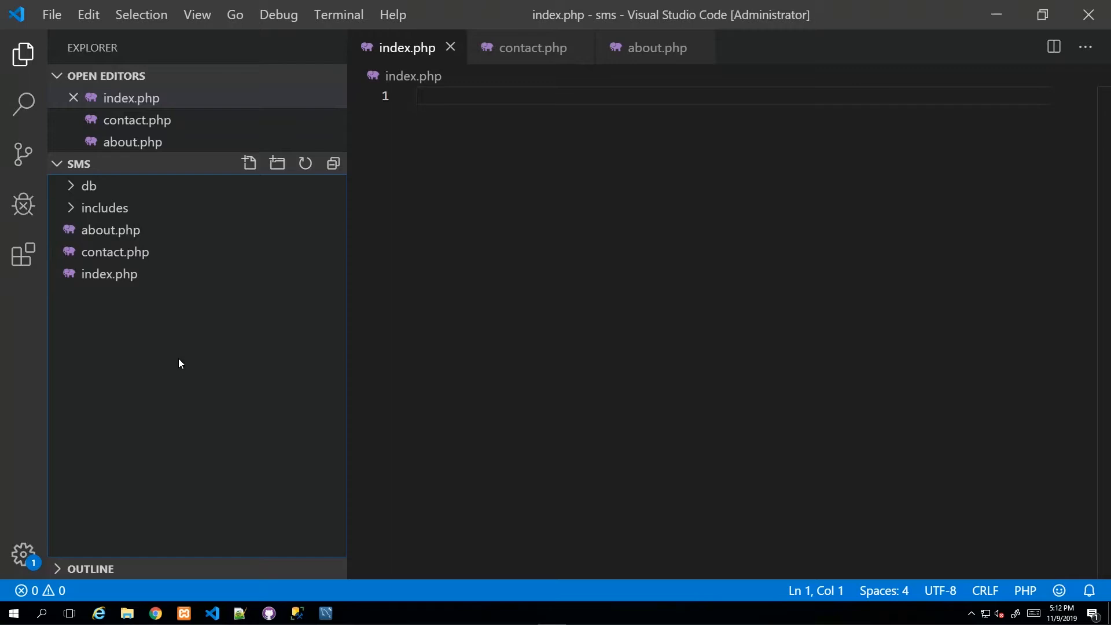
mouse_move(183, 361)
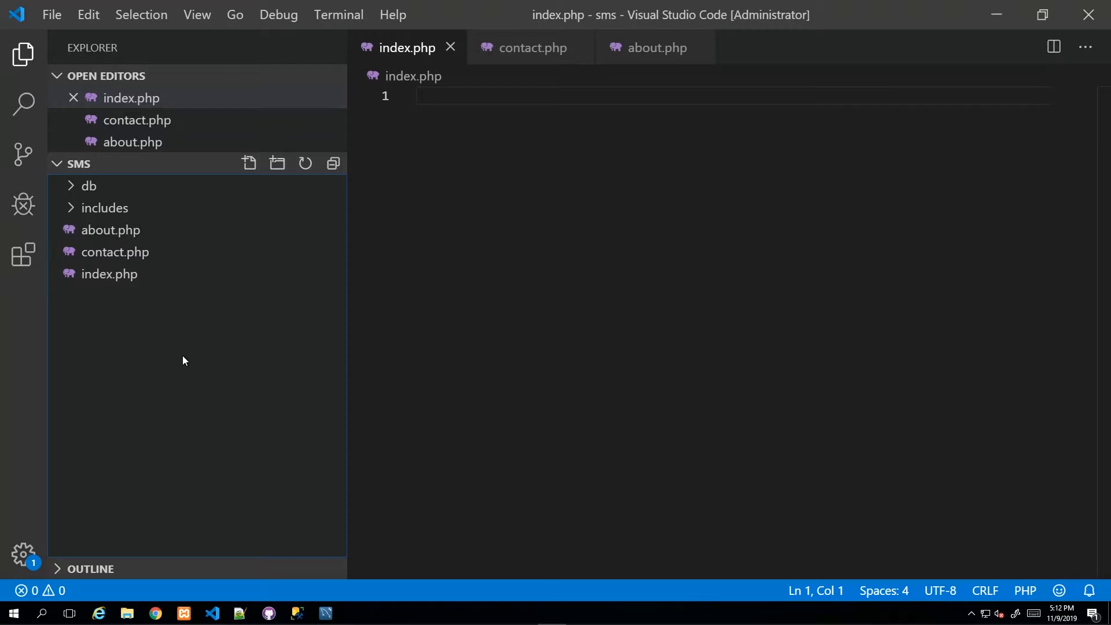
mouse_move(186, 367)
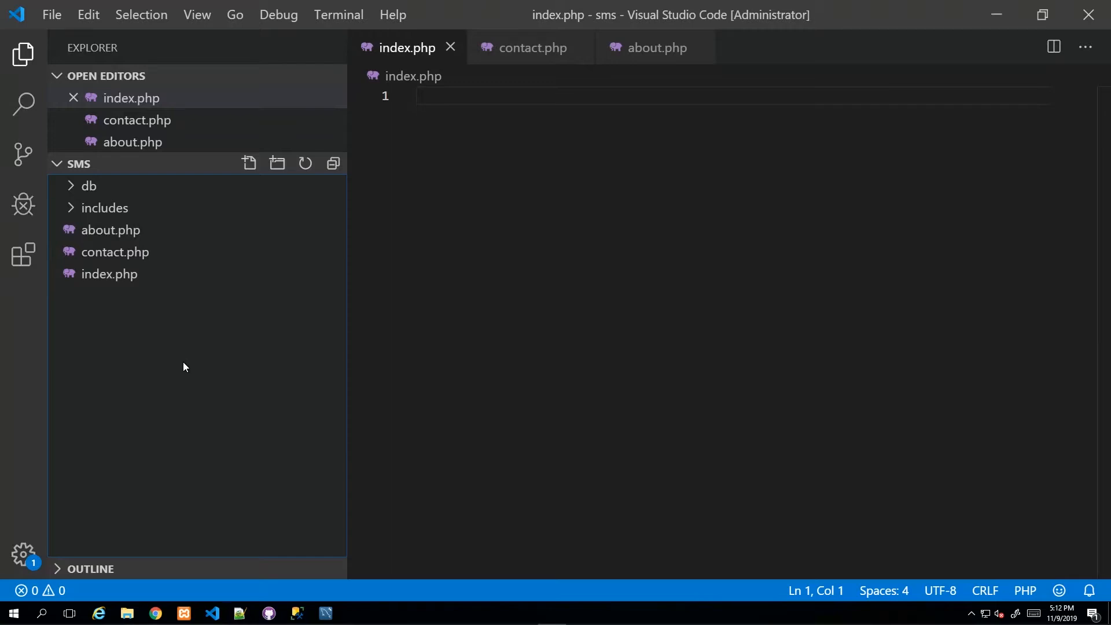
mouse_move(276, 163)
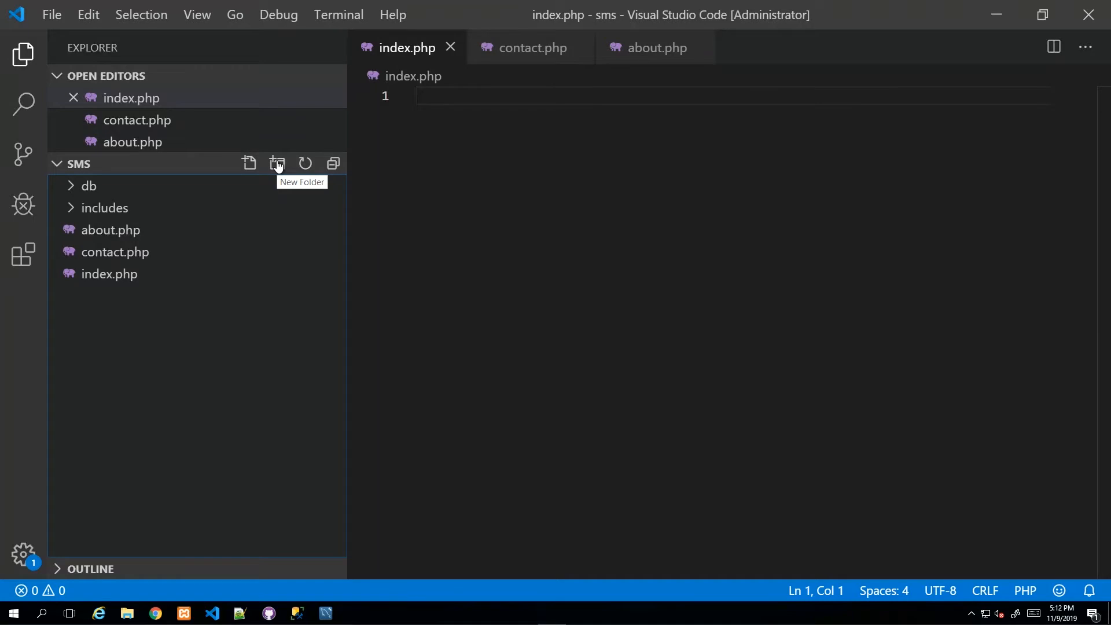
Add 'students', 'lecturers' and 'admin' folders to the sms project
click(277, 163)
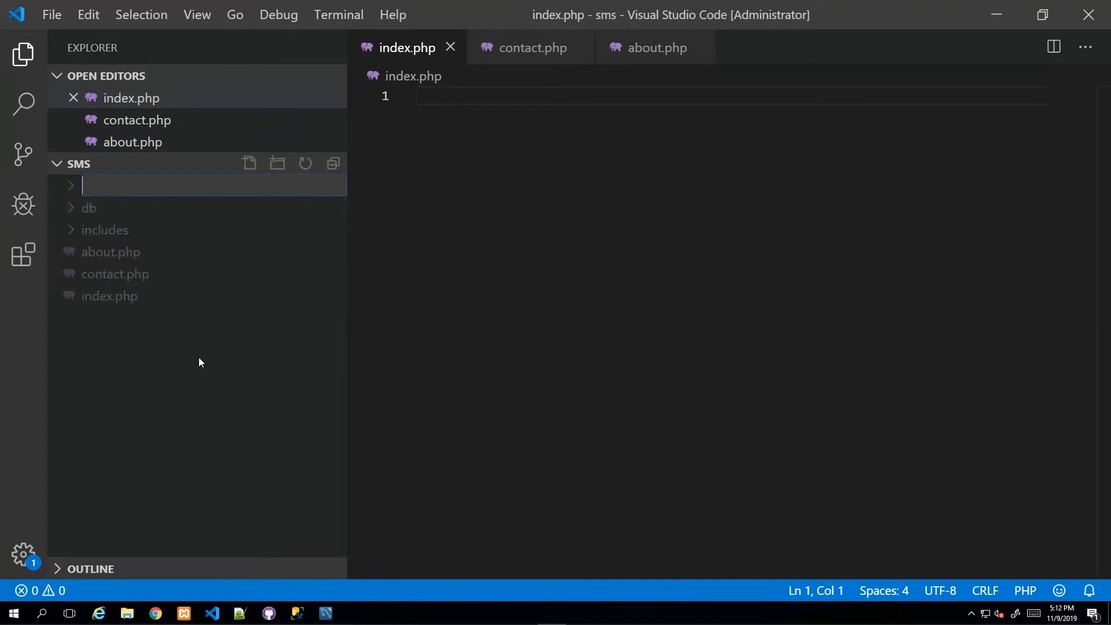
text(students)
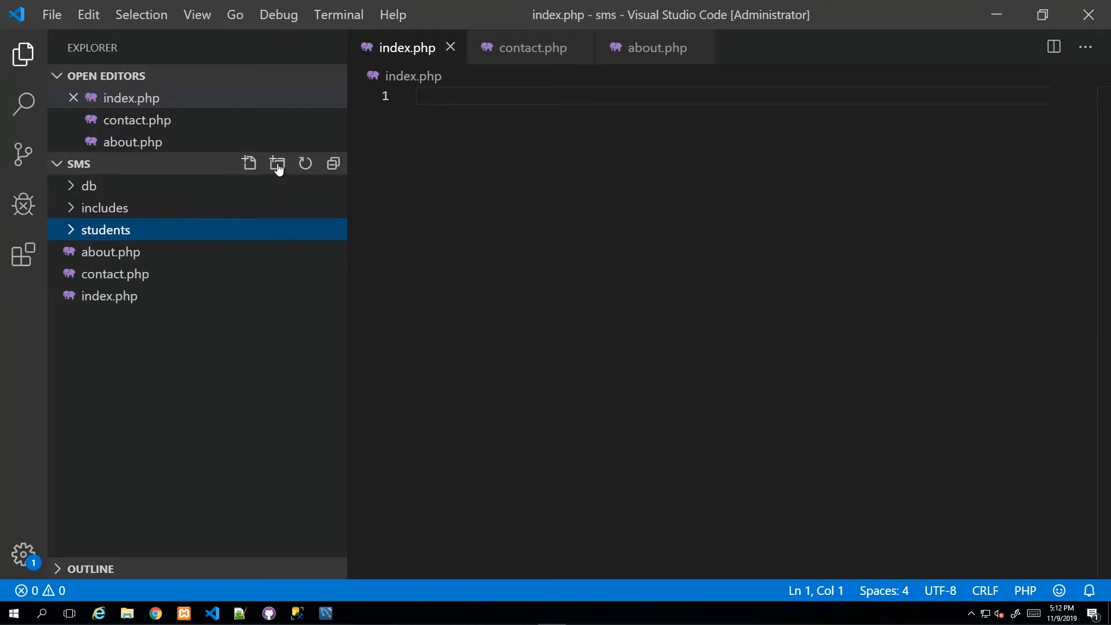
click(276, 163)
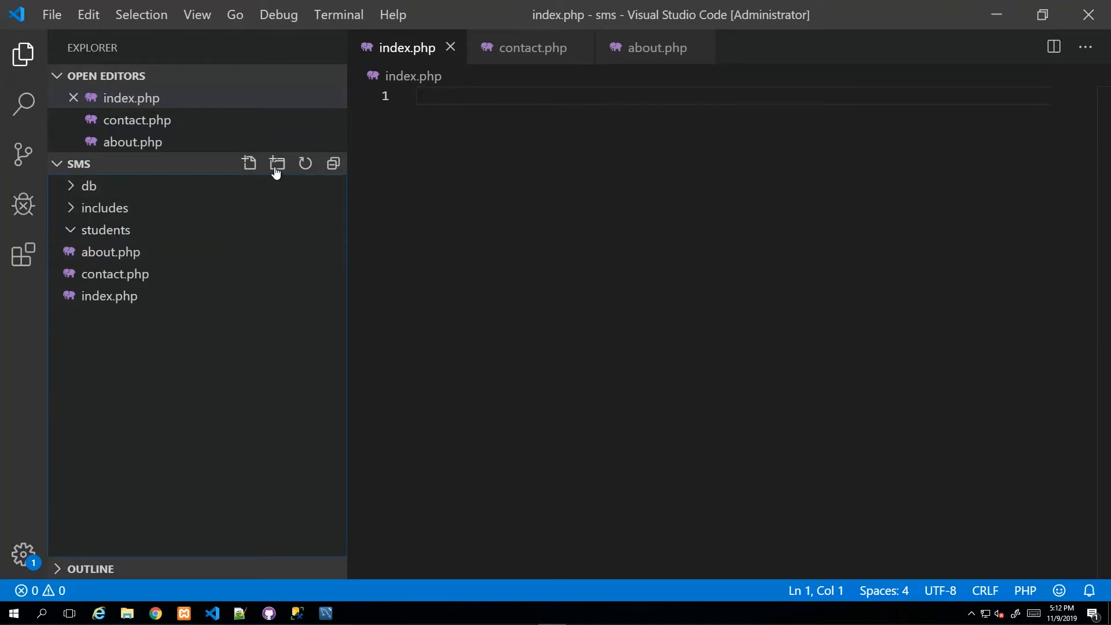
click(277, 163)
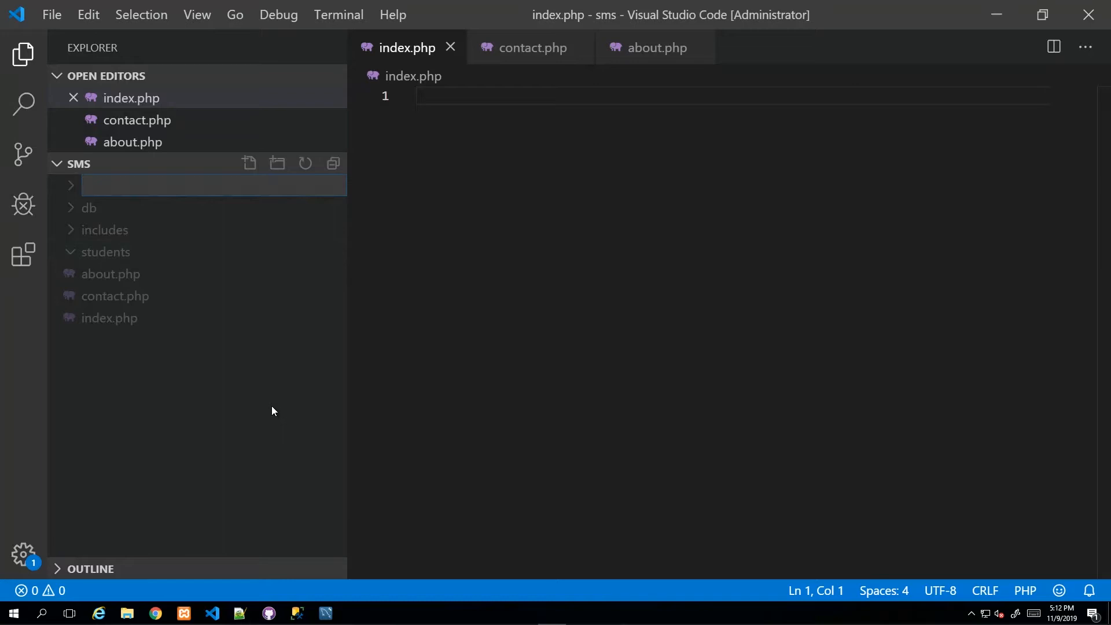
text(lecturers)
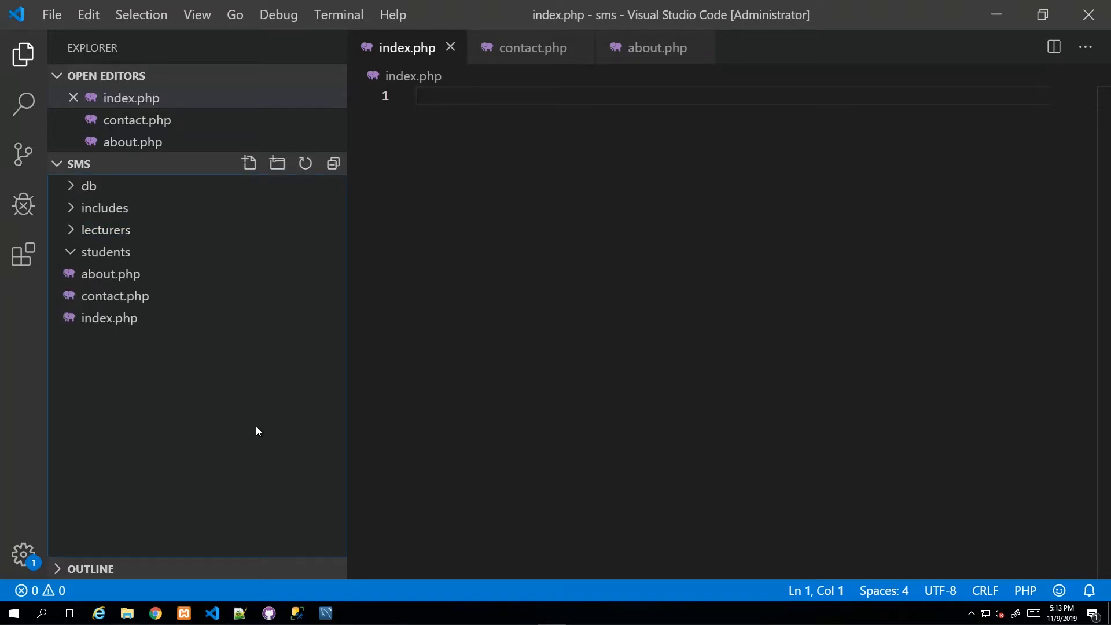
click(277, 163)
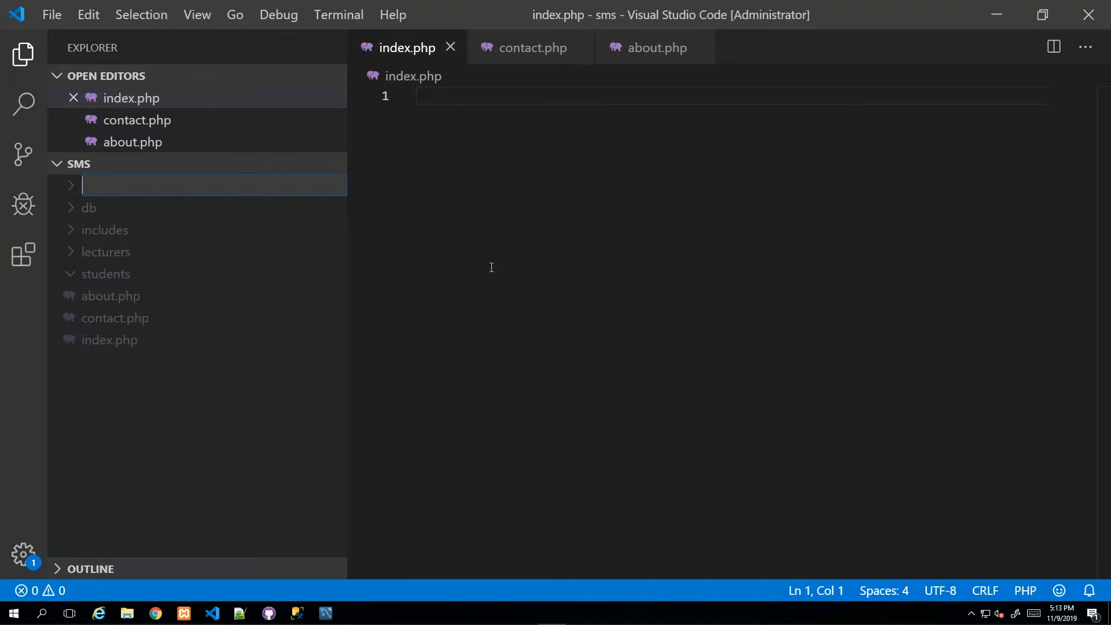
text(admin)
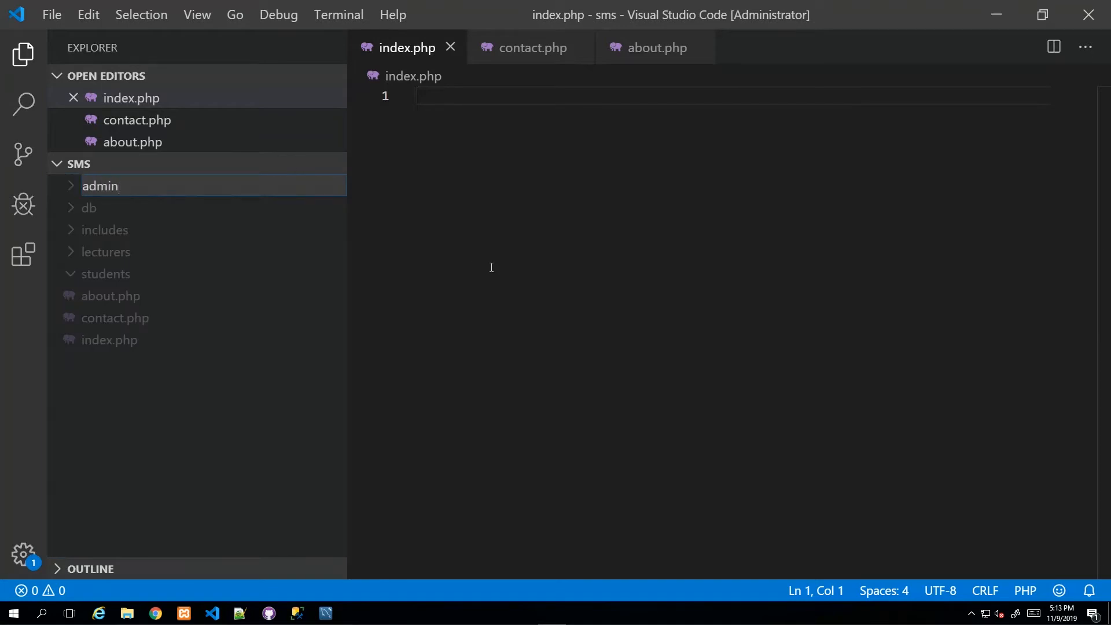
click(100, 186)
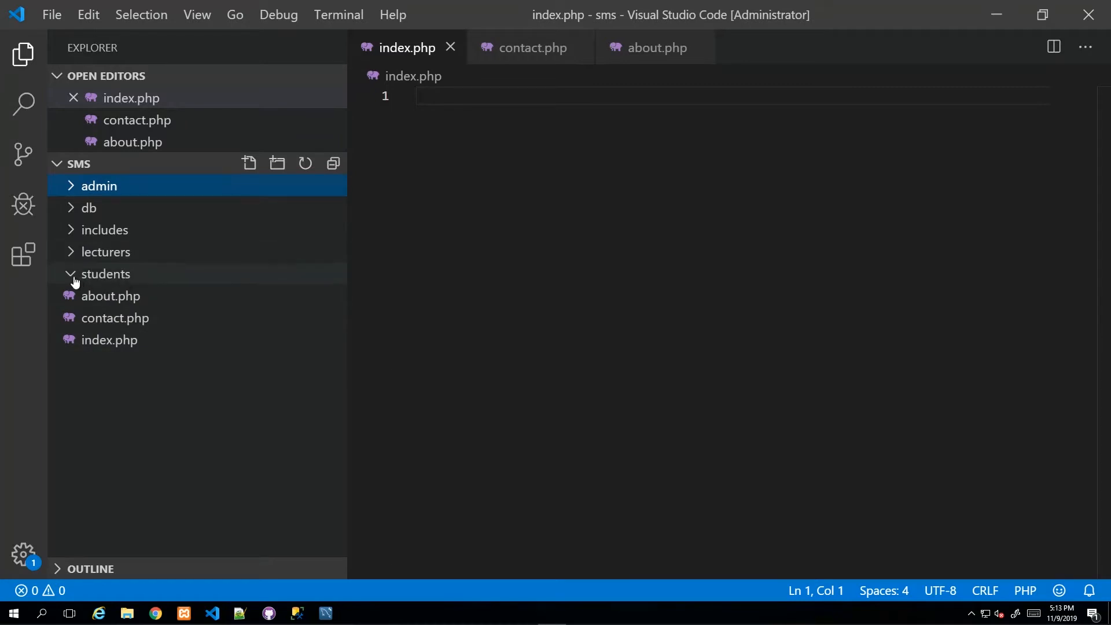
Add an empty index.php to each of the students, lecturers and admin folders
click(105, 274)
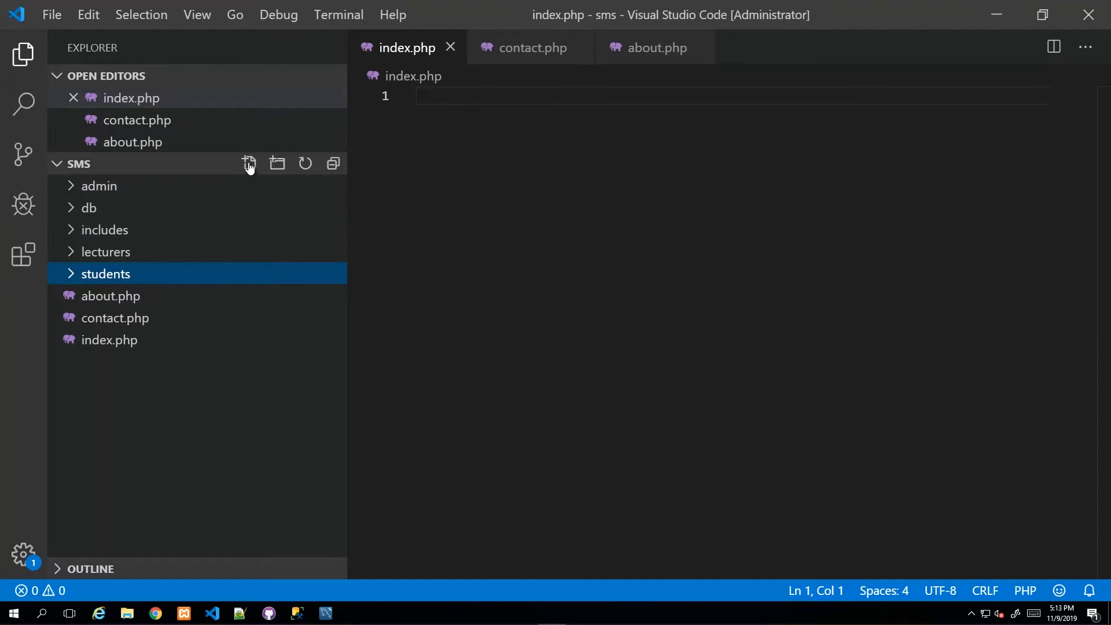
click(249, 163)
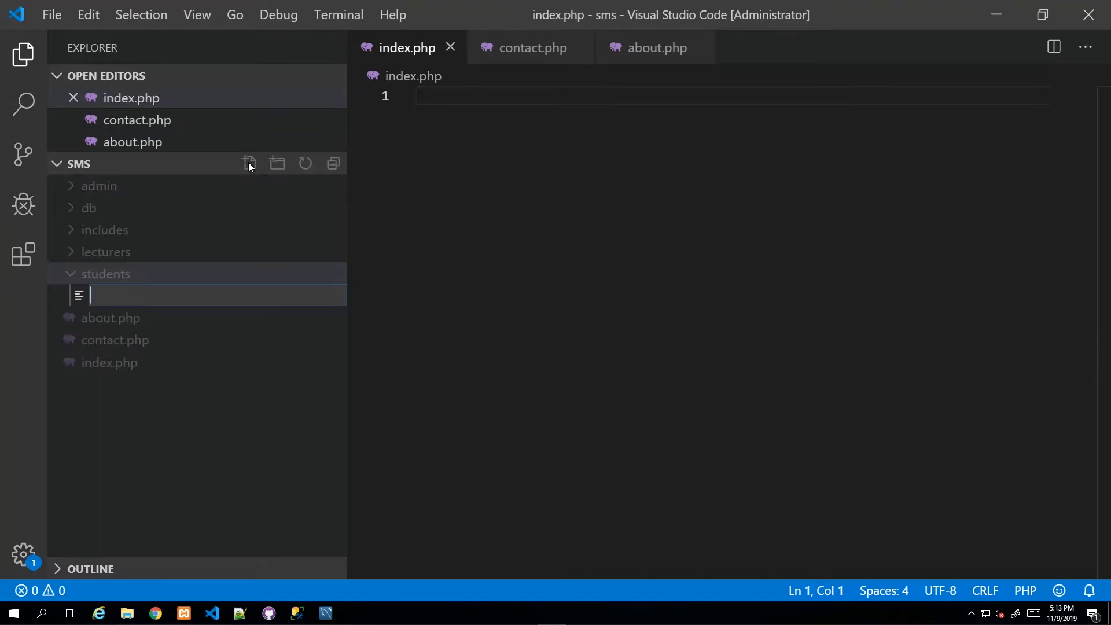
text(index.)
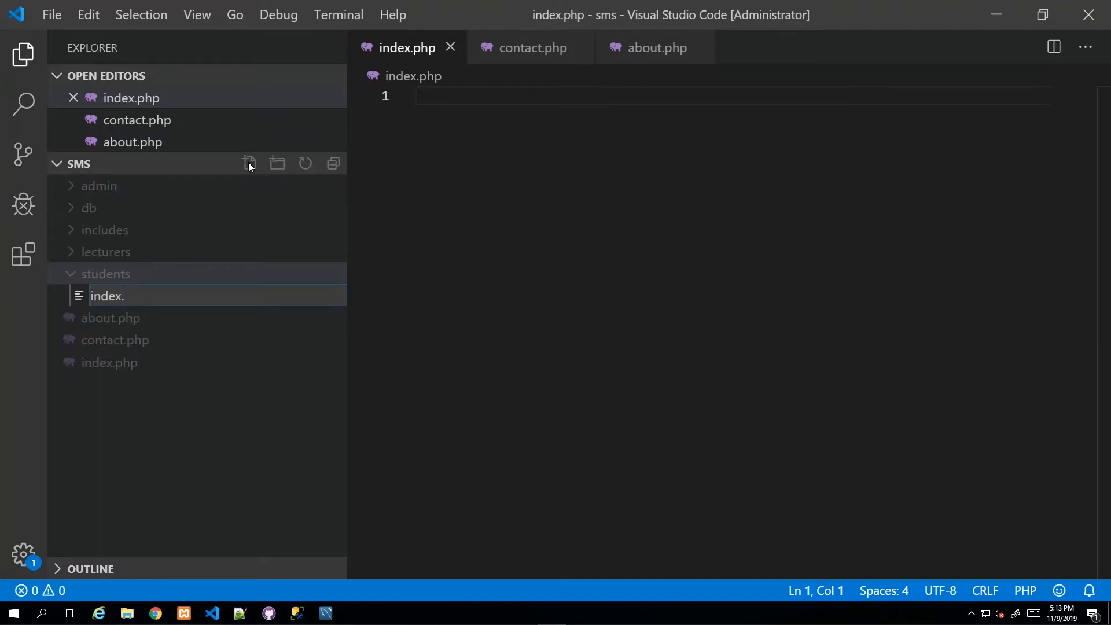
key(Enter)
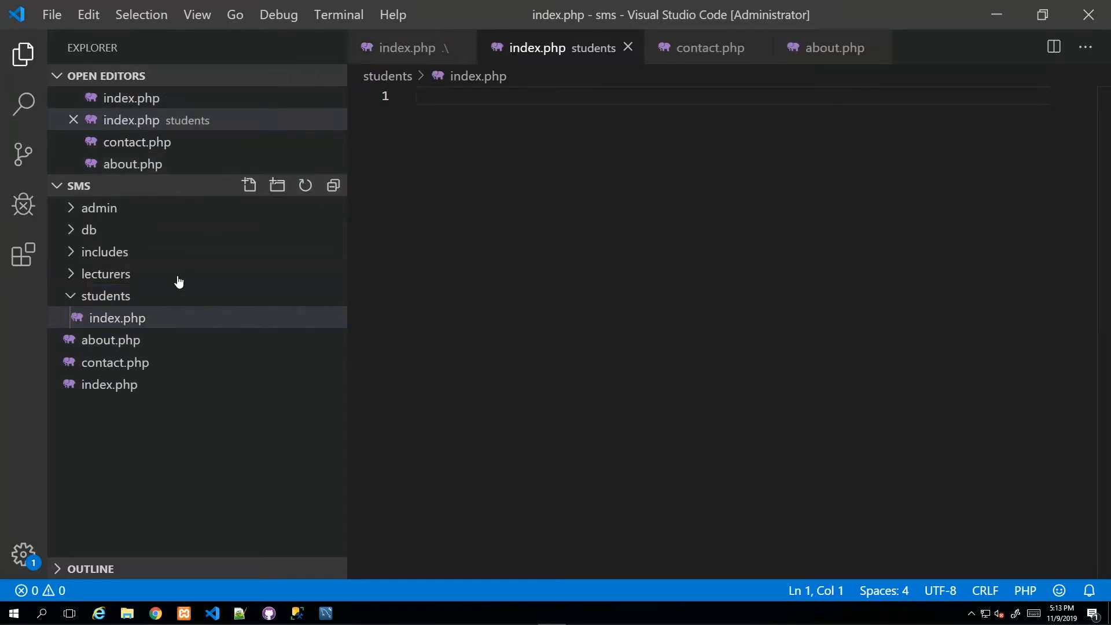
mouse_move(89, 328)
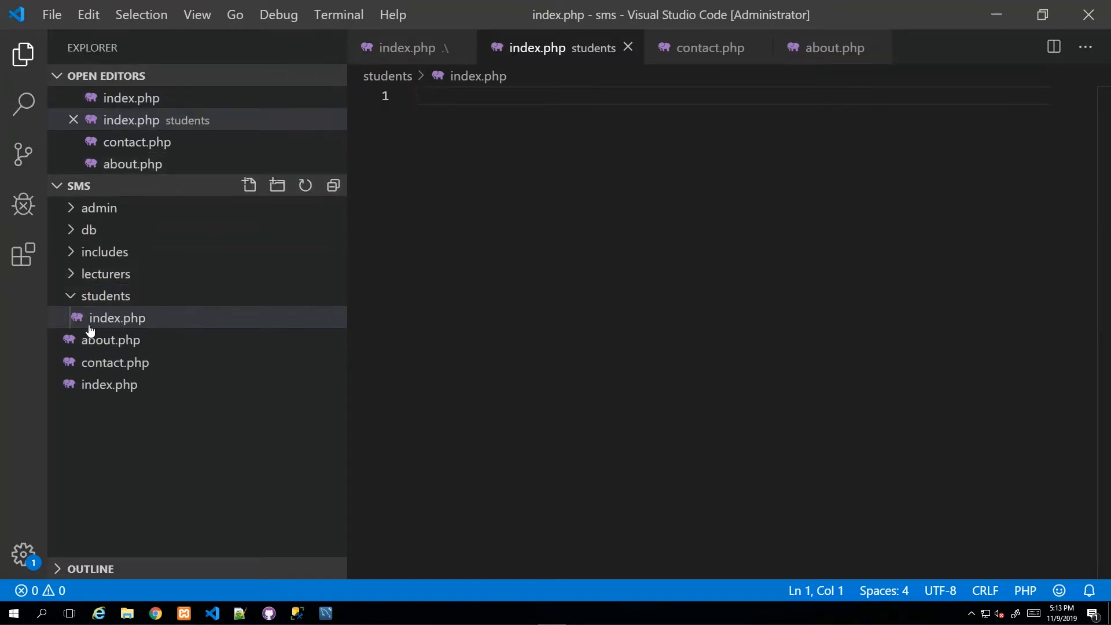
mouse_move(162, 471)
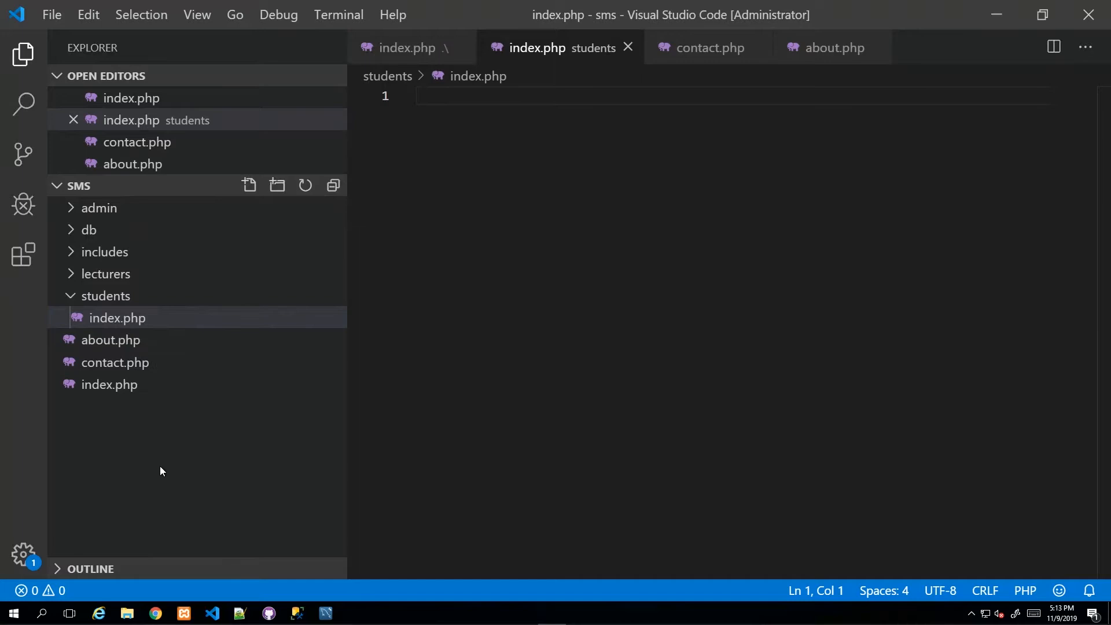
mouse_move(143, 225)
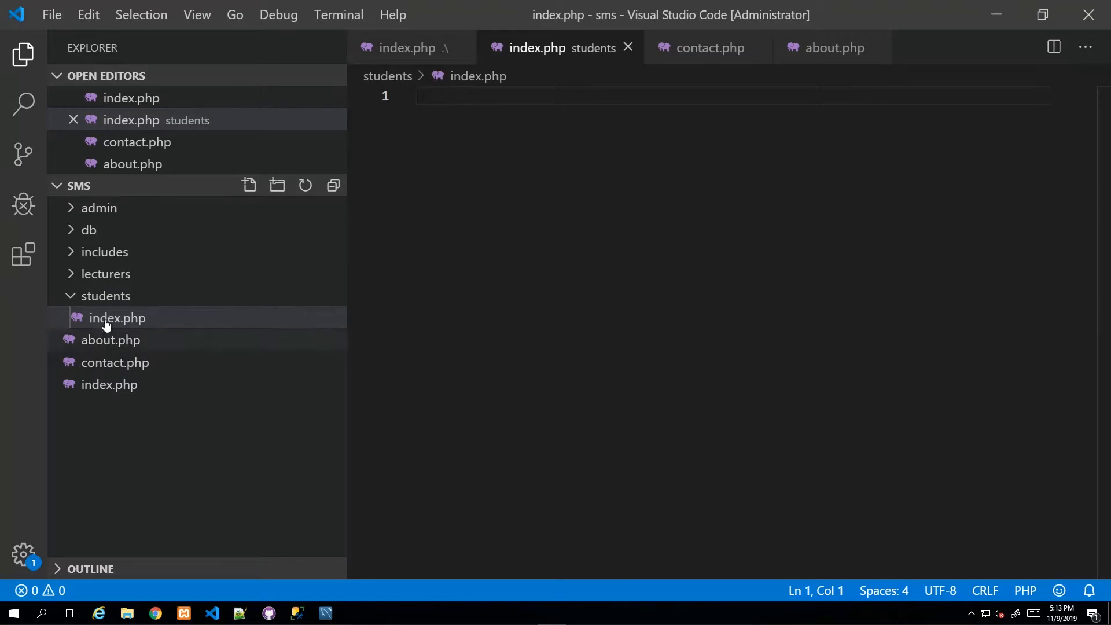
mouse_move(121, 325)
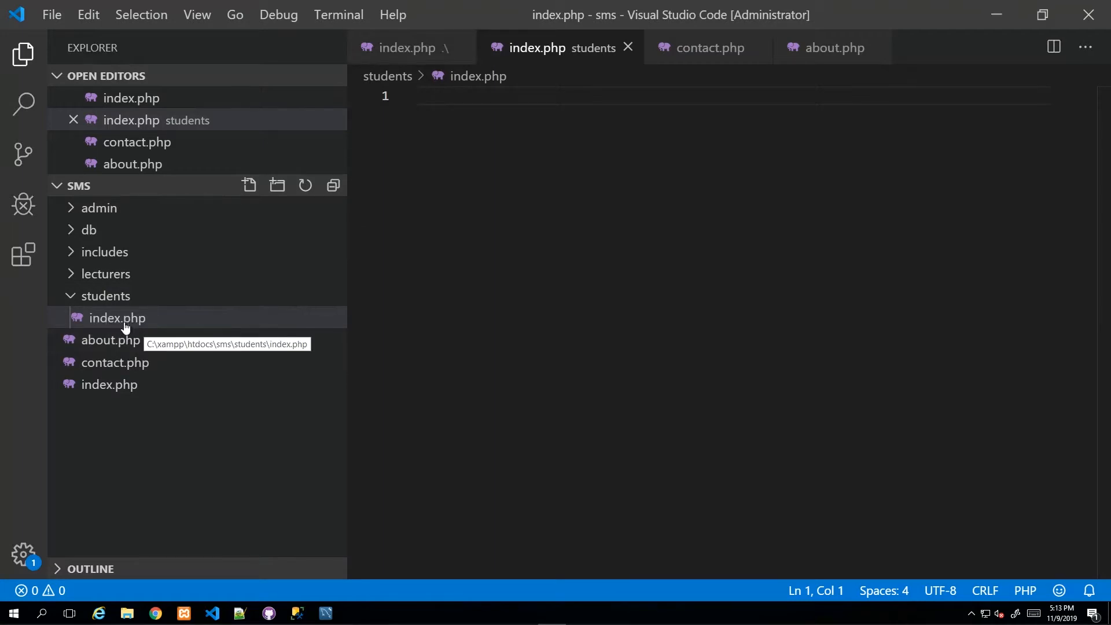
mouse_move(132, 322)
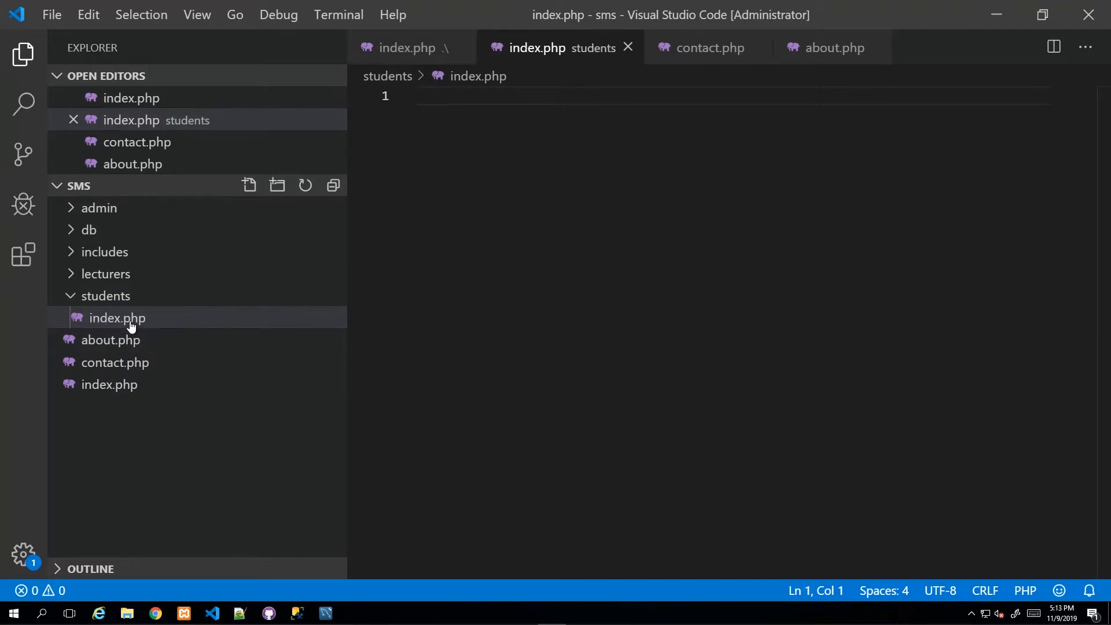
mouse_move(100, 306)
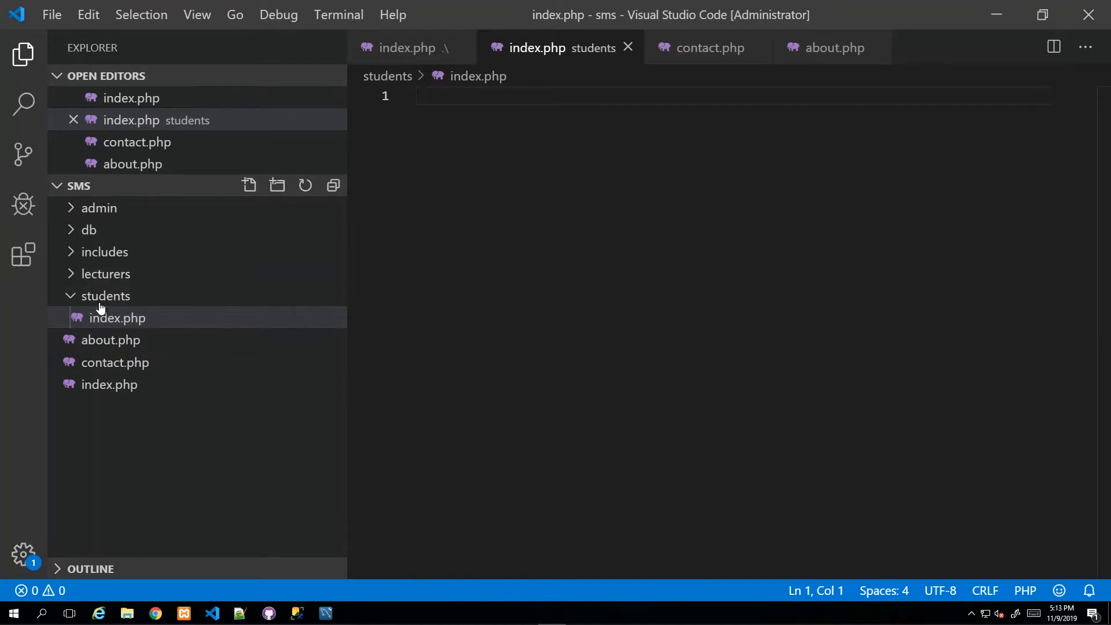
click(106, 274)
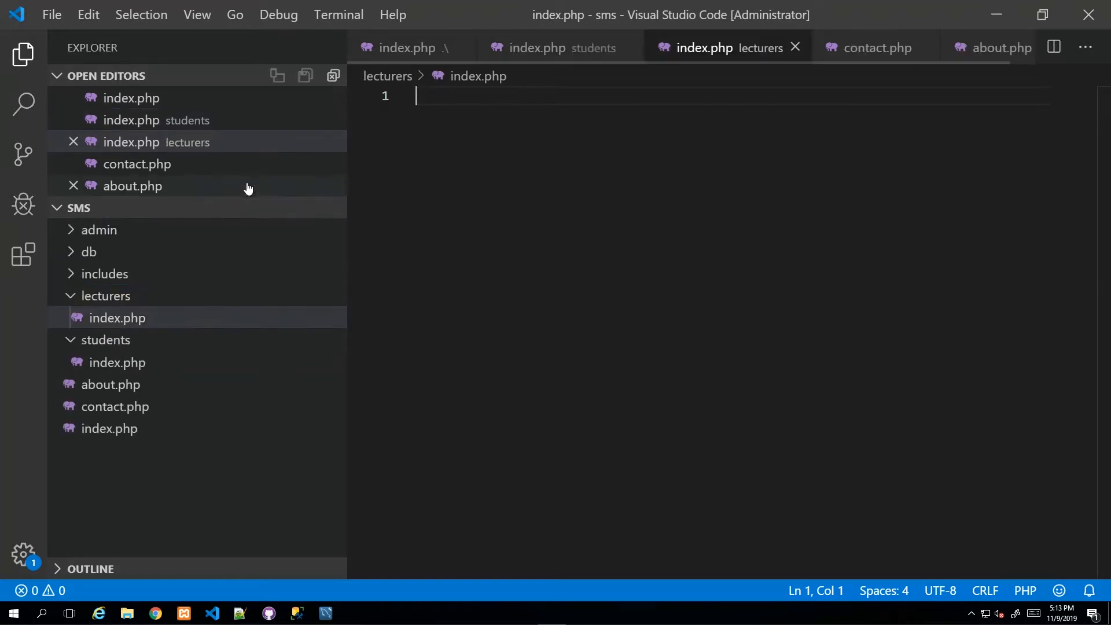
click(249, 208)
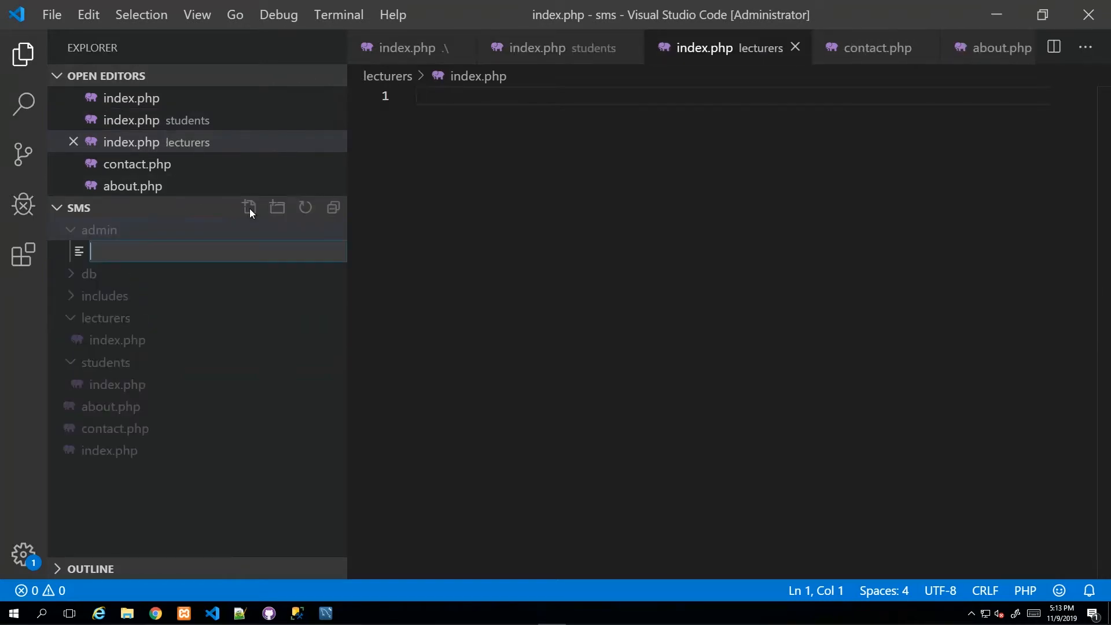
text(i)
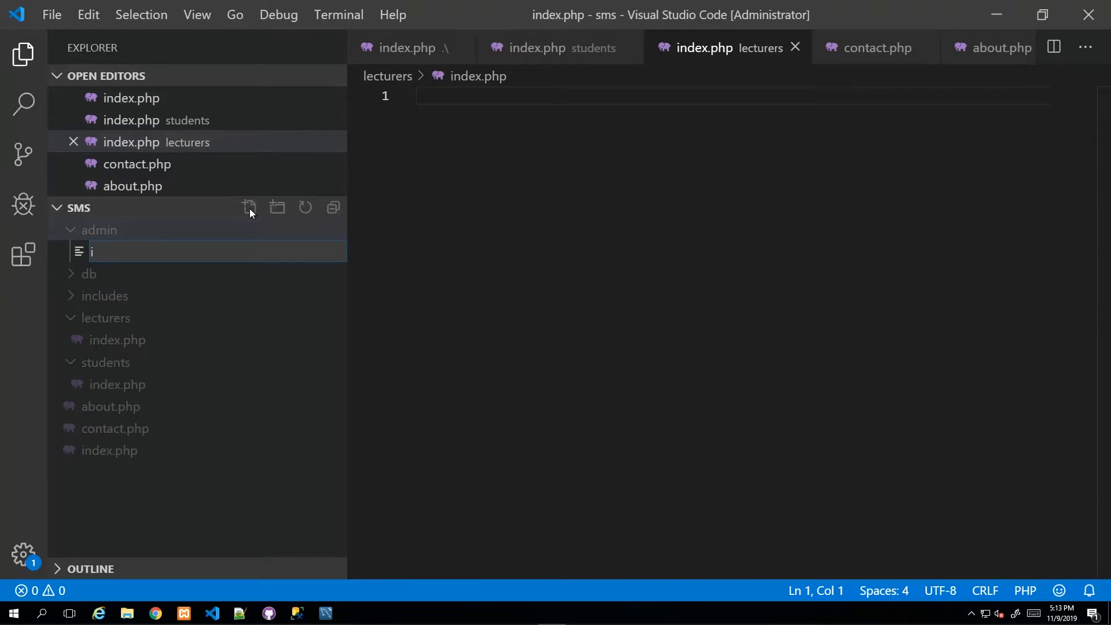
text(ndex.p)
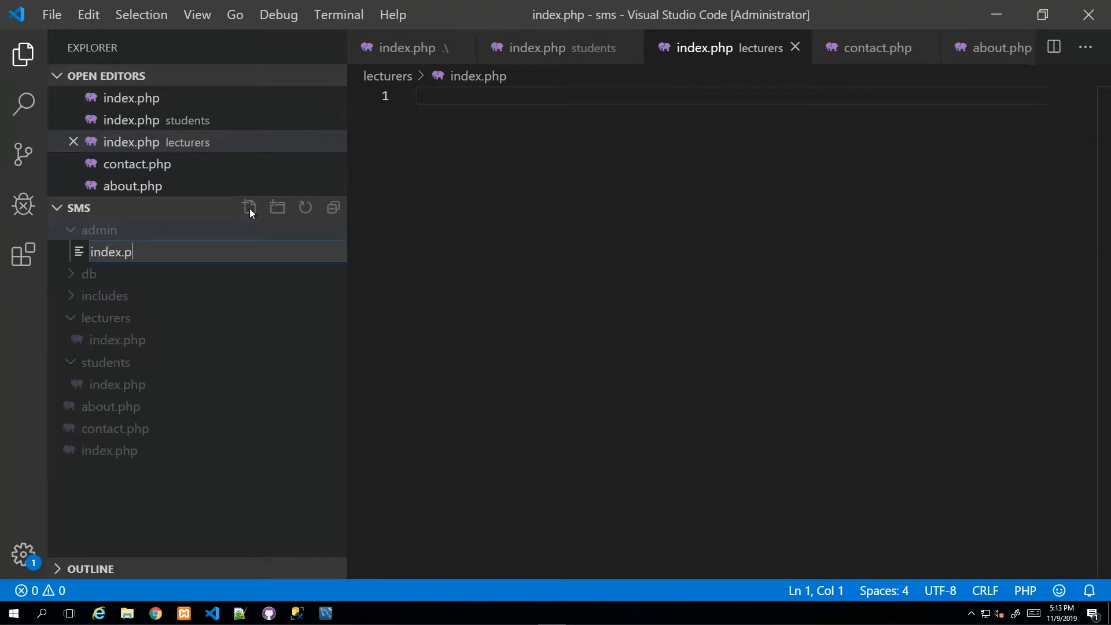
key(Enter)
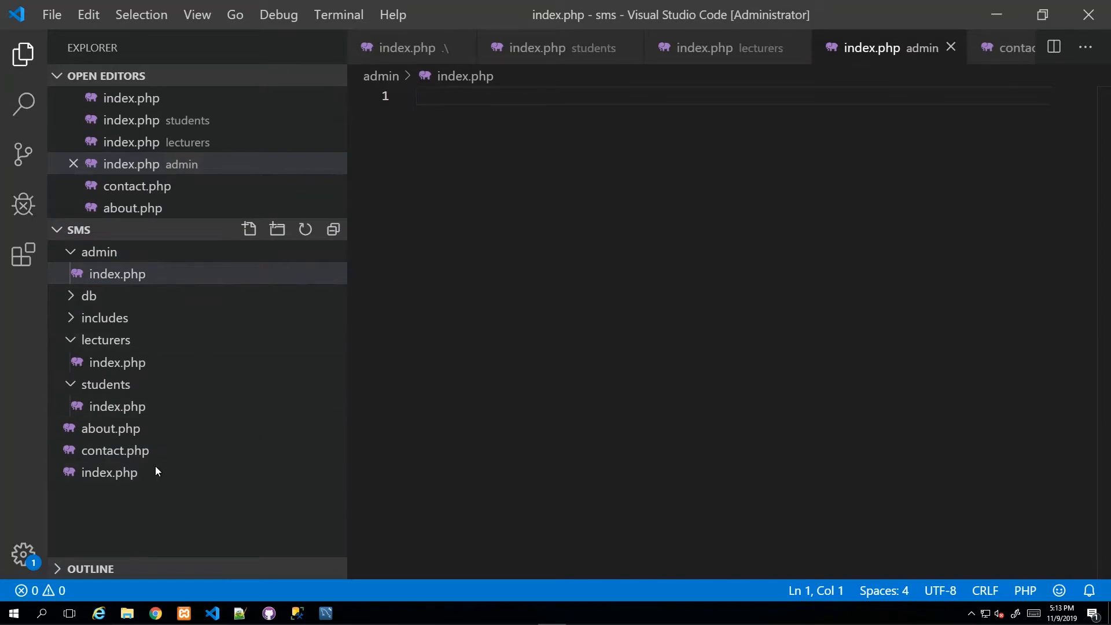
mouse_move(129, 261)
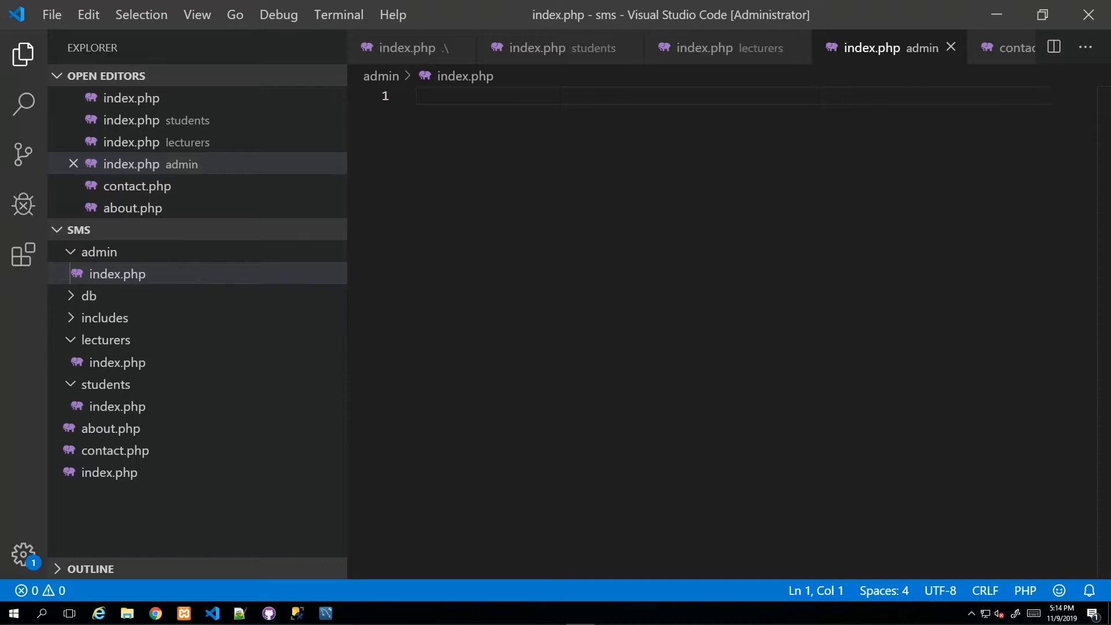
mouse_move(211, 376)
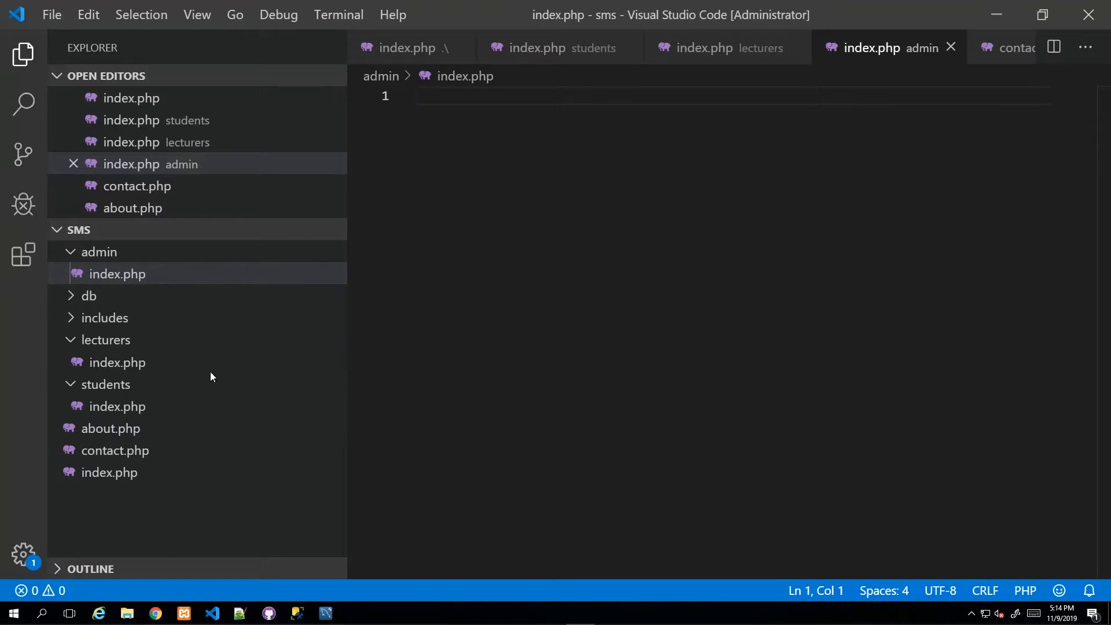
mouse_move(128, 315)
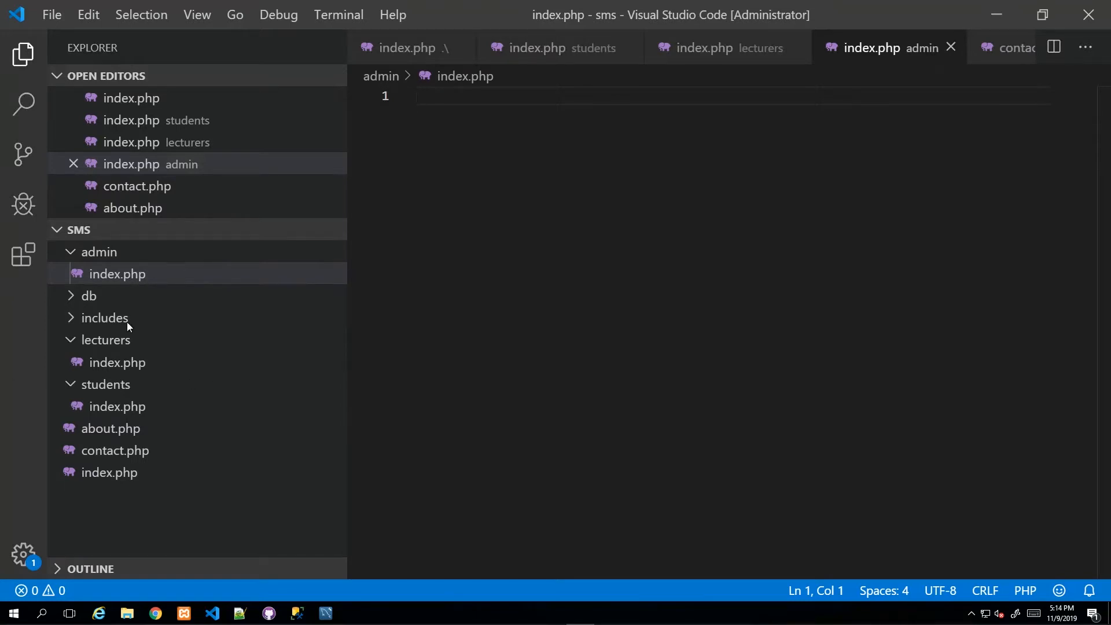
Create header.php and footer.php in the includes folder and bring header.php into focus
click(104, 317)
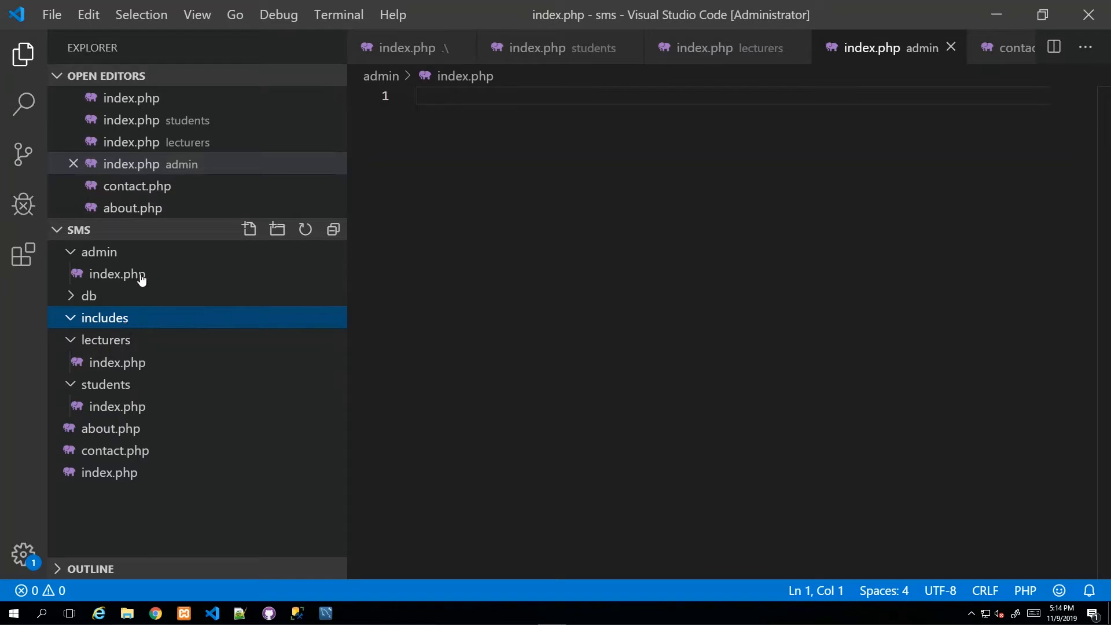
mouse_move(95, 331)
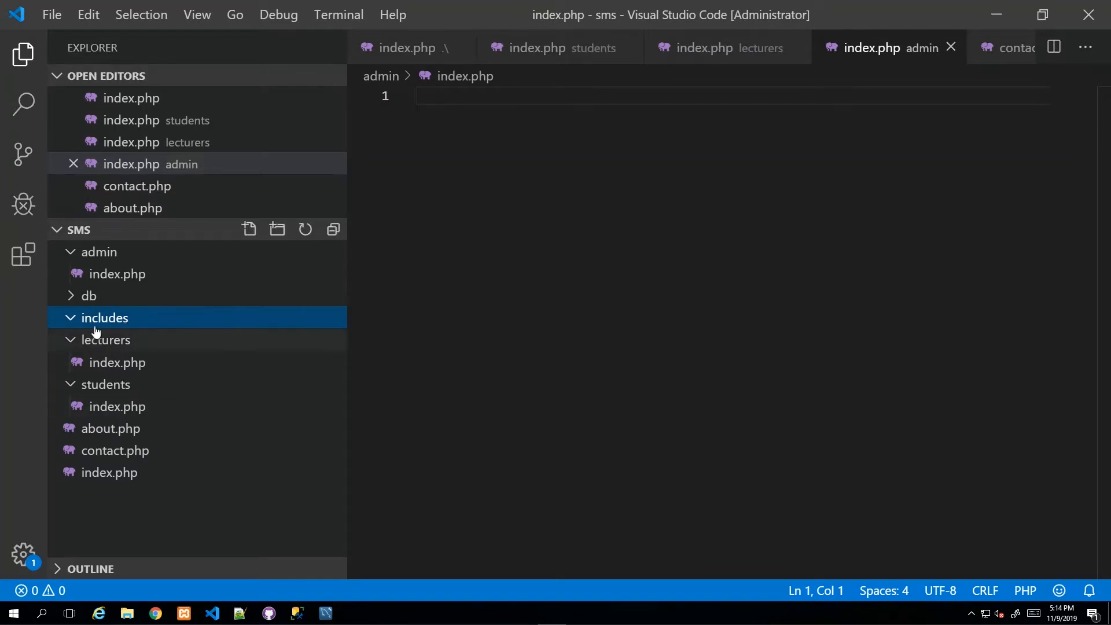
mouse_move(94, 325)
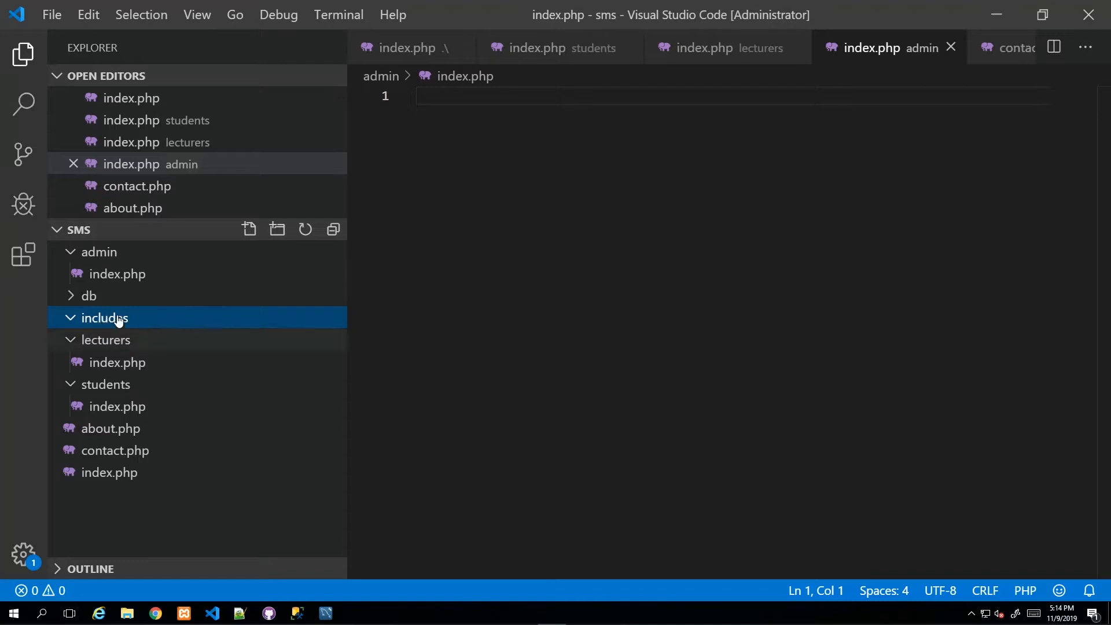
mouse_move(130, 323)
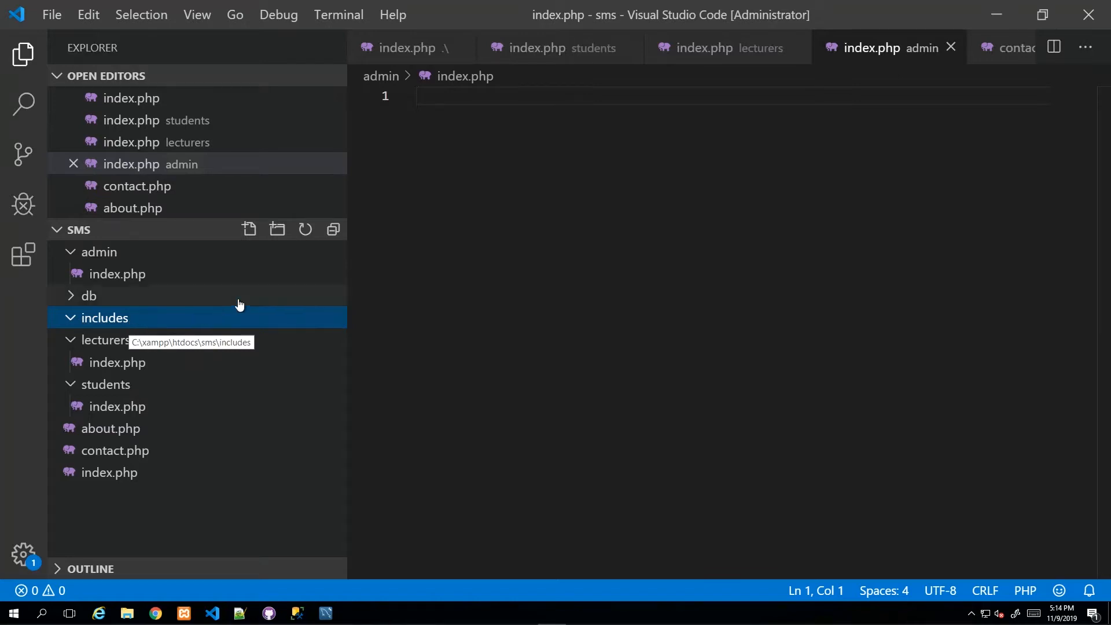
click(249, 229)
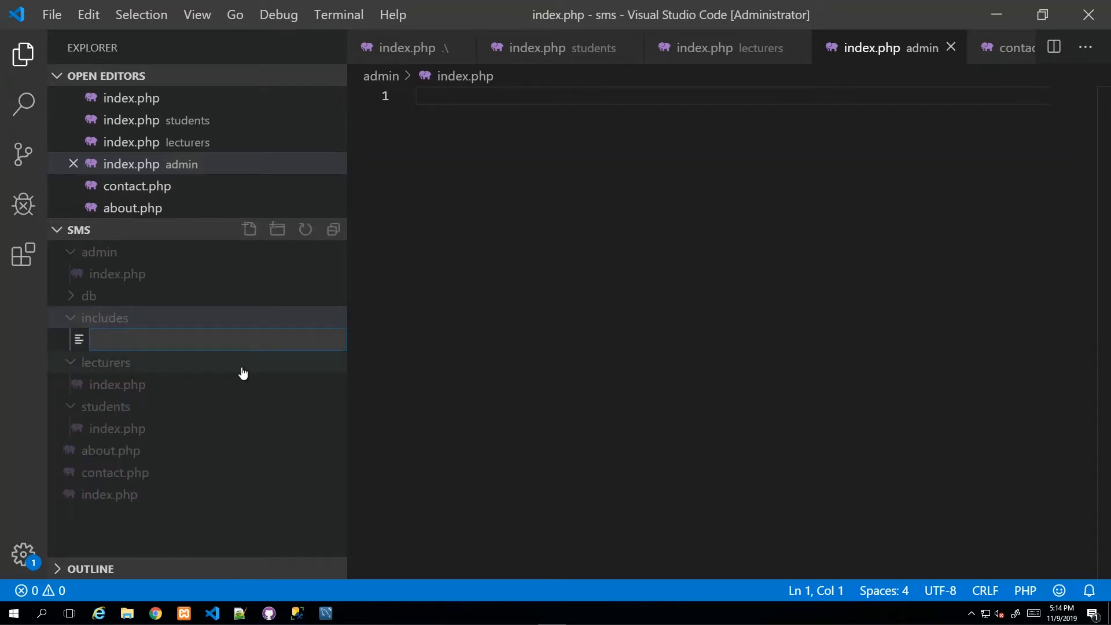
text(hea)
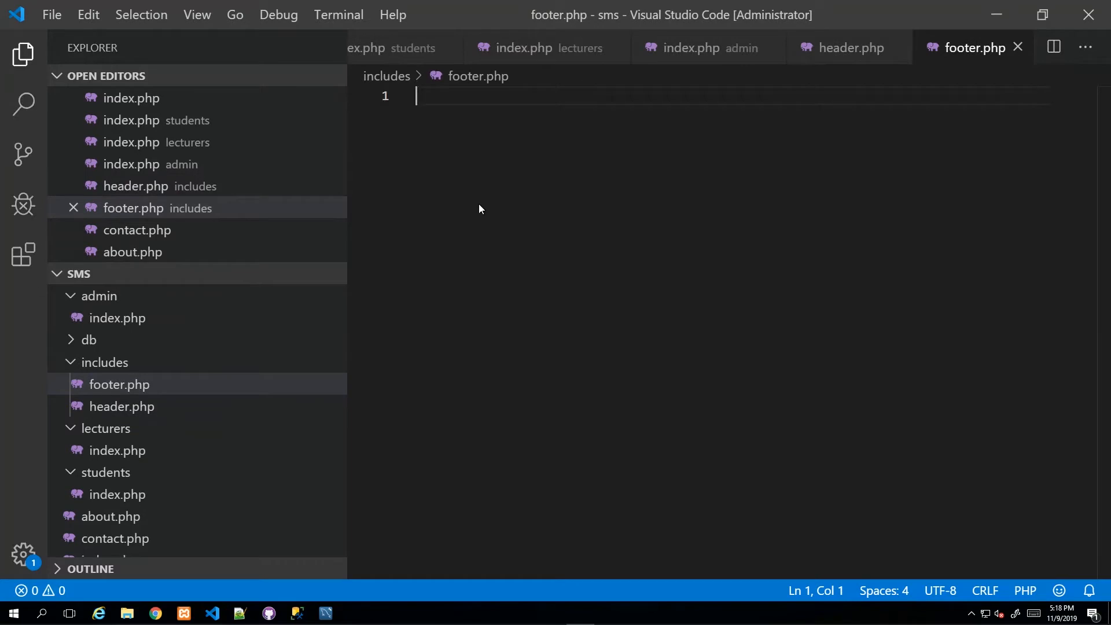
click(121, 406)
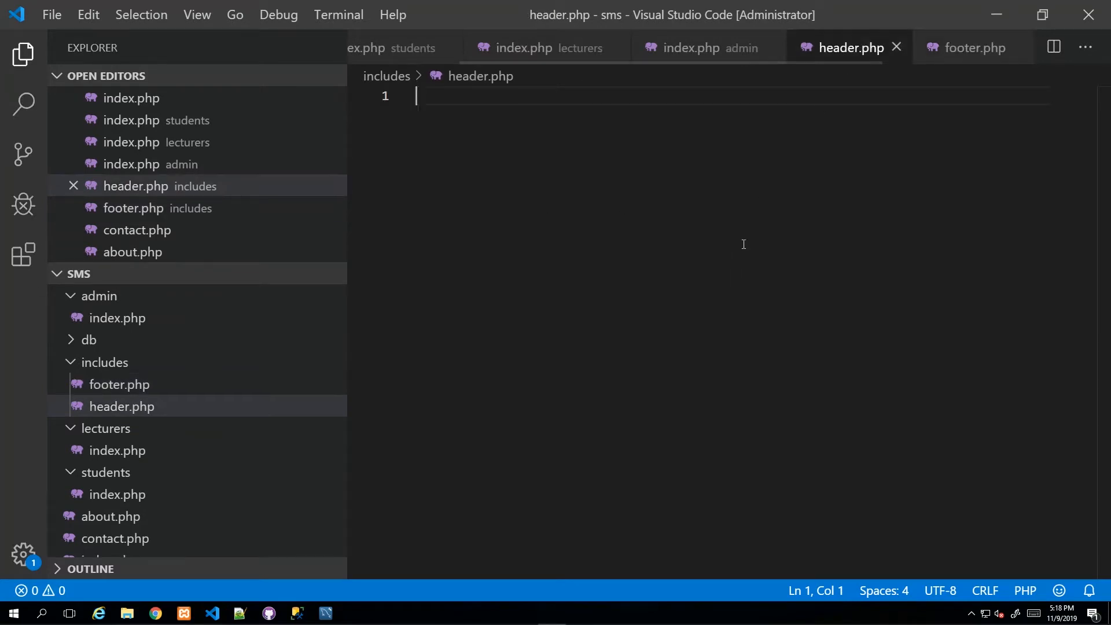
mouse_move(904, 165)
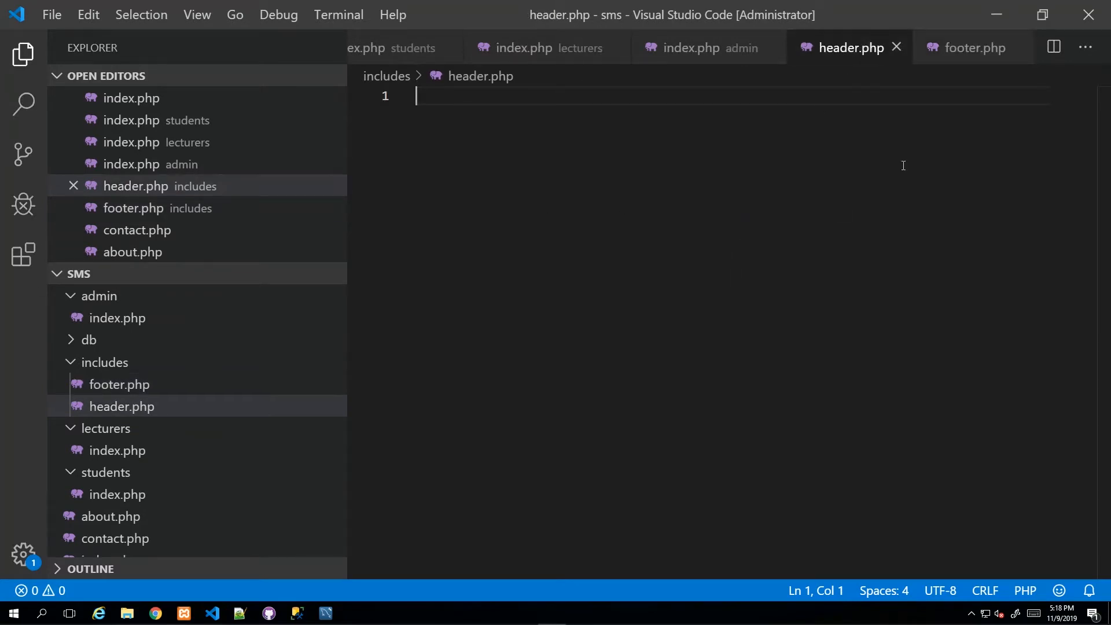
mouse_move(744, 207)
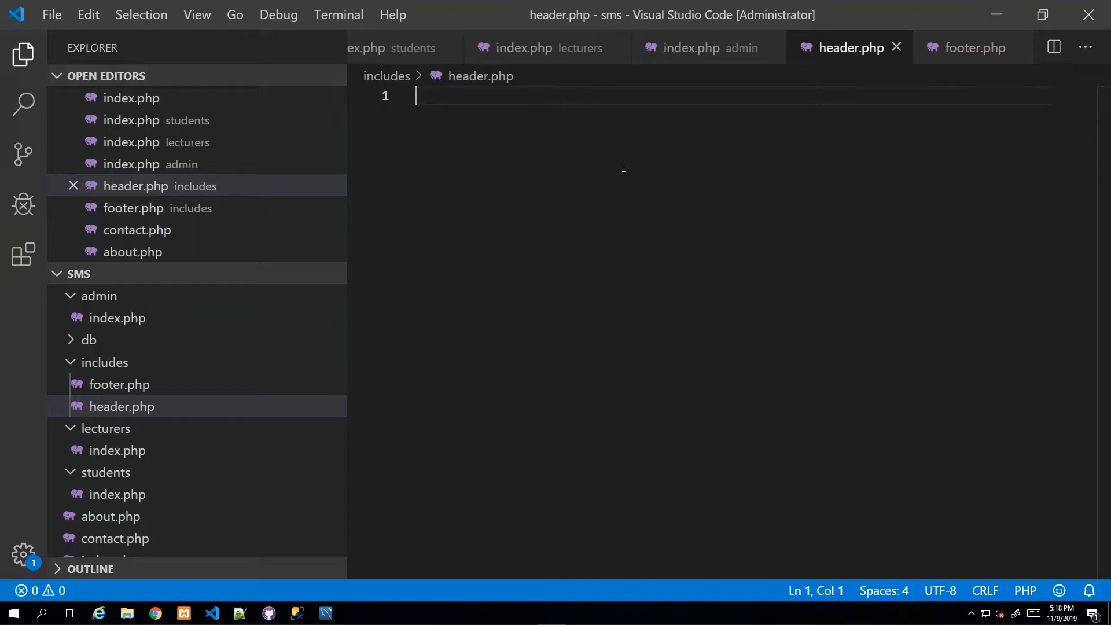
mouse_move(22, 206)
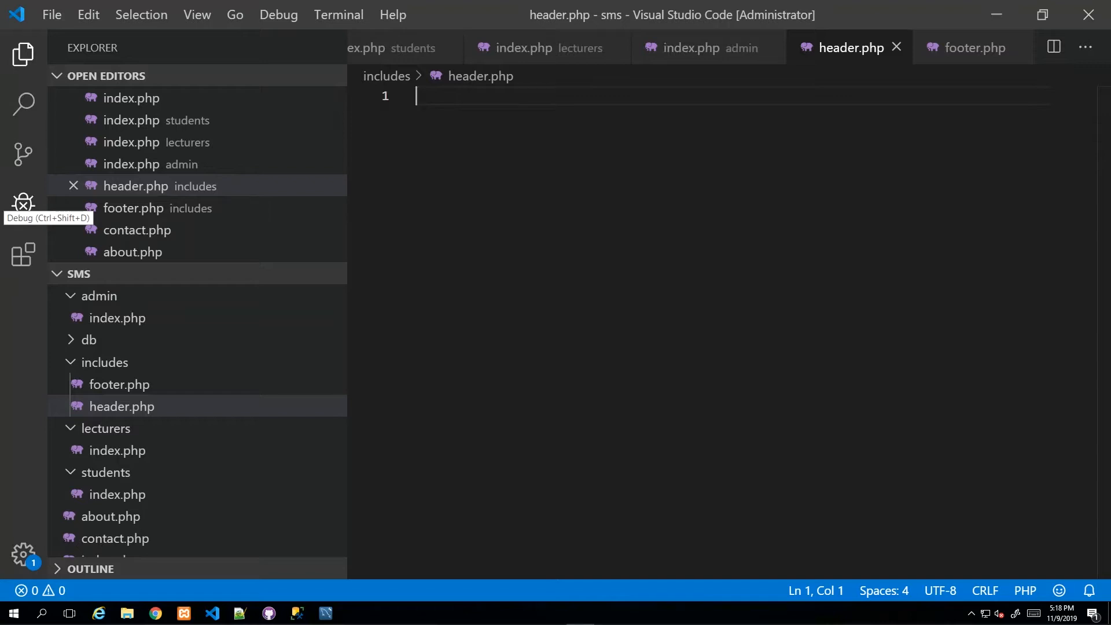
mouse_move(260, 500)
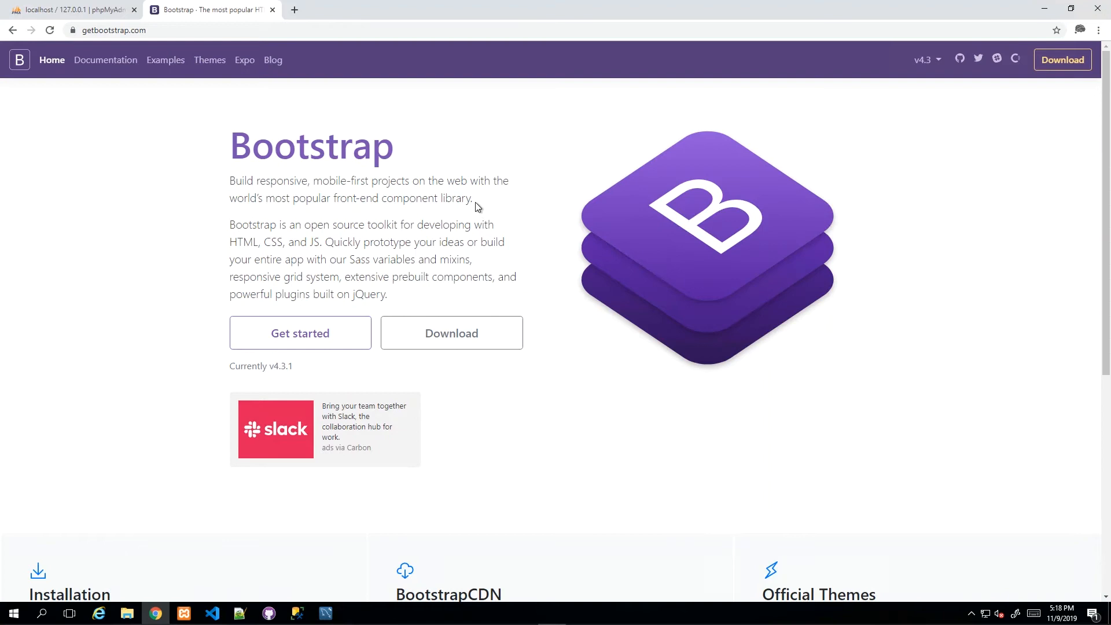
mouse_move(96, 43)
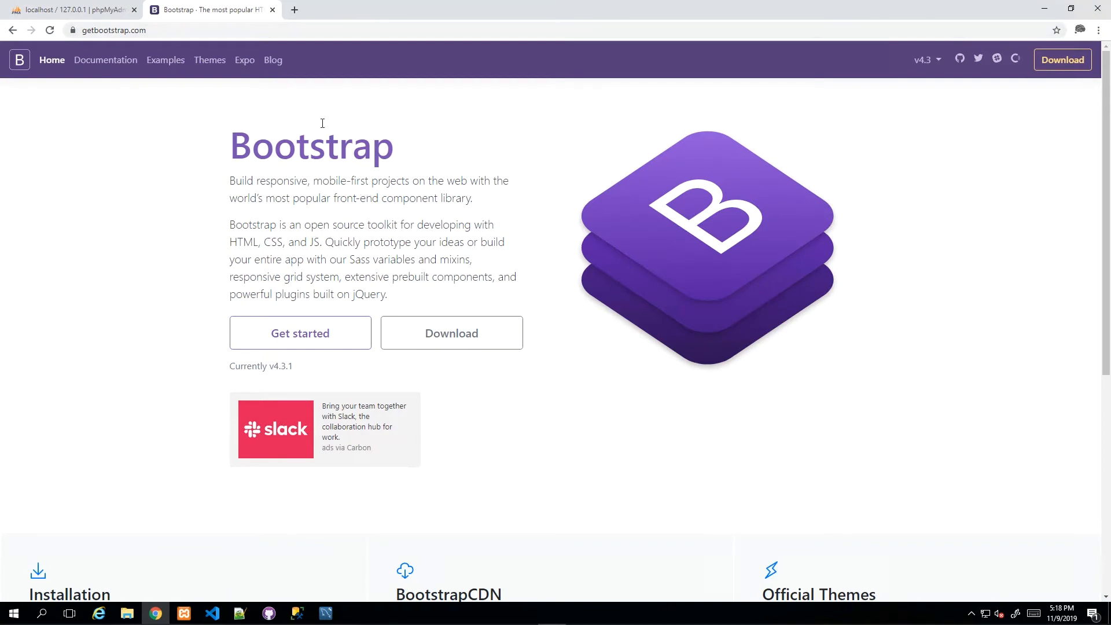
Browse the getbootstrap.com homepage, then go to the Get started introduction page
scroll(down, 3)
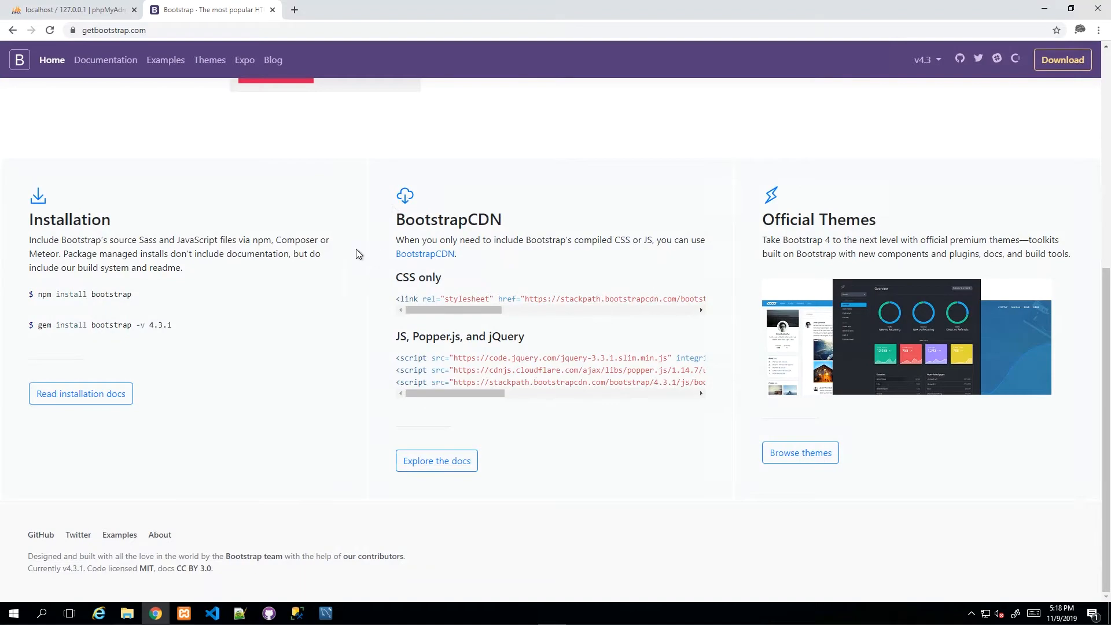
mouse_move(230, 254)
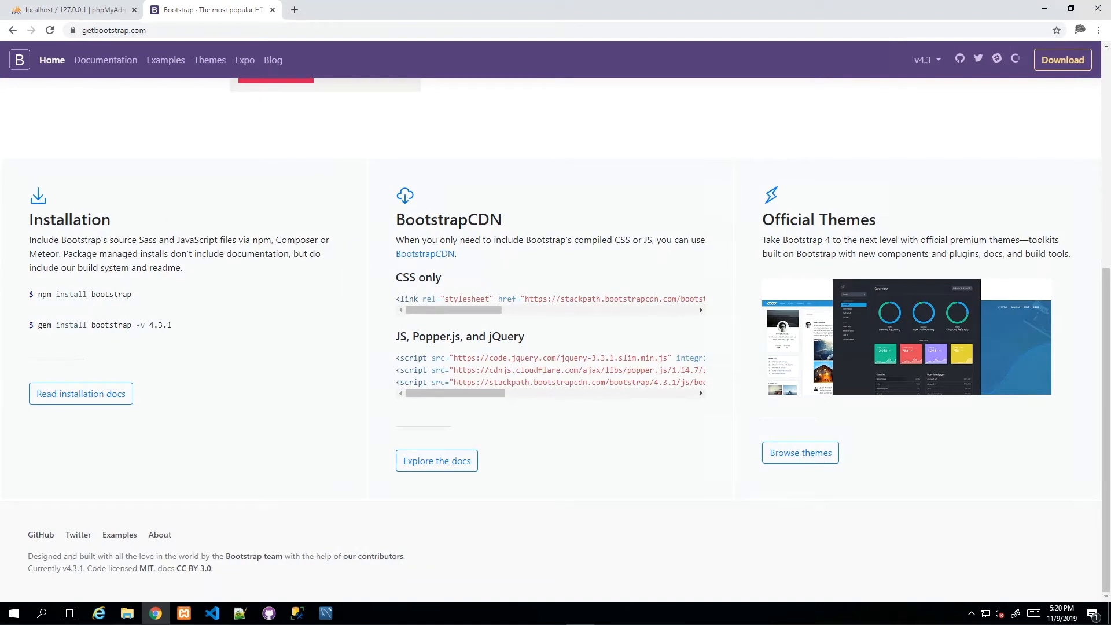
mouse_move(430, 243)
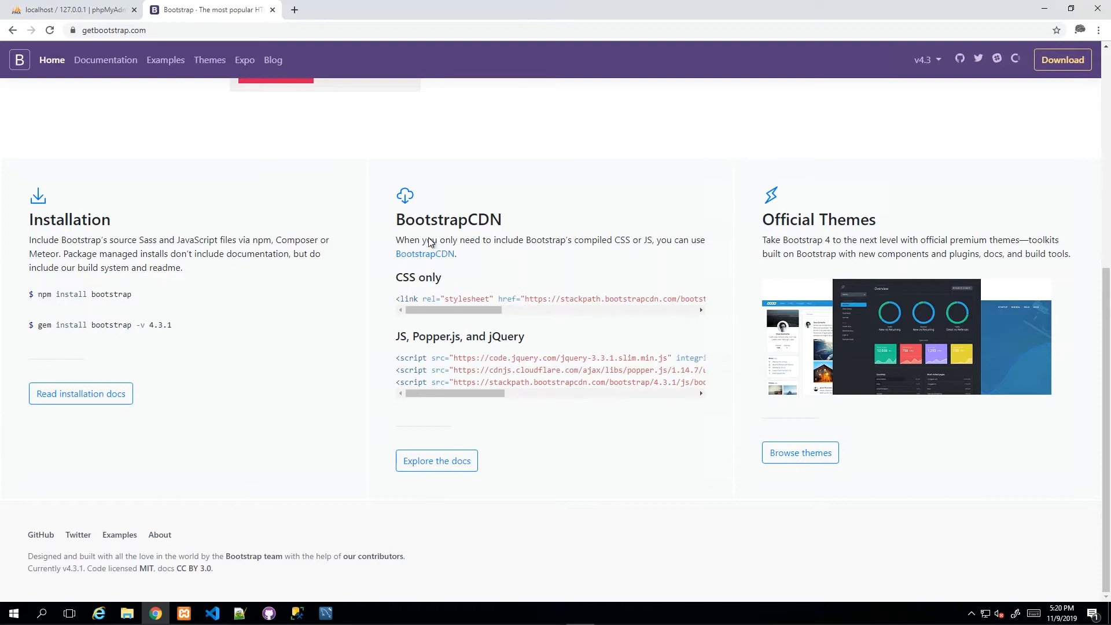
mouse_move(432, 269)
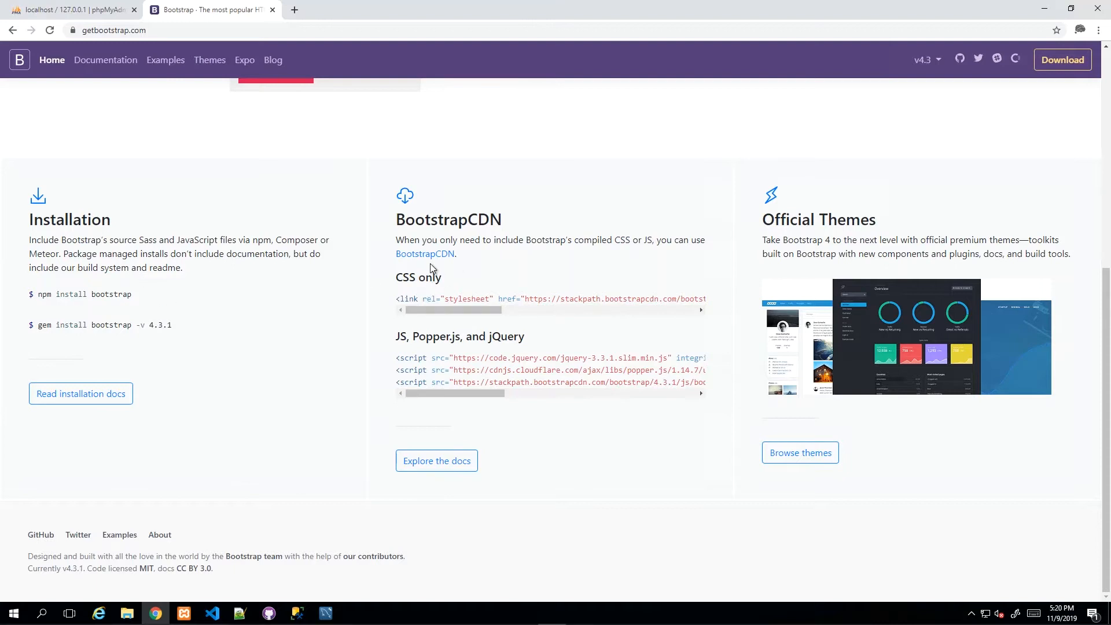
drag(446, 310, 485, 309)
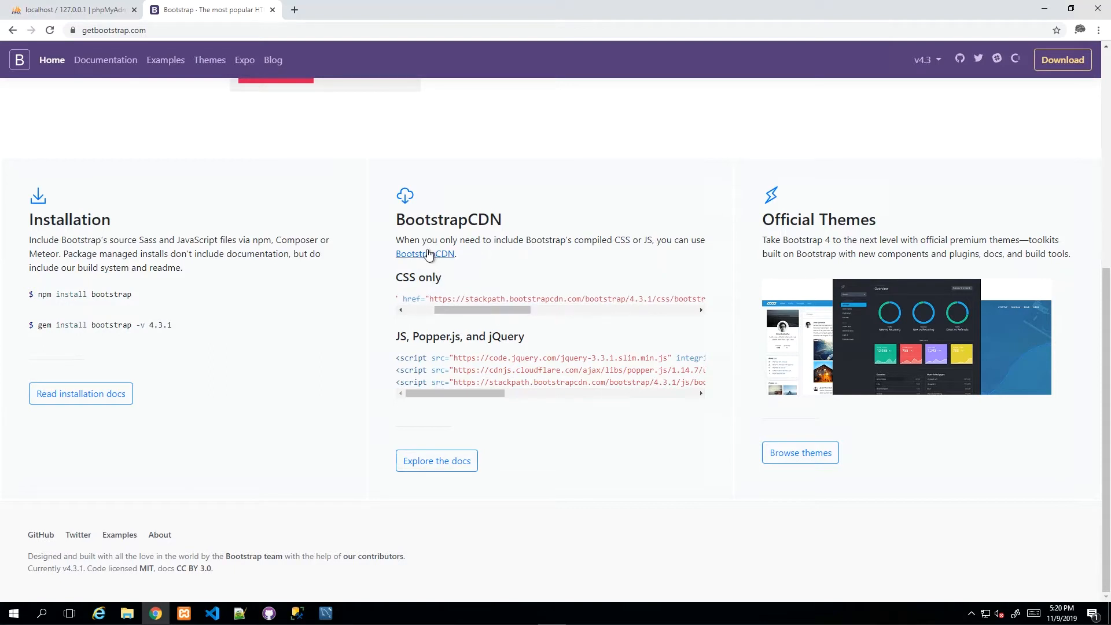
mouse_move(451, 264)
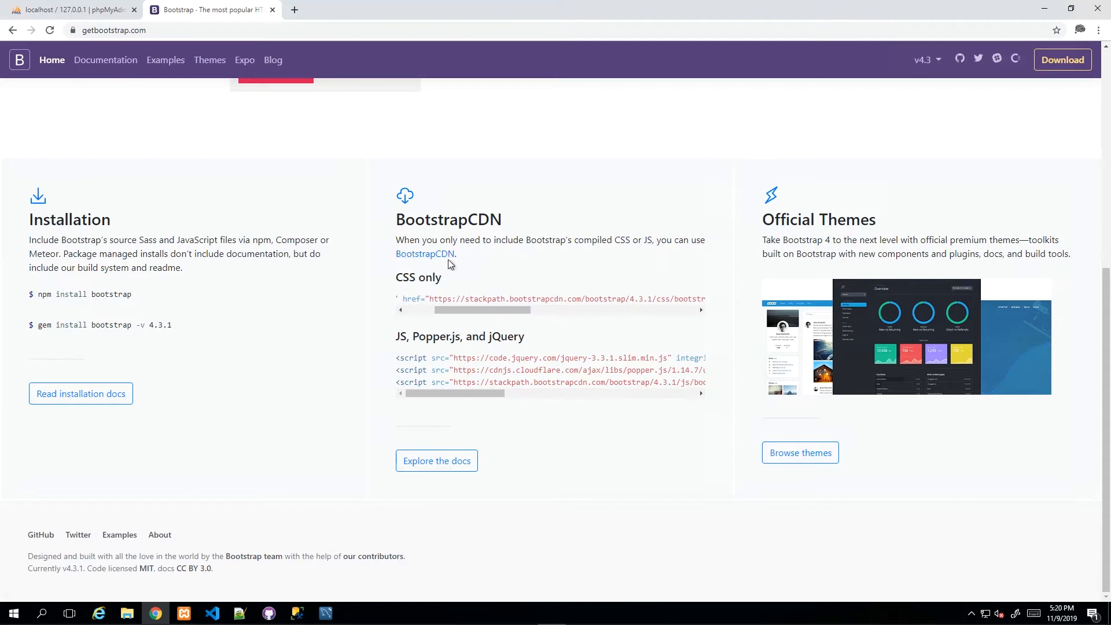
scroll(up, 3)
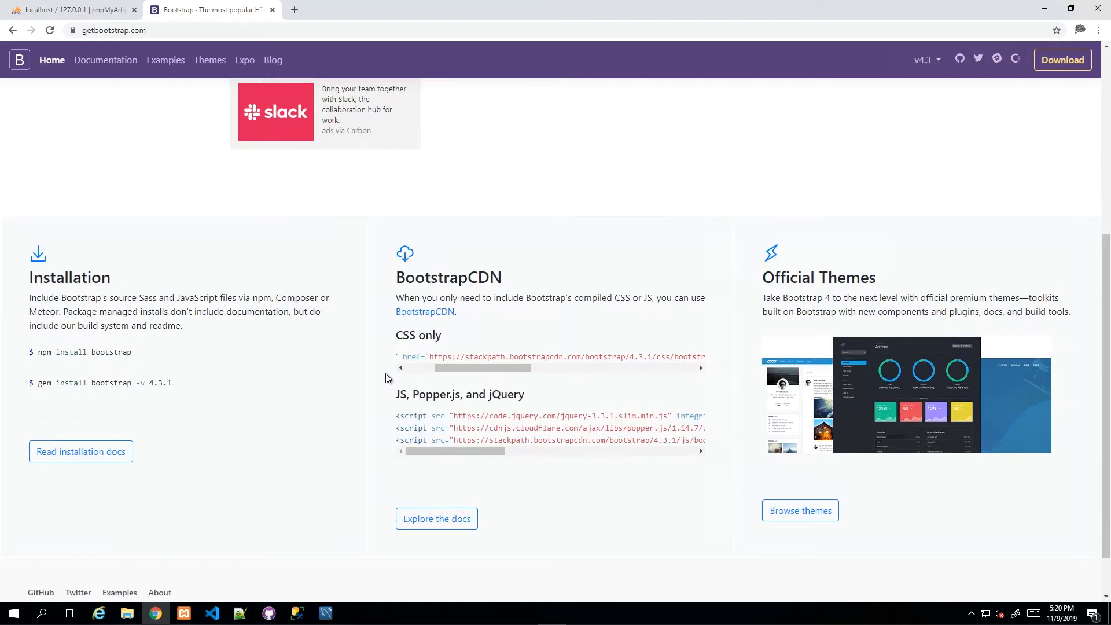
scroll(up, 3)
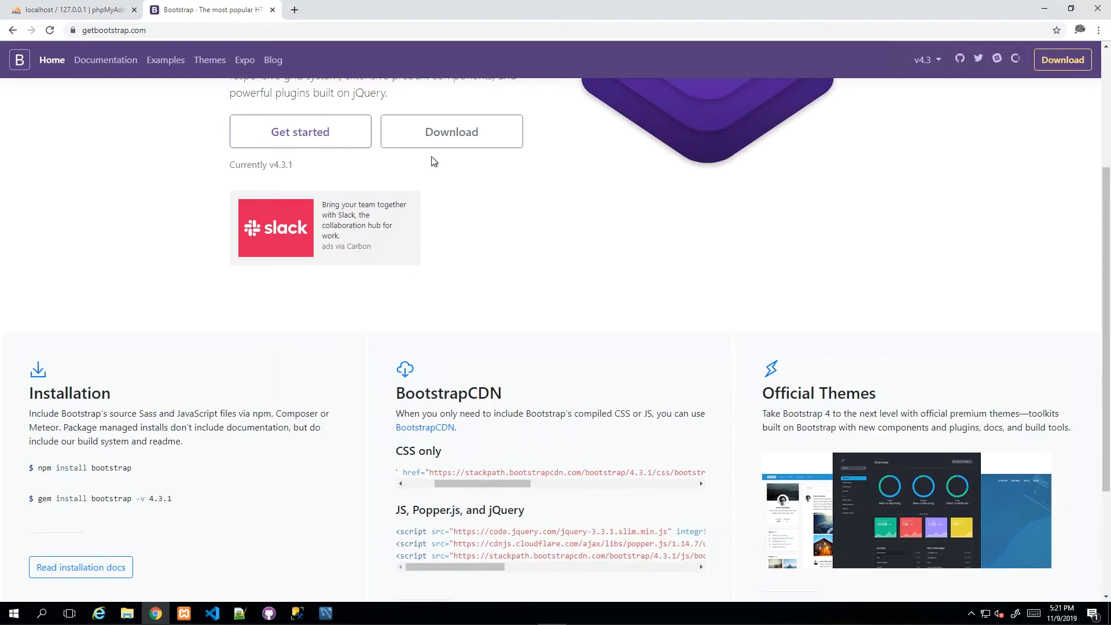
mouse_move(381, 367)
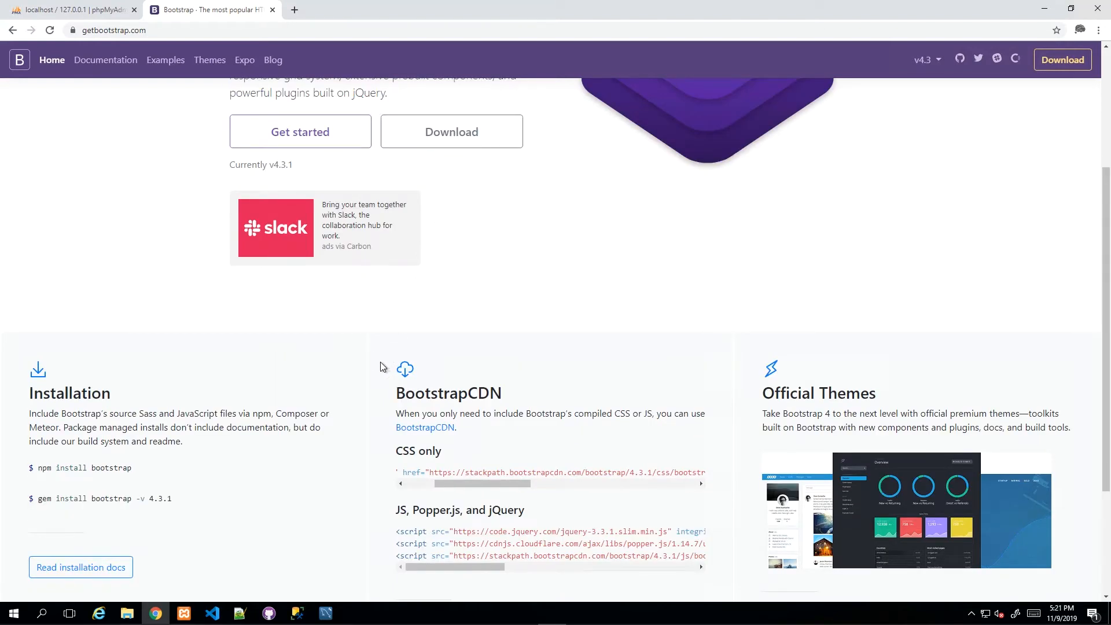
mouse_move(358, 374)
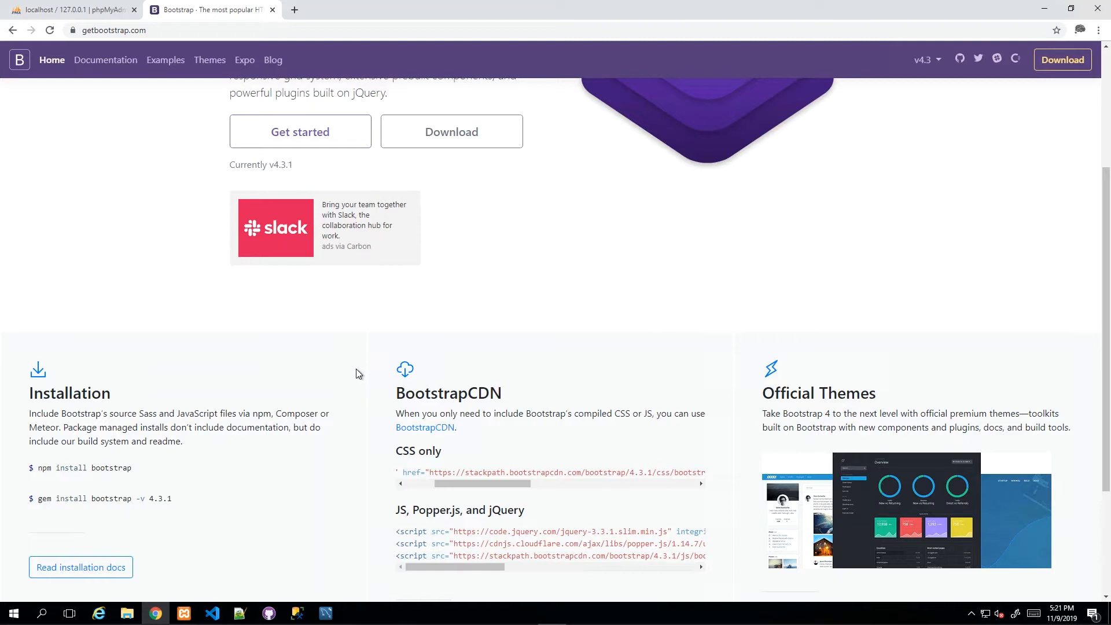
scroll(down, 3)
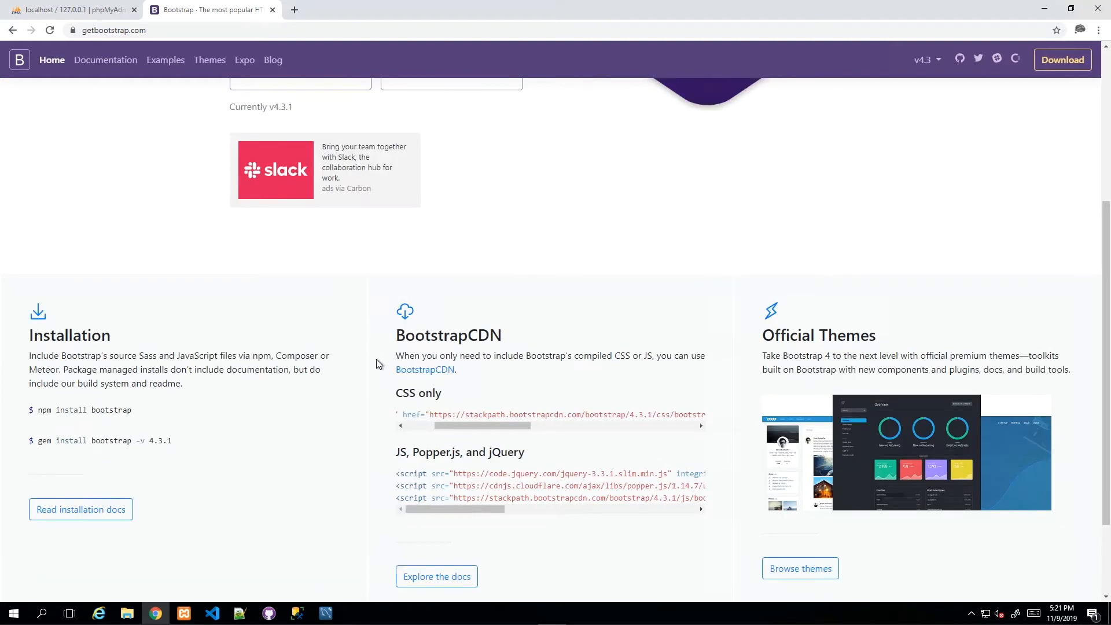
mouse_move(476, 356)
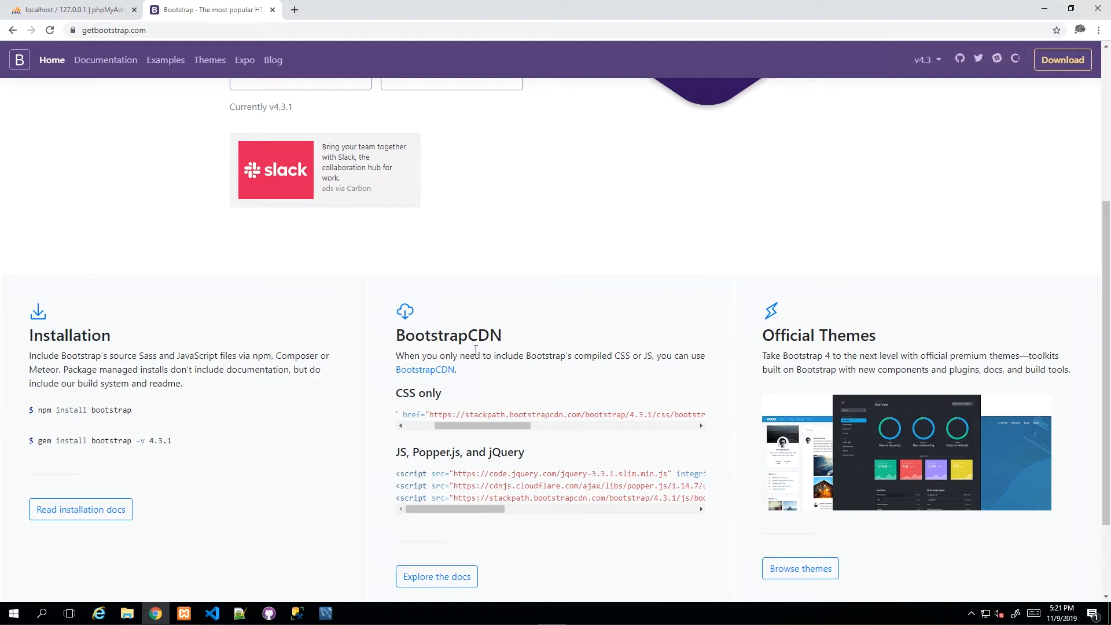
scroll(down, 3)
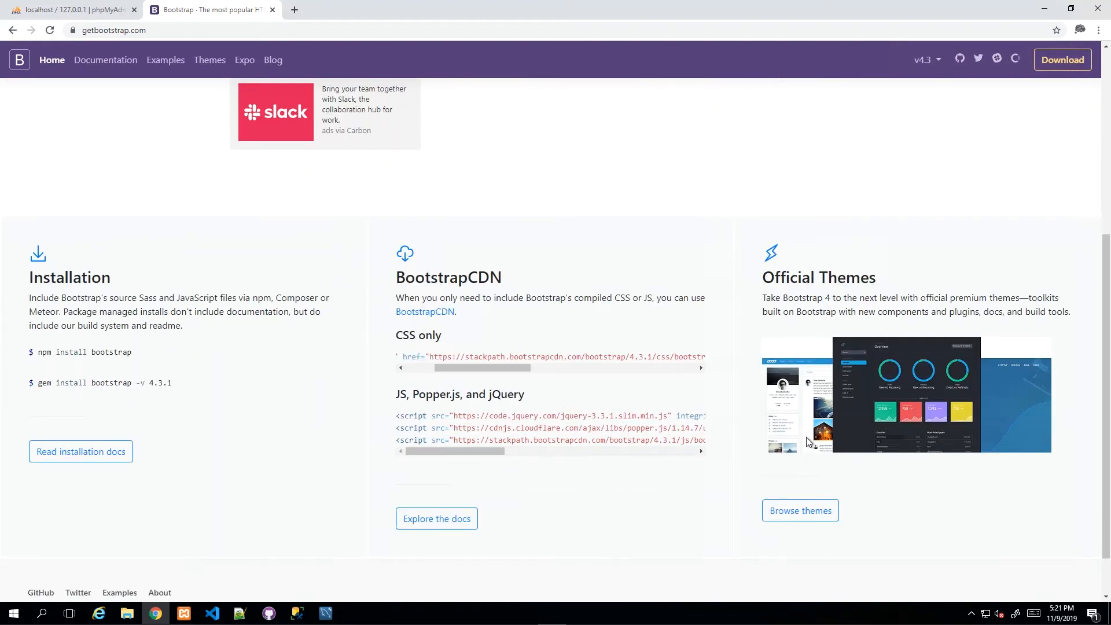
scroll(up, 3)
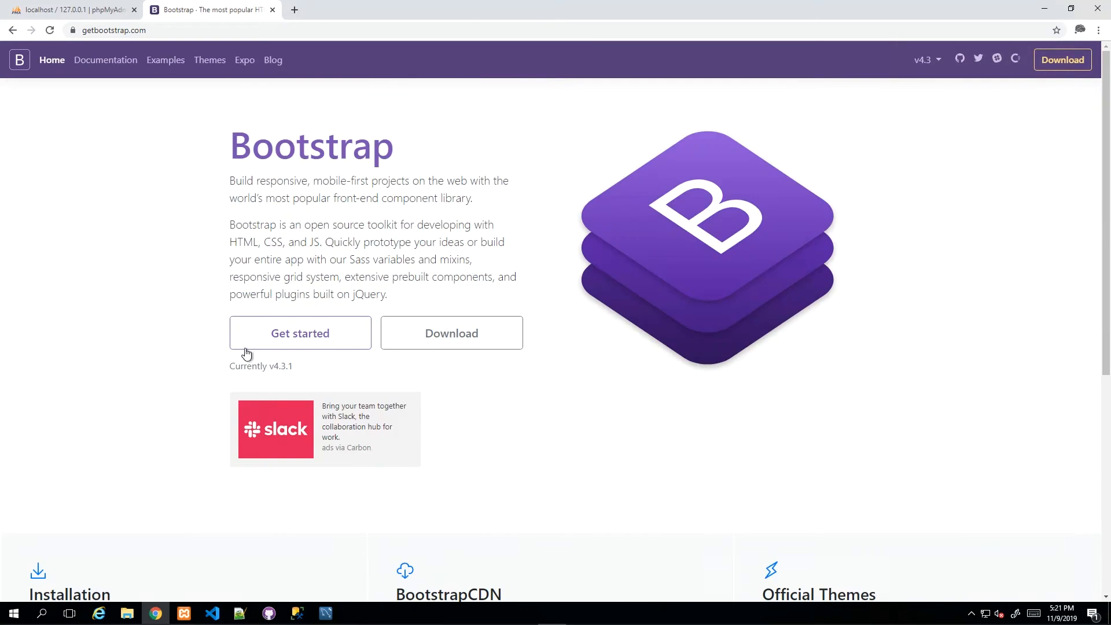
mouse_move(216, 164)
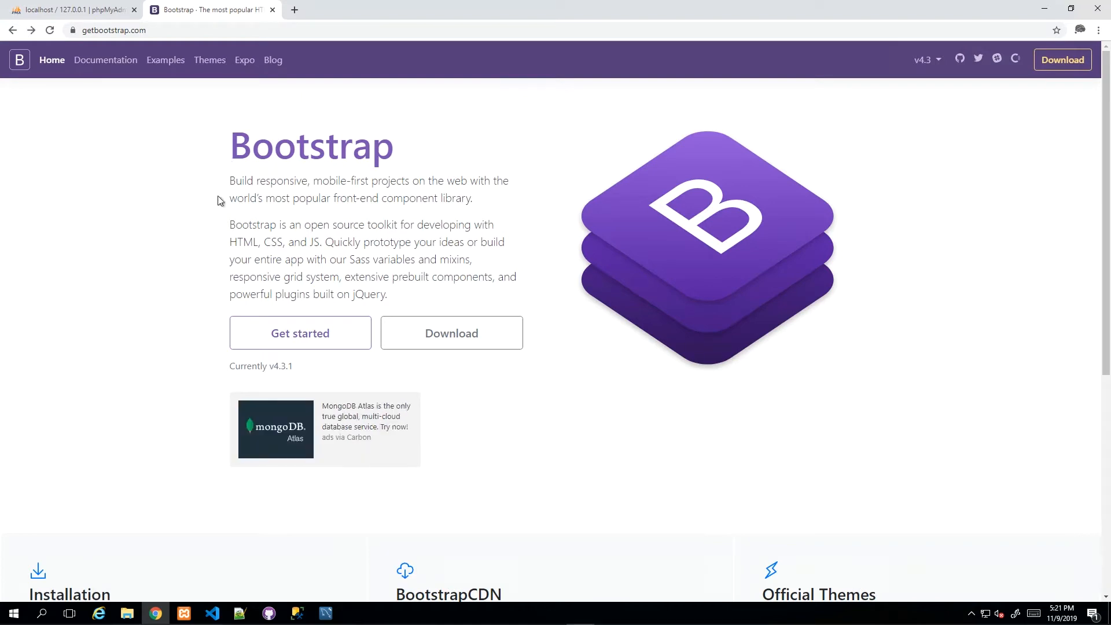
click(106, 60)
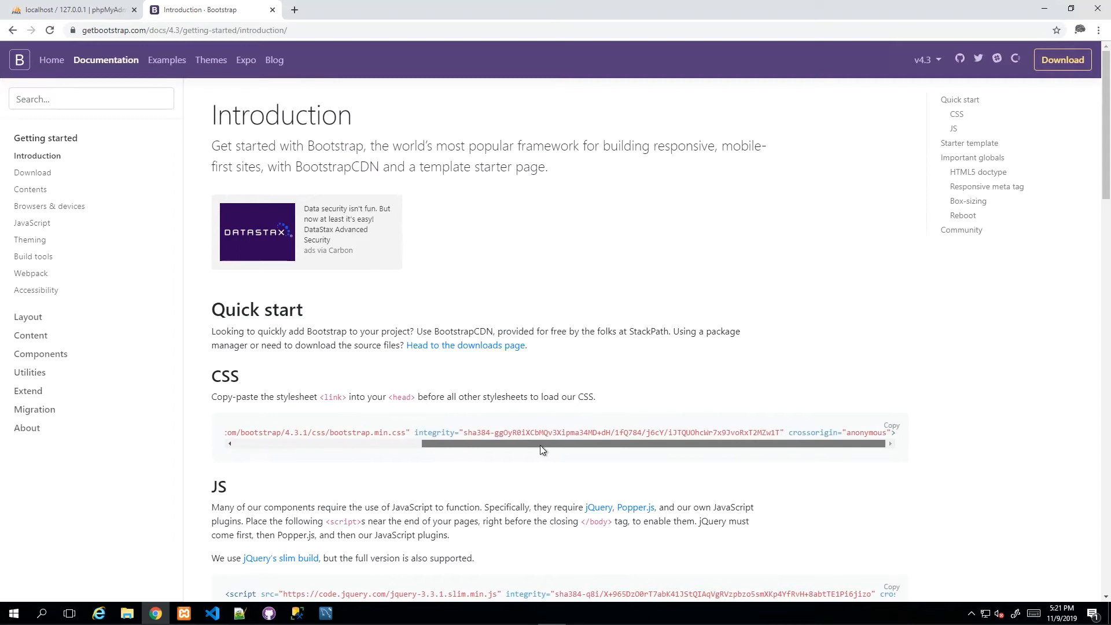
Copy the Bootstrap starter template code and return to Visual Studio Code
scroll(down, 3)
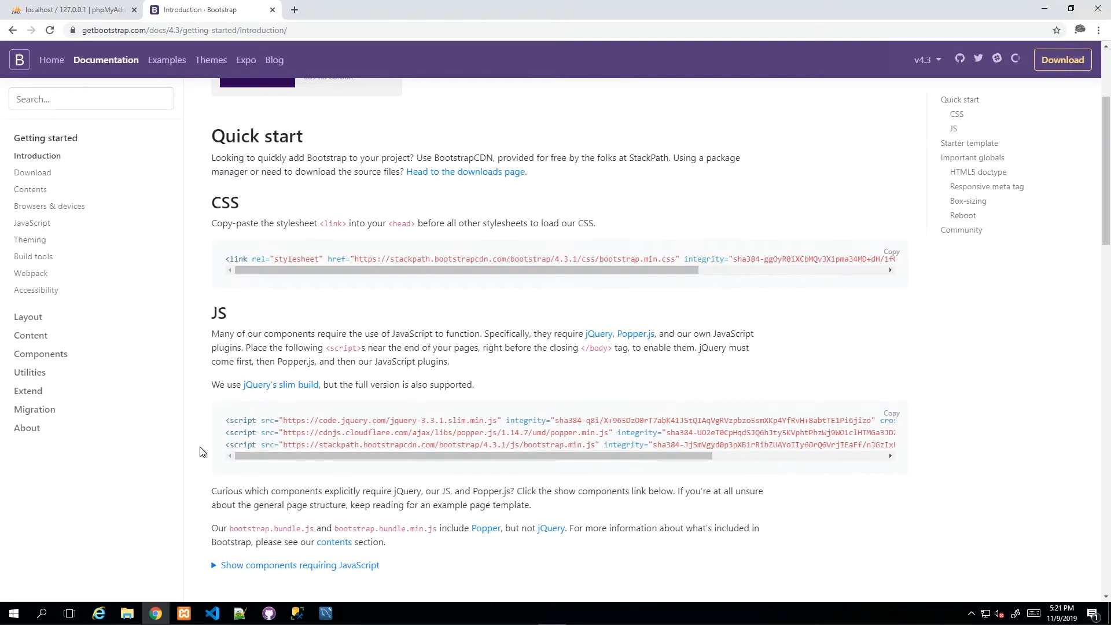
mouse_move(221, 423)
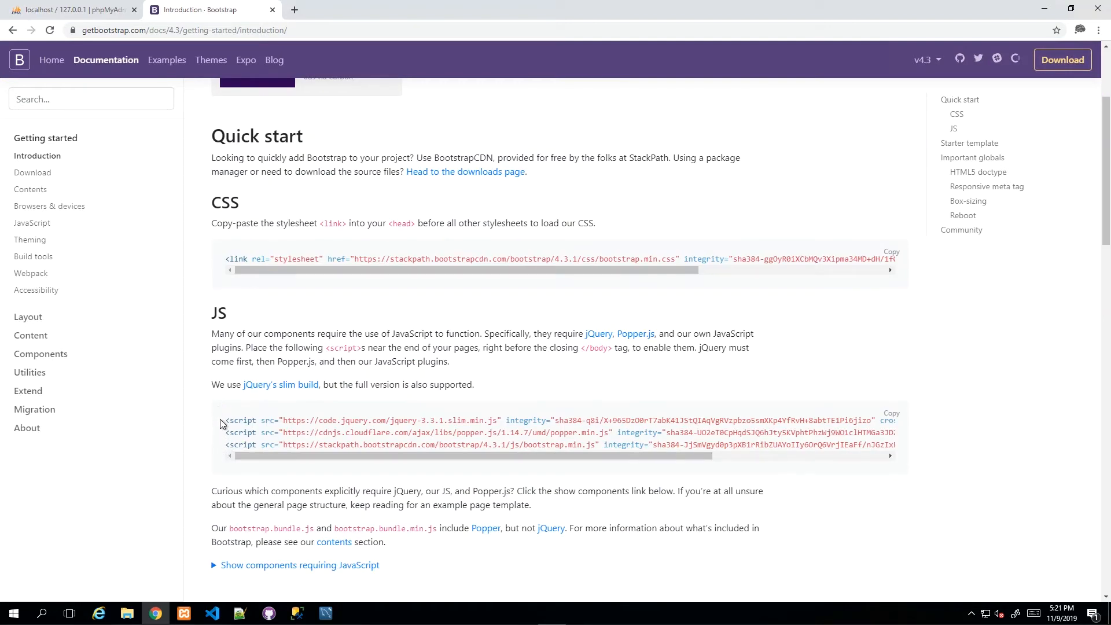
drag(224, 420, 741, 445)
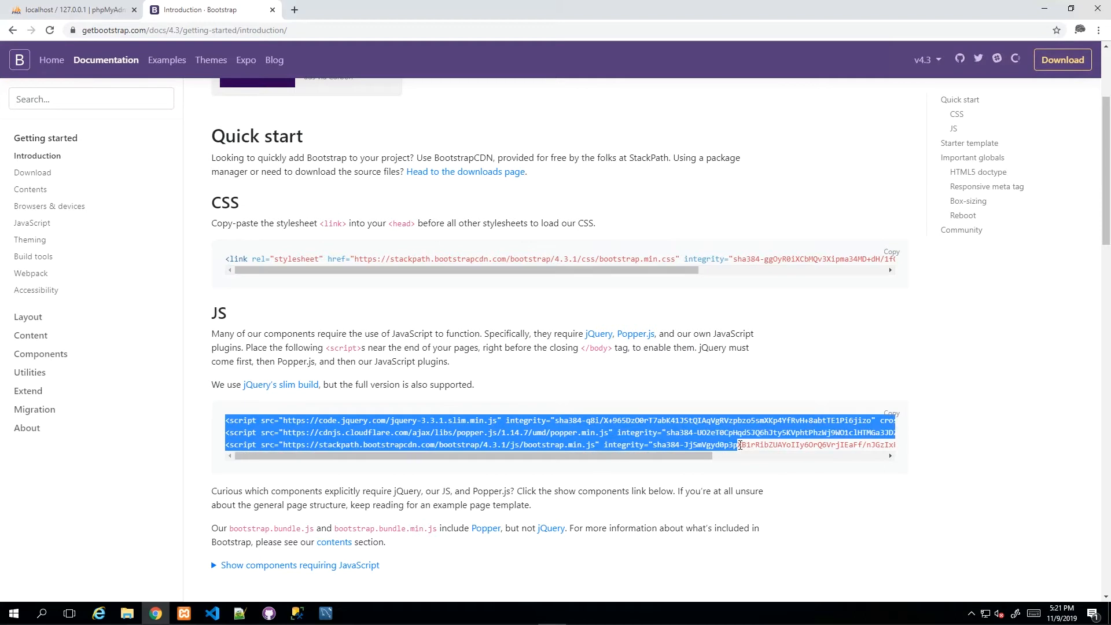
mouse_move(646, 418)
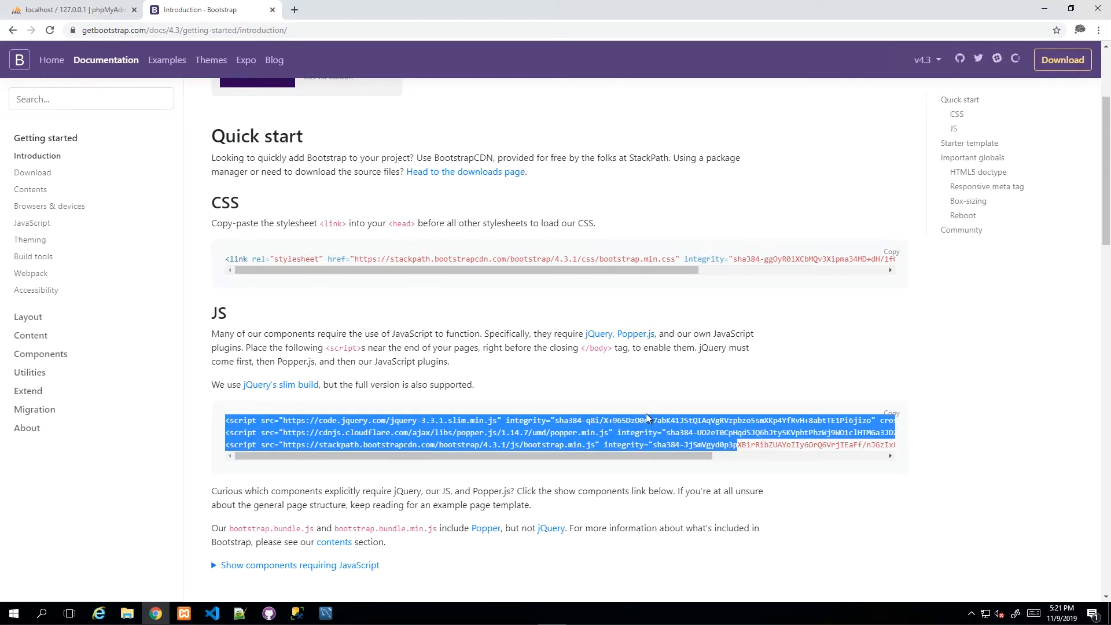
mouse_move(102, 328)
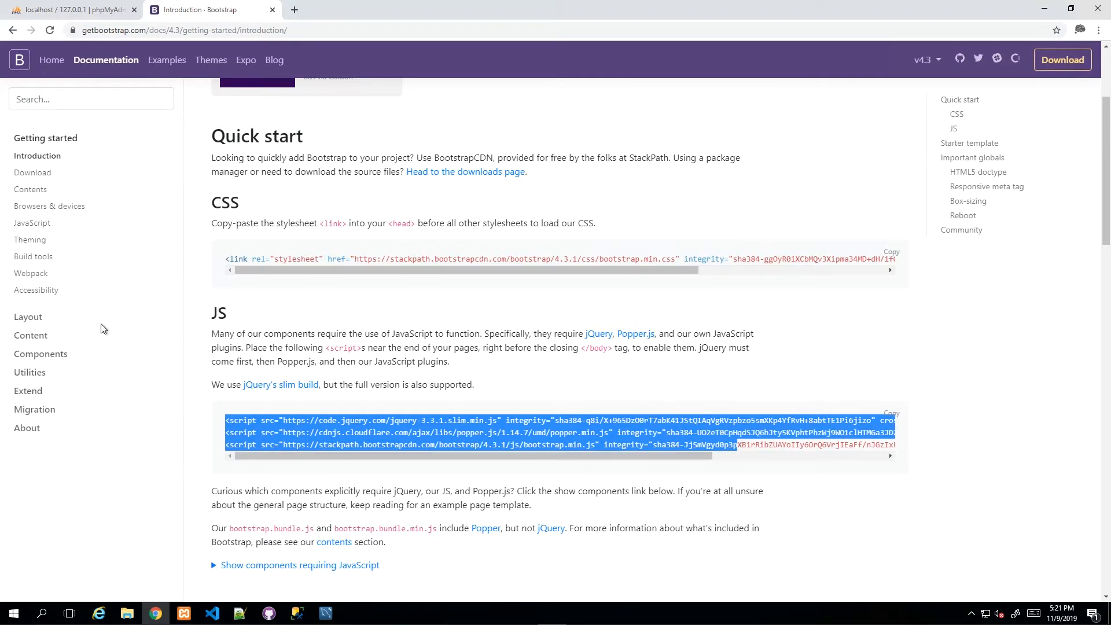
mouse_move(35, 290)
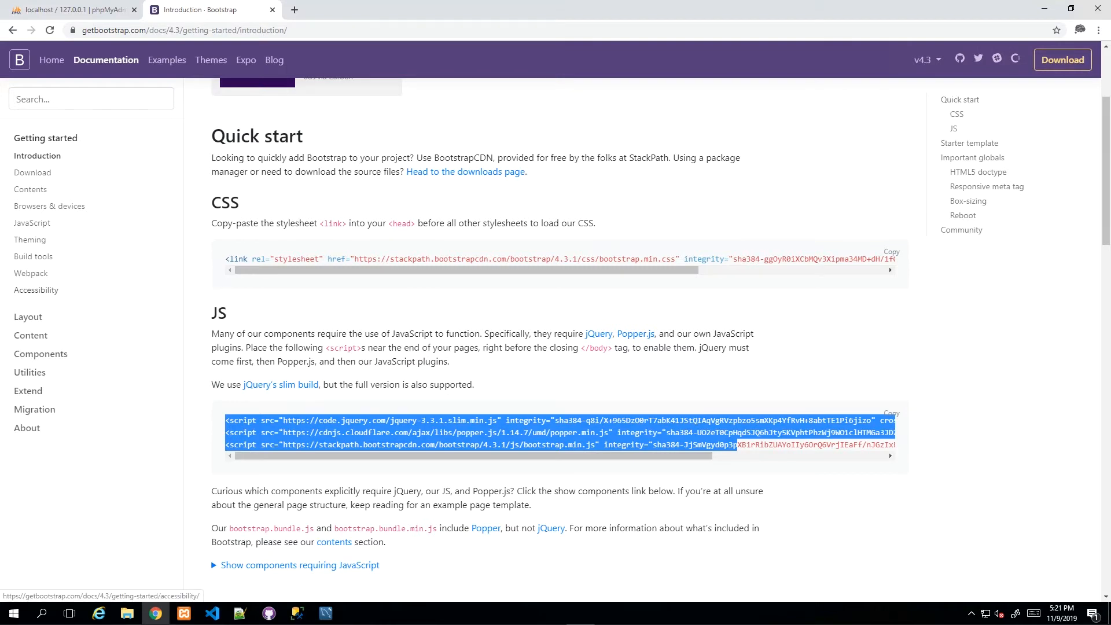
scroll(down, 3)
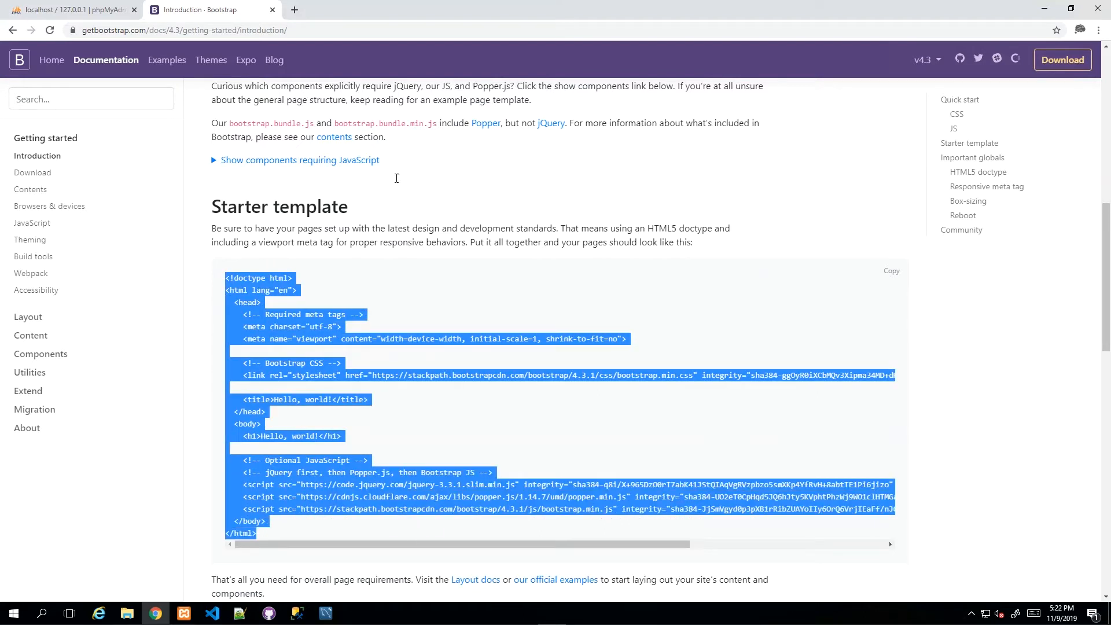
click(394, 279)
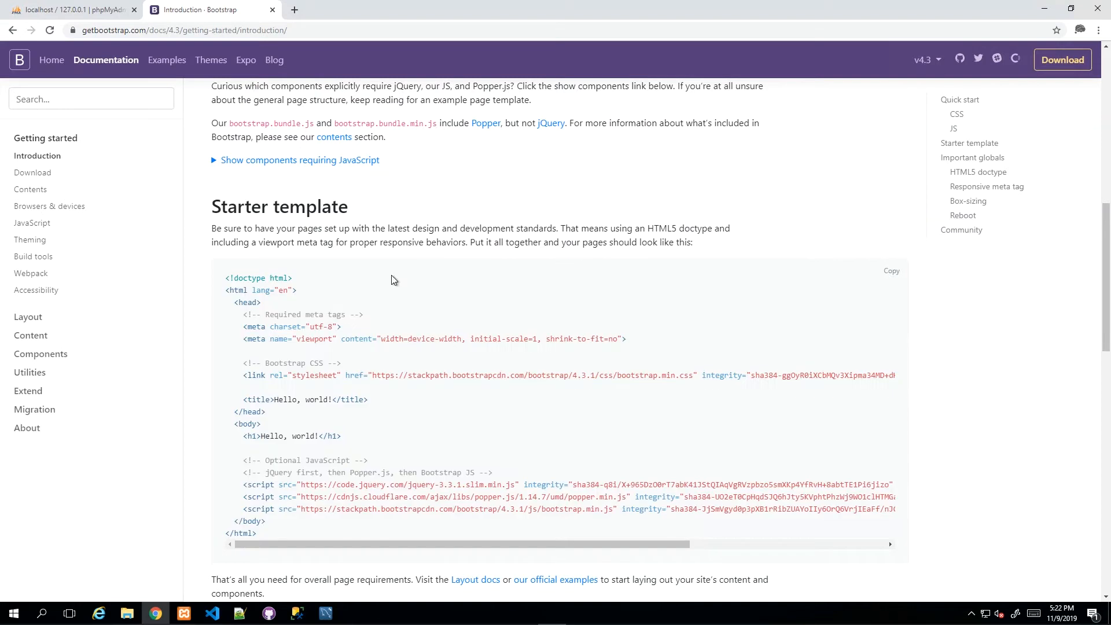
drag(225, 277, 341, 326)
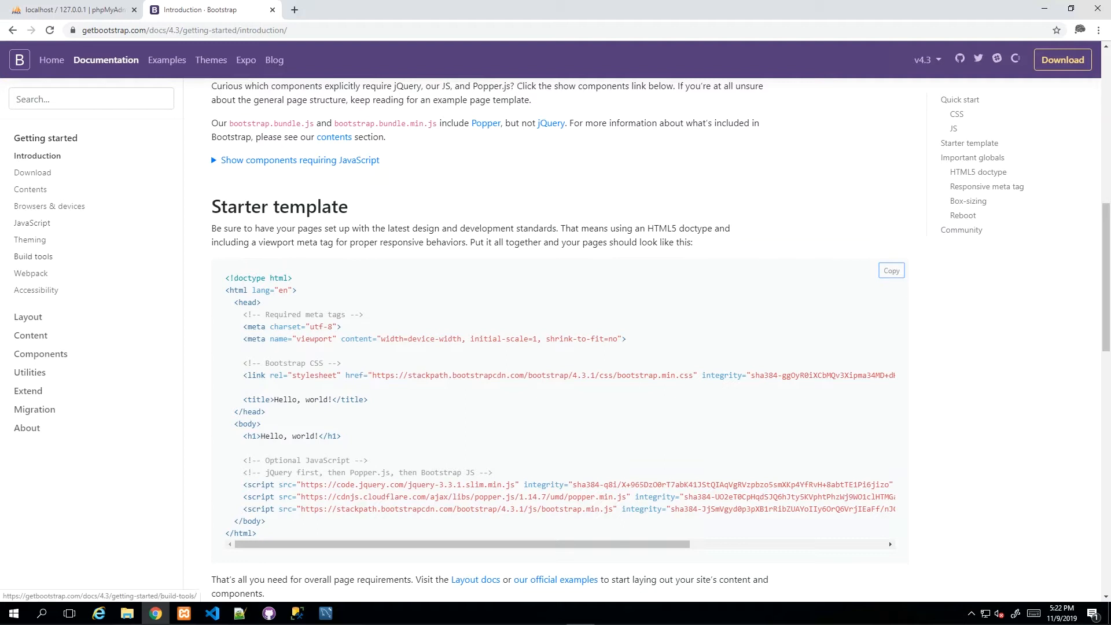
mouse_move(257, 604)
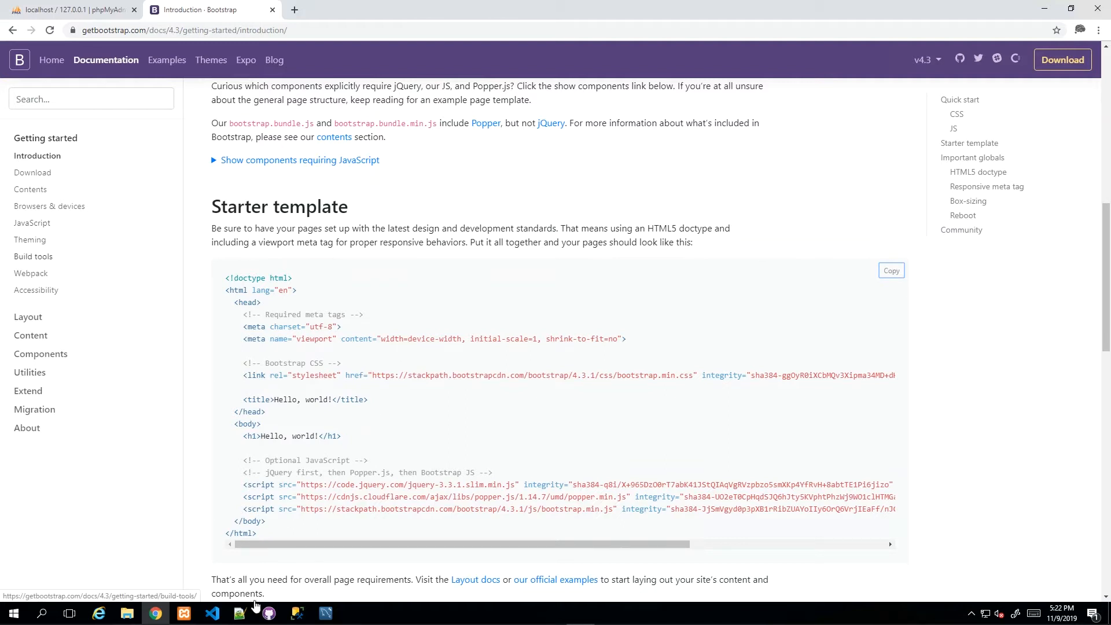
click(212, 613)
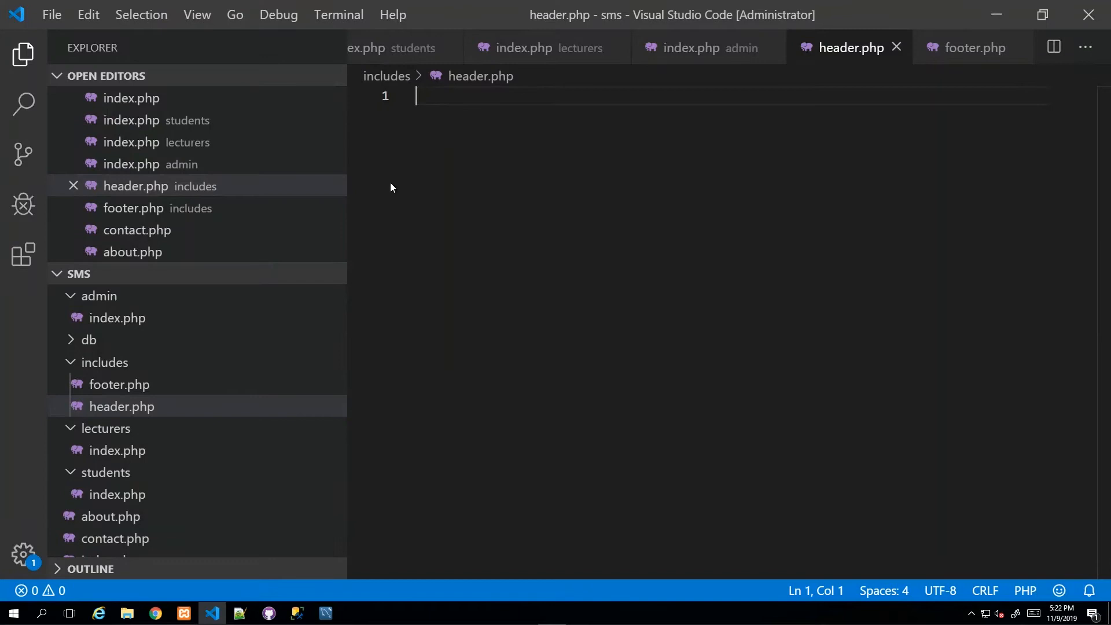
Place the cursor at the body tag of the root index.php
scroll(down, 3)
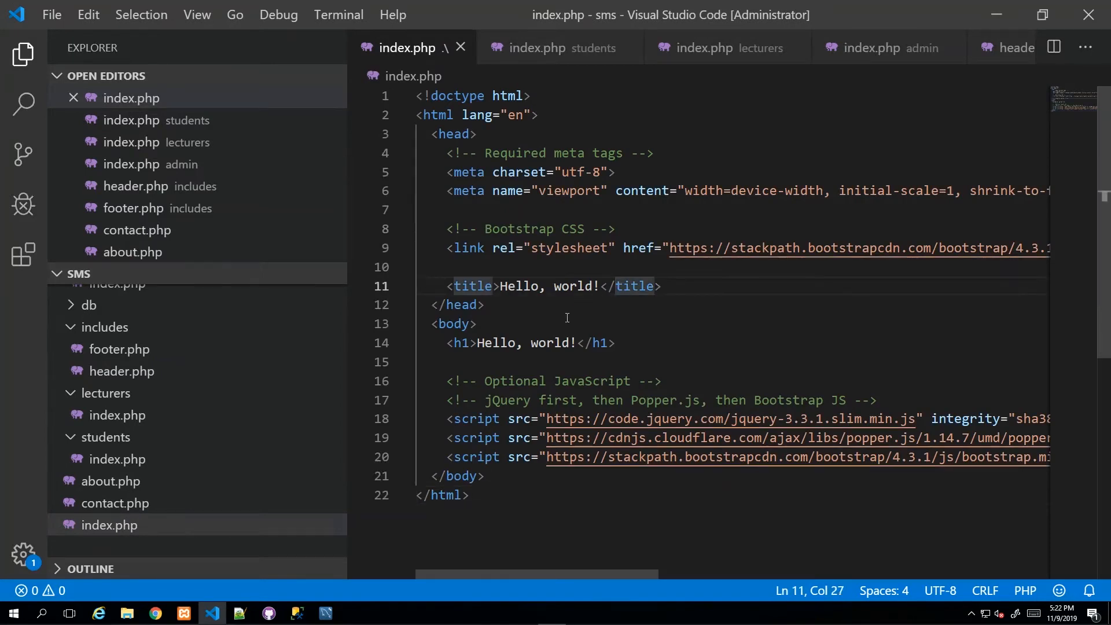
click(474, 324)
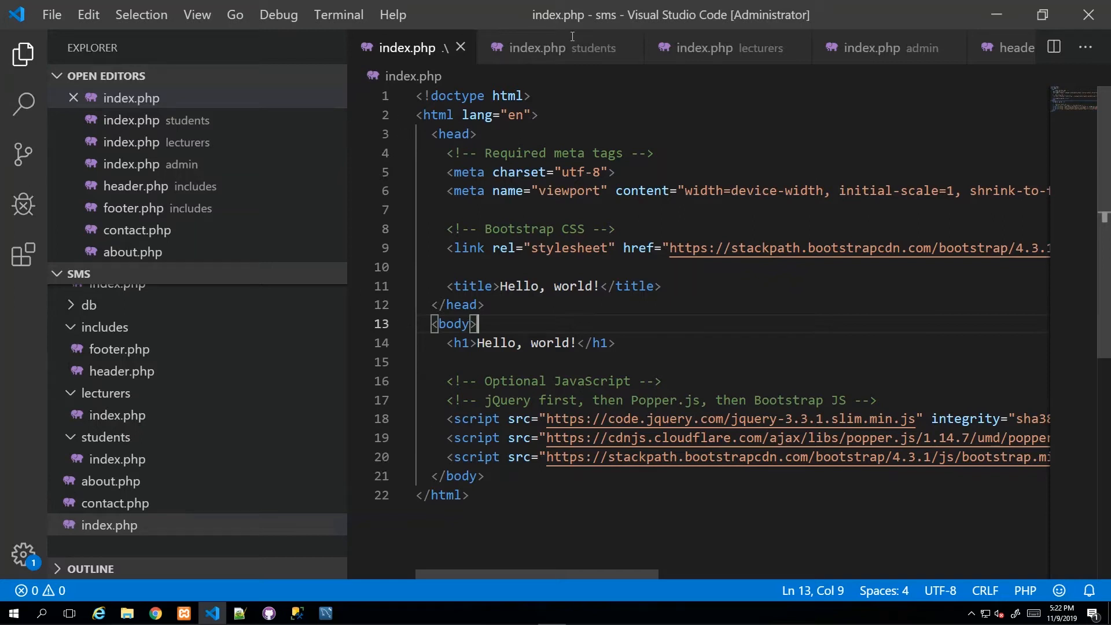
mouse_move(622, 218)
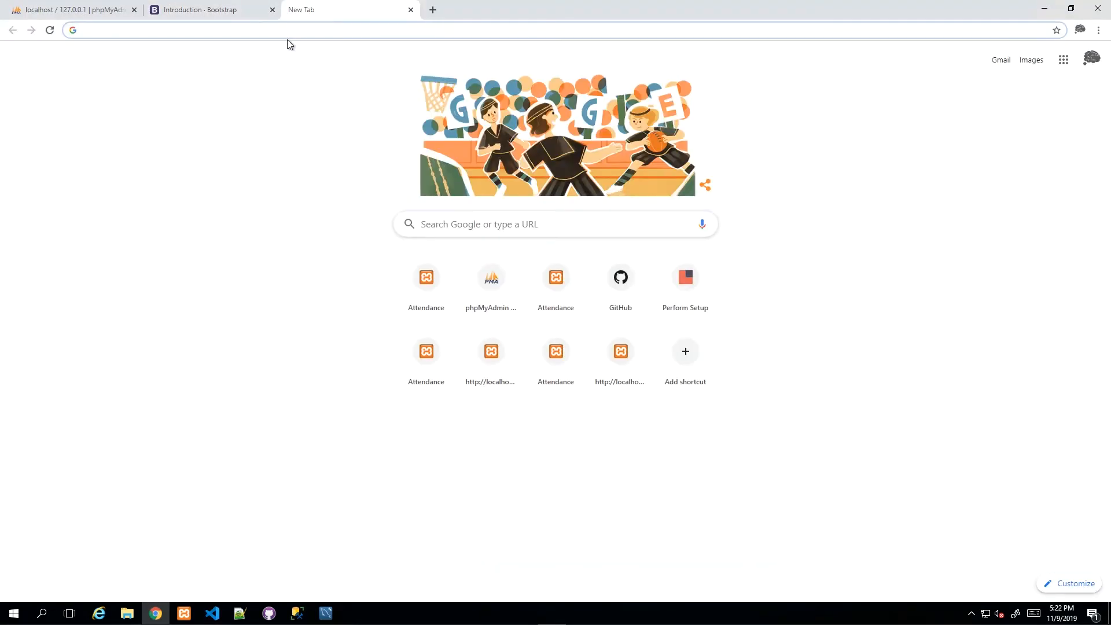
Load localhost/sms/ in Chrome to see the Hello, world! page, then return to VS Code
text(local)
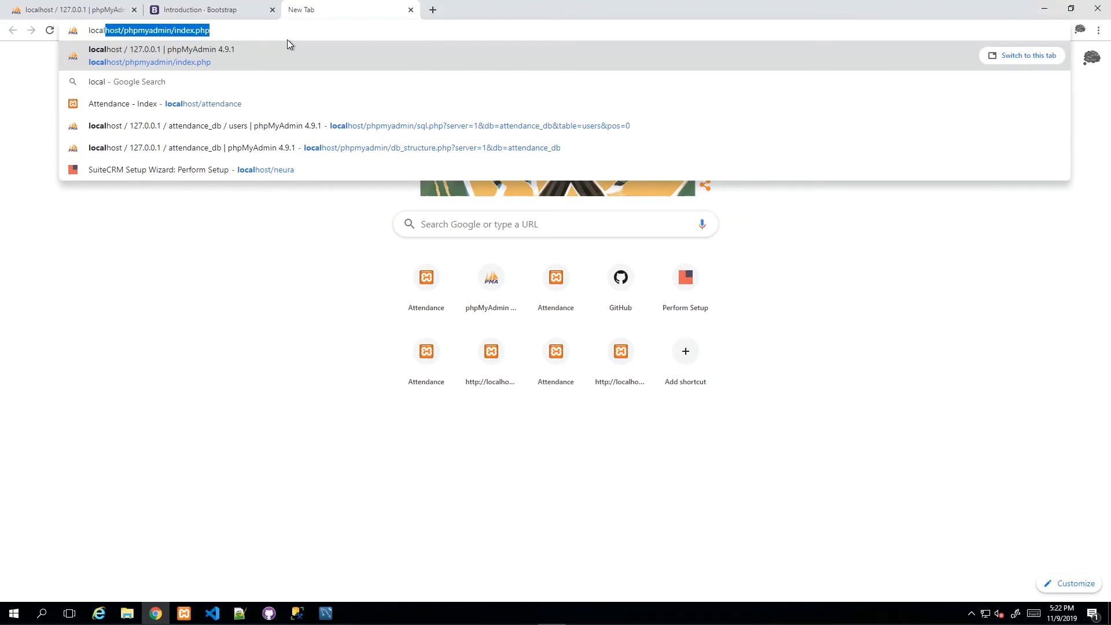
text(localhost/)
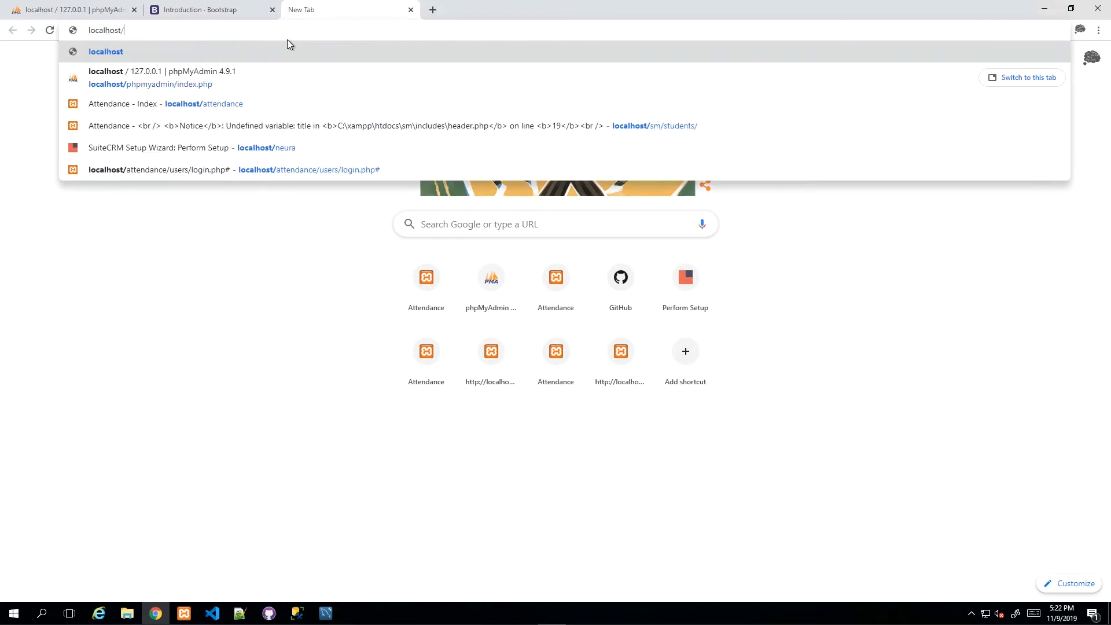
mouse_move(236, 276)
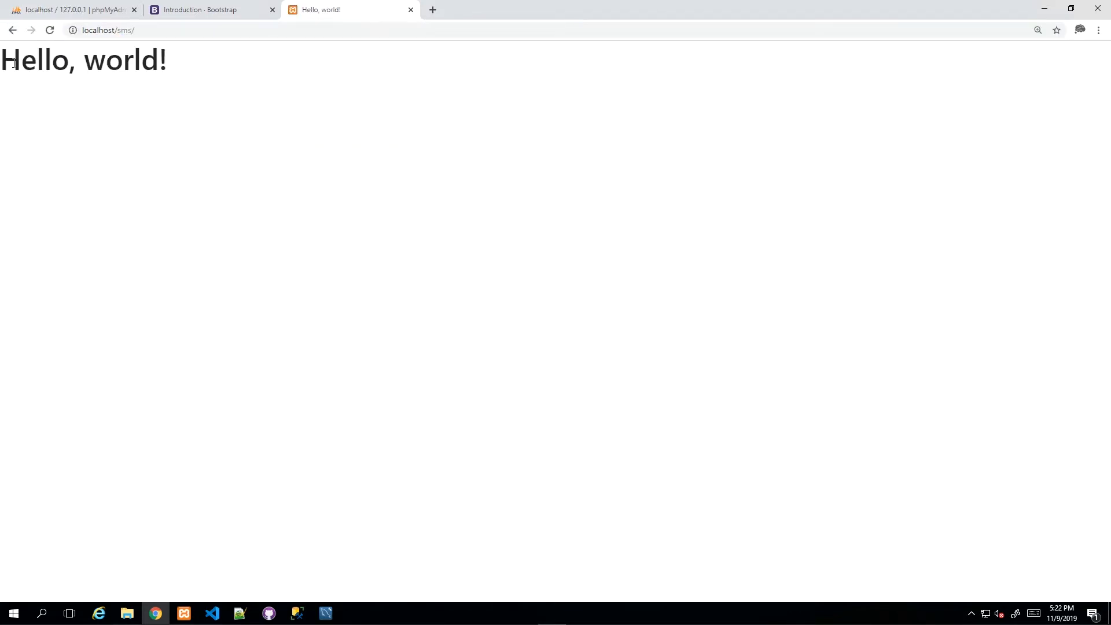
double_click(123, 61)
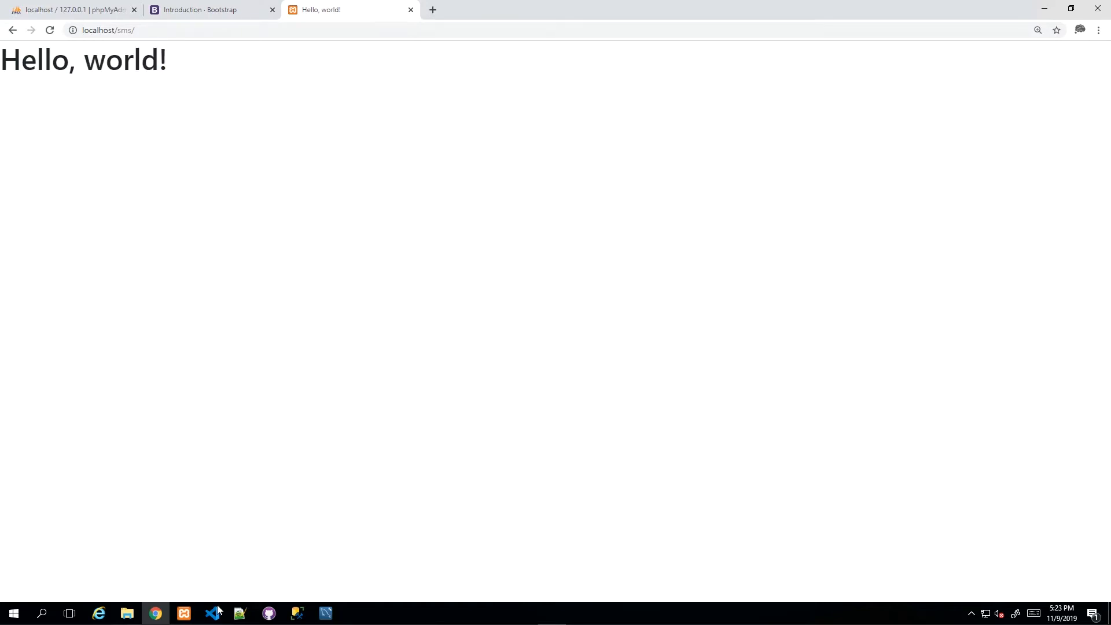
click(210, 614)
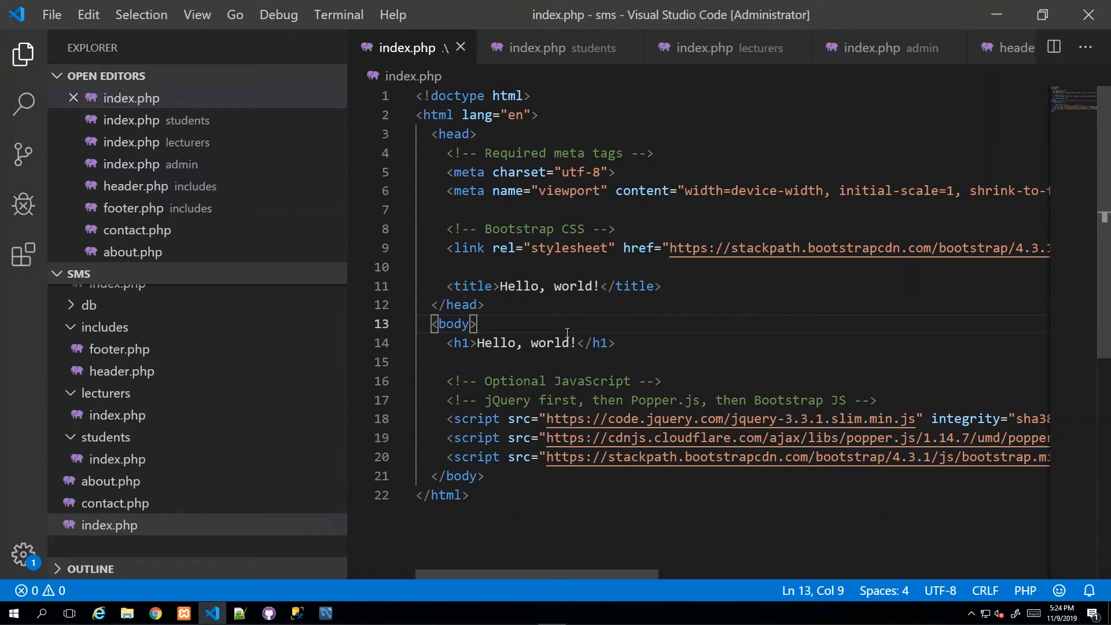
mouse_move(563, 267)
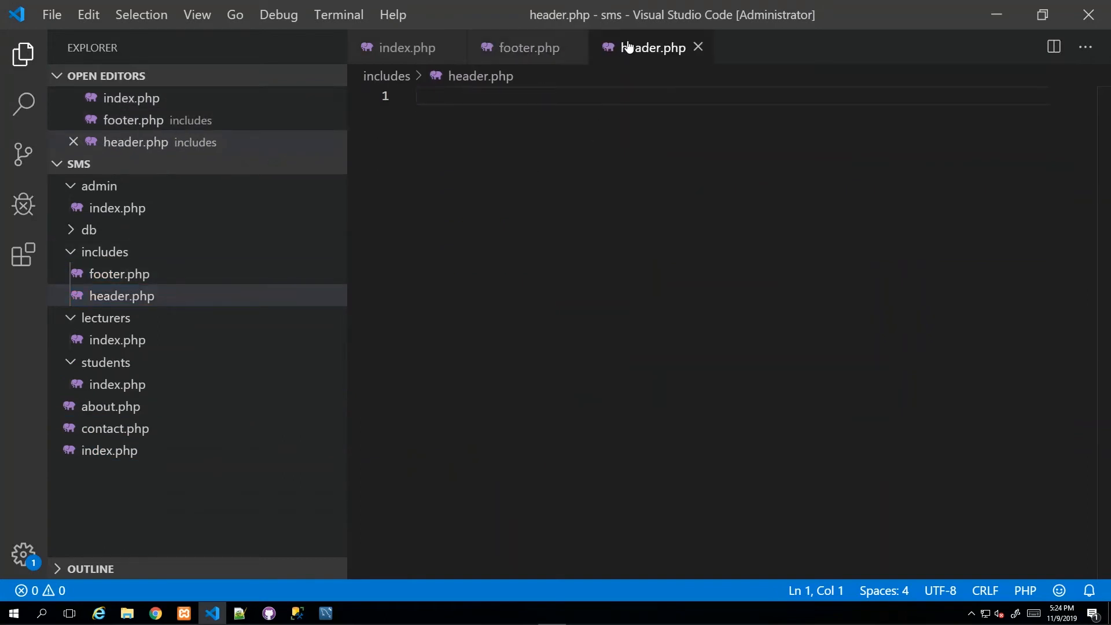
Check that header.php is still empty, then go back to index.php
click(407, 47)
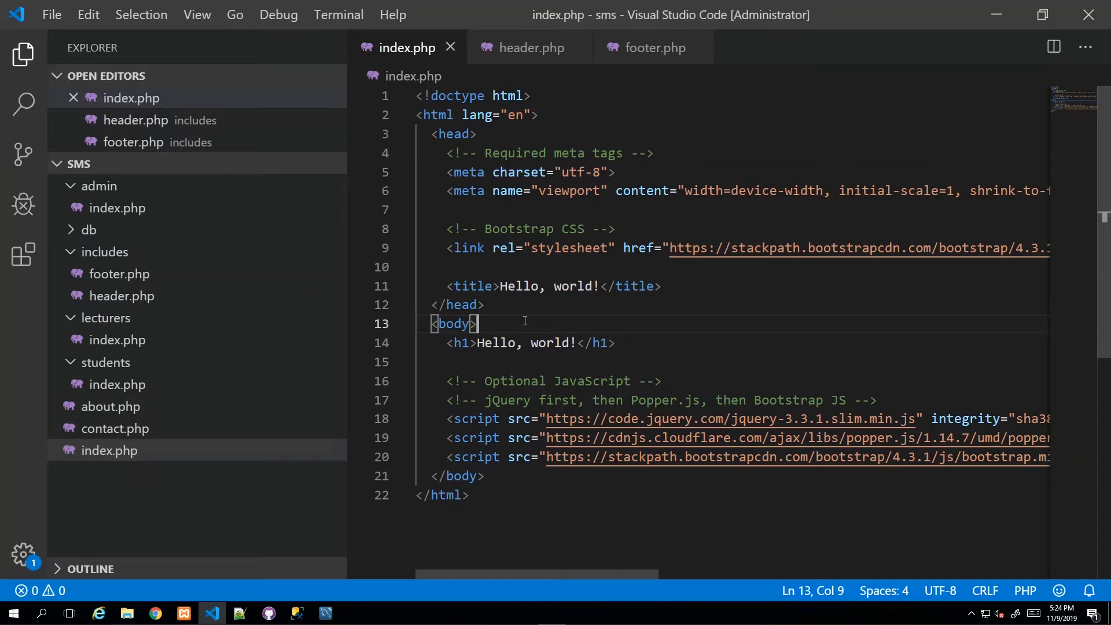
mouse_move(398, 97)
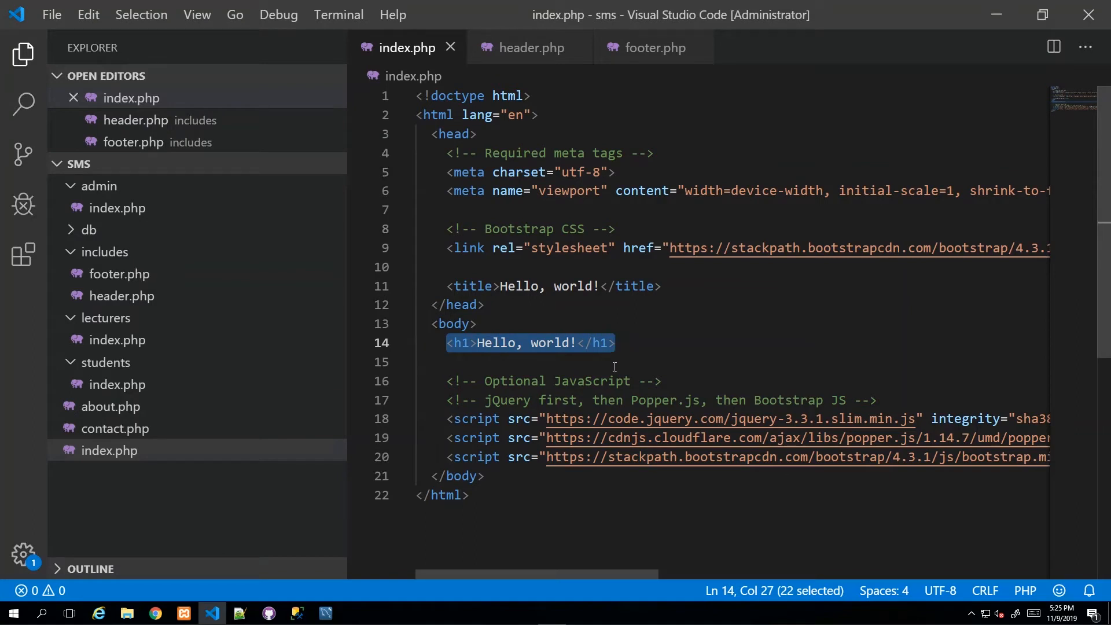
click(448, 361)
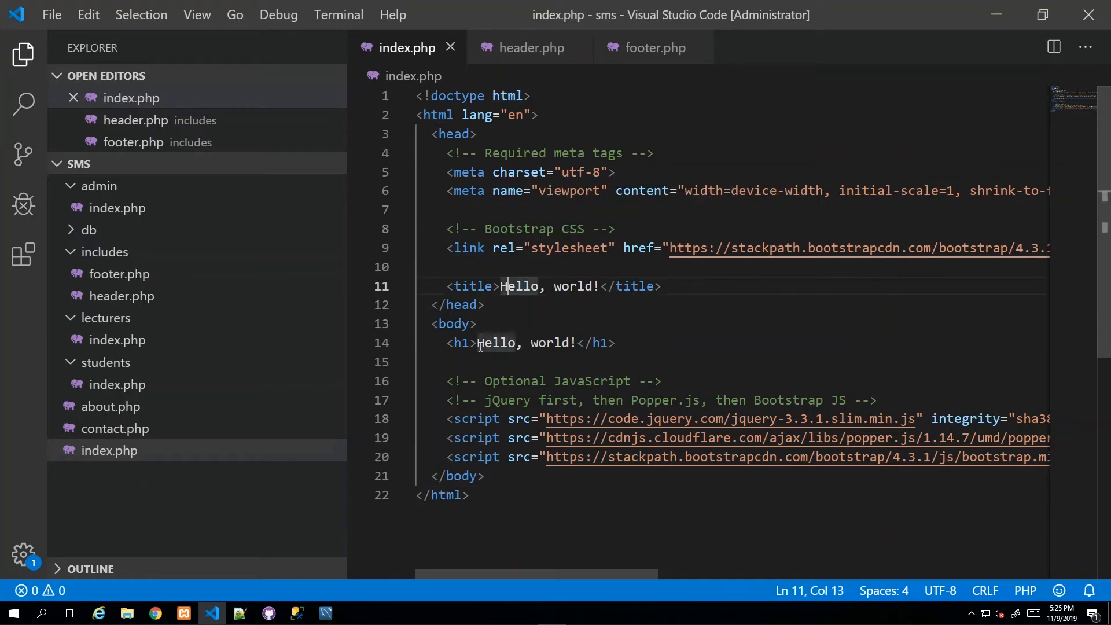
mouse_move(534, 62)
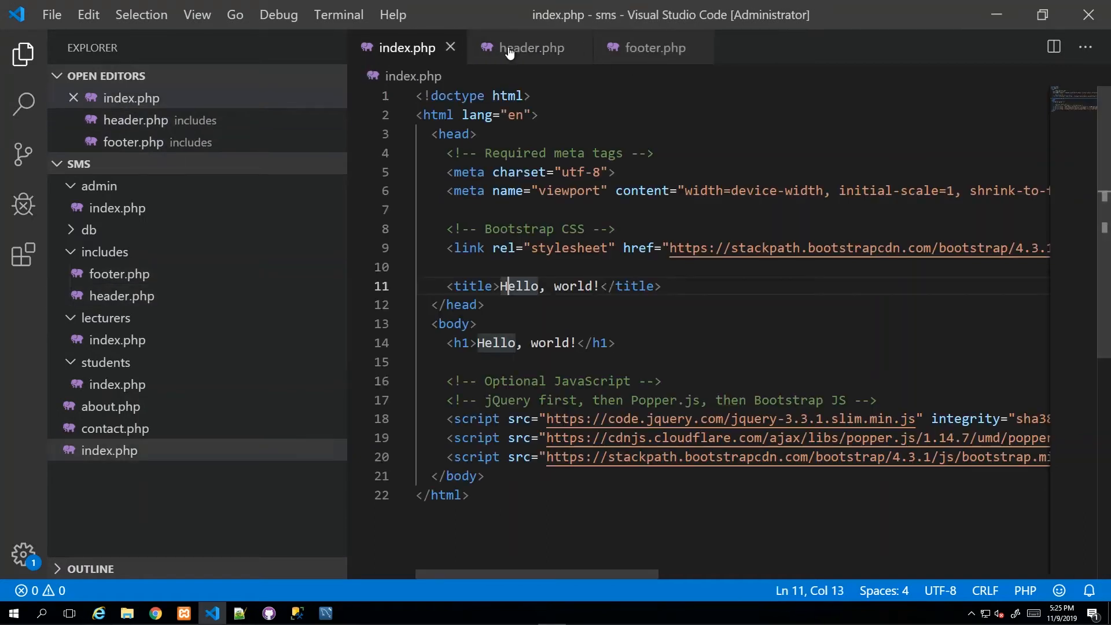
click(533, 47)
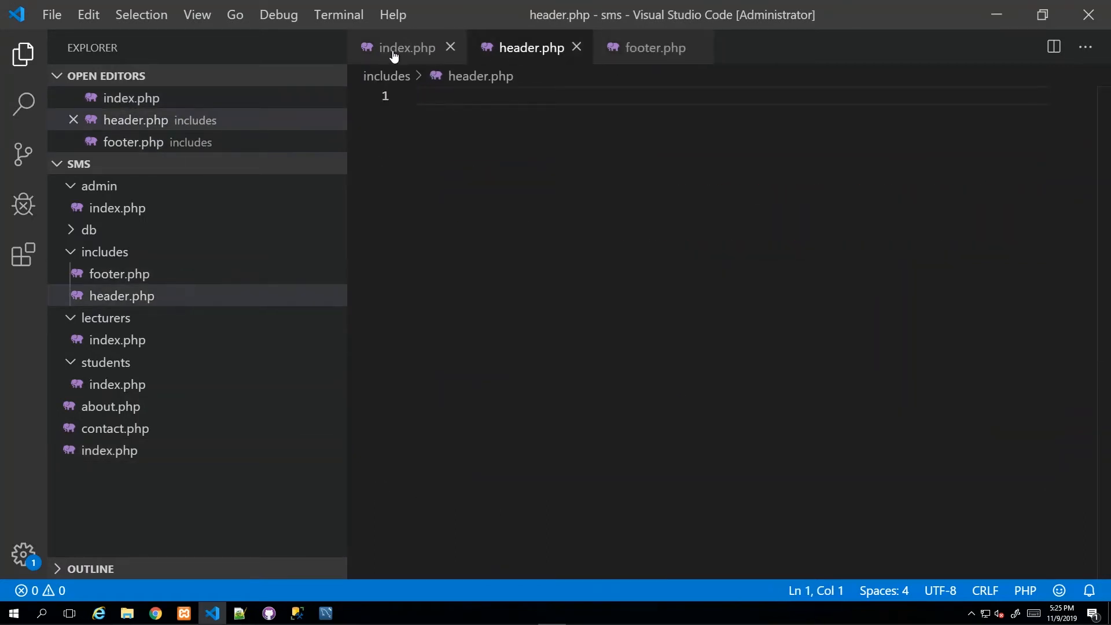
click(408, 47)
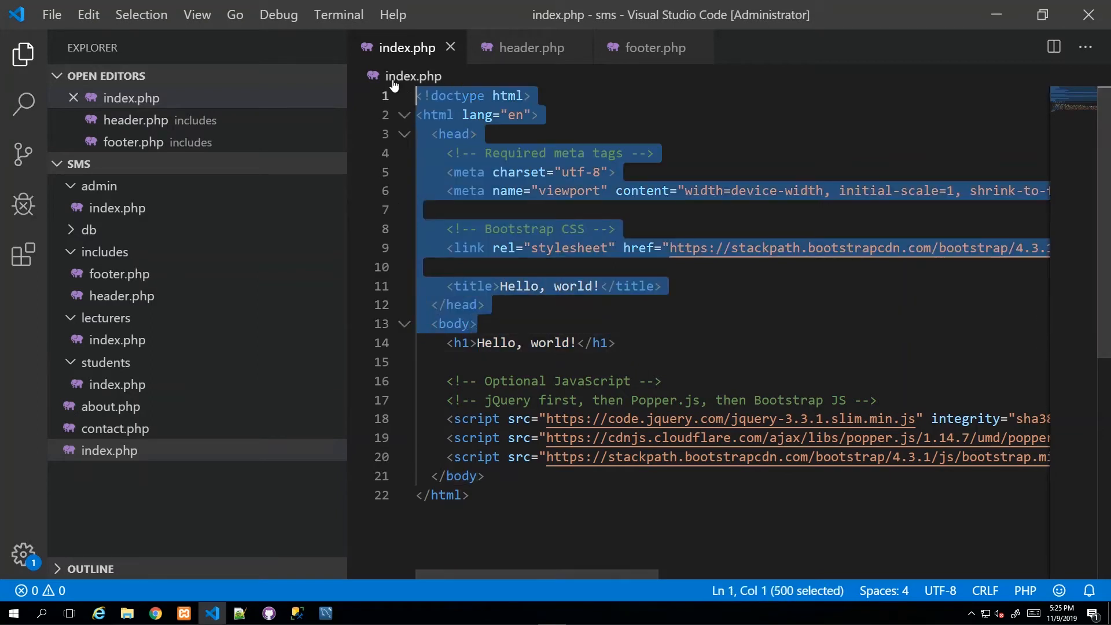
Cut lines 1–13, doctype through <body>, from index.php for header.php
click(538, 115)
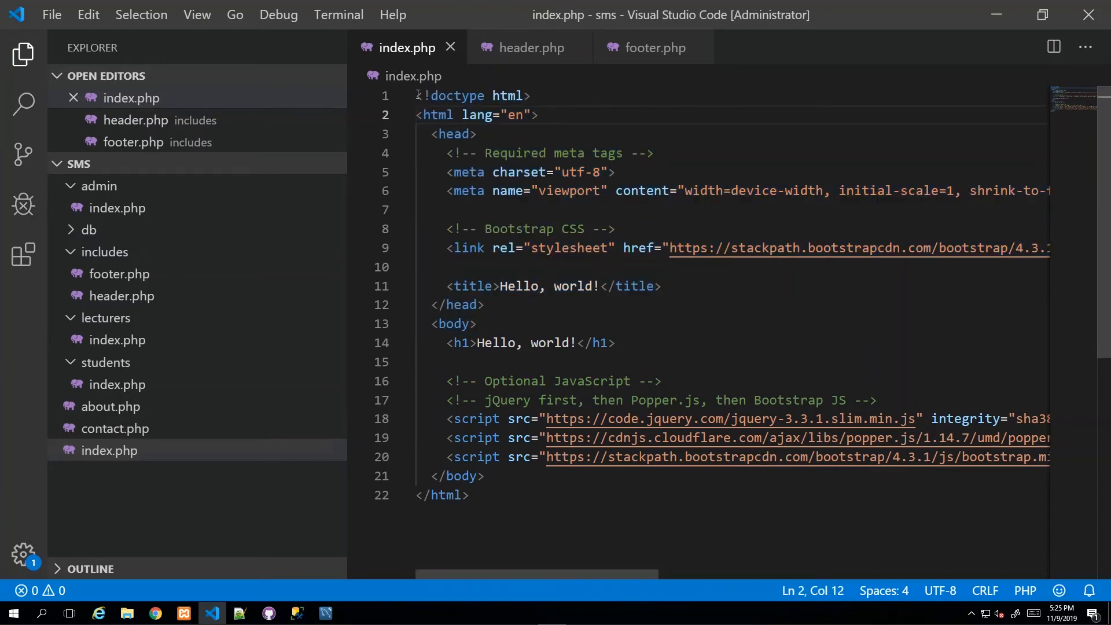
drag(417, 95, 479, 324)
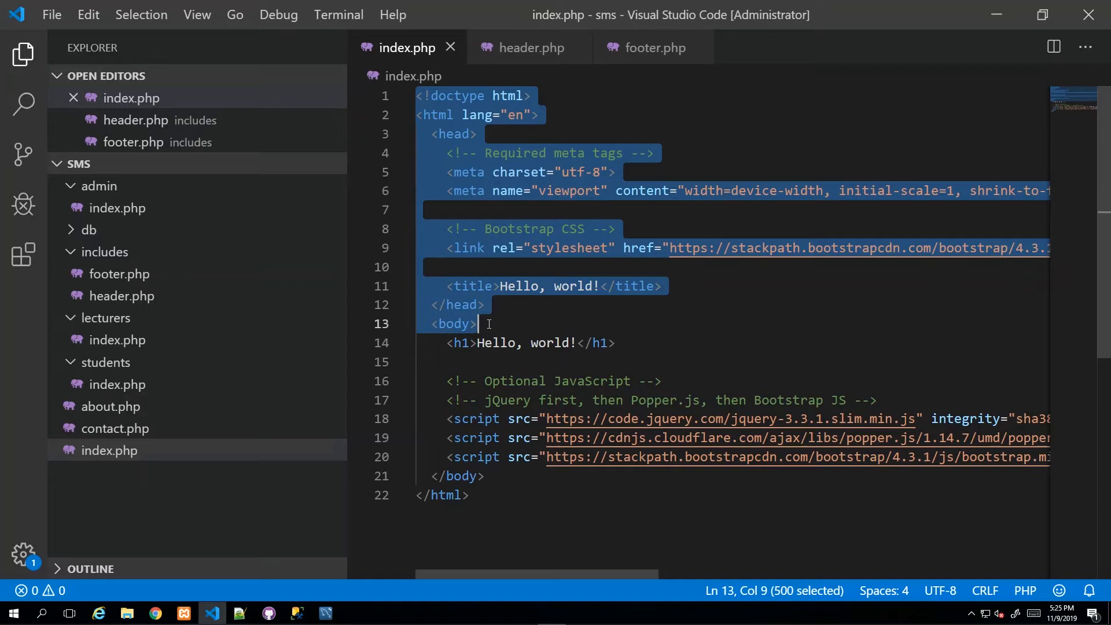
key(Delete)
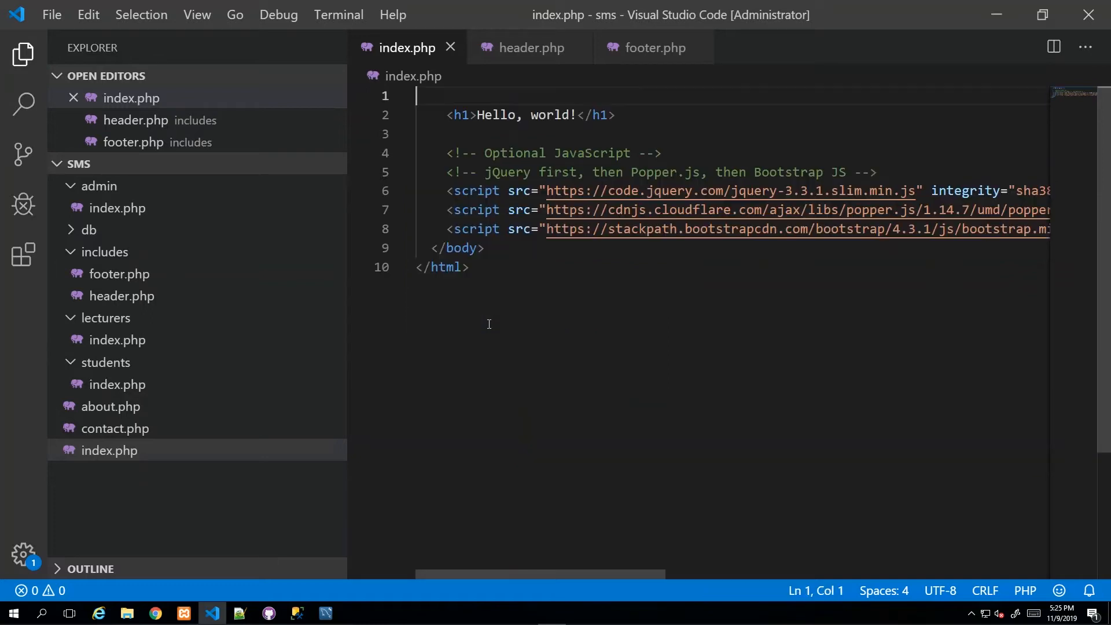
mouse_move(519, 64)
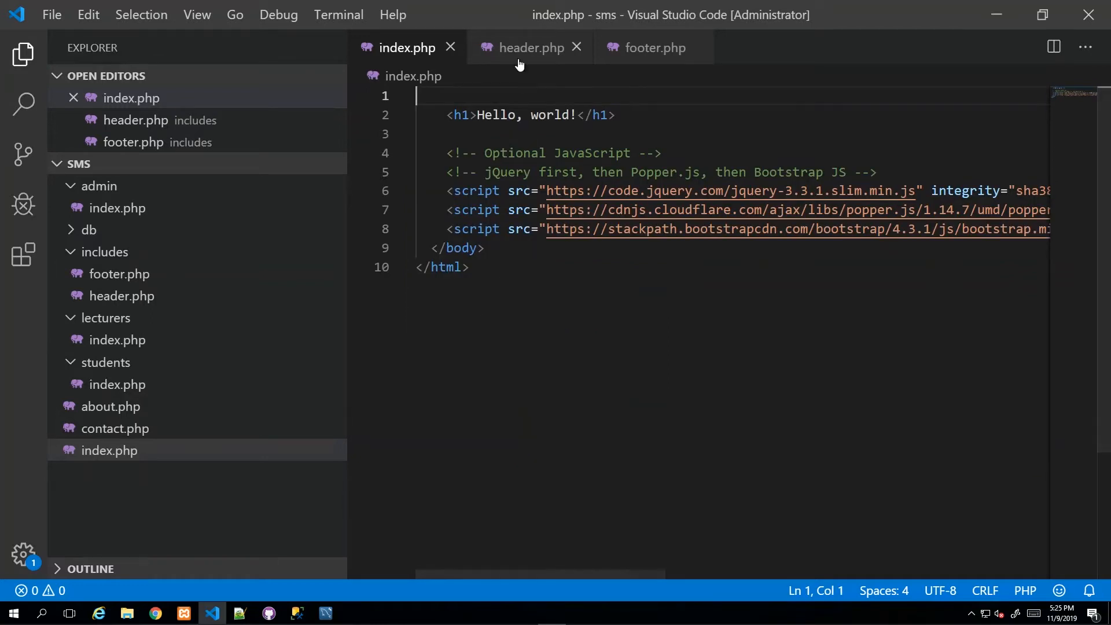
click(531, 48)
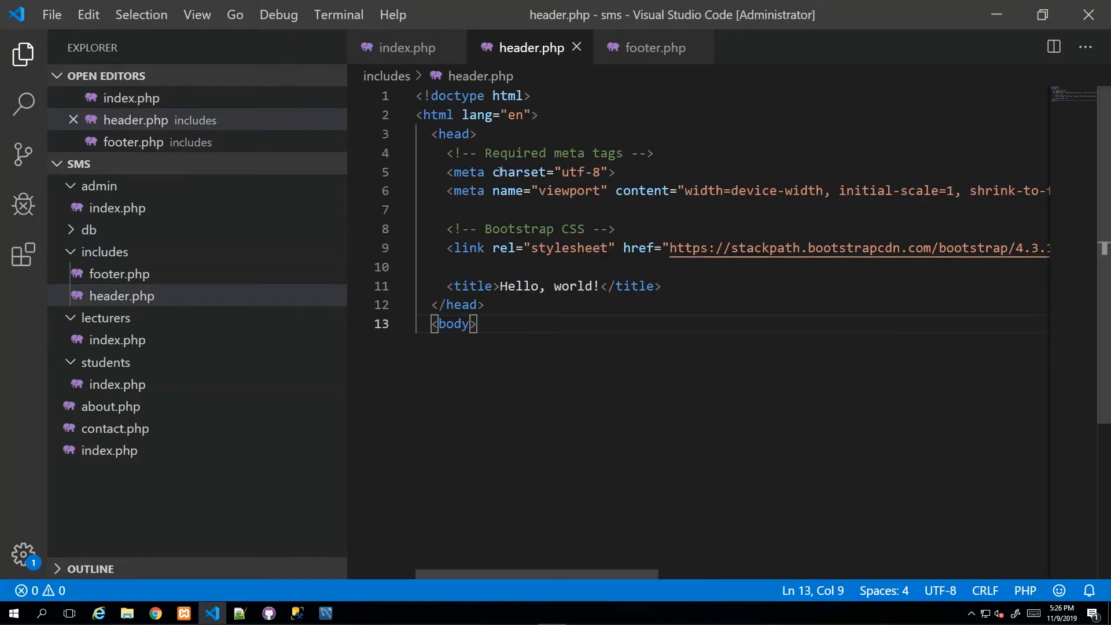
mouse_move(210, 65)
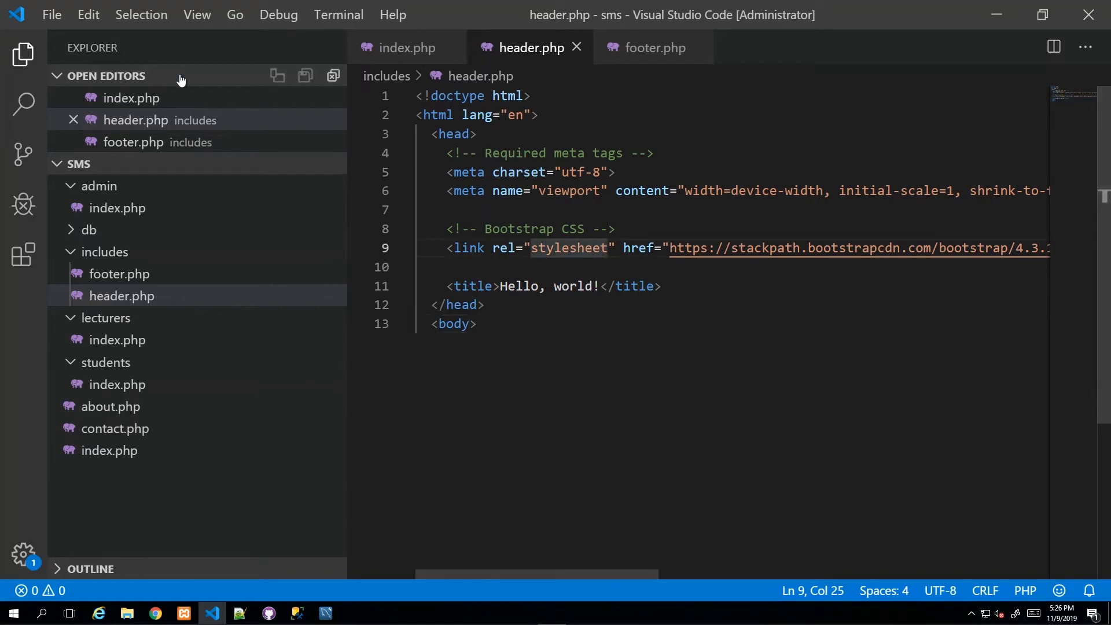
Enable File > Auto Save and select all of header.php's content
click(52, 15)
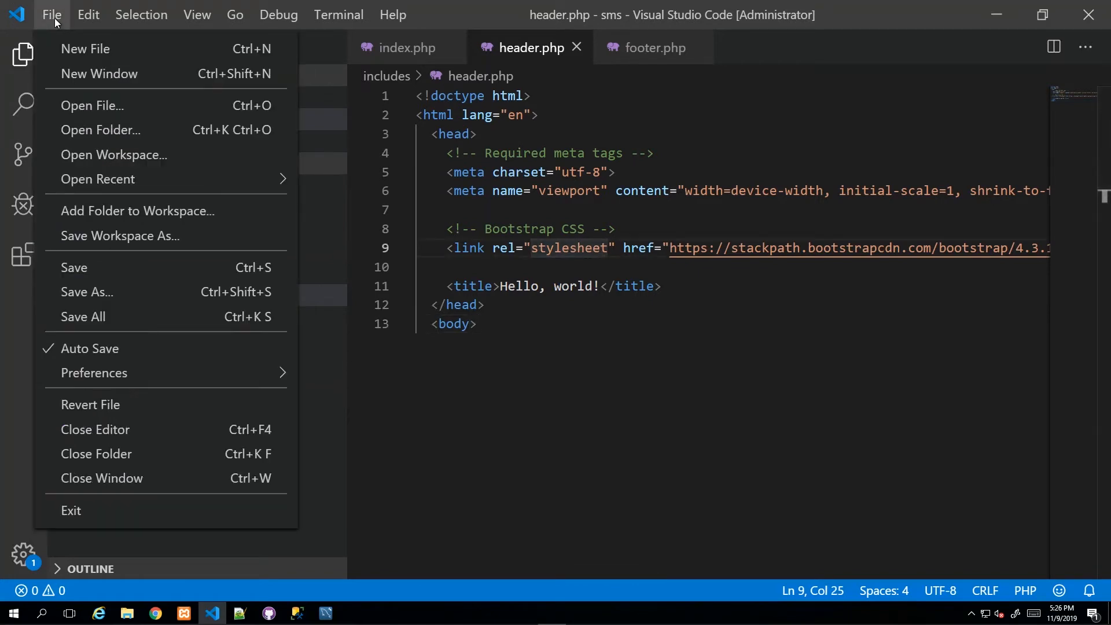
mouse_move(90, 349)
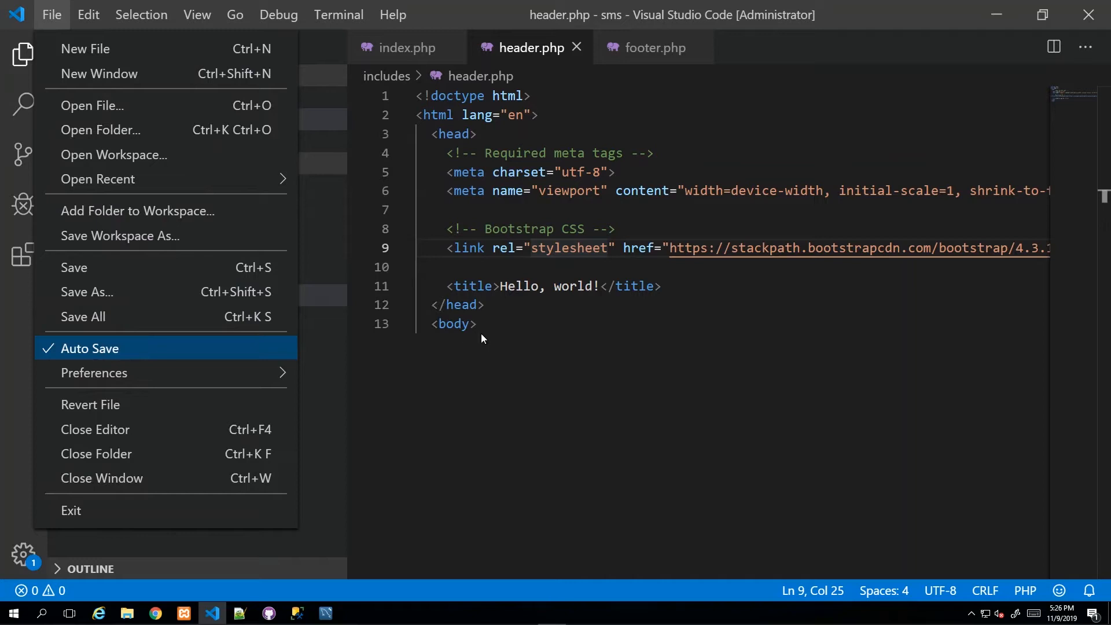
click(482, 324)
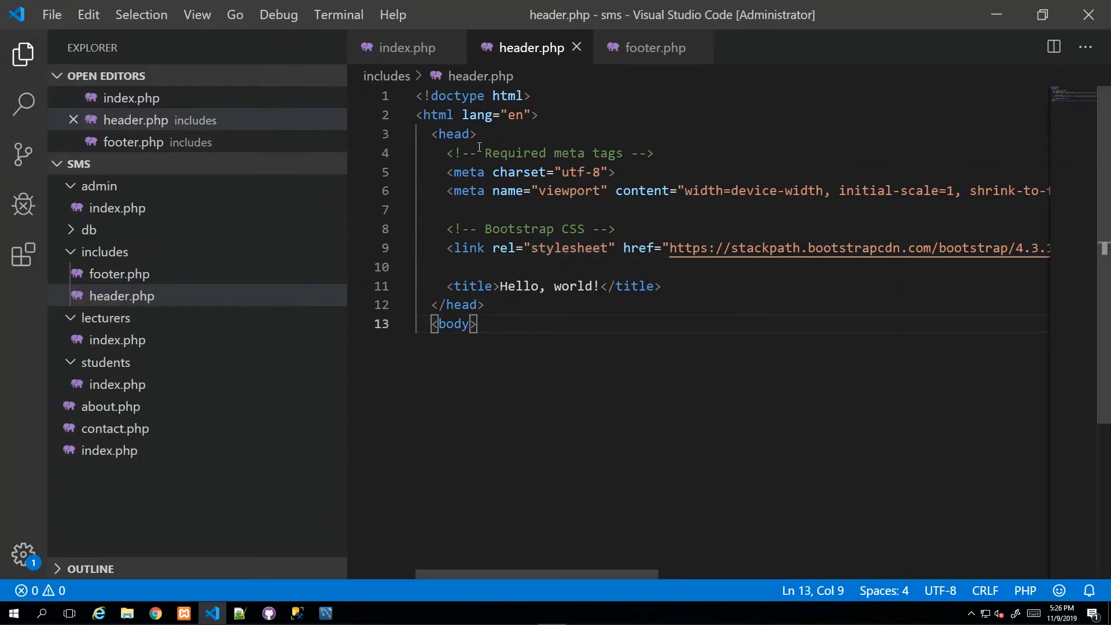
mouse_move(453, 139)
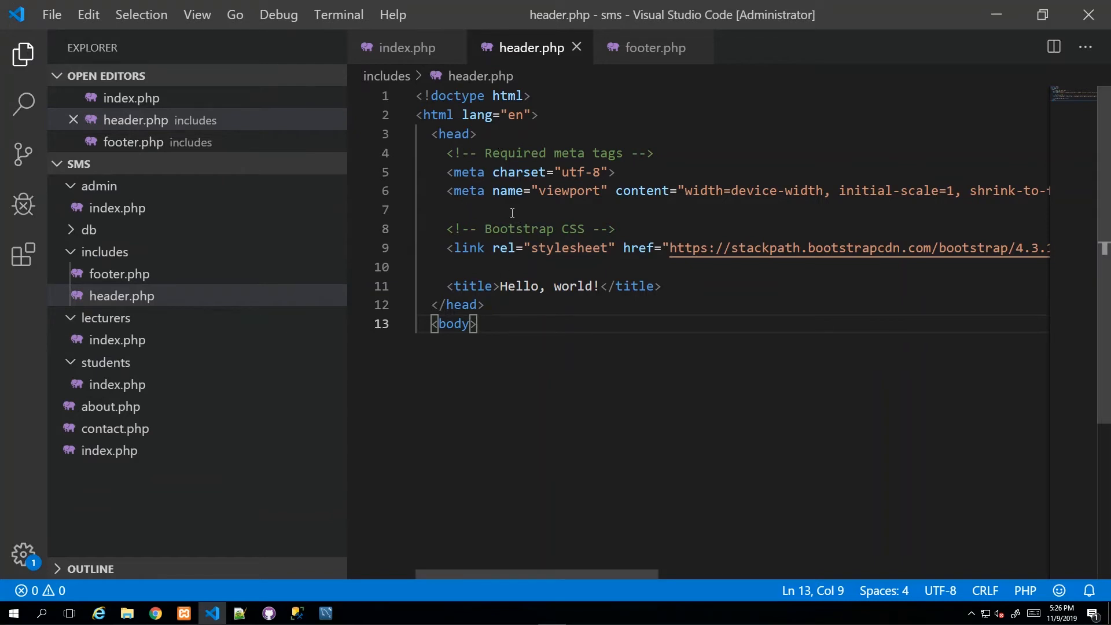
click(525, 208)
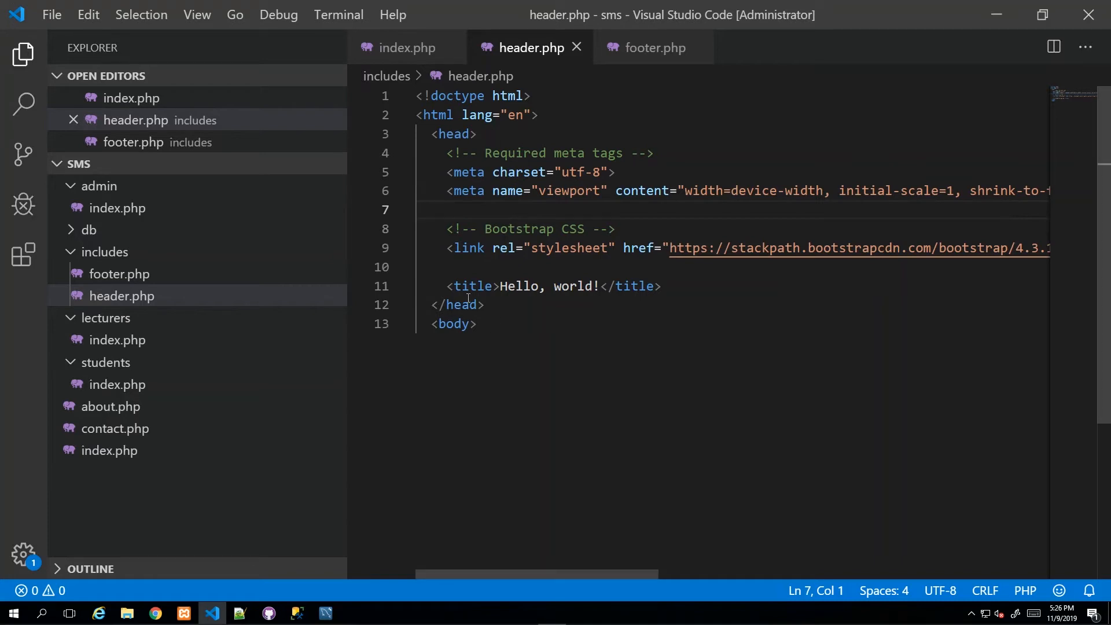
key(ctrl+a)
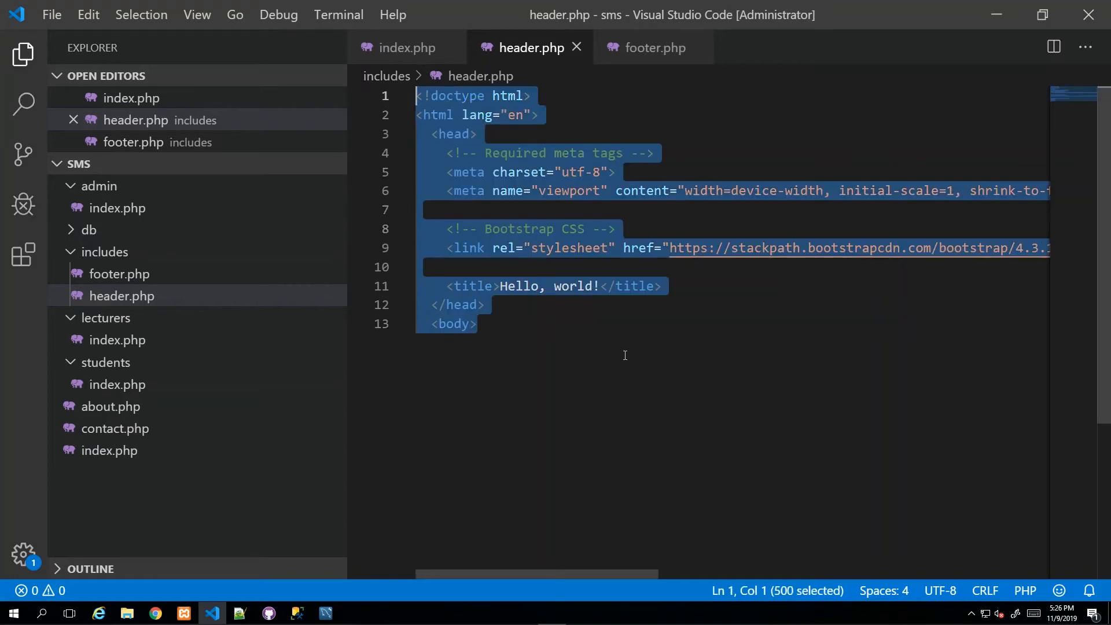
mouse_move(509, 95)
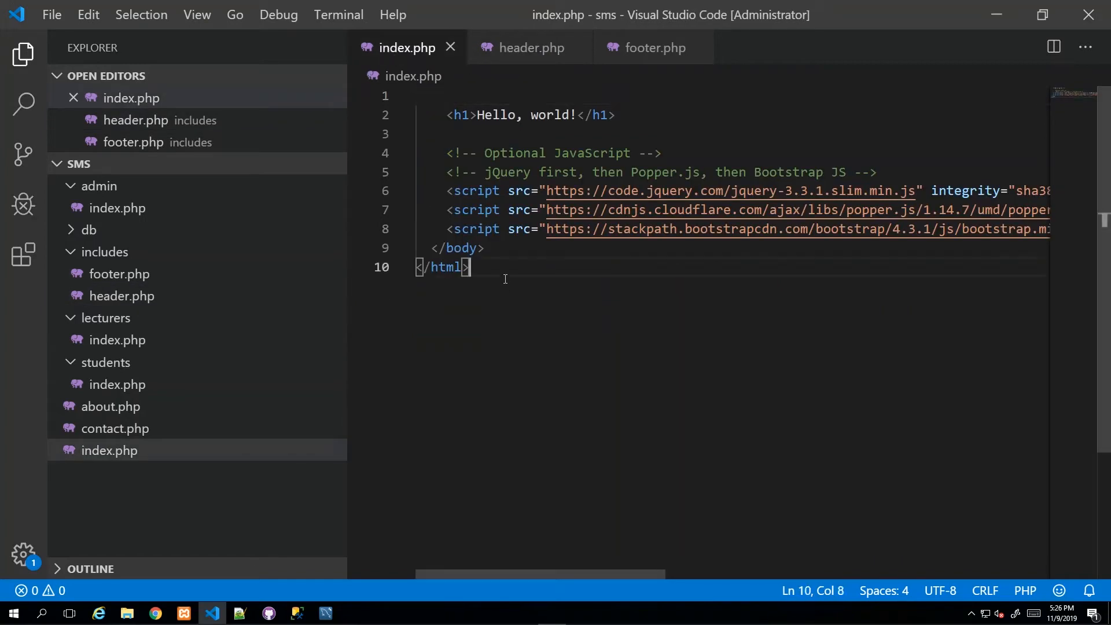
mouse_move(507, 240)
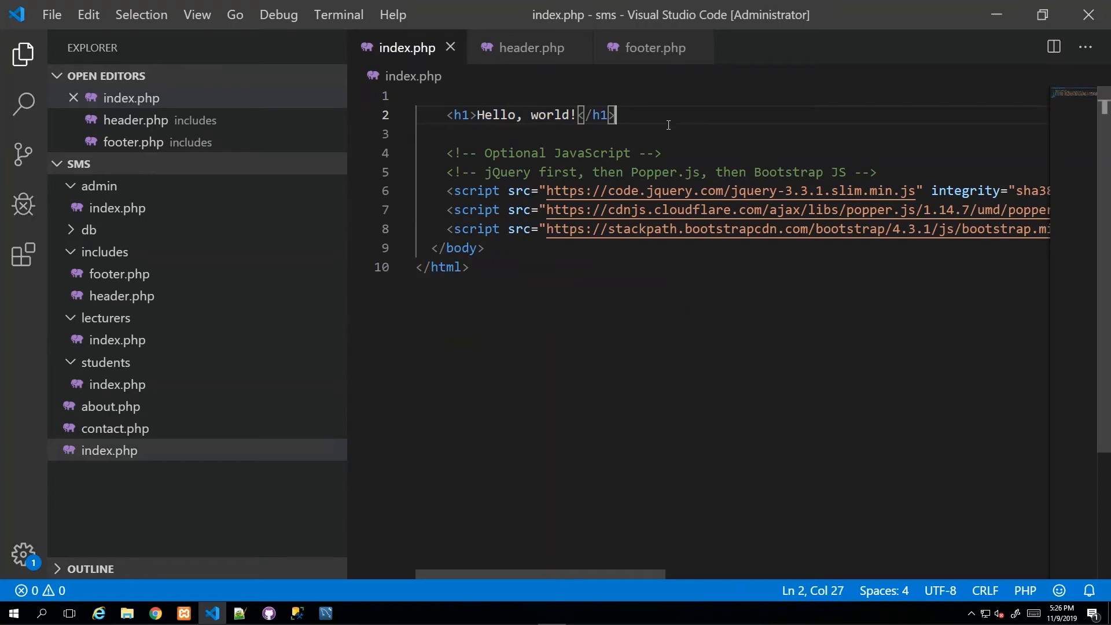
Select the script tags and closing body and html tags below the h1 in index.php
drag(444, 190, 467, 267)
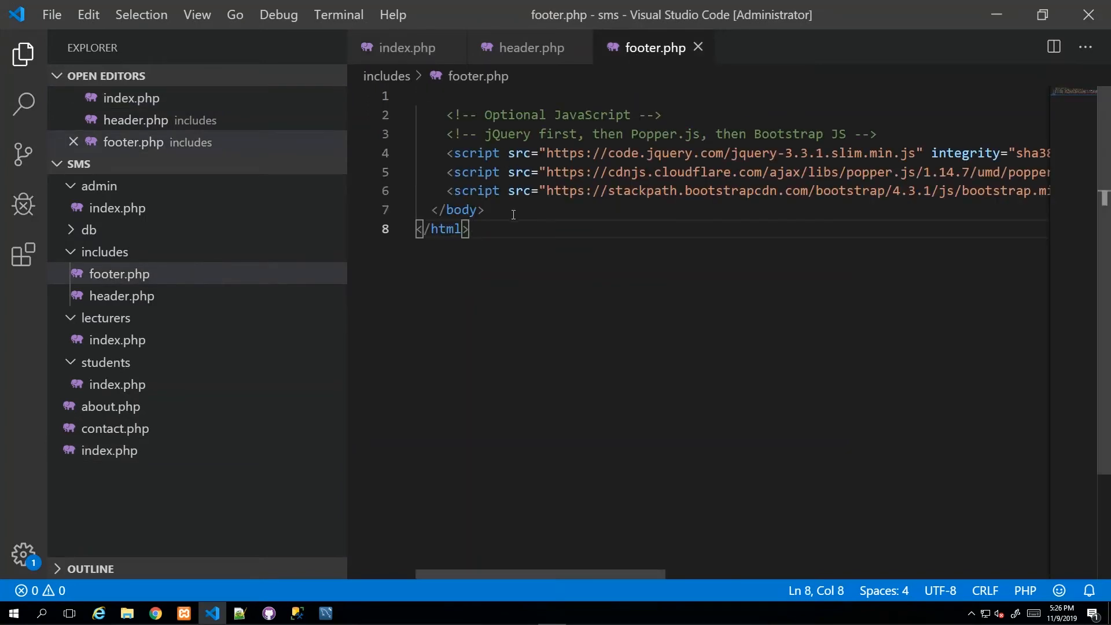
mouse_move(21, 205)
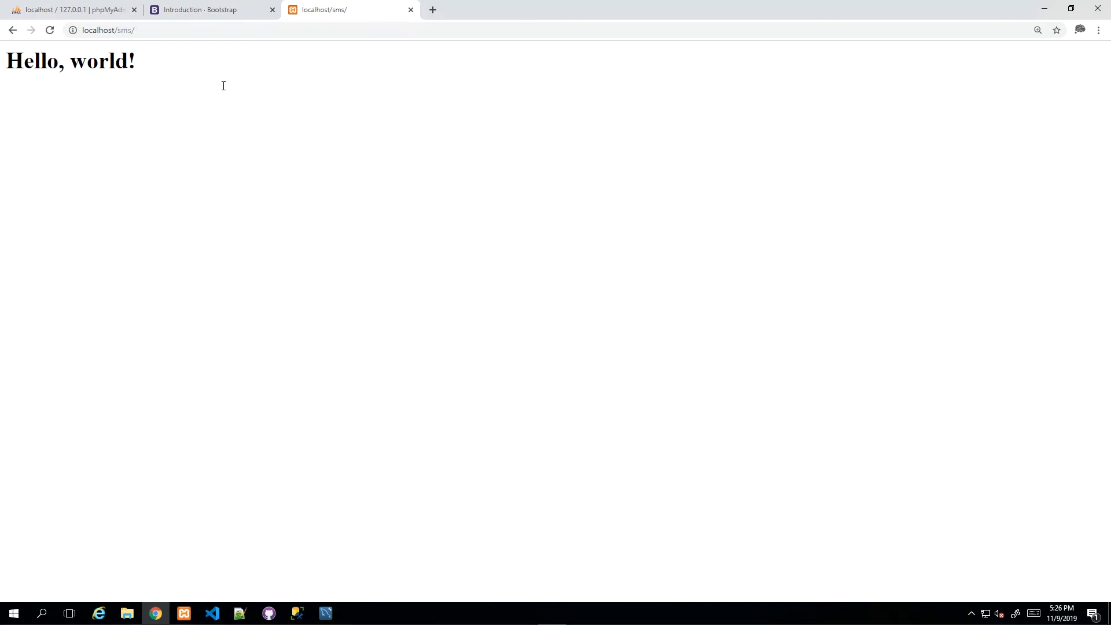
mouse_move(83, 103)
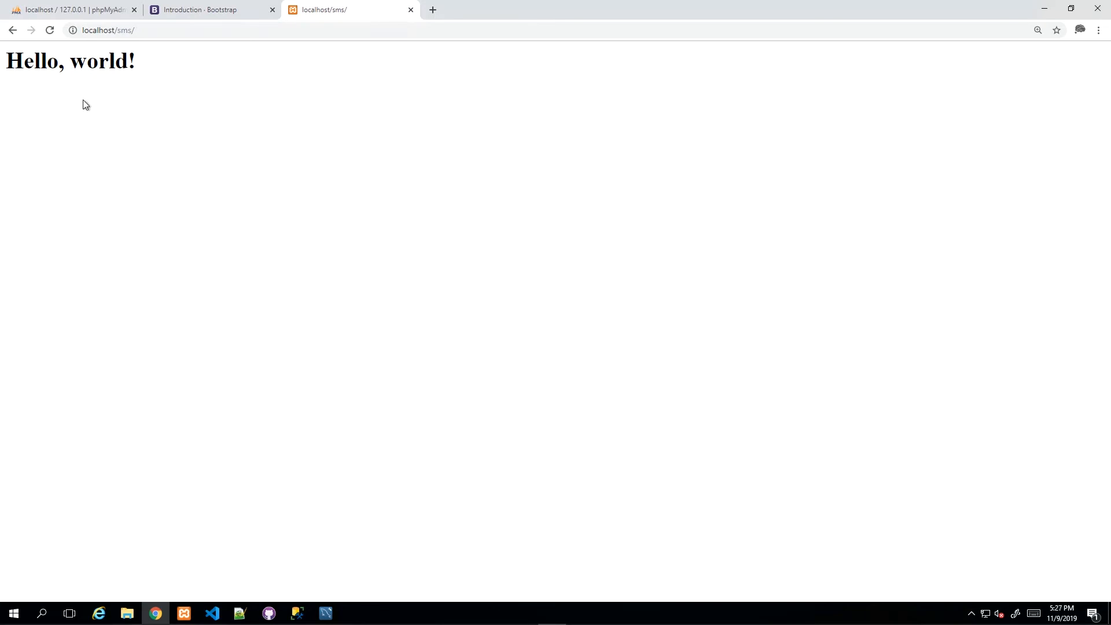
mouse_move(166, 154)
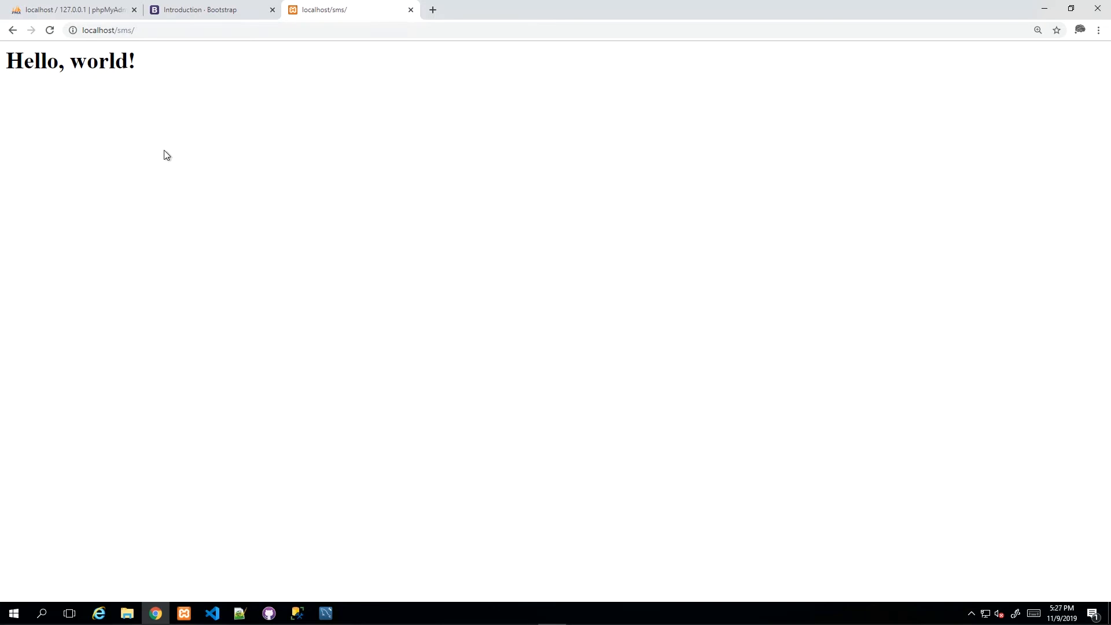
mouse_move(184, 94)
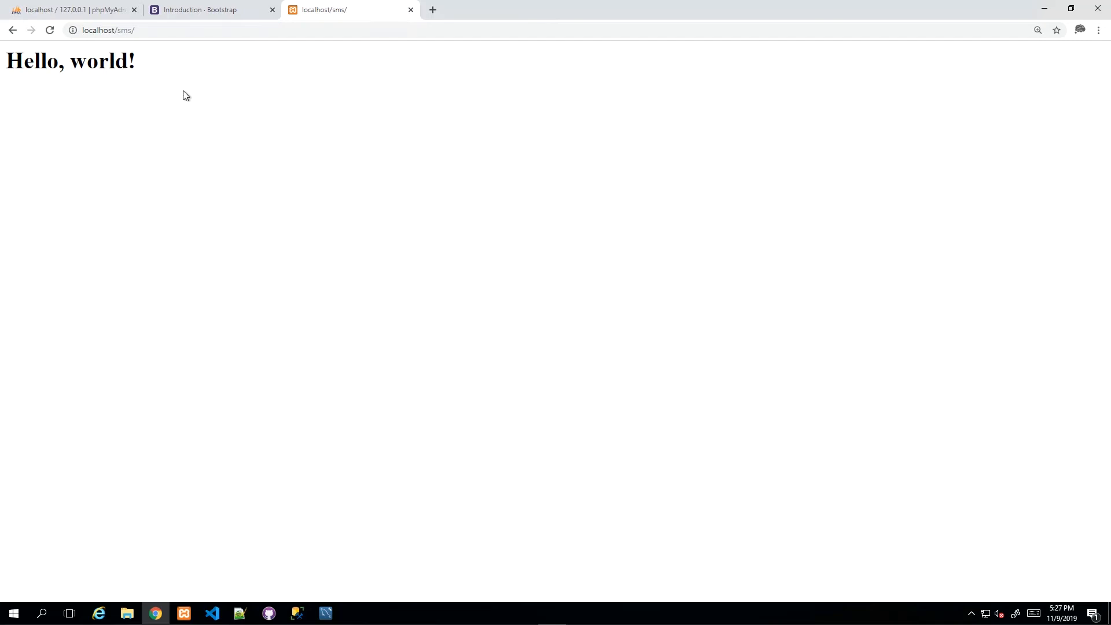
View the localhost/sms page source, now just the h1 heading, then return to VS Code
right_click(184, 95)
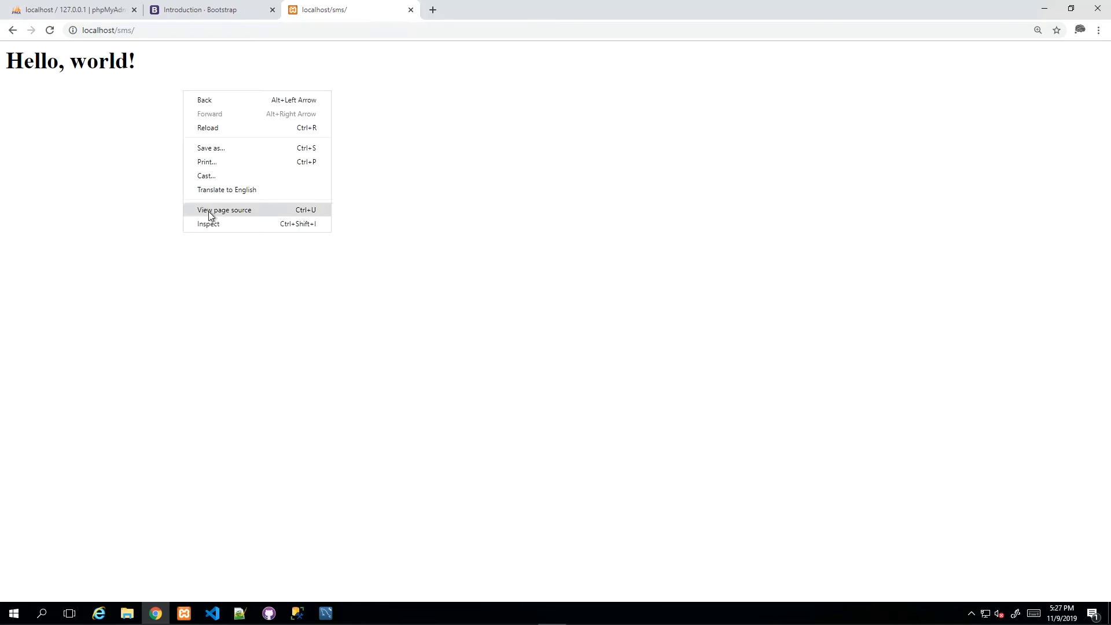
click(224, 210)
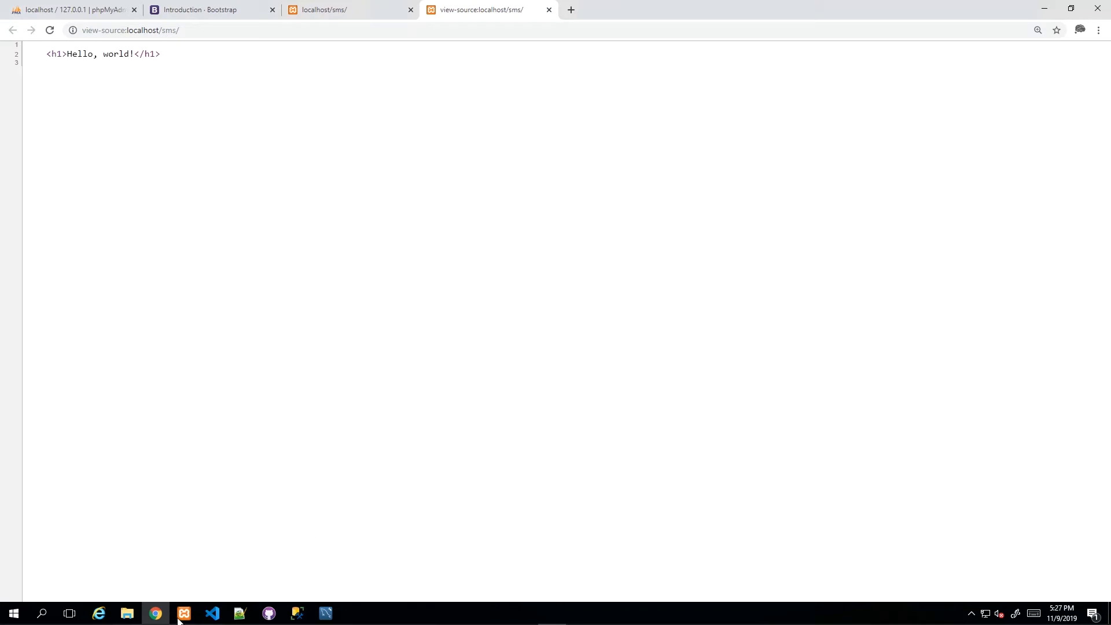
click(212, 613)
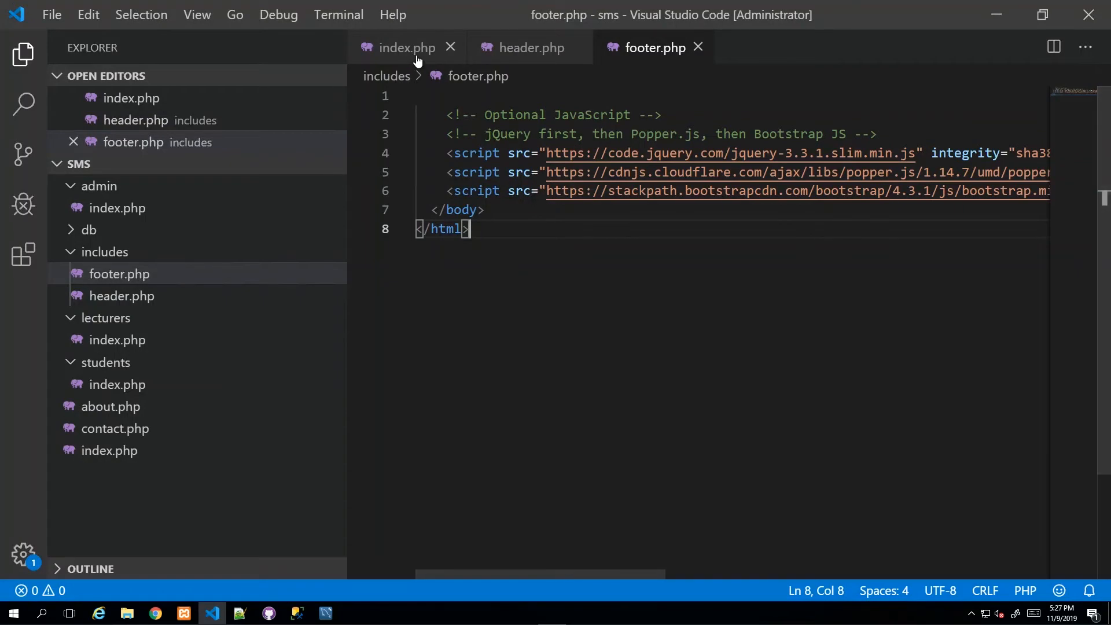
Add a <?php ?> tag with require_once on index.php's first line and inspect the keyword
click(407, 48)
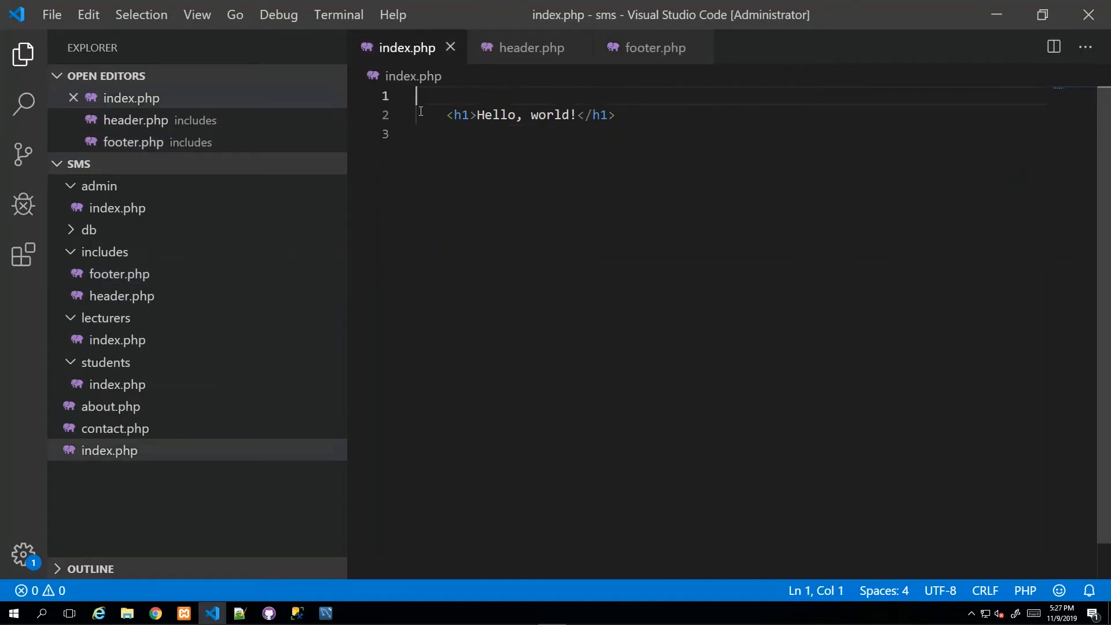
mouse_move(436, 131)
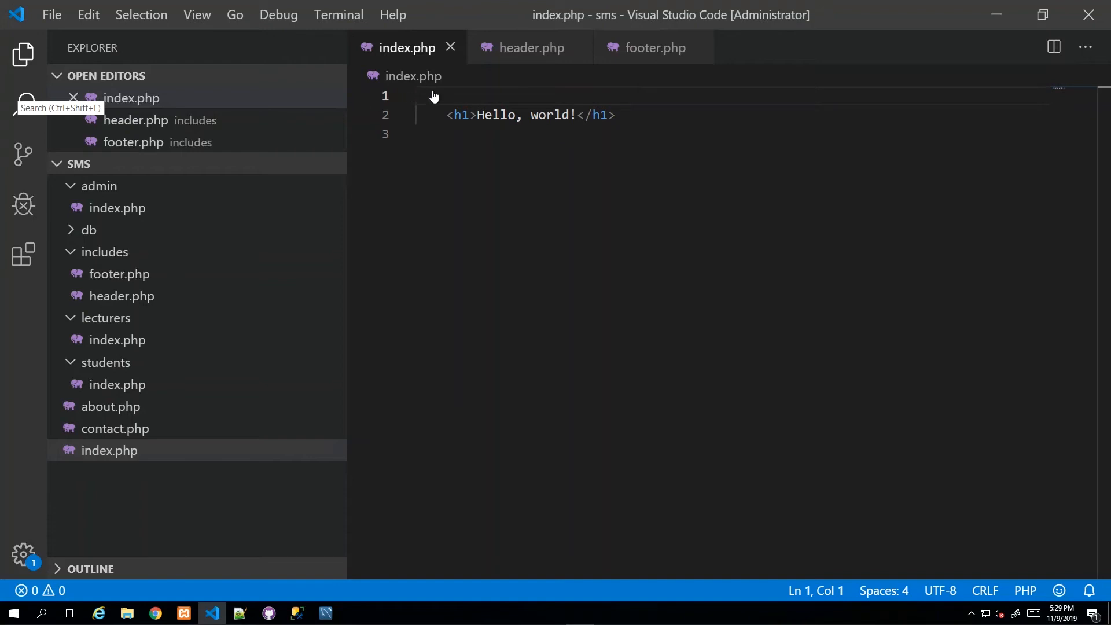
mouse_move(580, 48)
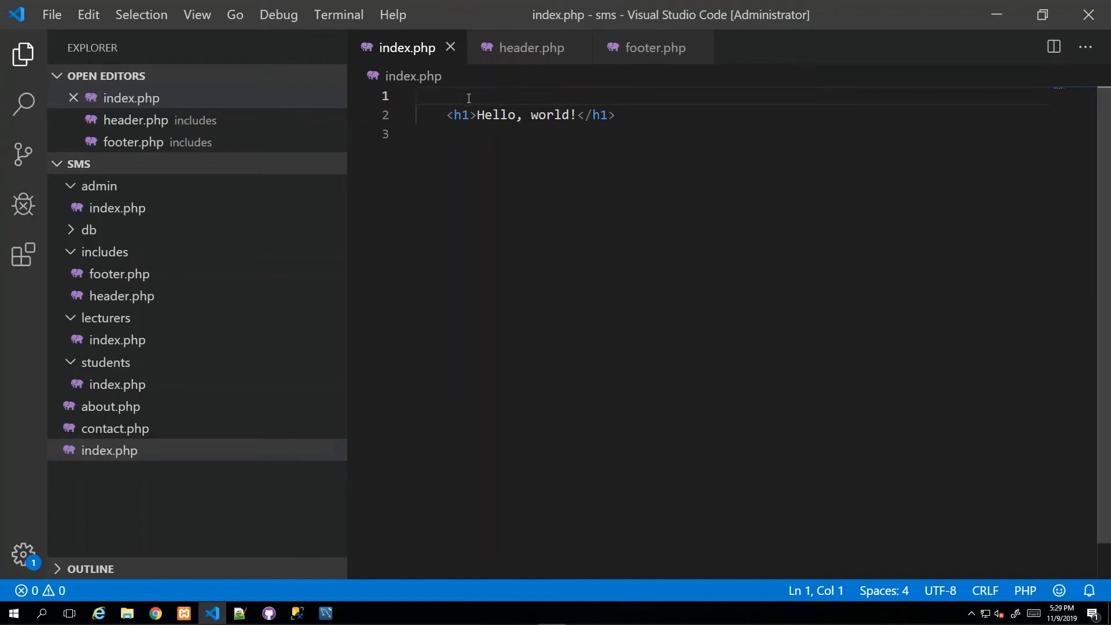
key(Tab)
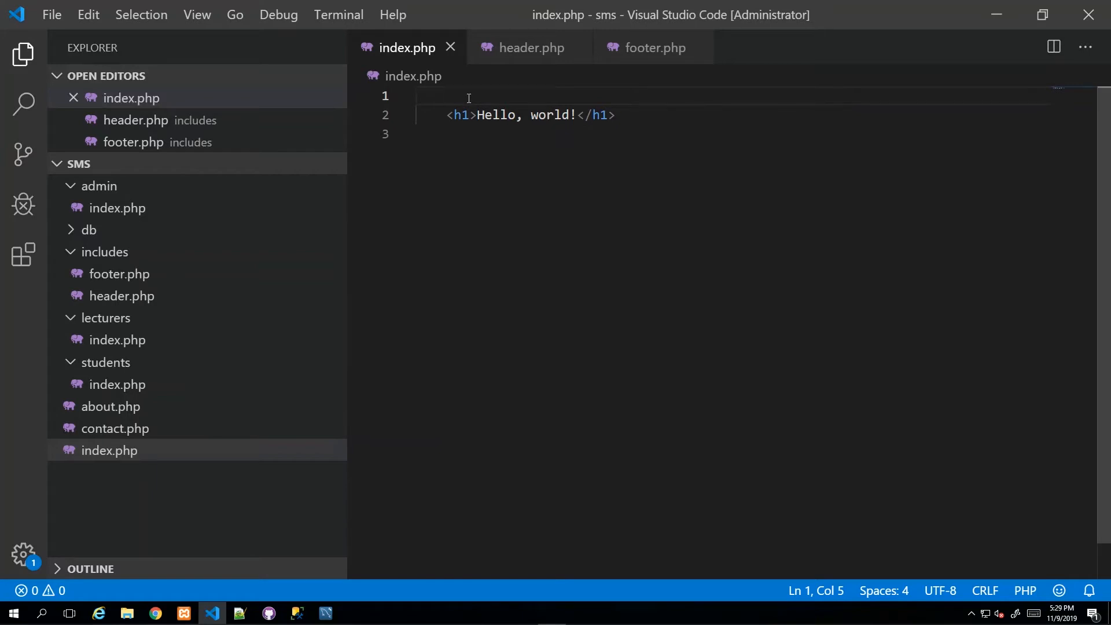
text(<)
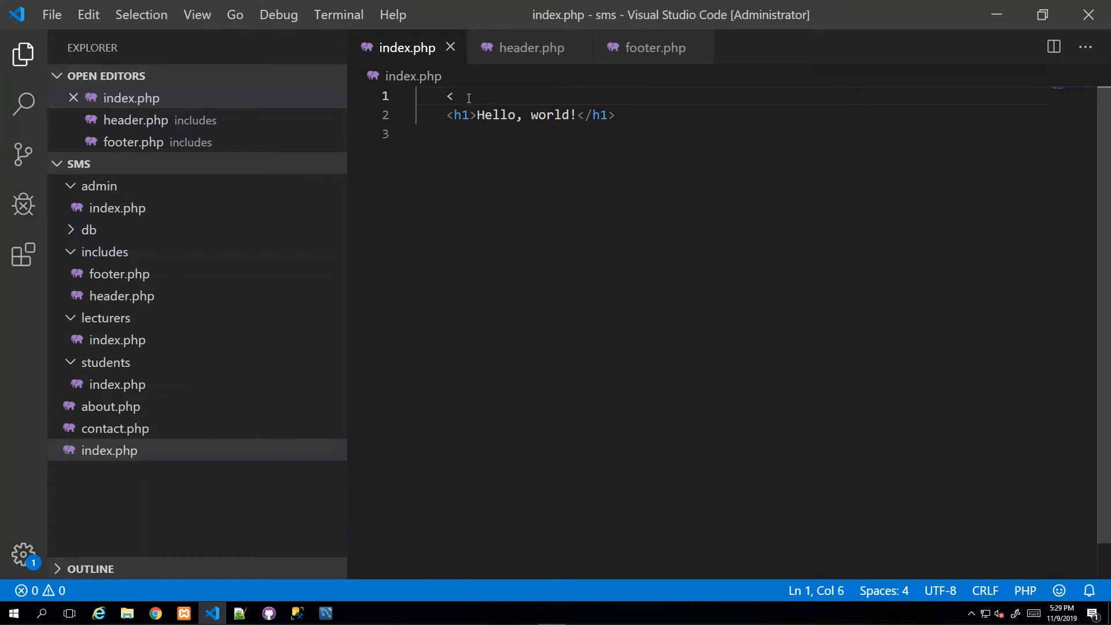
text(?)
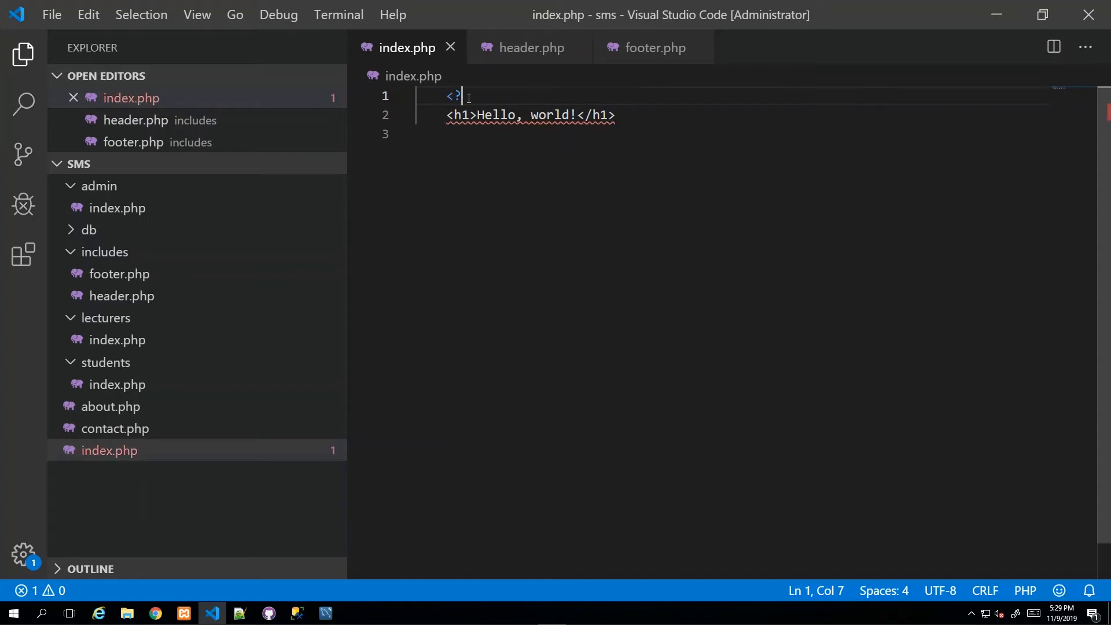
text(php)
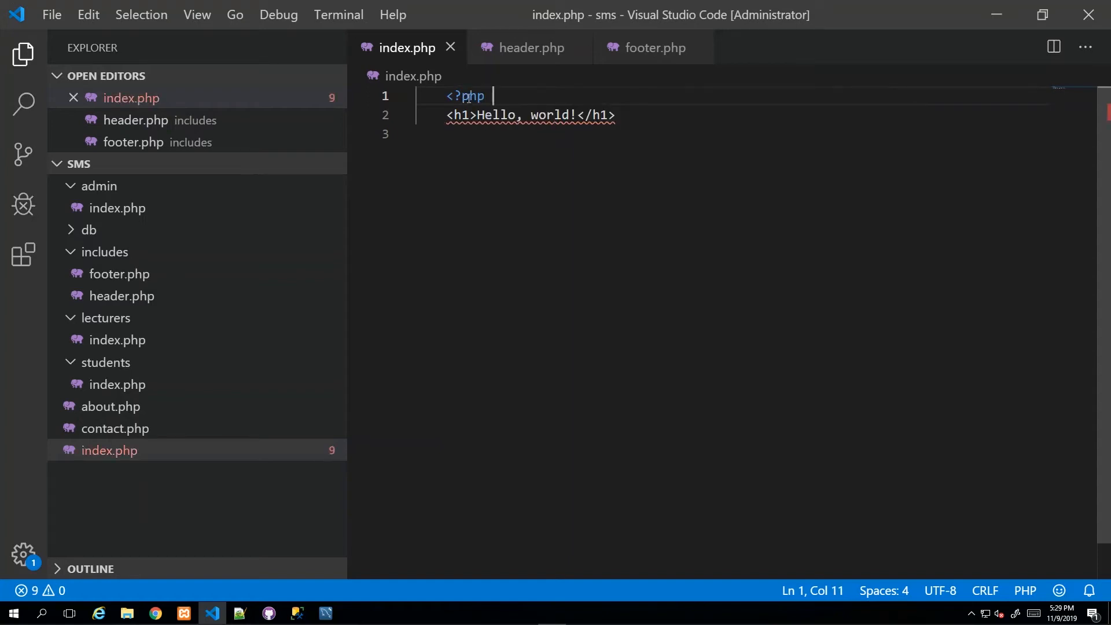
text(?>)
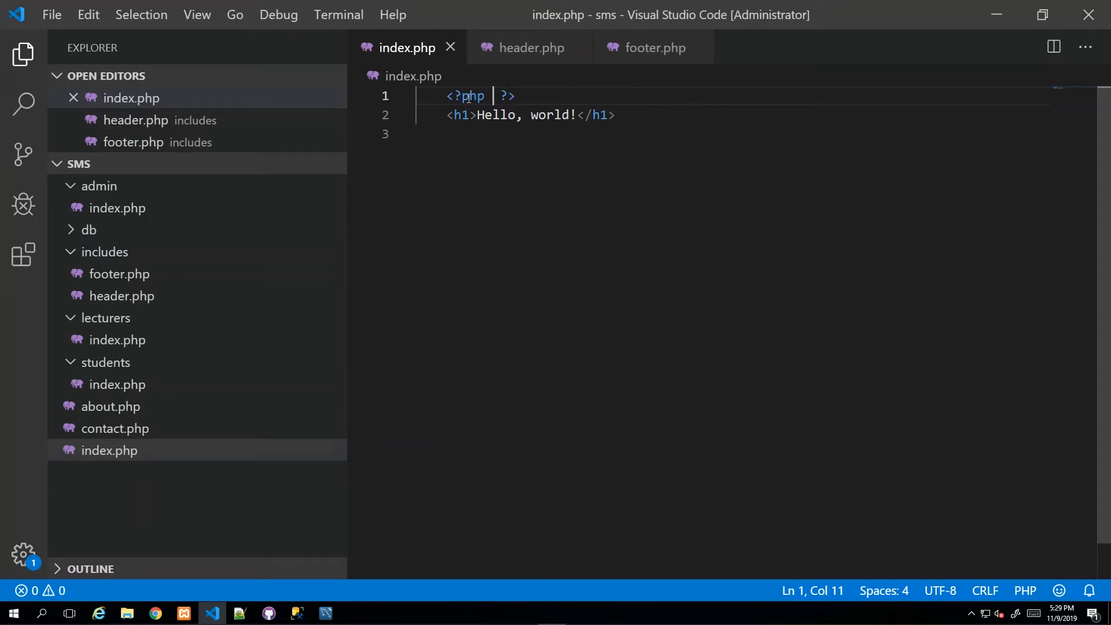
text(r)
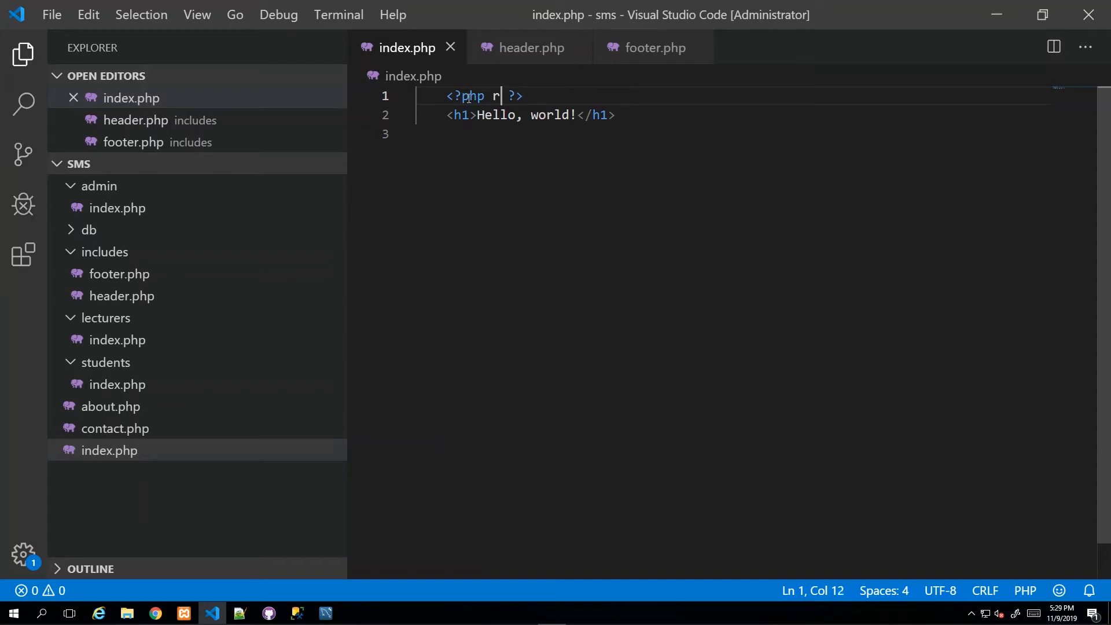
text(equire_once)
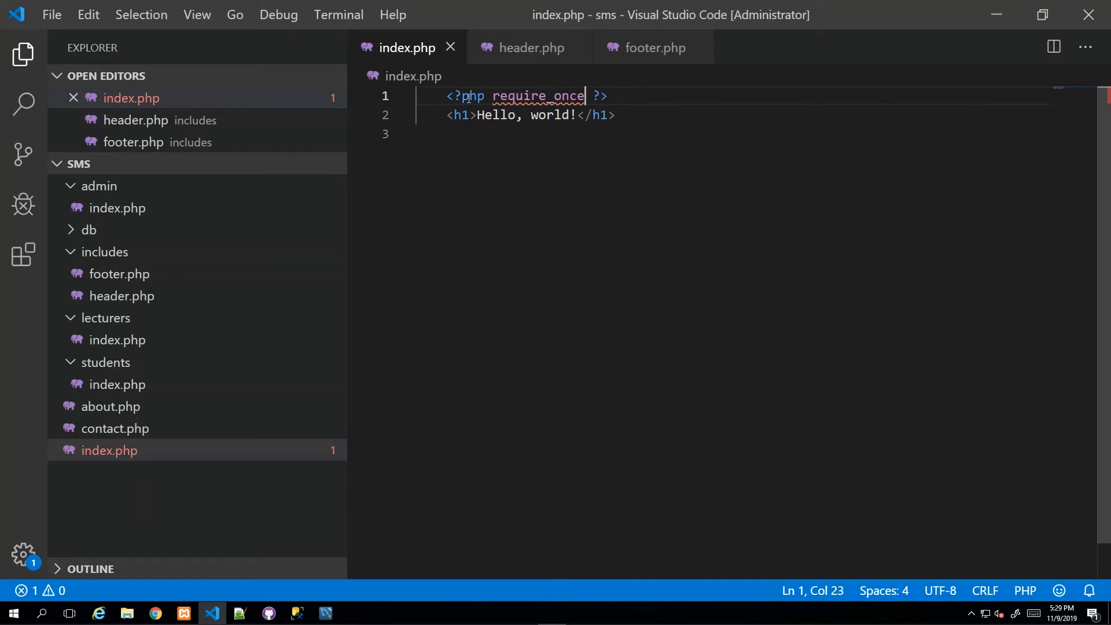
mouse_move(541, 96)
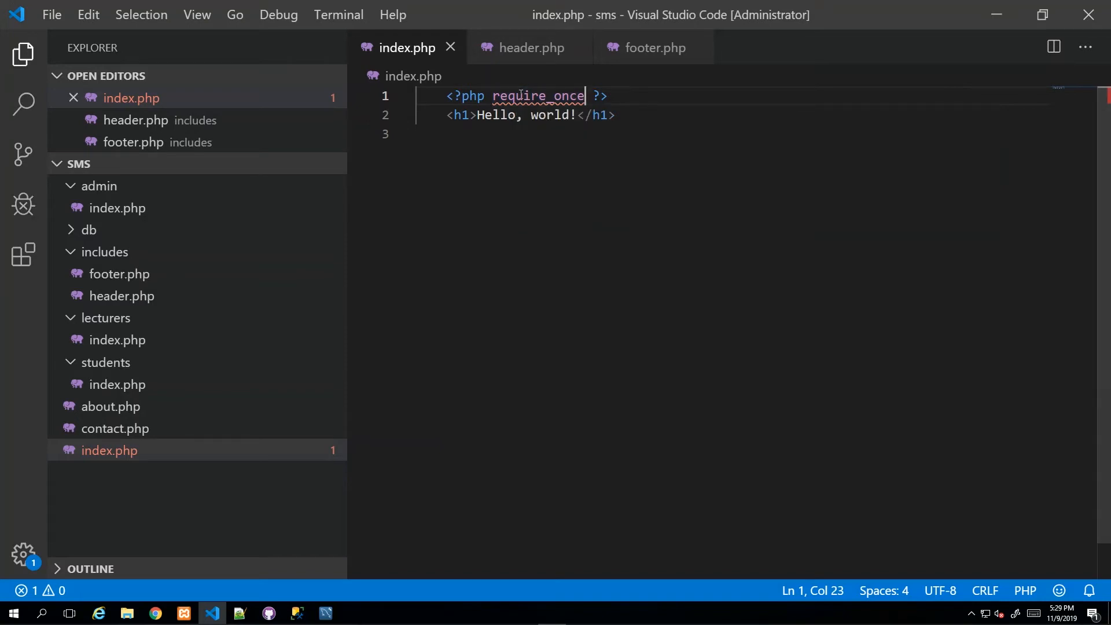
mouse_move(547, 96)
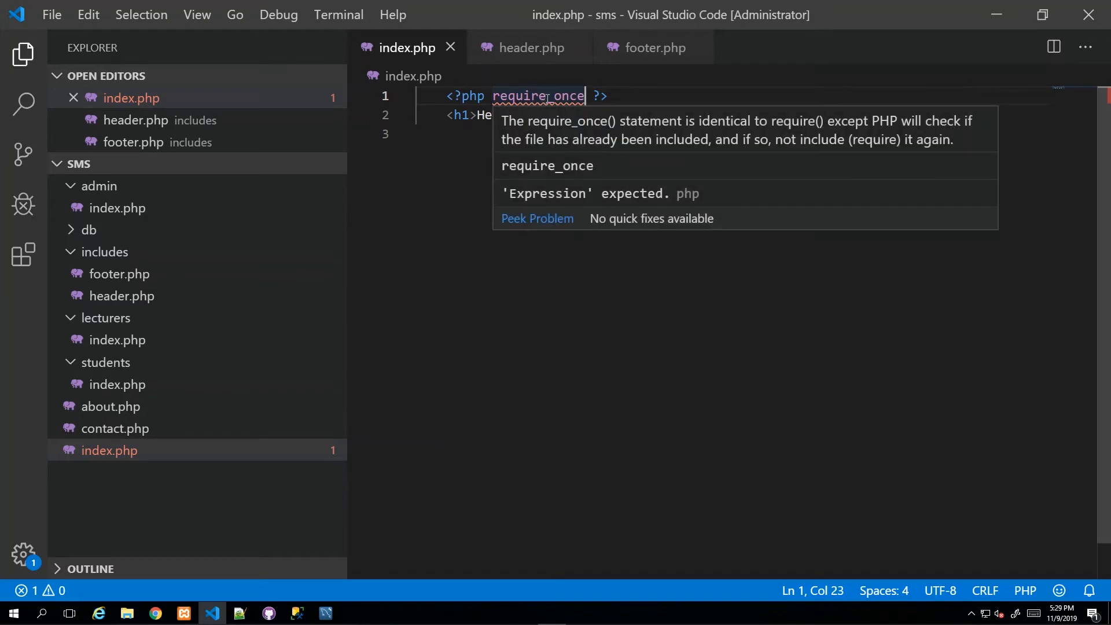
double_click(569, 95)
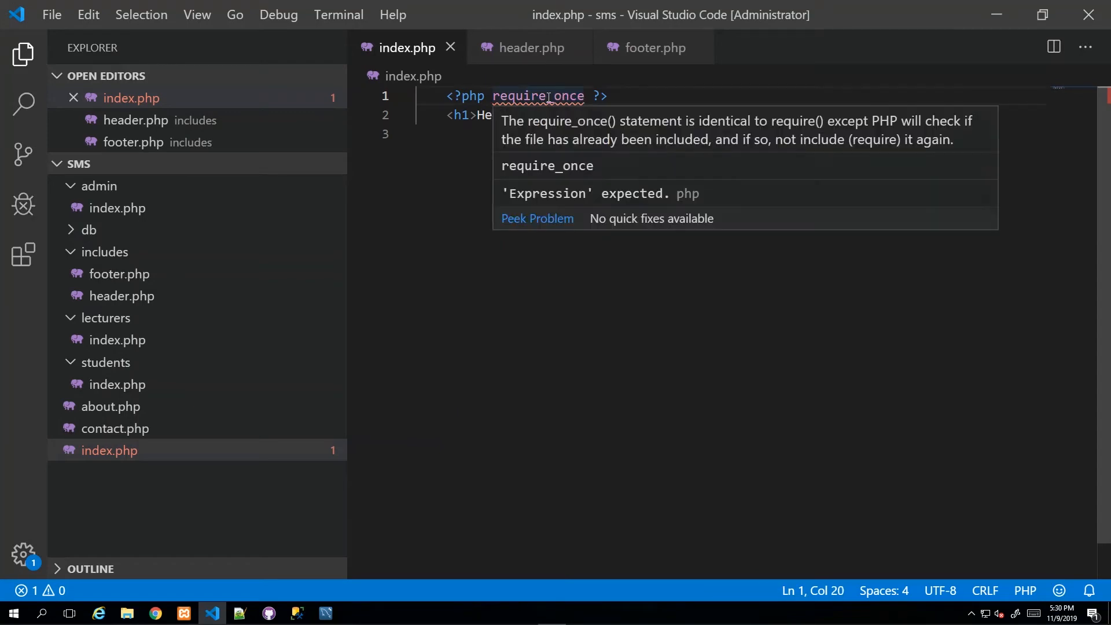
double_click(570, 96)
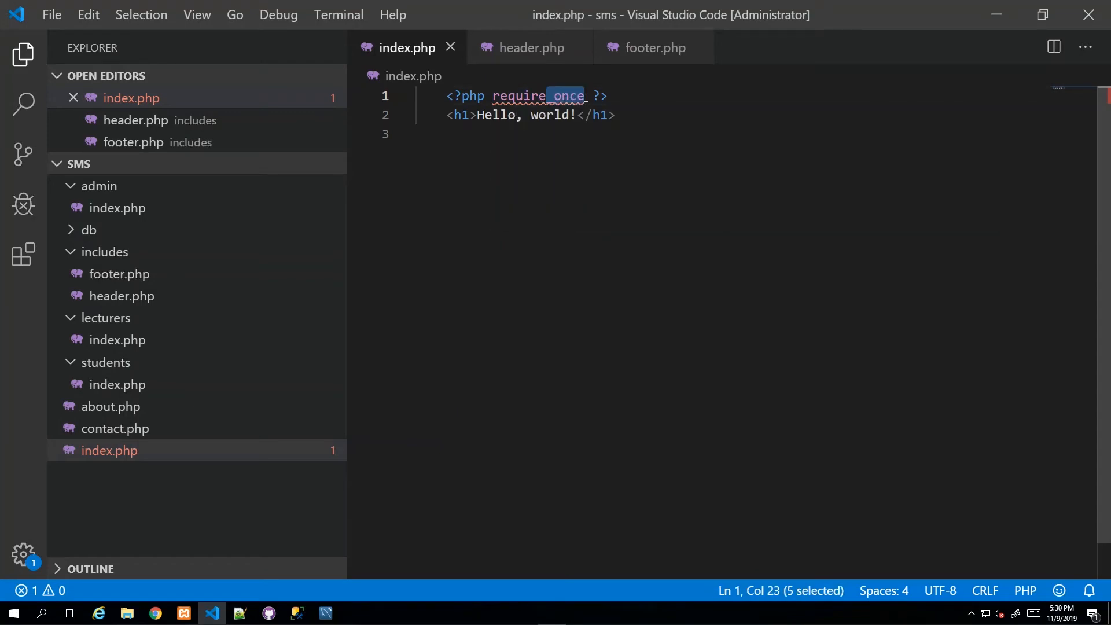
mouse_move(569, 96)
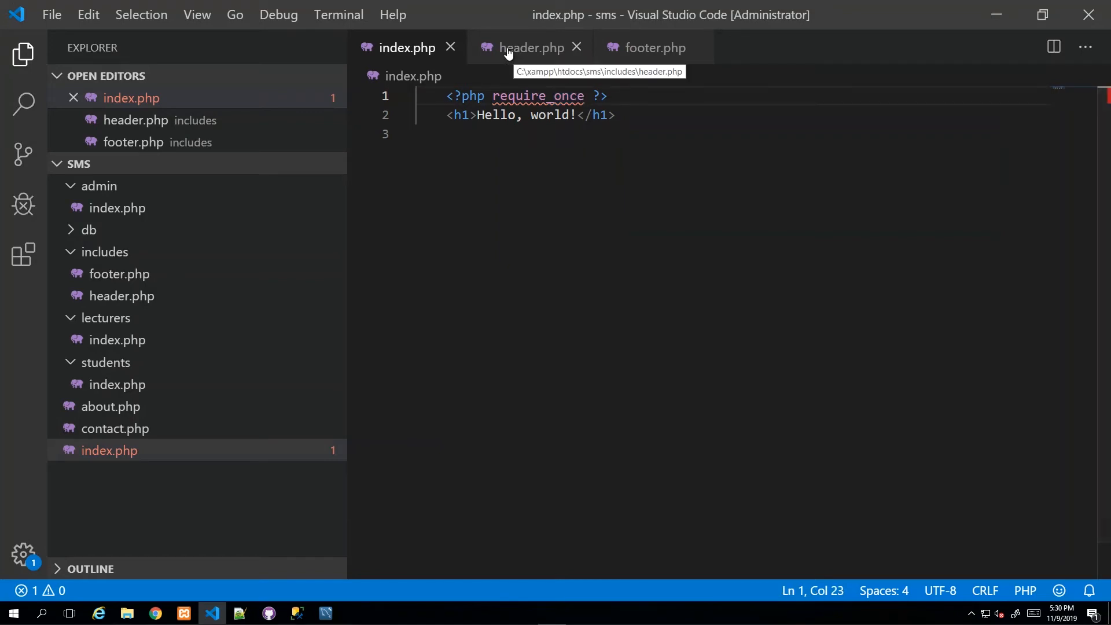
Complete the first line as require_once 'includes/header.php' in index.php
click(524, 47)
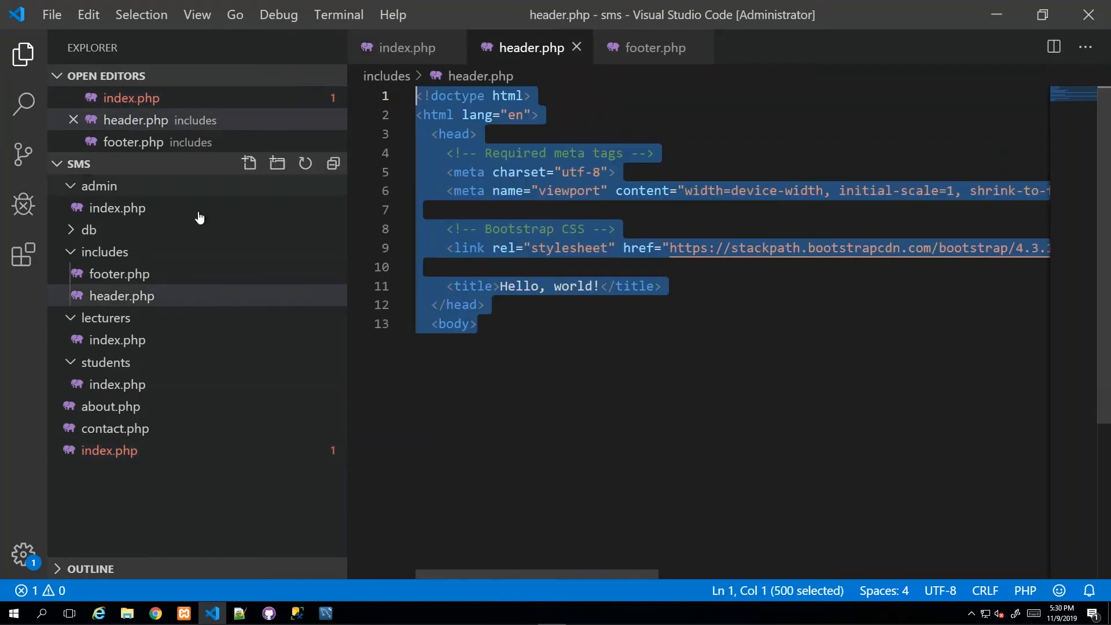
click(411, 47)
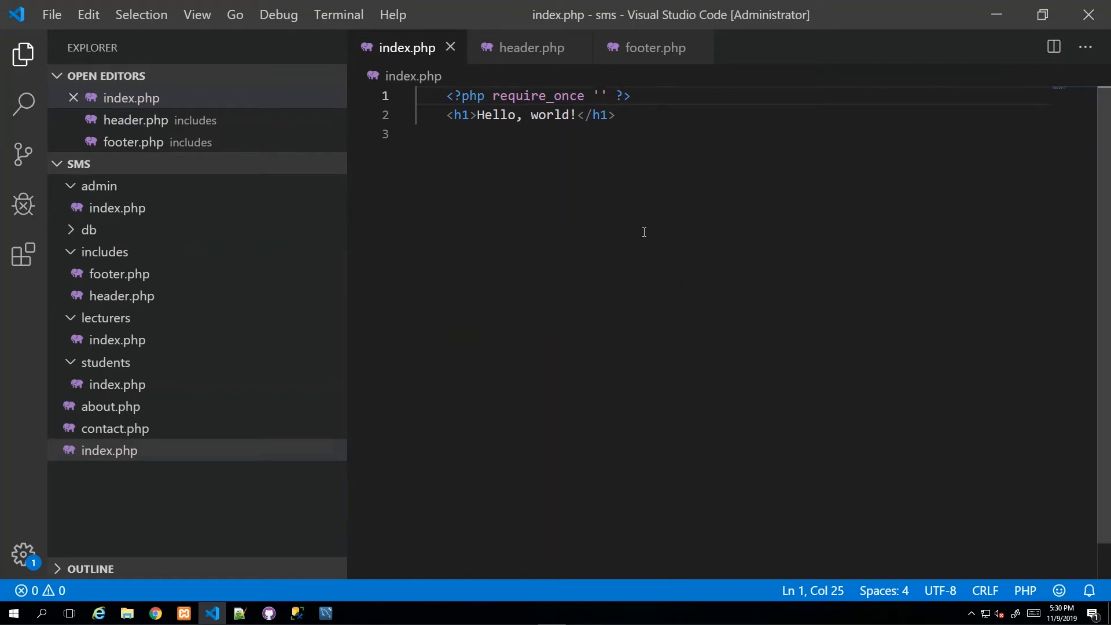
text(inc)
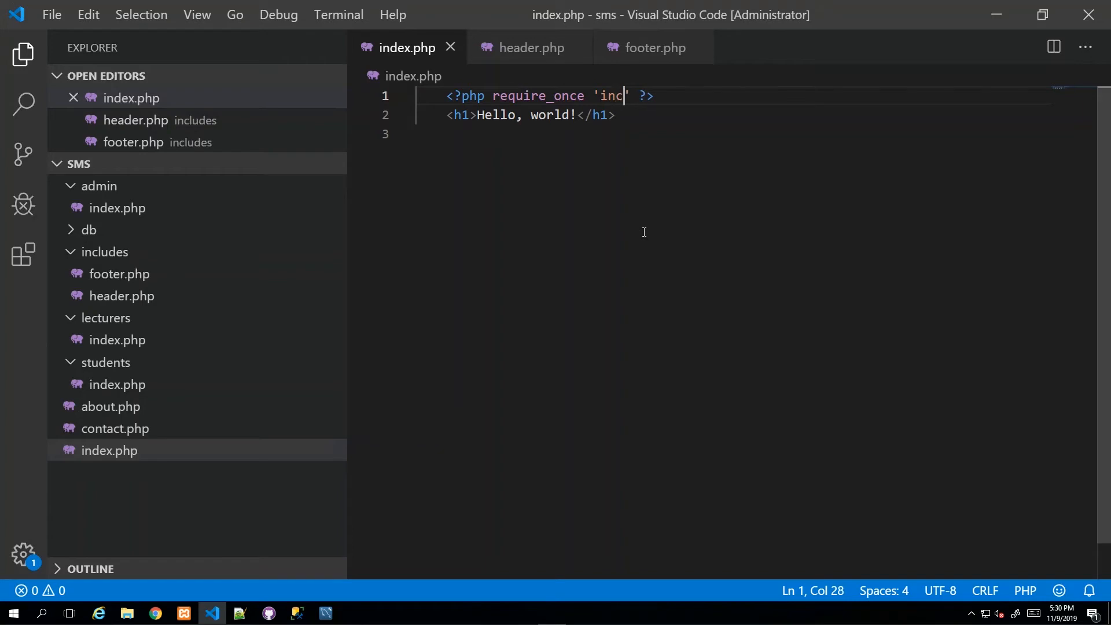
text(ludes)
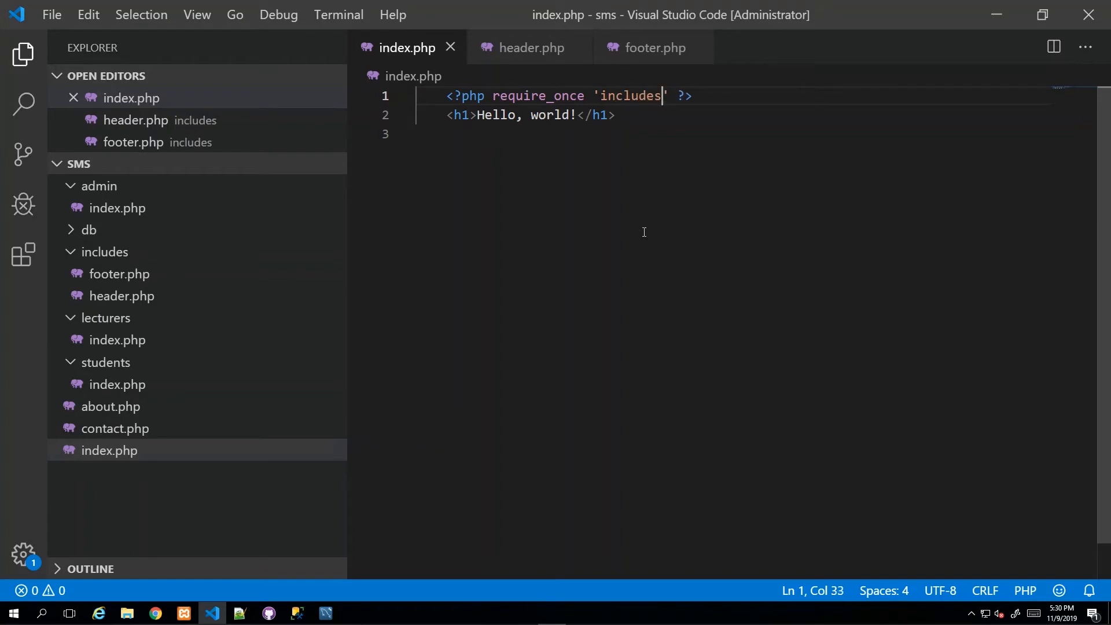
text(/)
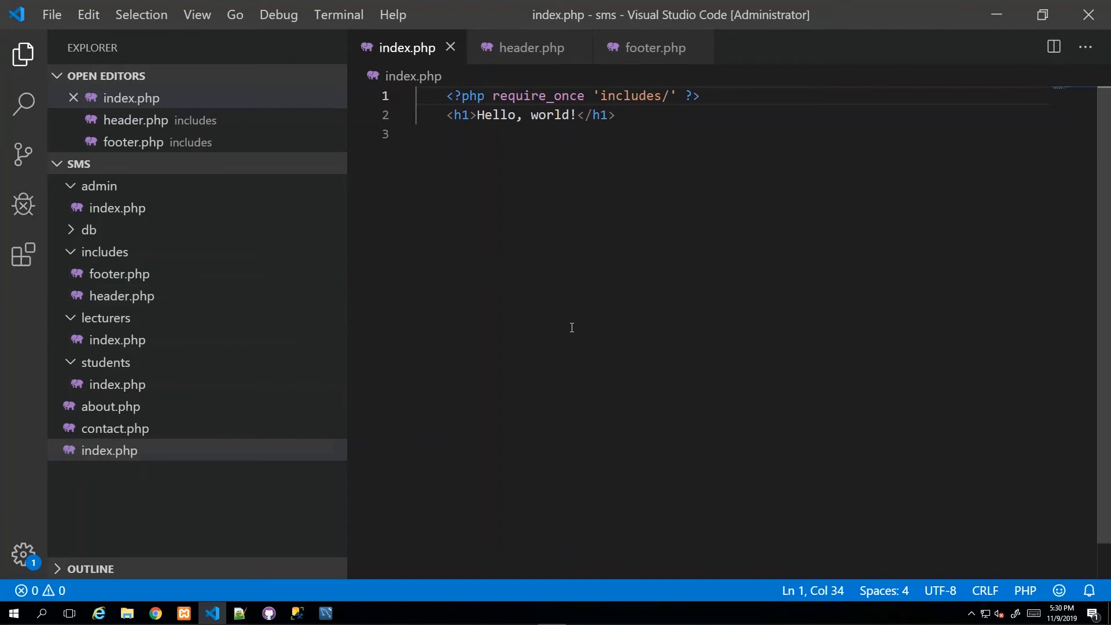
text(header.php)
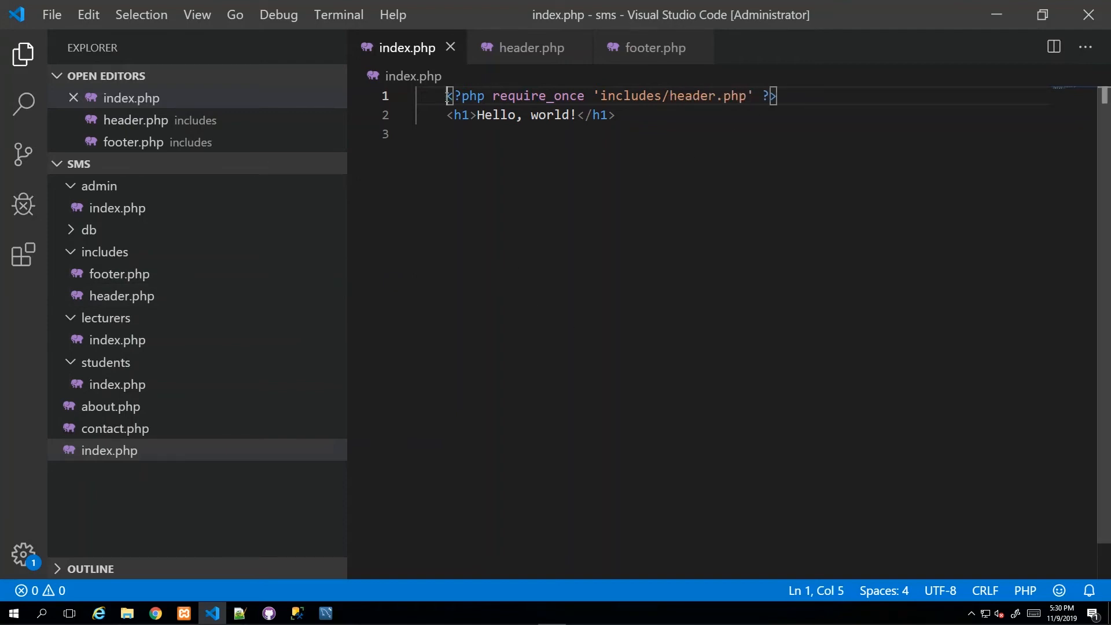
Copy the require line below the h1 and change header to footer
drag(587, 95, 742, 95)
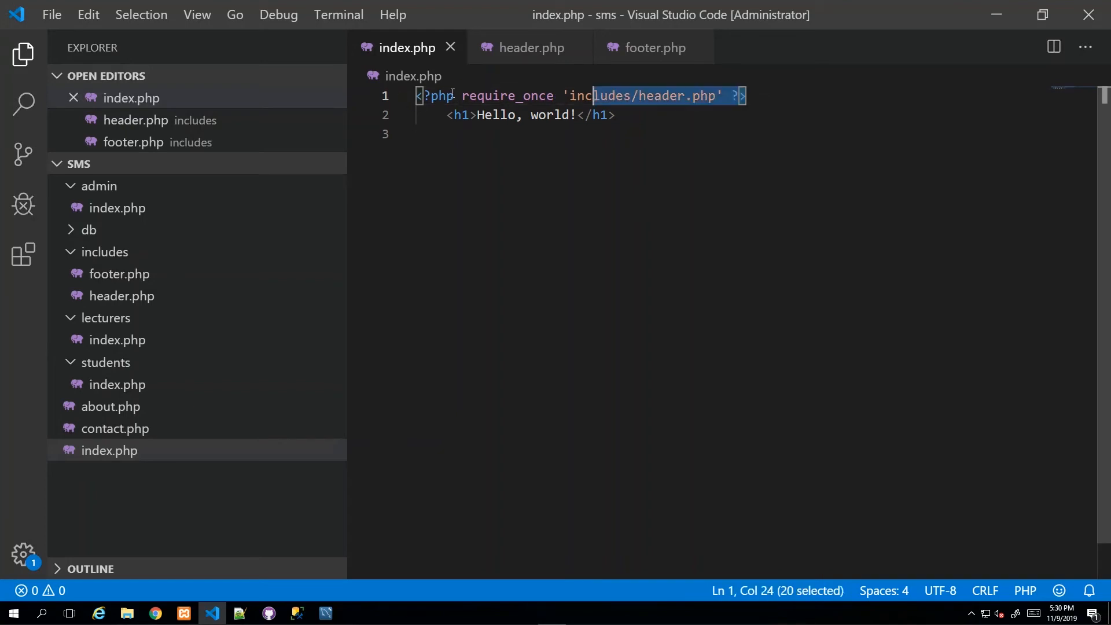
click(617, 115)
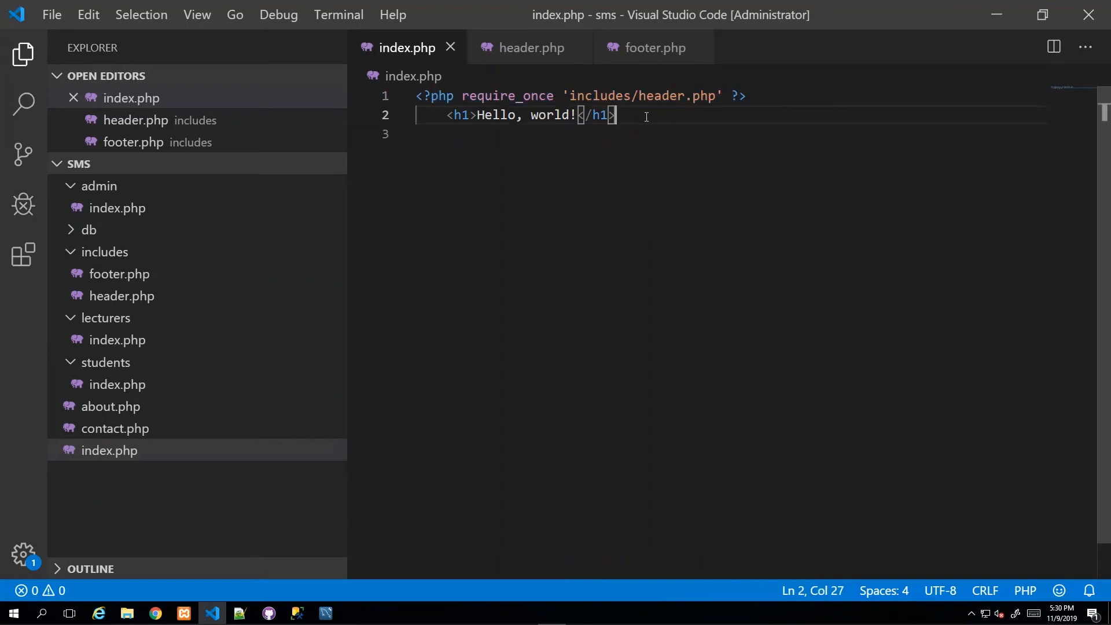
key(Enter)
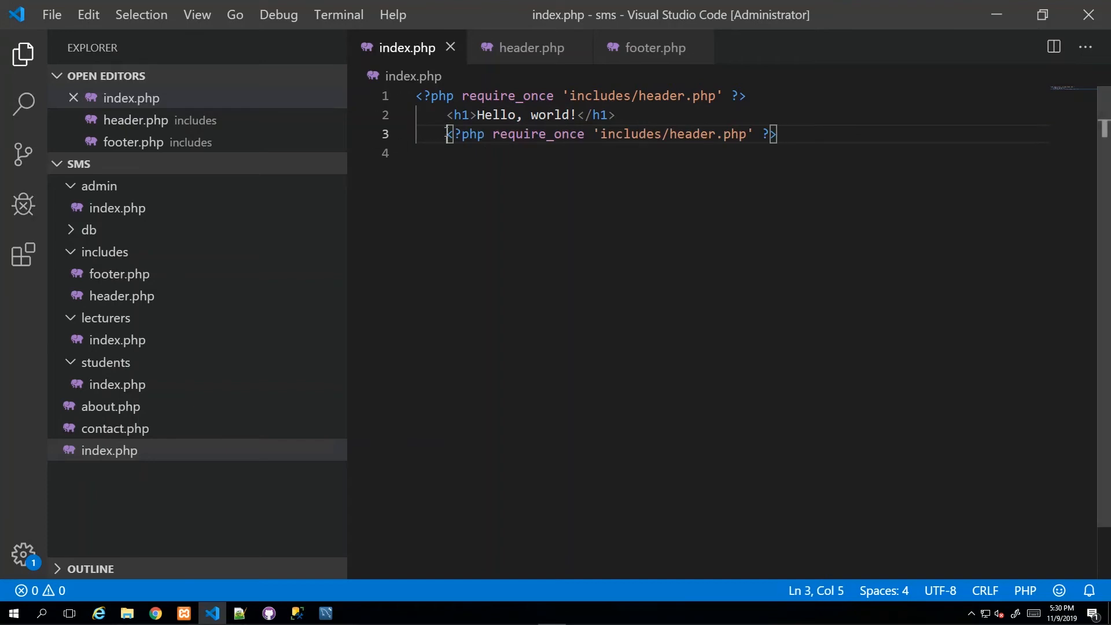
double_click(661, 134)
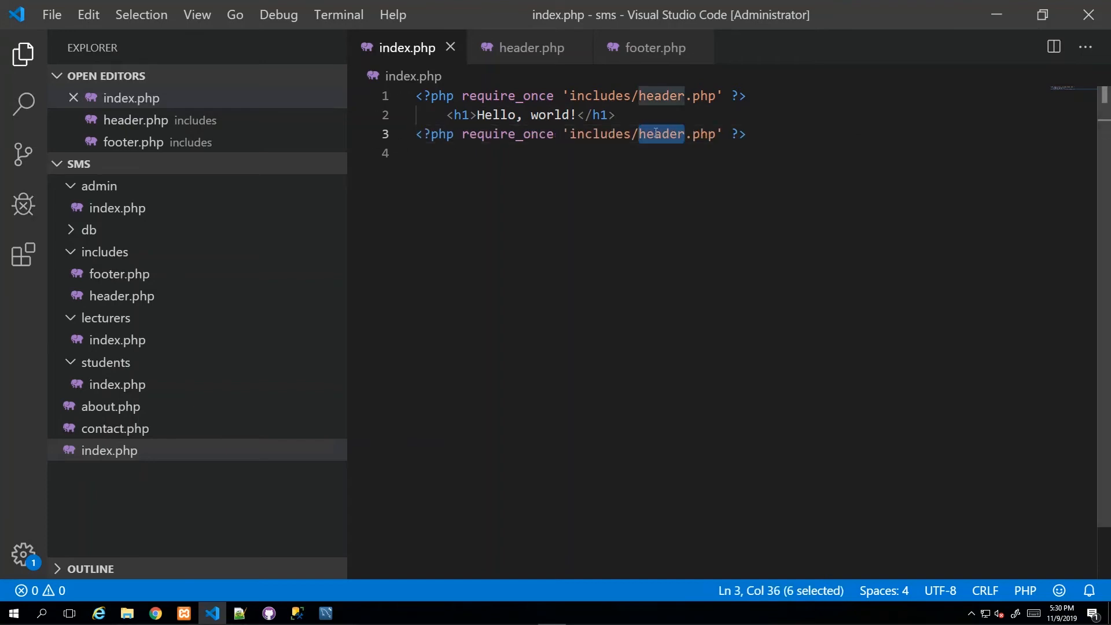
text(footer)
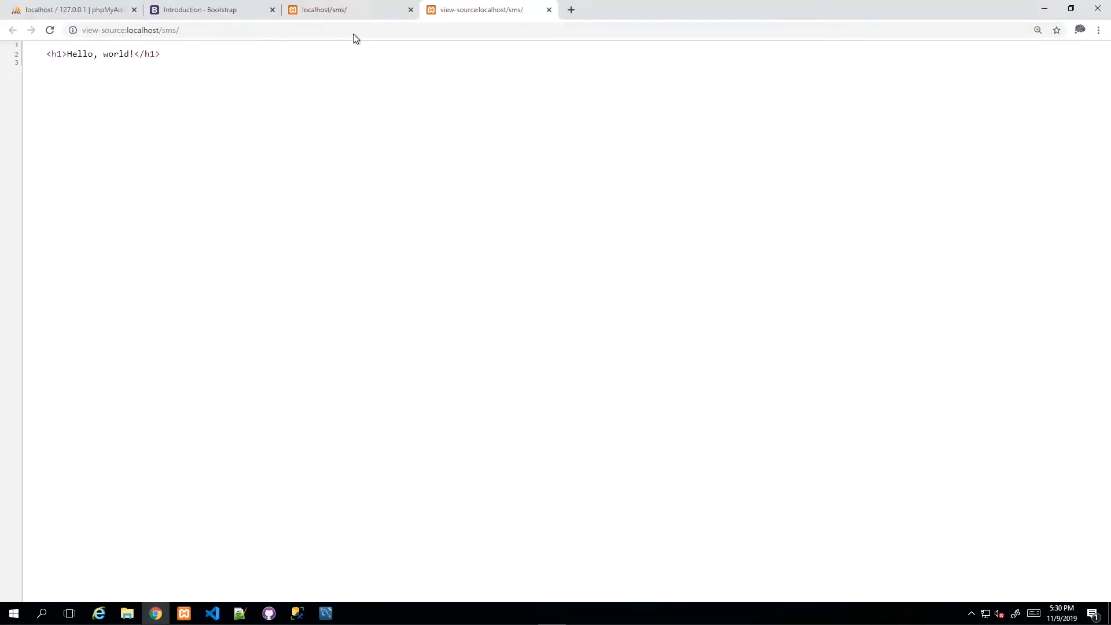
Reload localhost/sms and check its source shows the full Bootstrap template around the heading
click(347, 10)
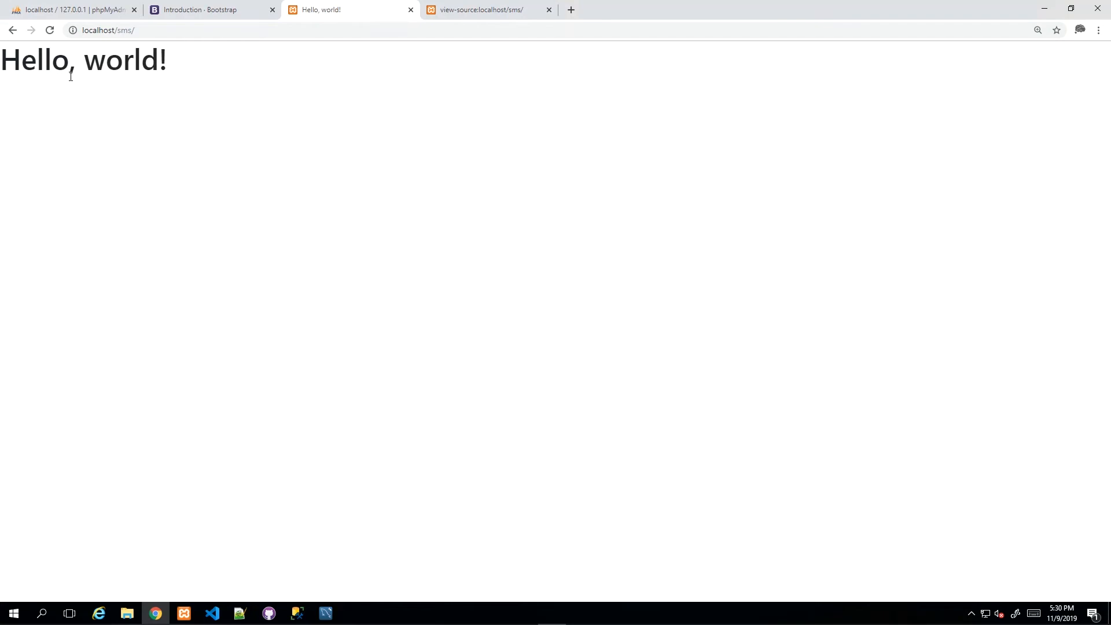
mouse_move(308, 264)
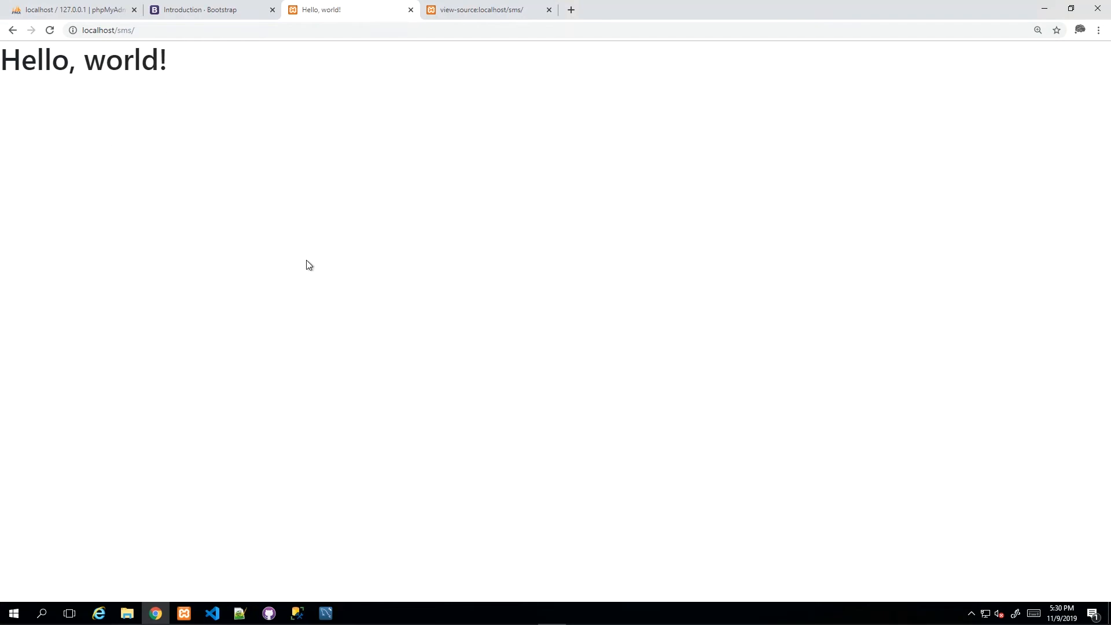
click(488, 10)
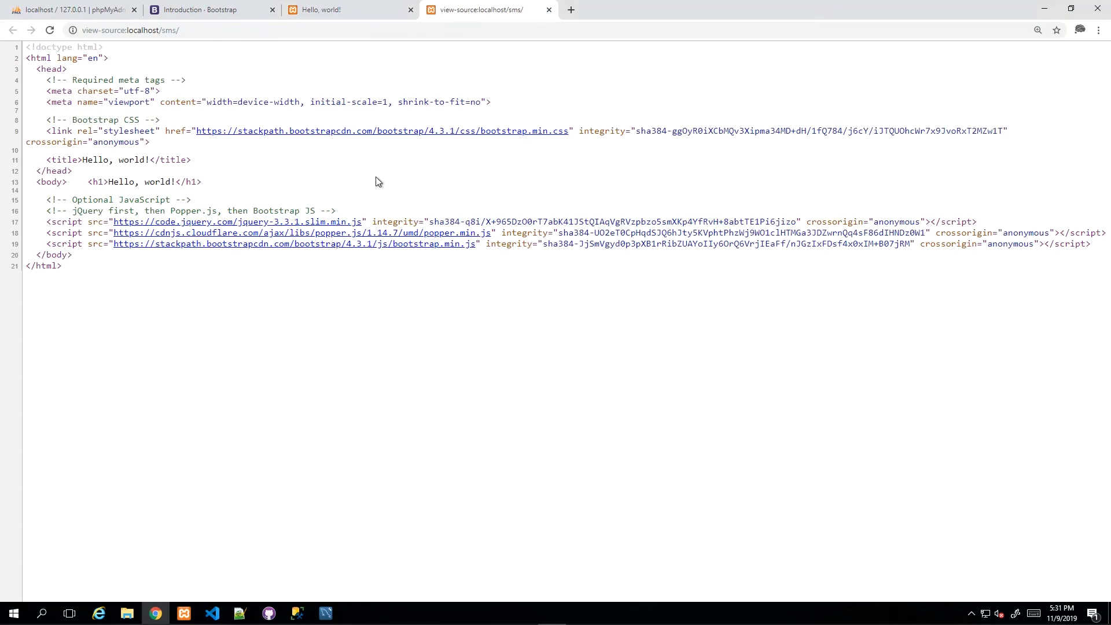
mouse_move(103, 185)
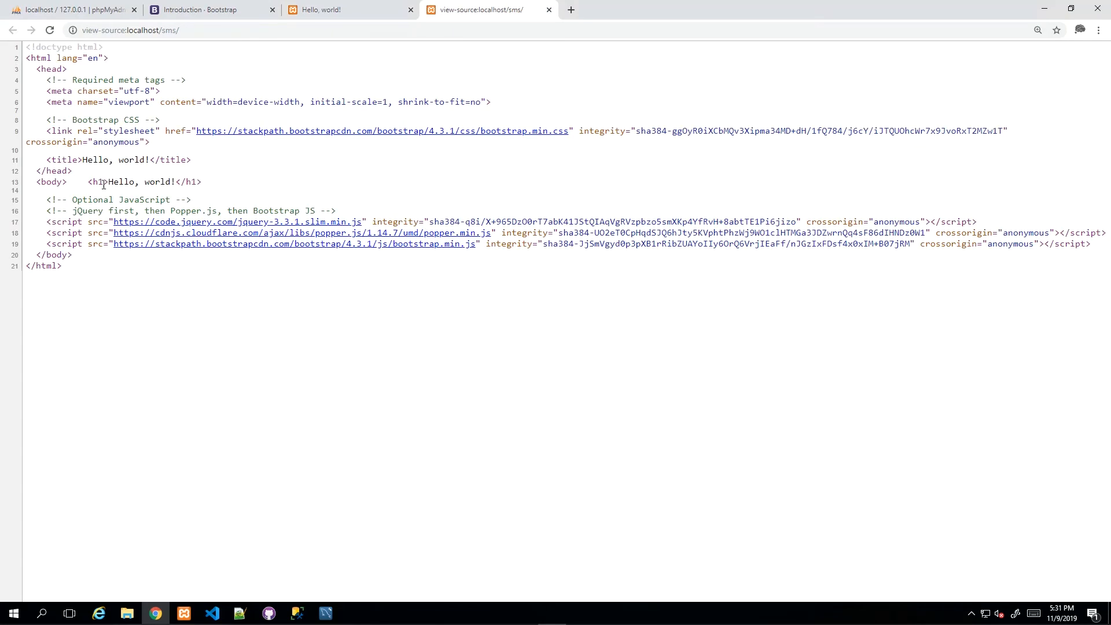
mouse_move(298, 149)
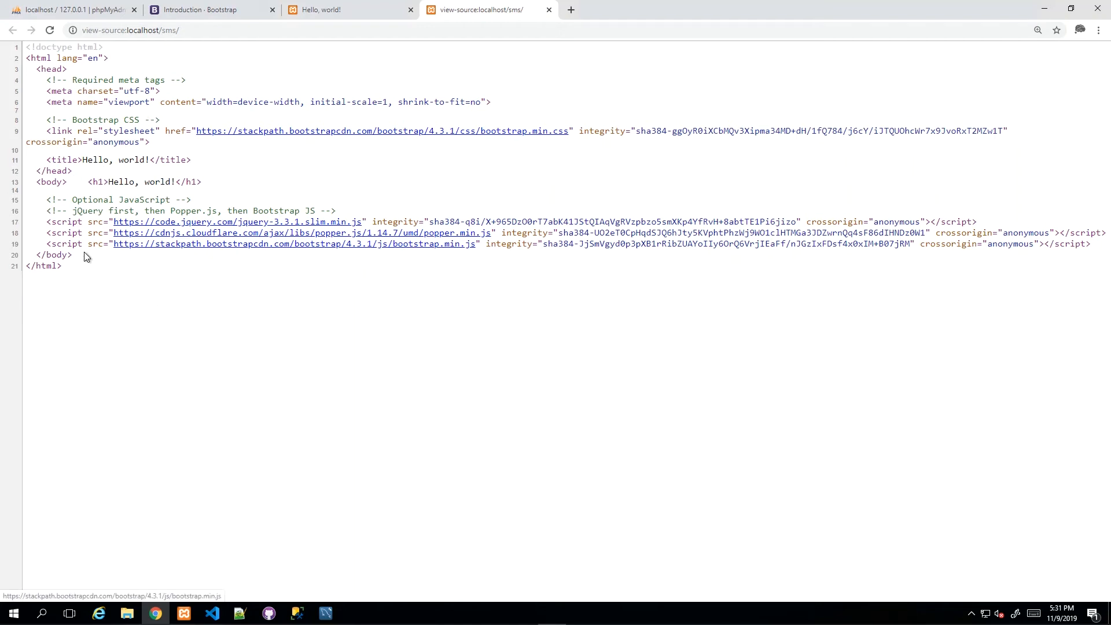
mouse_move(274, 443)
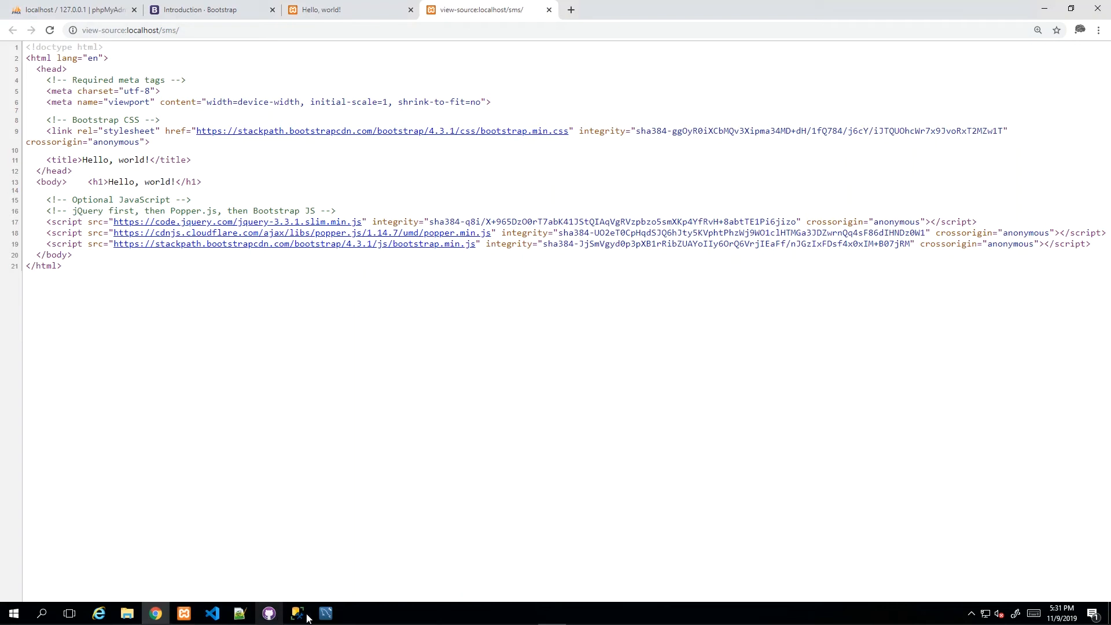
click(213, 613)
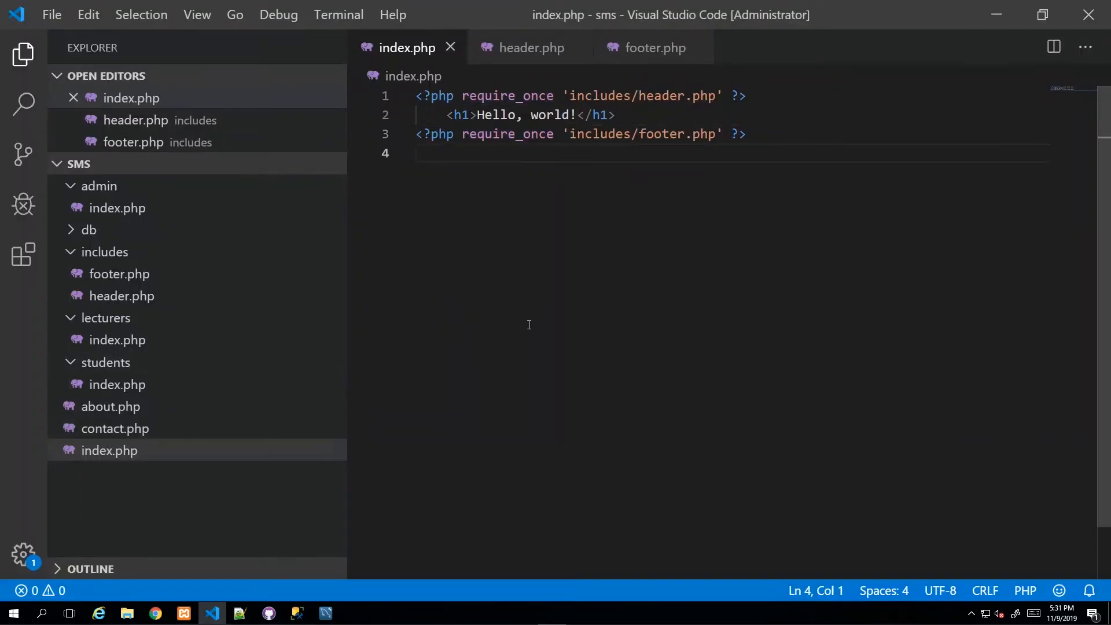
Look at header.php's title line and the rendered sms homepage in Chrome
click(532, 47)
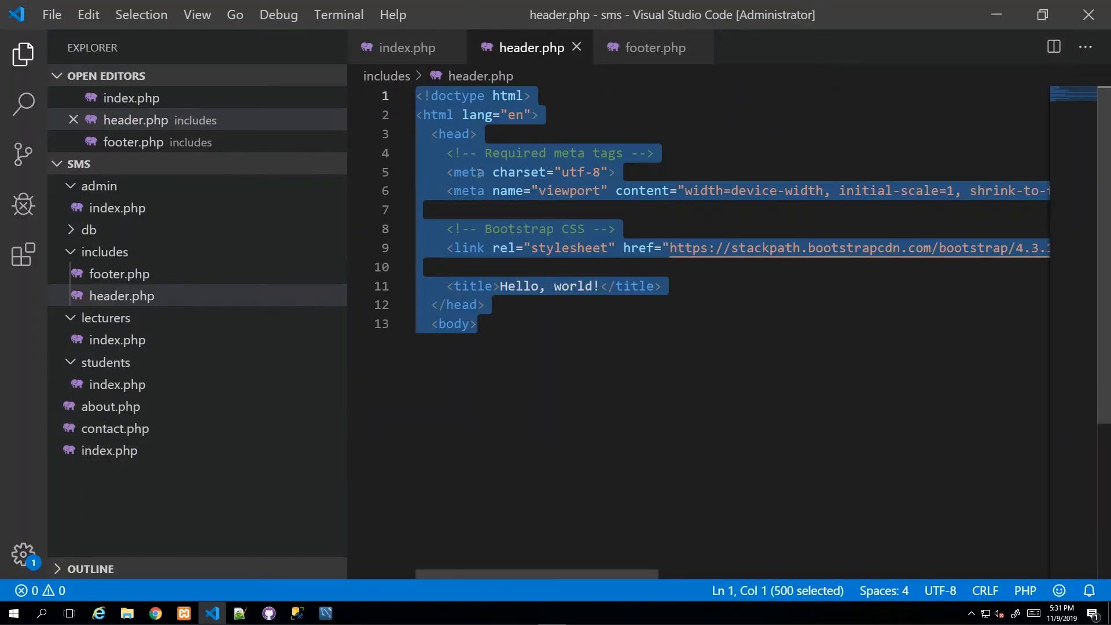
click(450, 96)
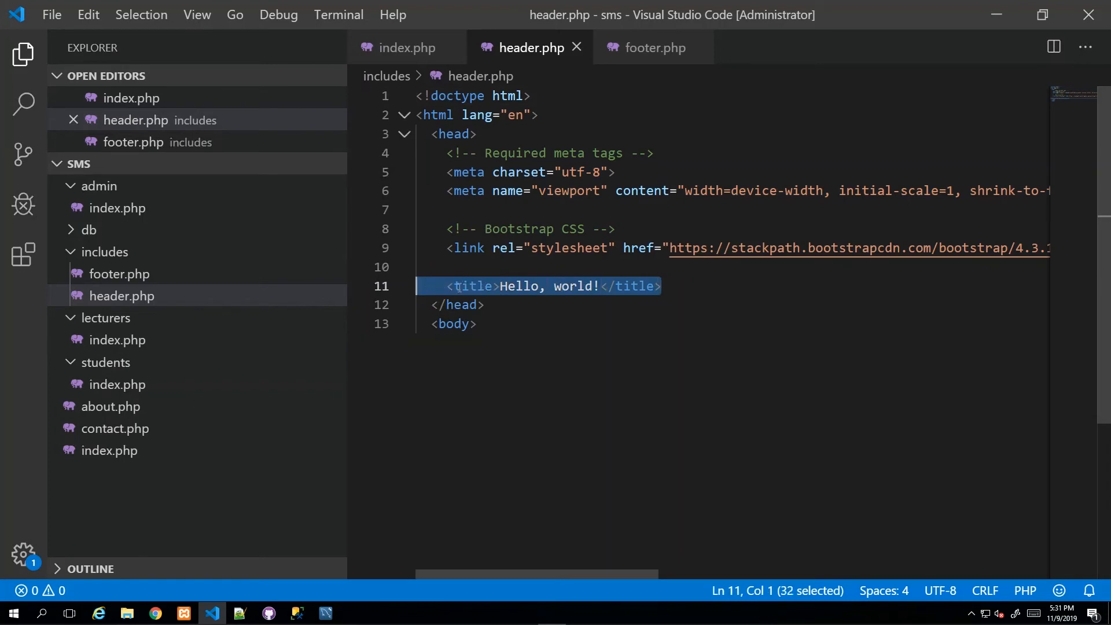
click(498, 286)
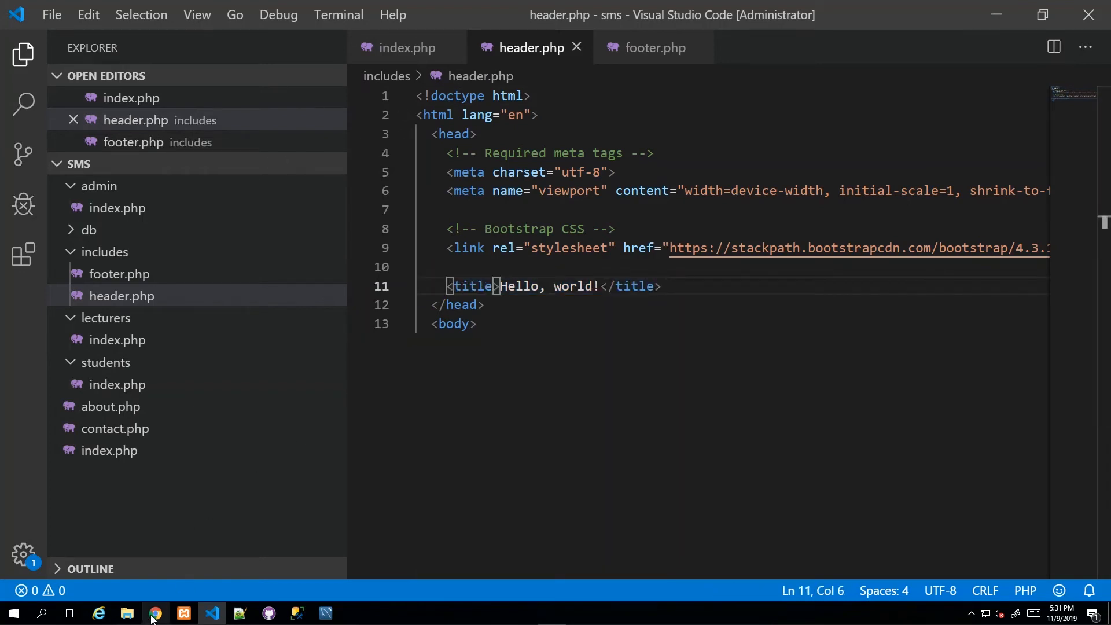
click(155, 613)
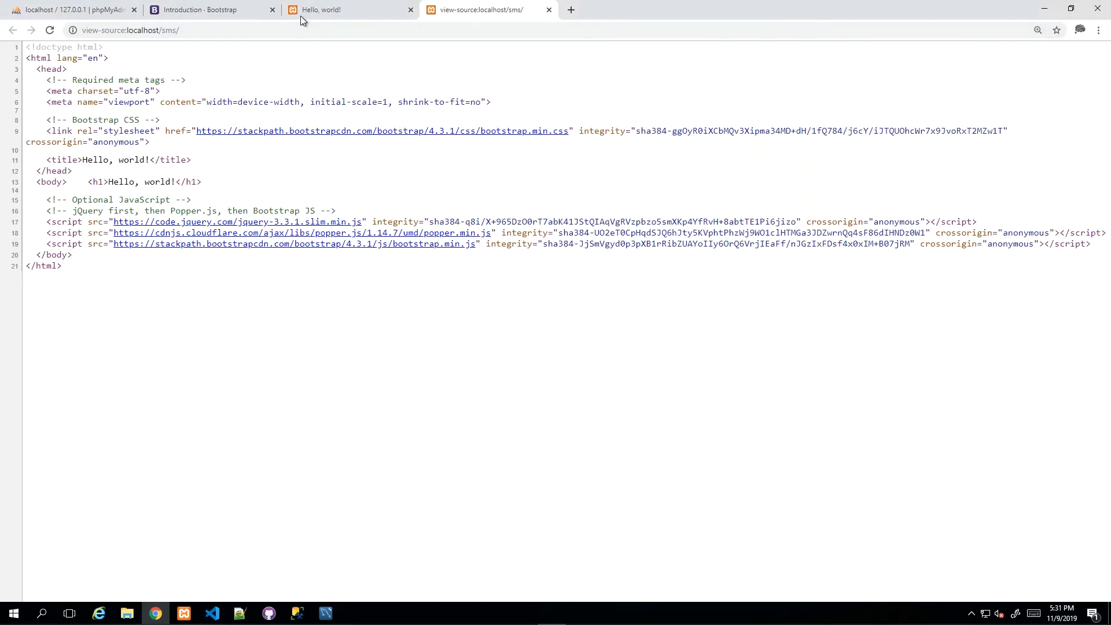
click(322, 9)
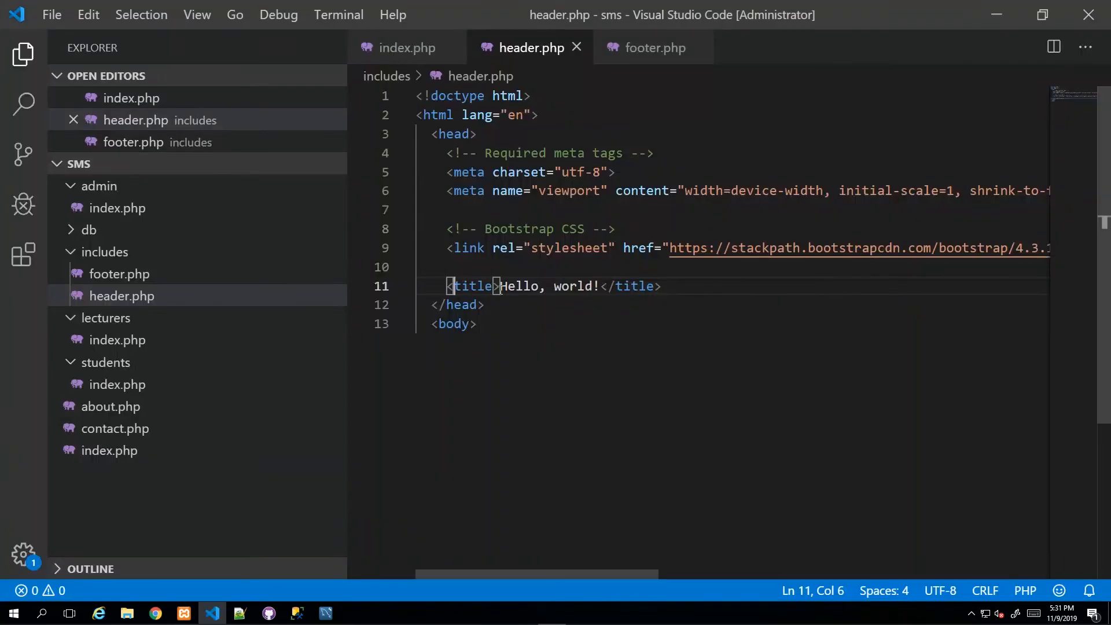
Replace header.php's Hello, world! title with 'School Management'
drag(500, 285, 602, 286)
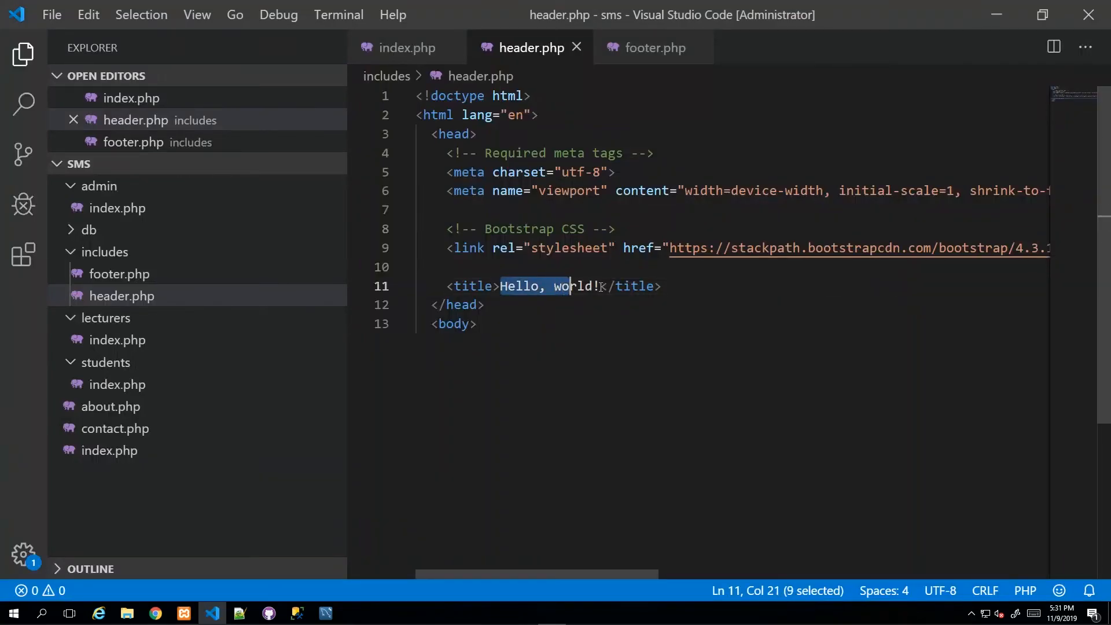
text(Sch)
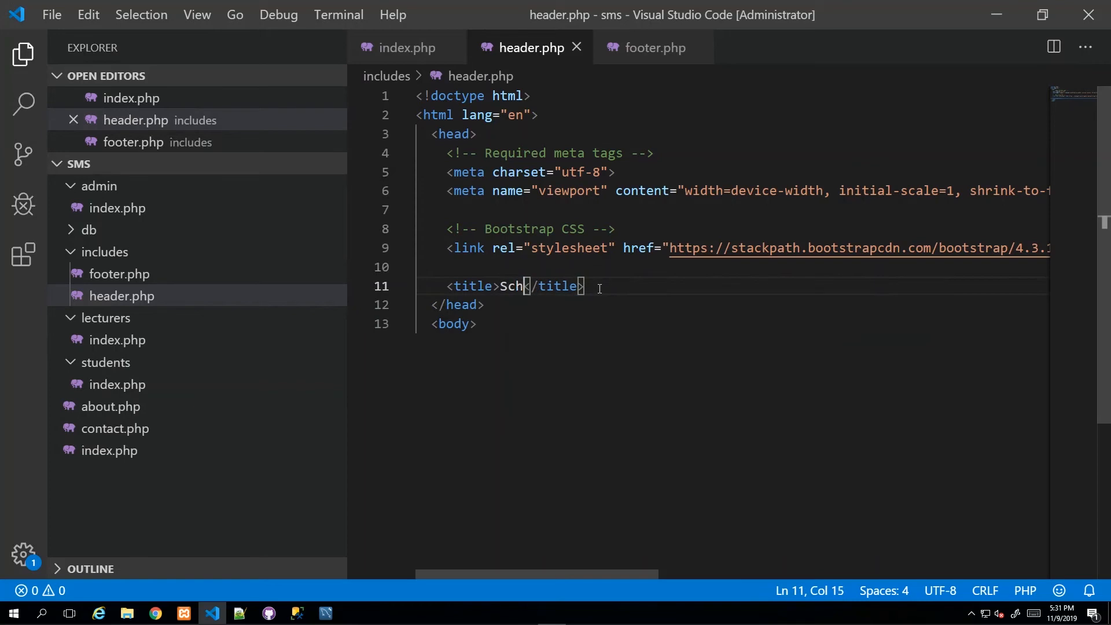
text(ool Manager)
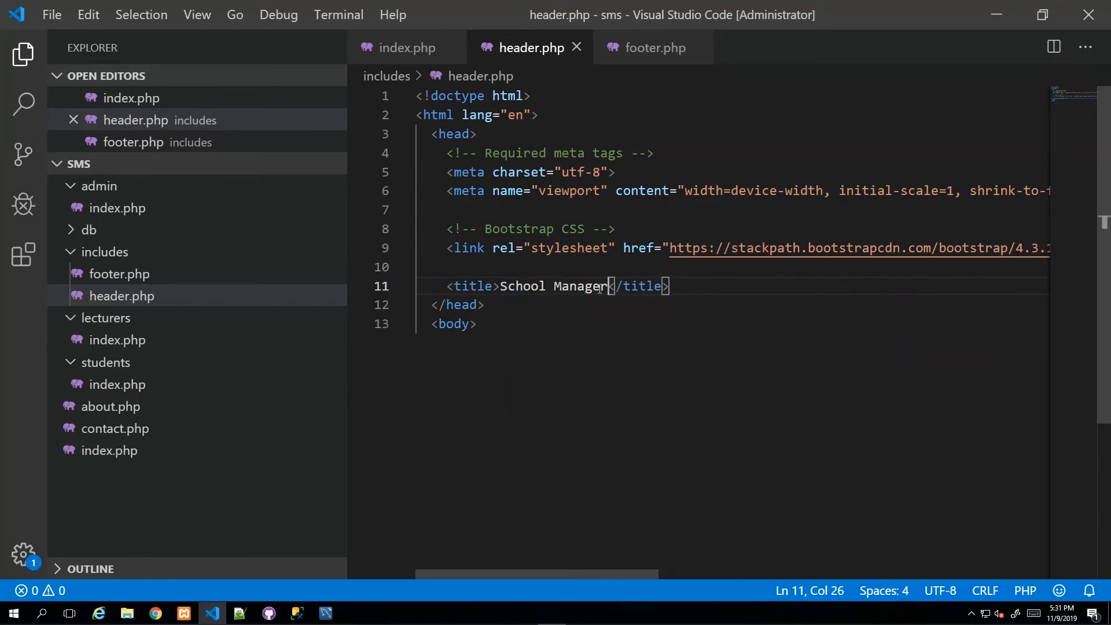
text(ent)
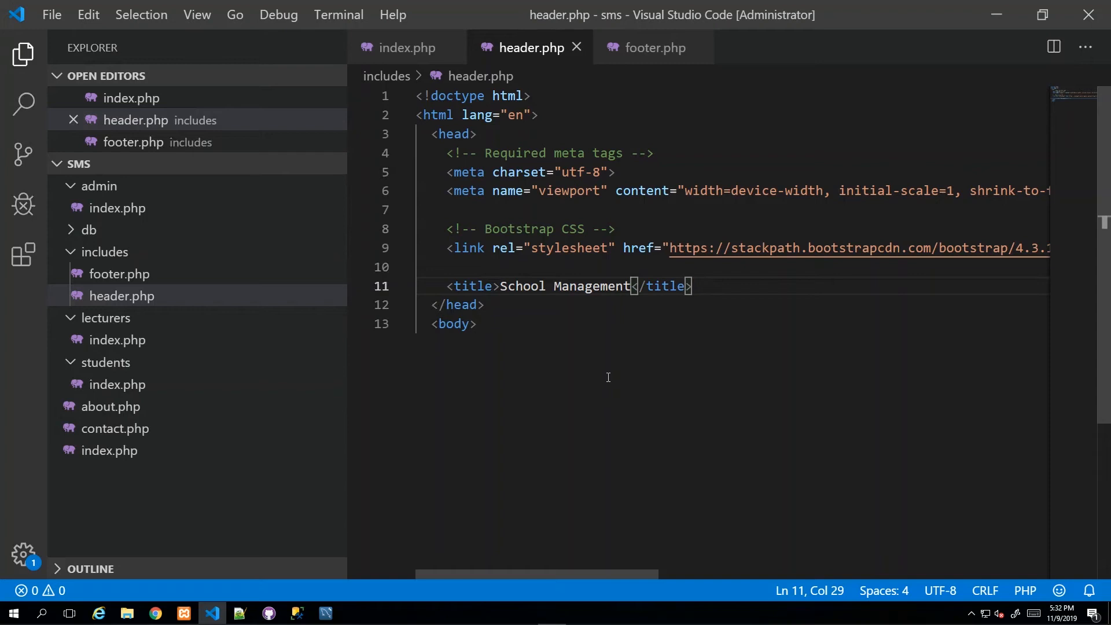
click(407, 47)
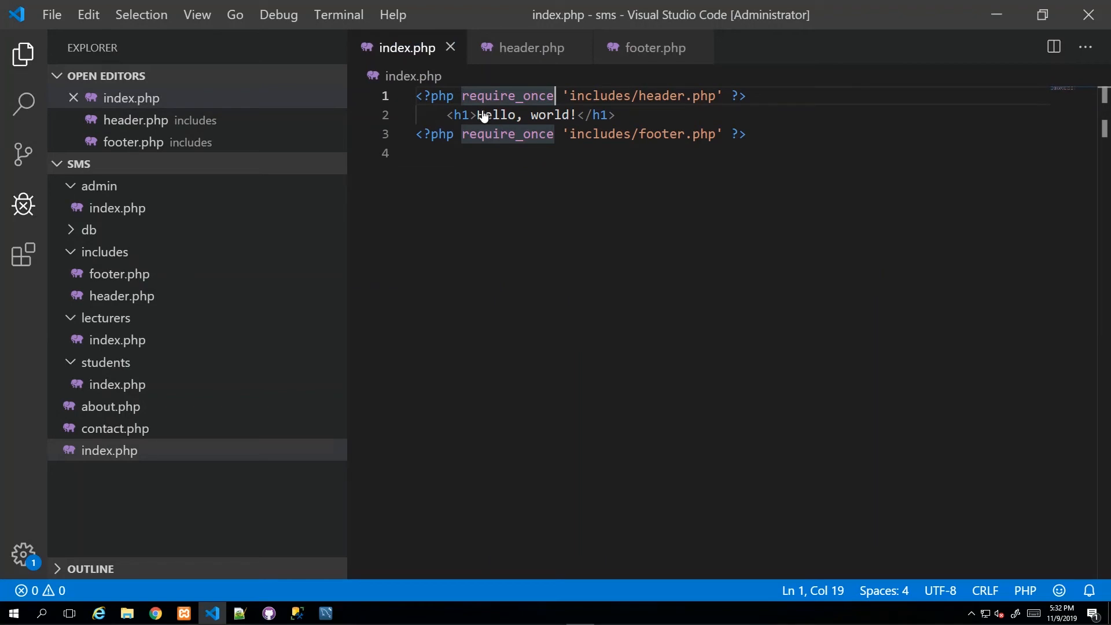
mouse_move(401, 55)
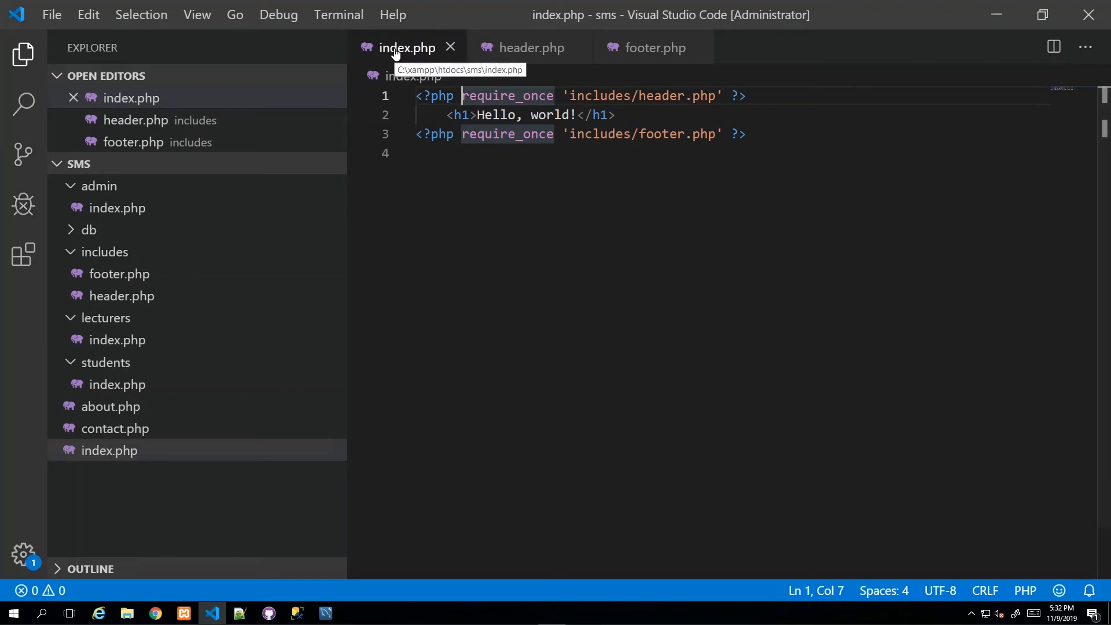
mouse_move(469, 222)
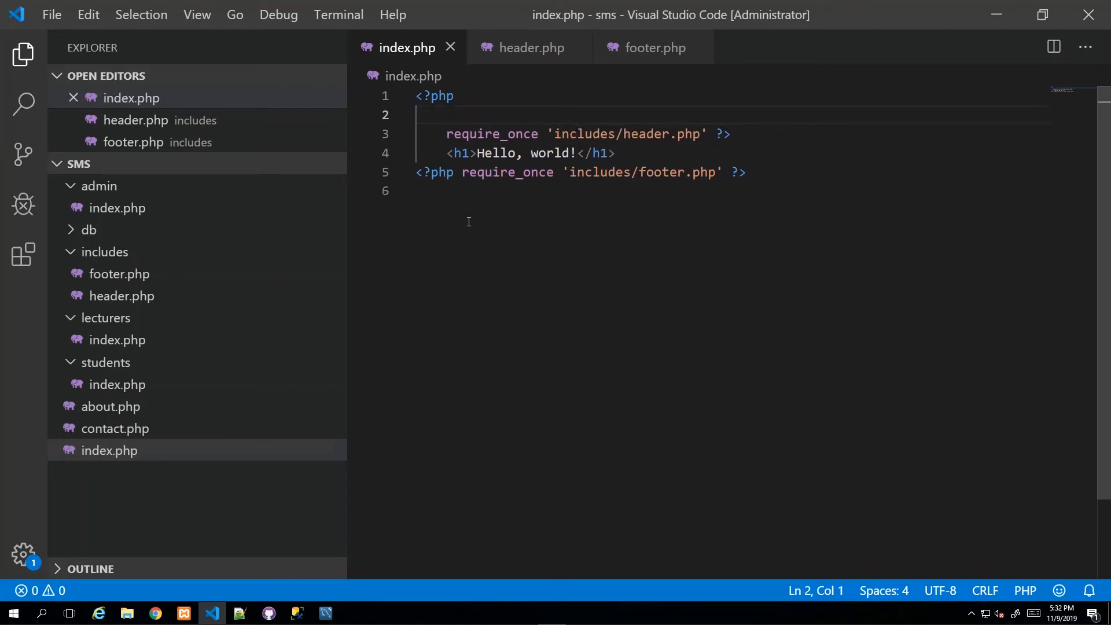
Add $title = 'Home'; above the header require_once in index.php
click(717, 135)
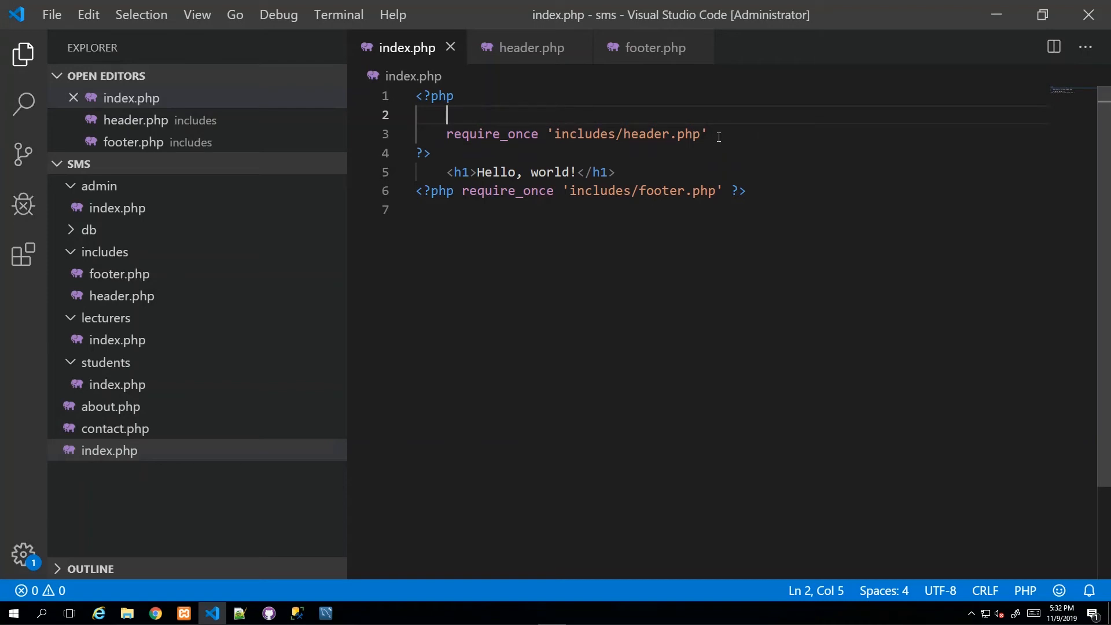
text($)
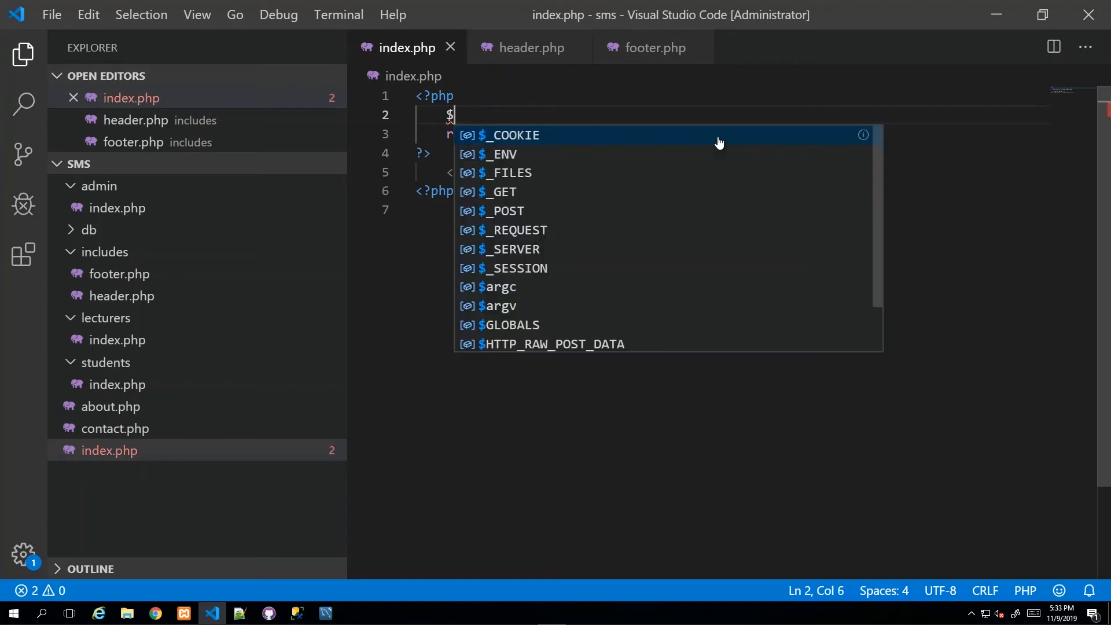
text(title =)
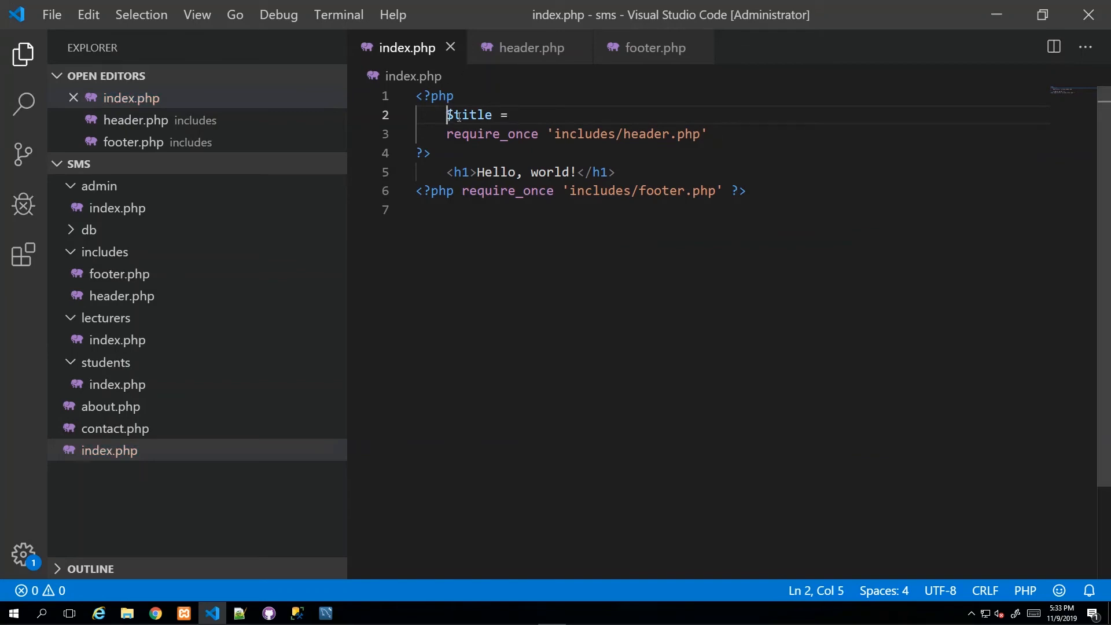
click(515, 115)
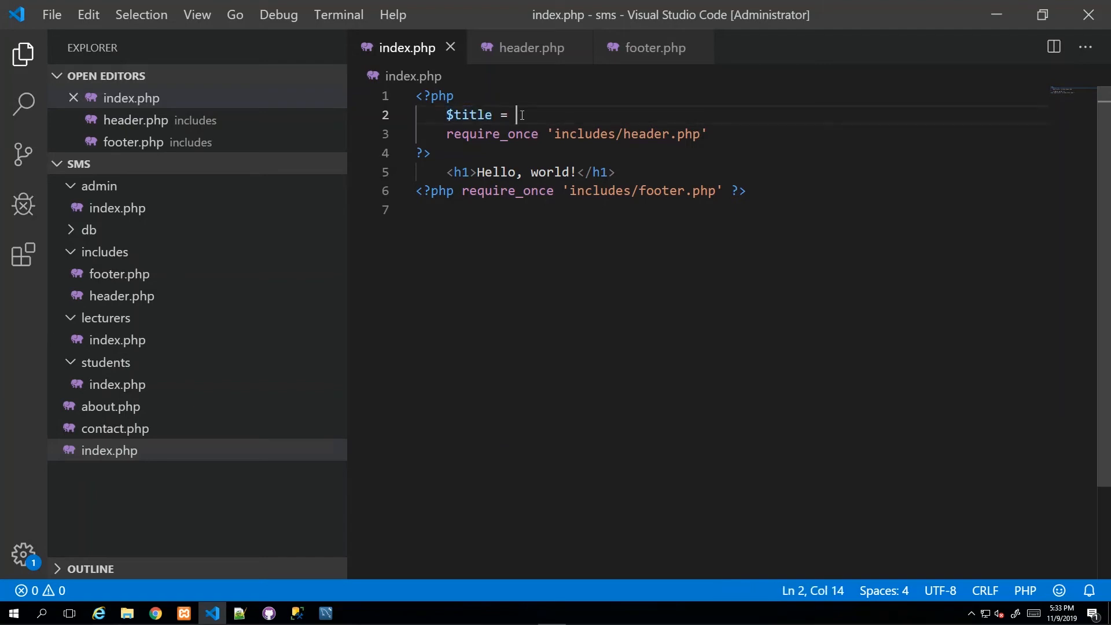
text(')
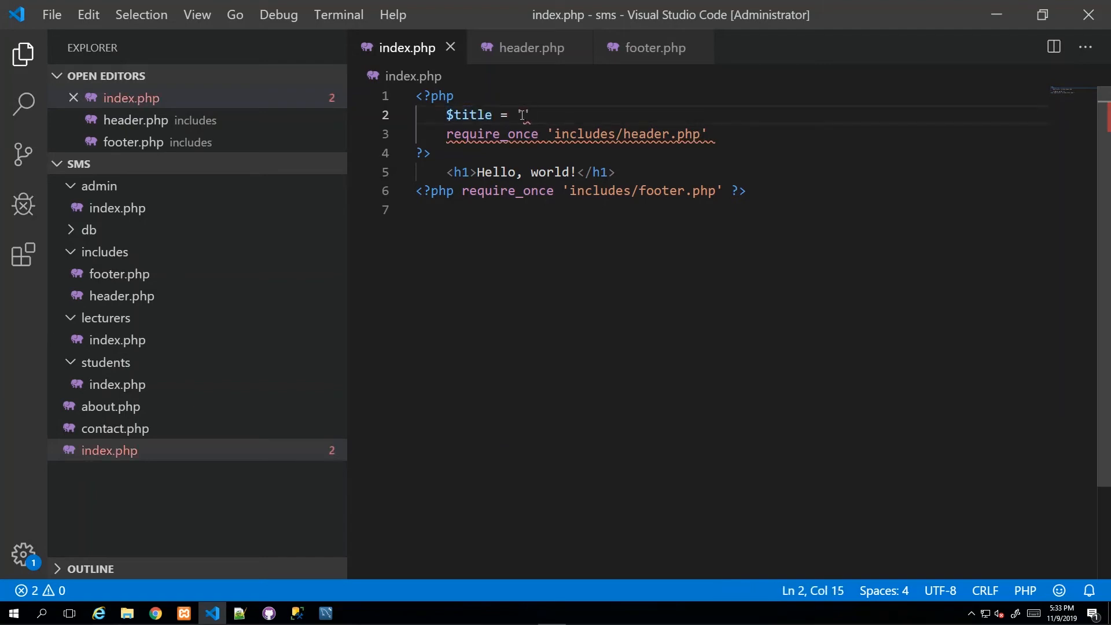
text(Home)
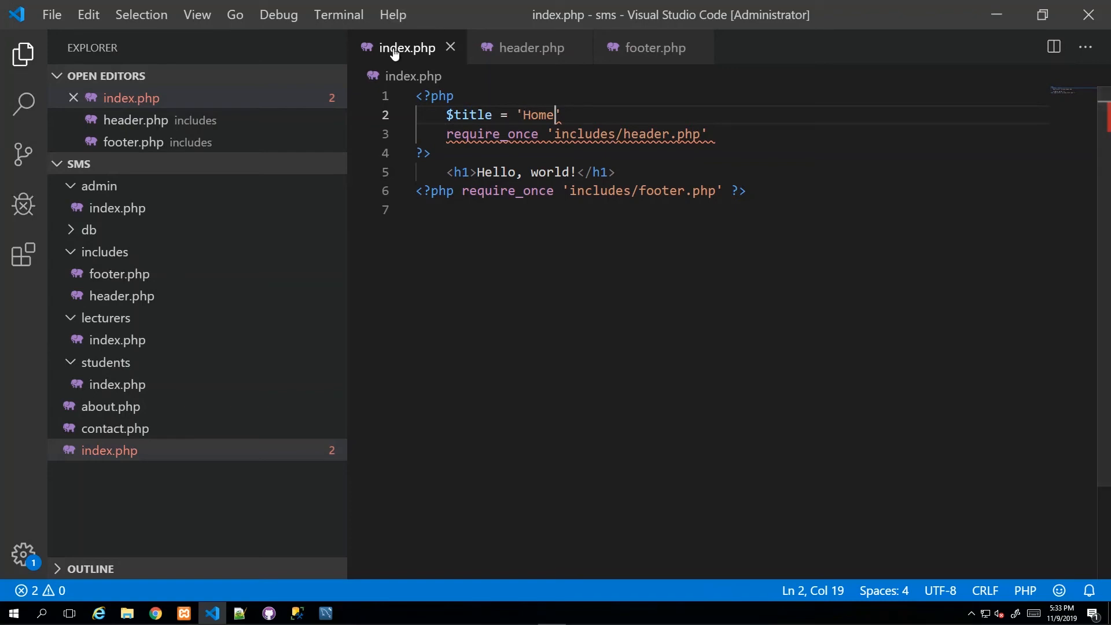
mouse_move(395, 55)
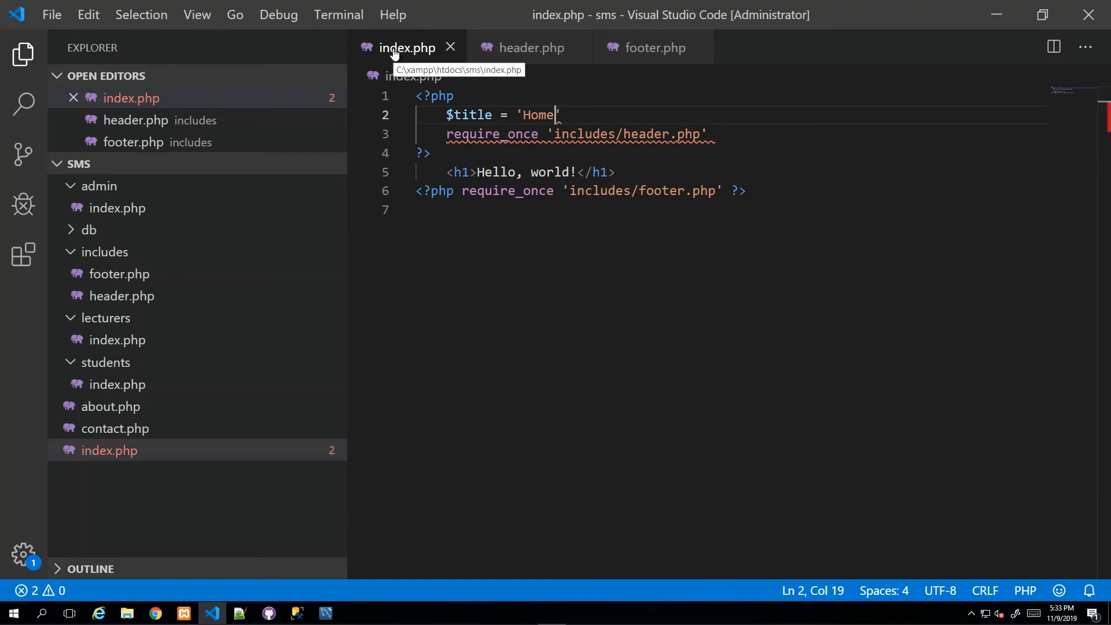
mouse_move(530, 313)
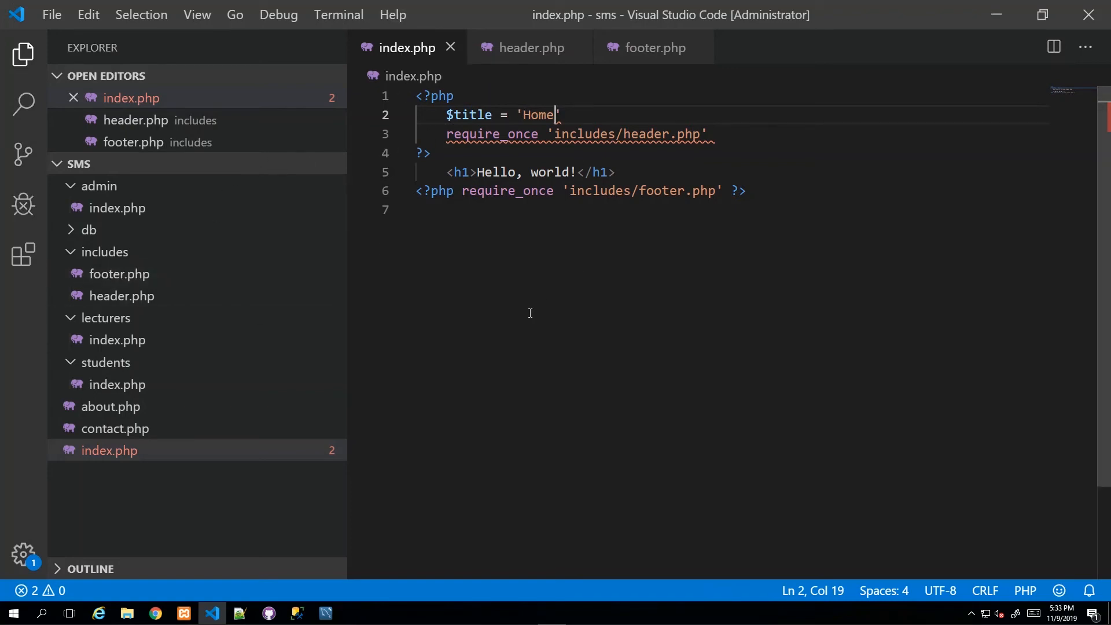
text(;)
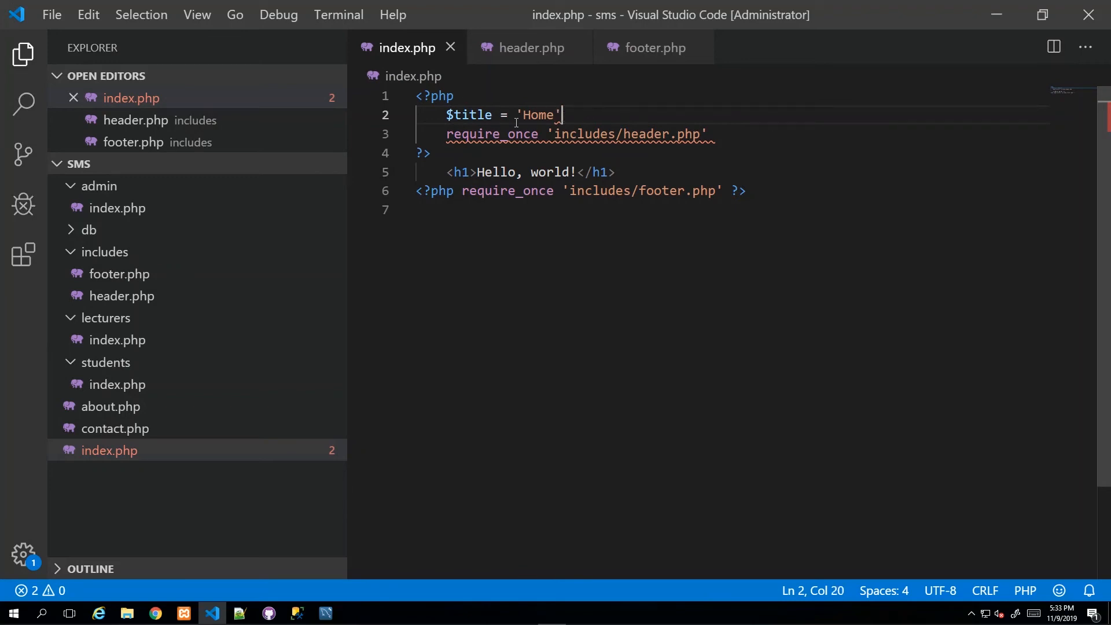
text(;)
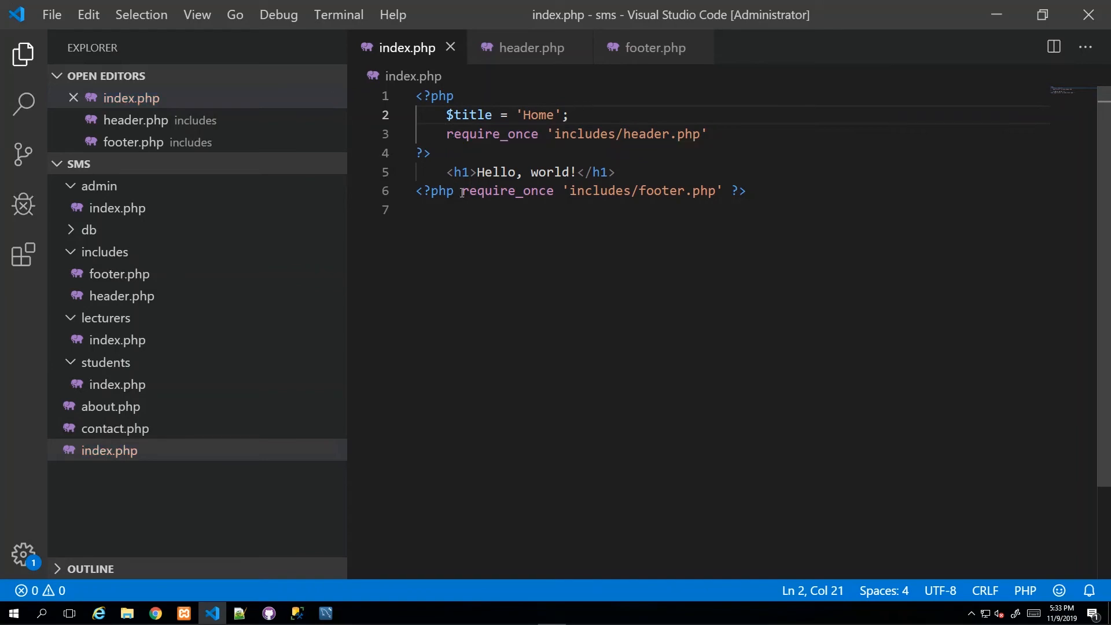
End both require_once include lines with semicolons
drag(461, 190, 717, 190)
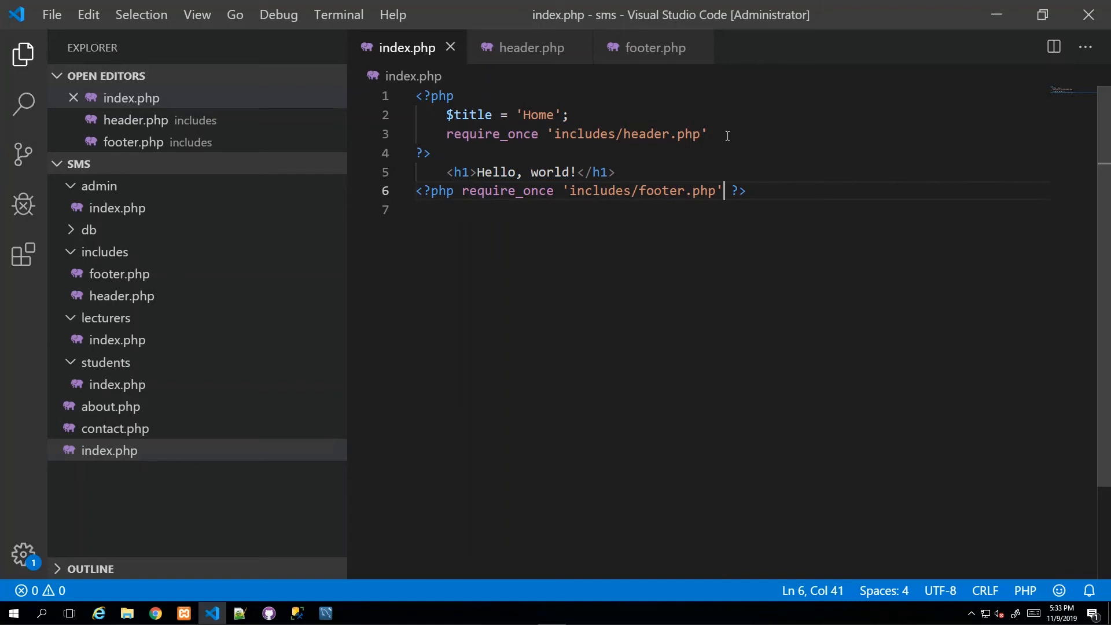
text(;)
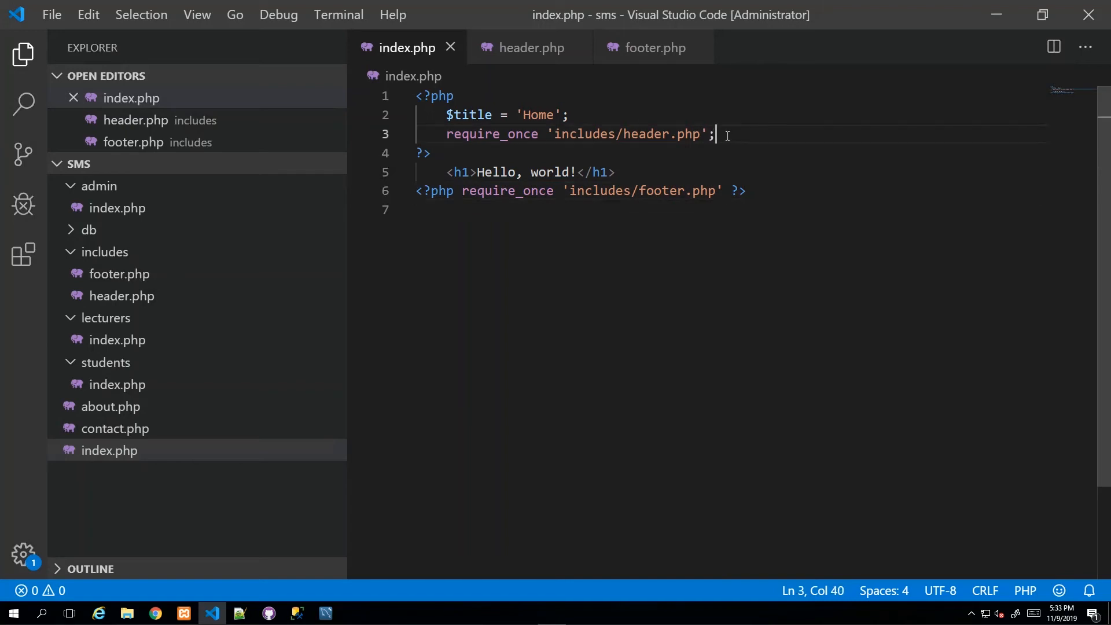
click(726, 191)
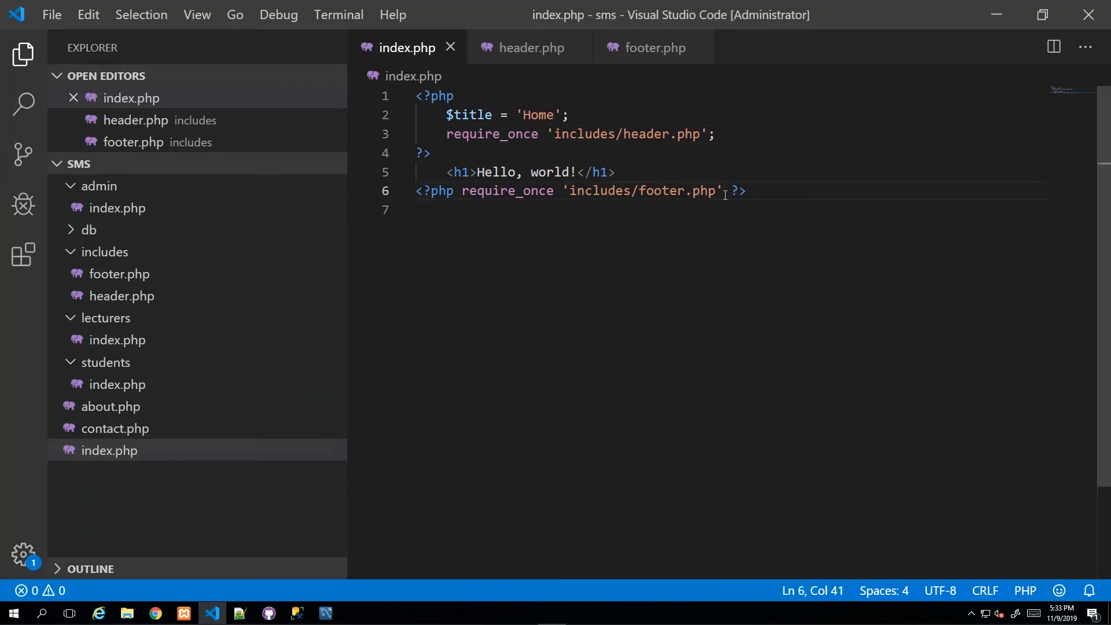
double_click(467, 114)
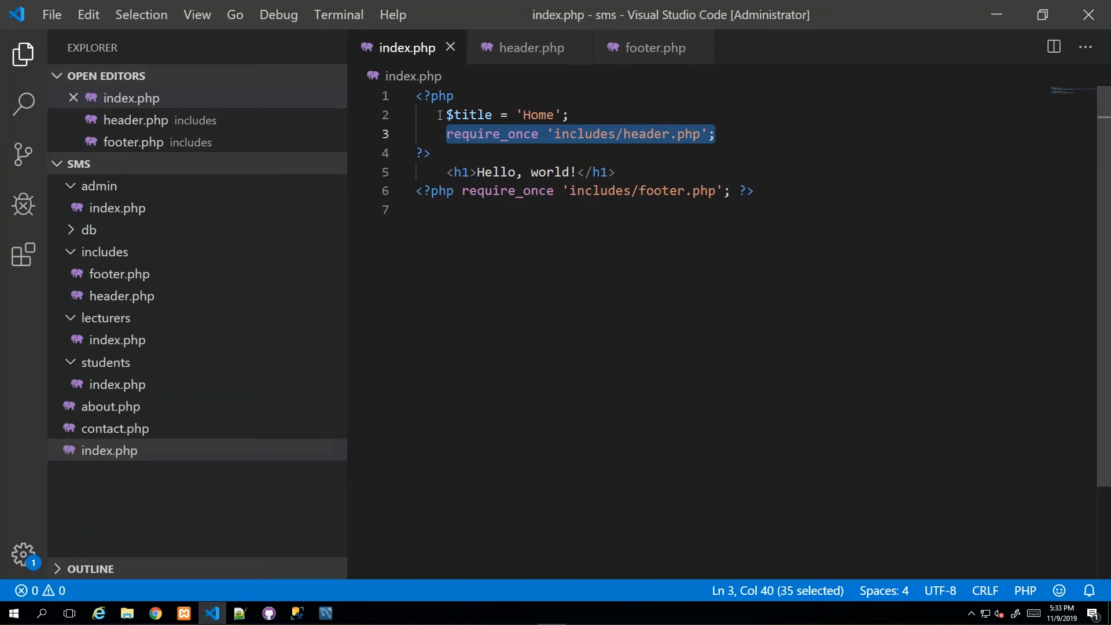
click(446, 134)
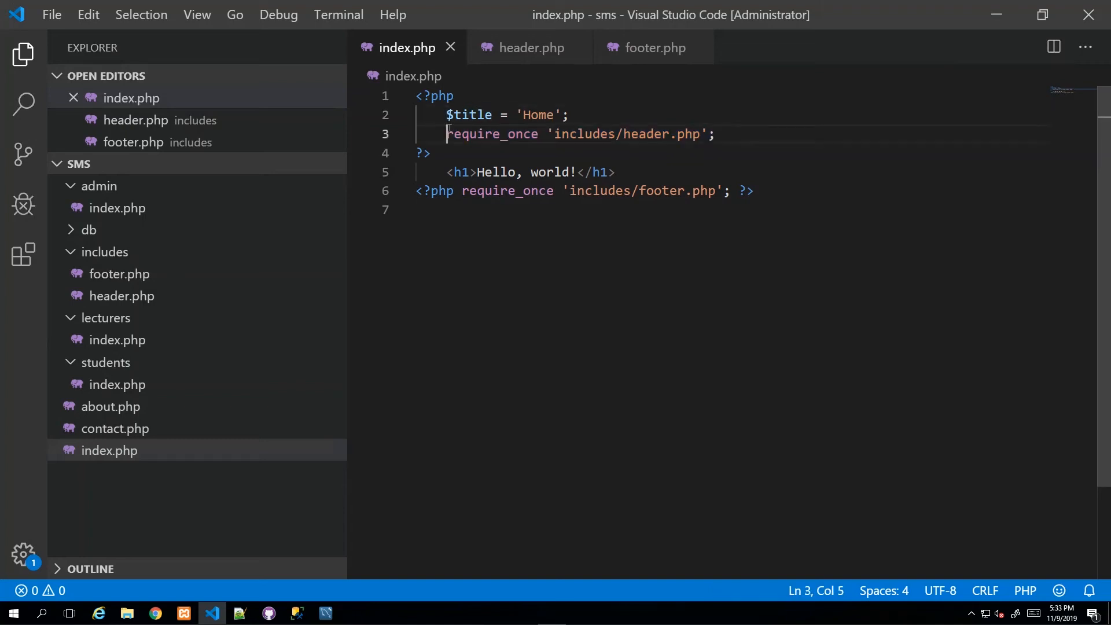
click(529, 48)
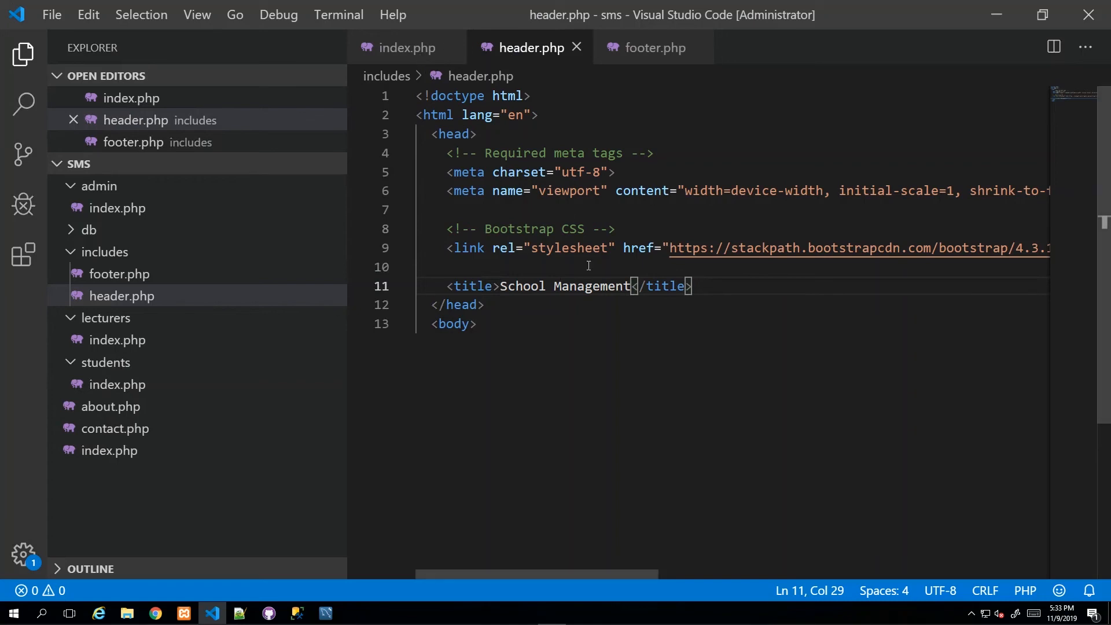
mouse_move(521, 304)
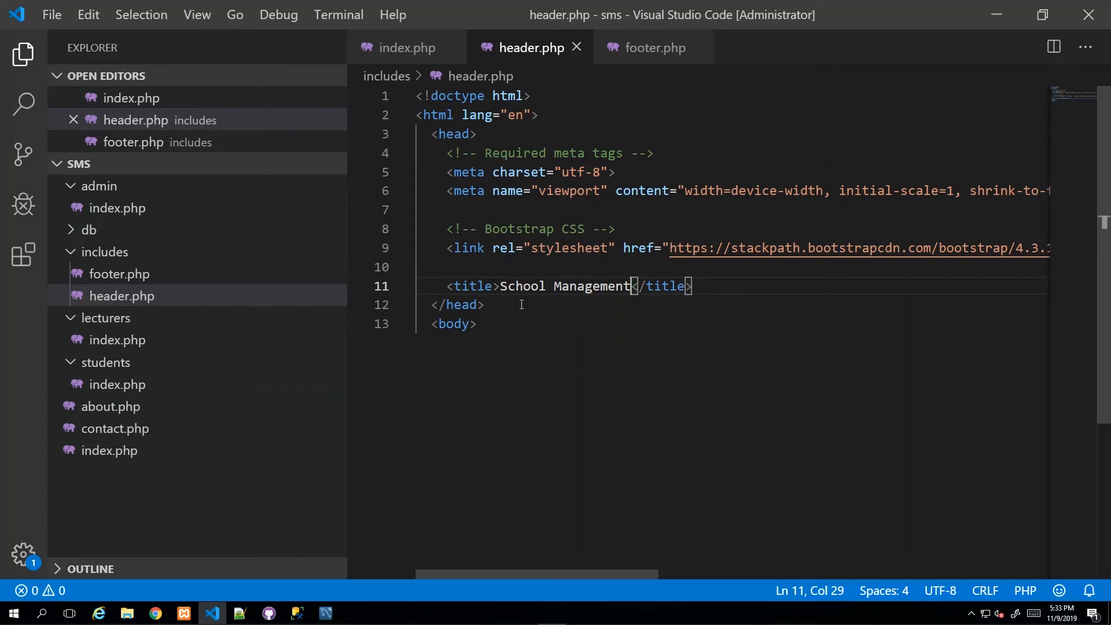
click(407, 47)
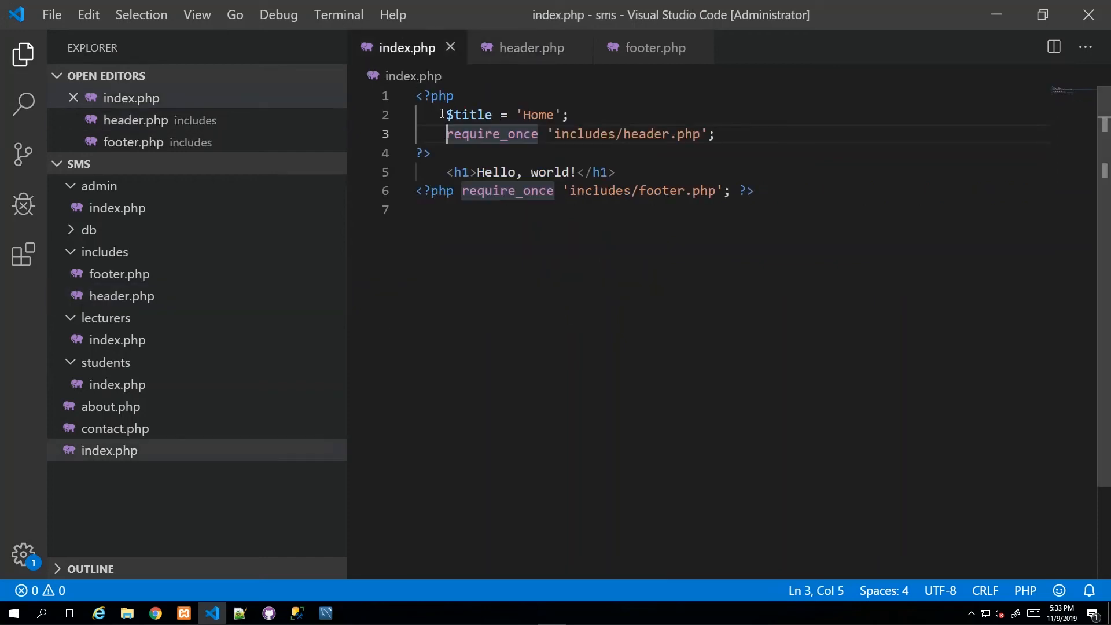
drag(446, 115, 568, 115)
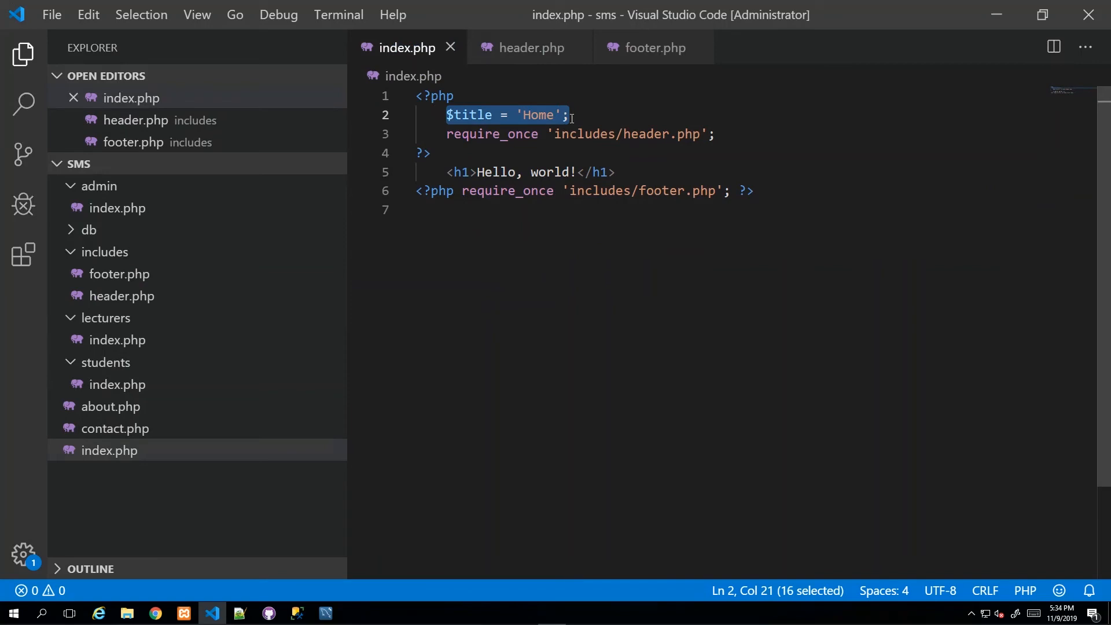
click(558, 133)
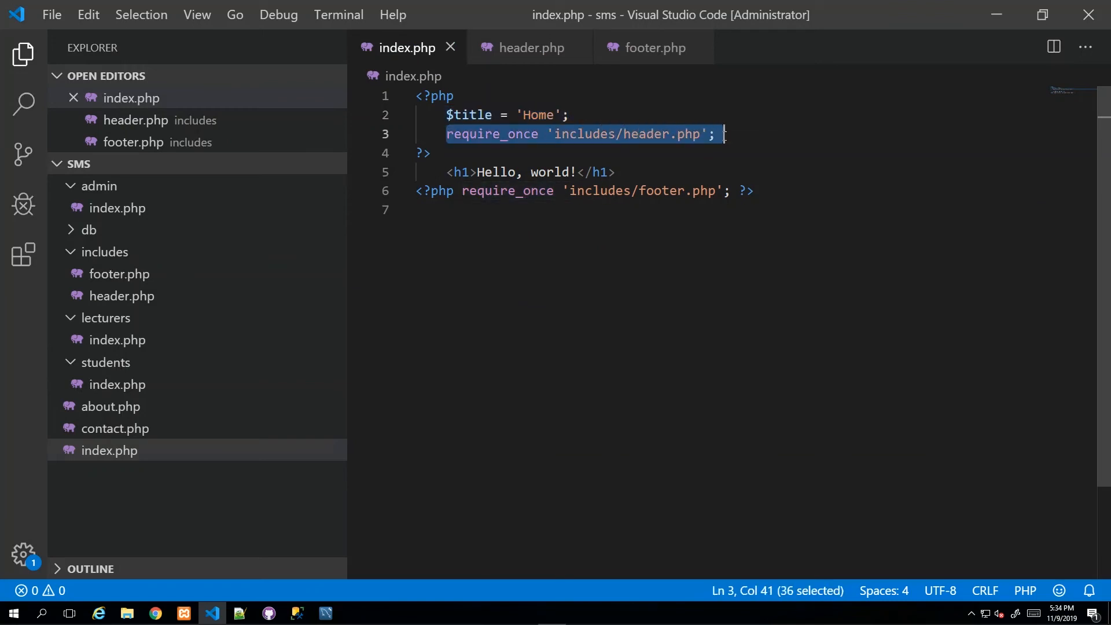
click(532, 47)
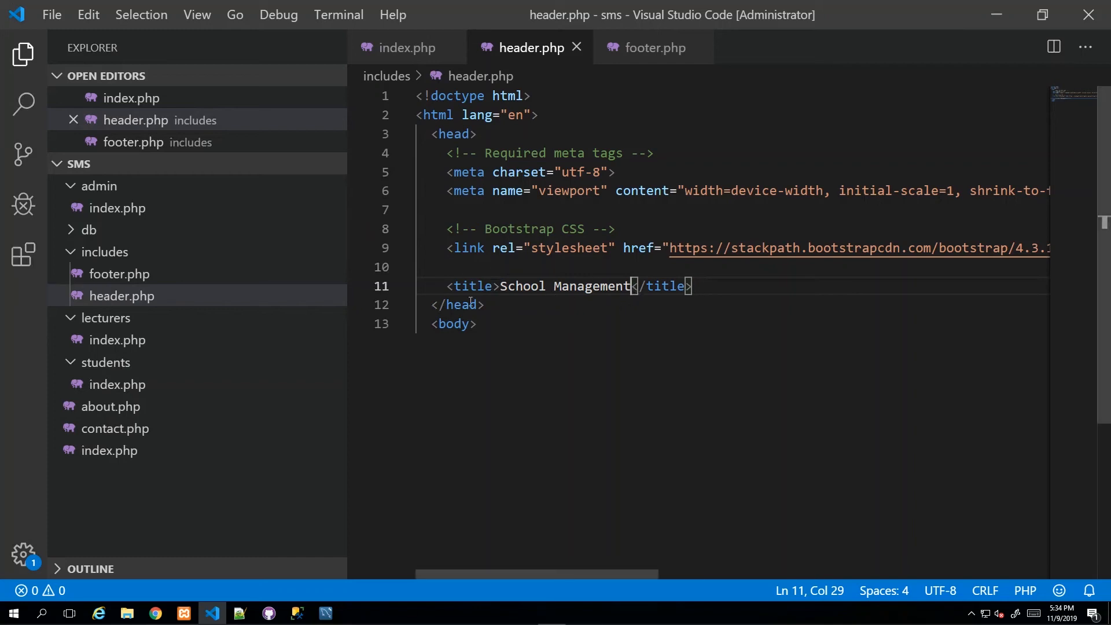
mouse_move(564, 361)
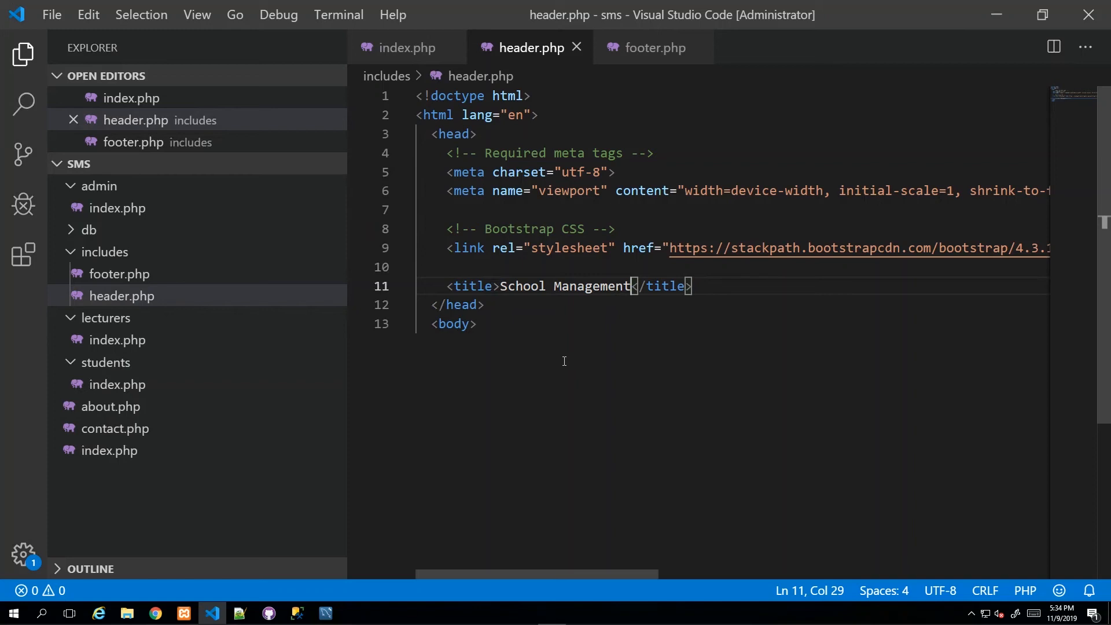
Append ' - <?php ?>' after School Management in header.php's title
text(-)
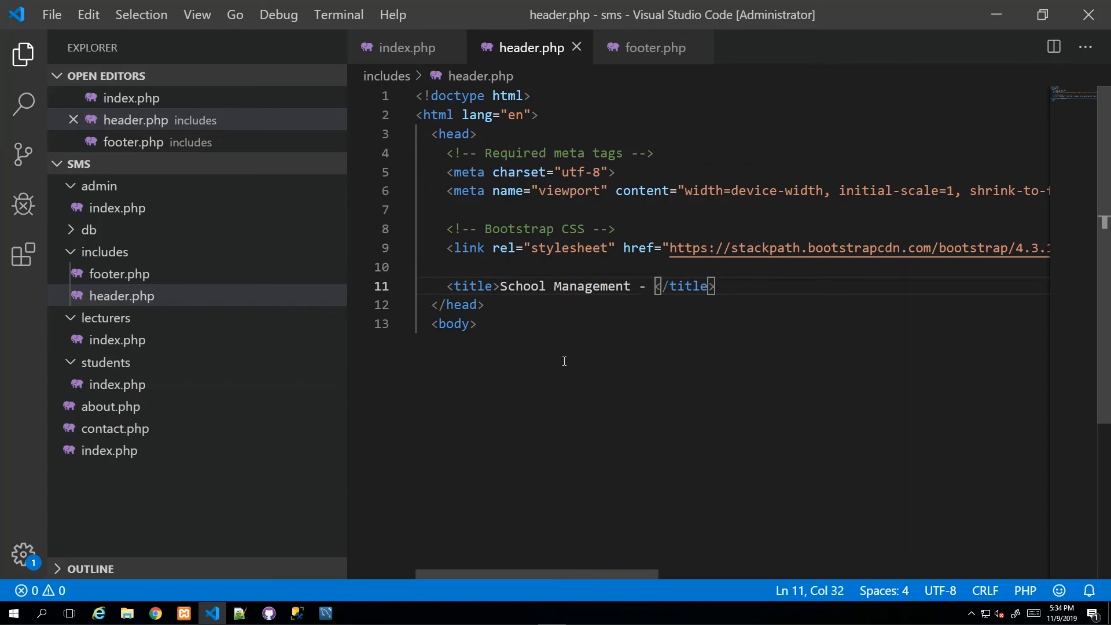
text(<)
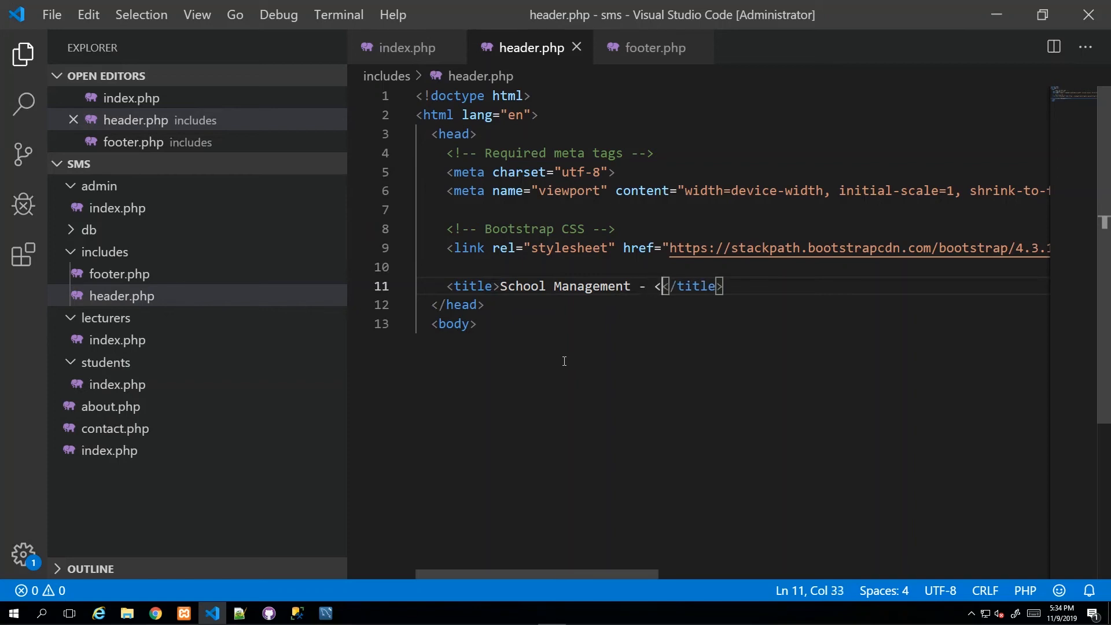
text(?php)
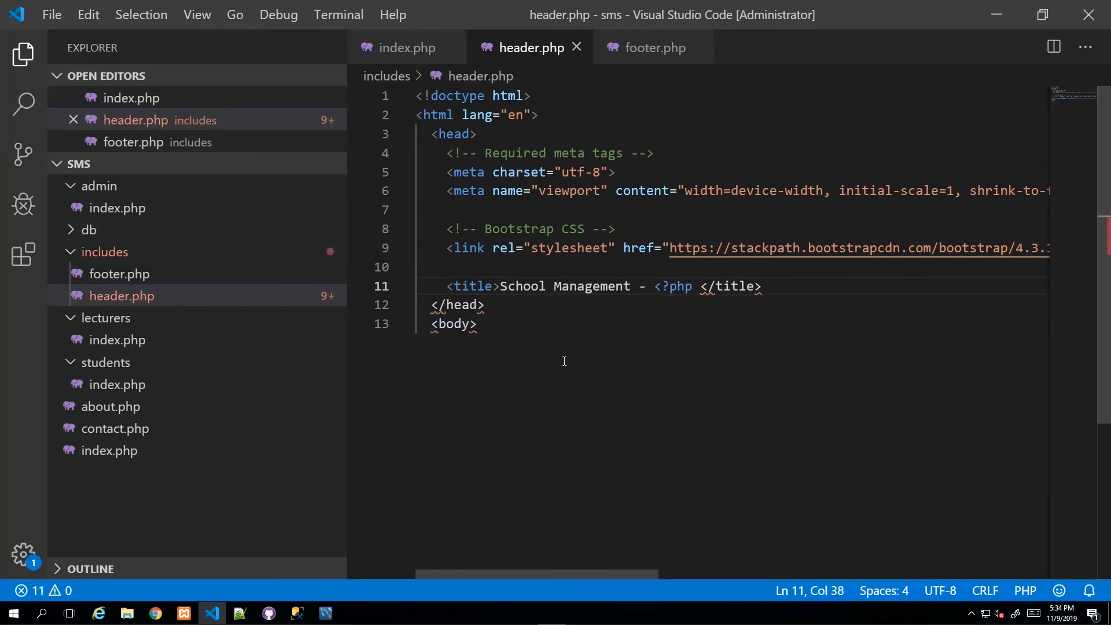
text(?>)
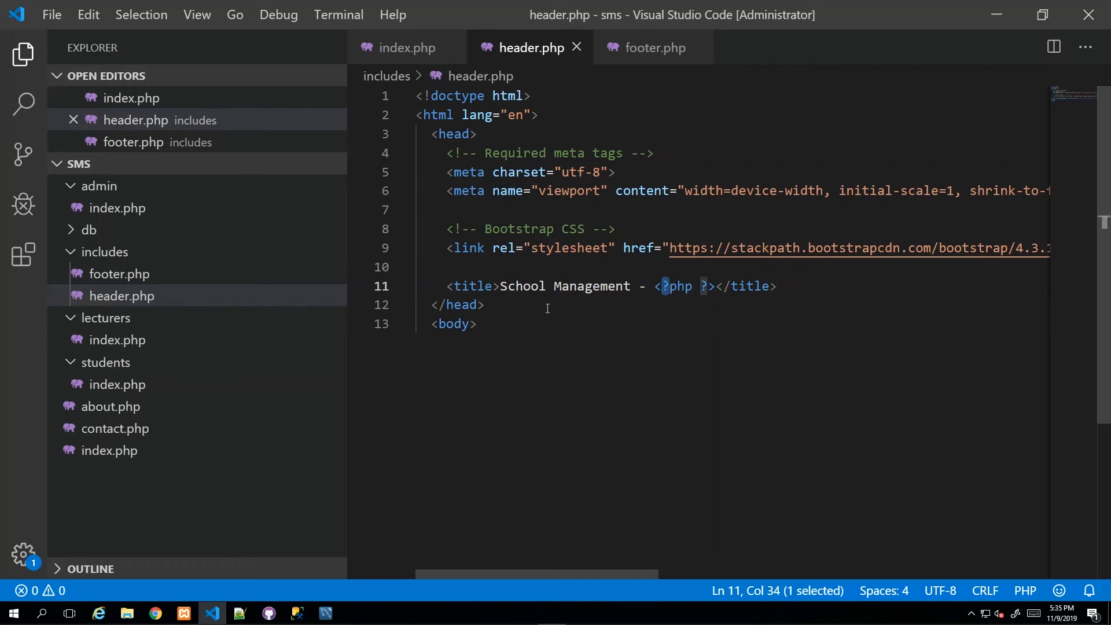
mouse_move(668, 308)
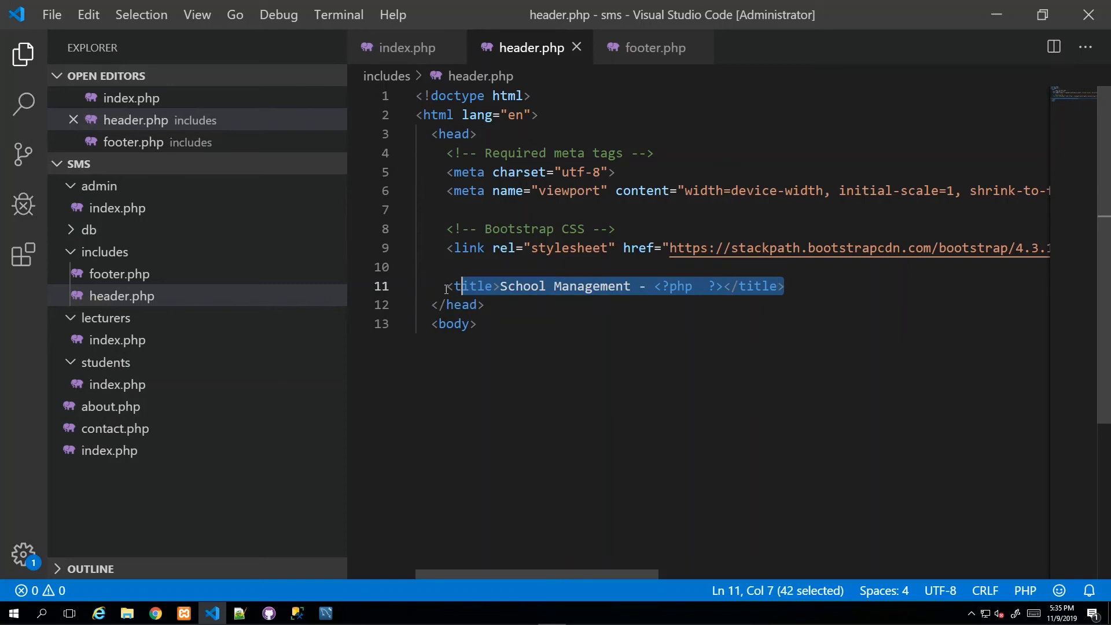
Fill the title's PHP block with echo $title;
click(506, 285)
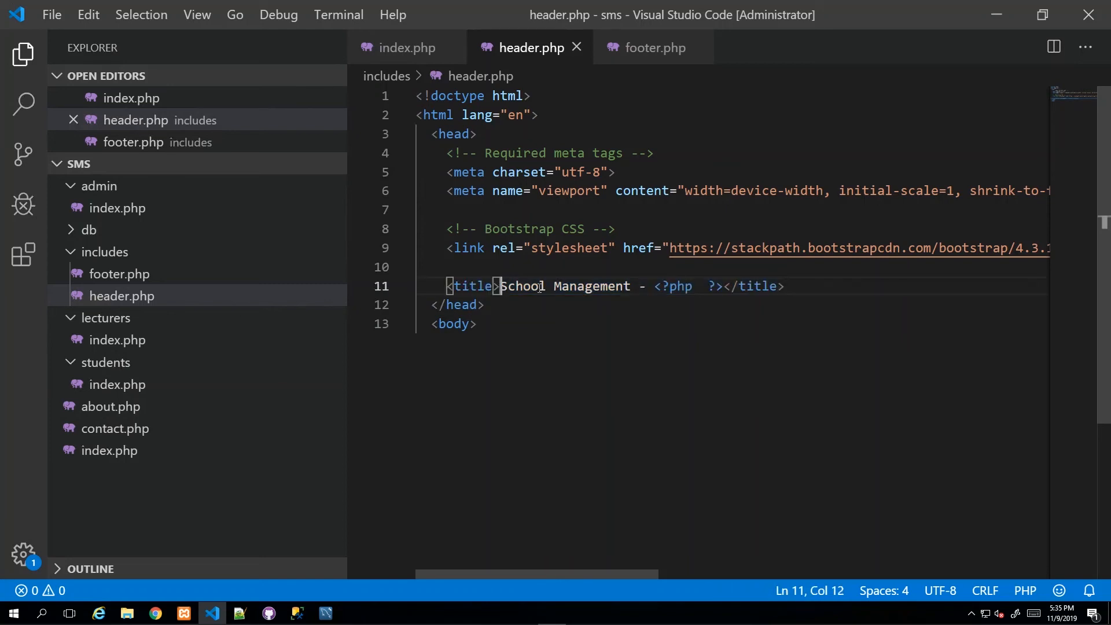
drag(501, 285, 629, 285)
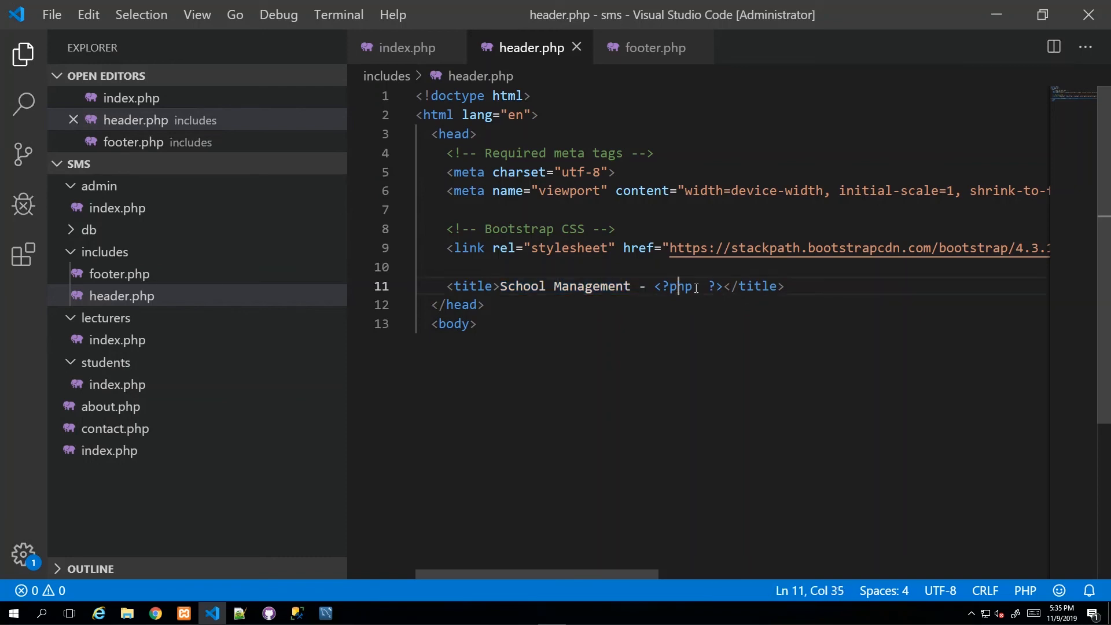
text(e)
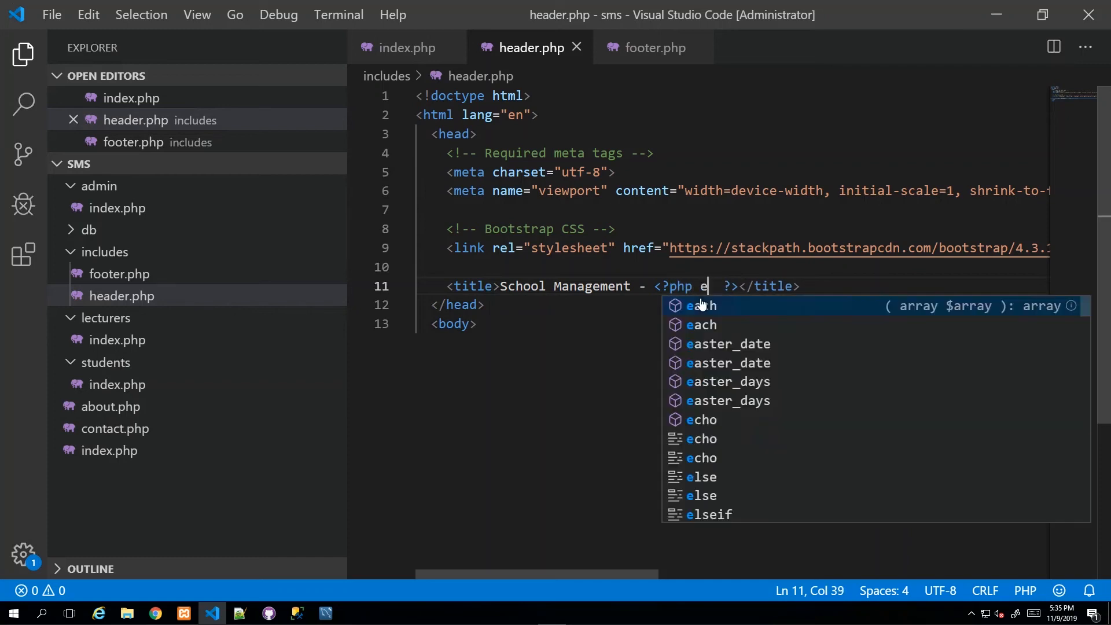
text(cho)
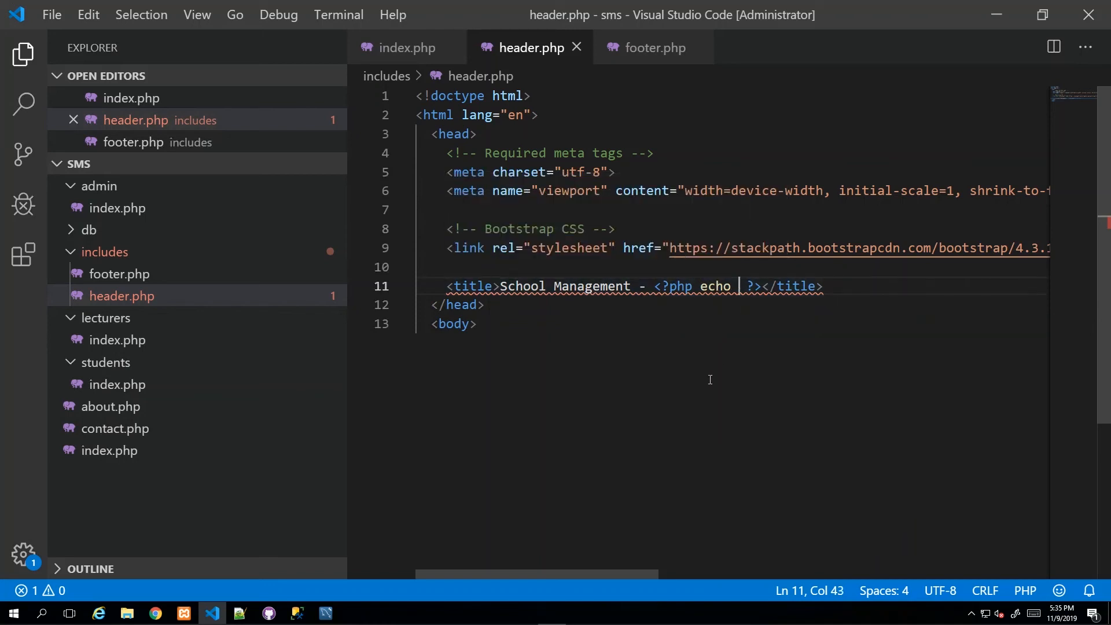
text(#)
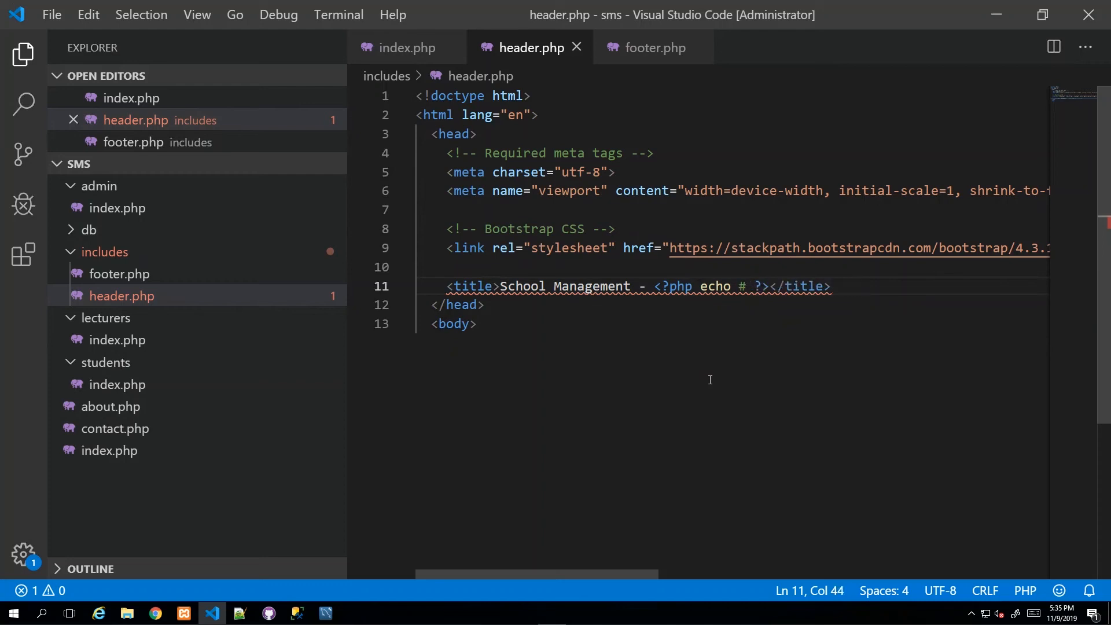
text($)
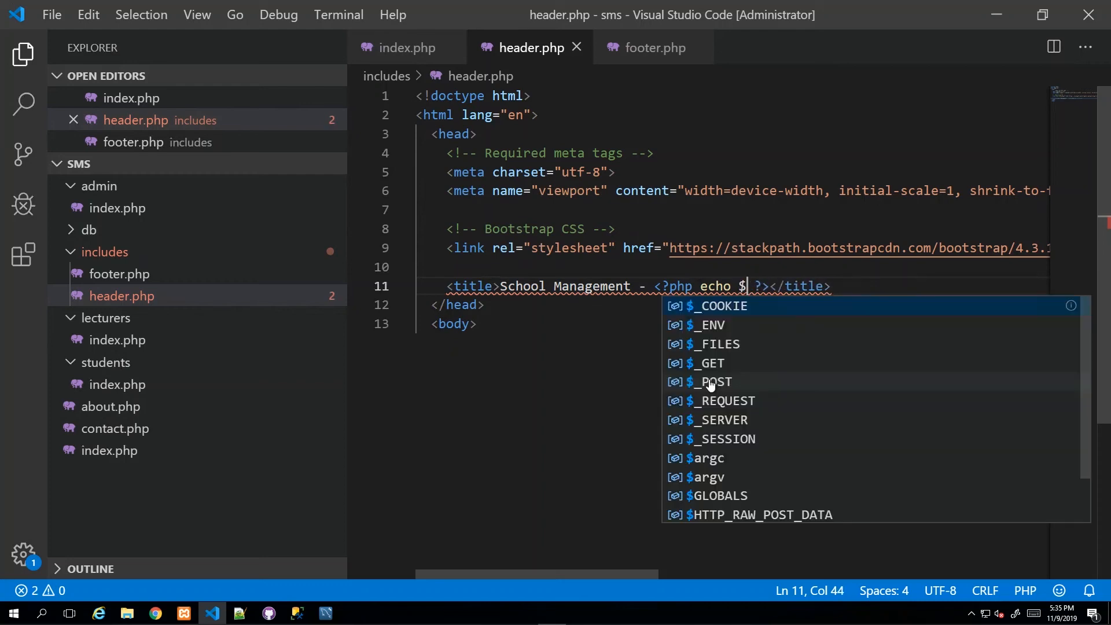
text(title)
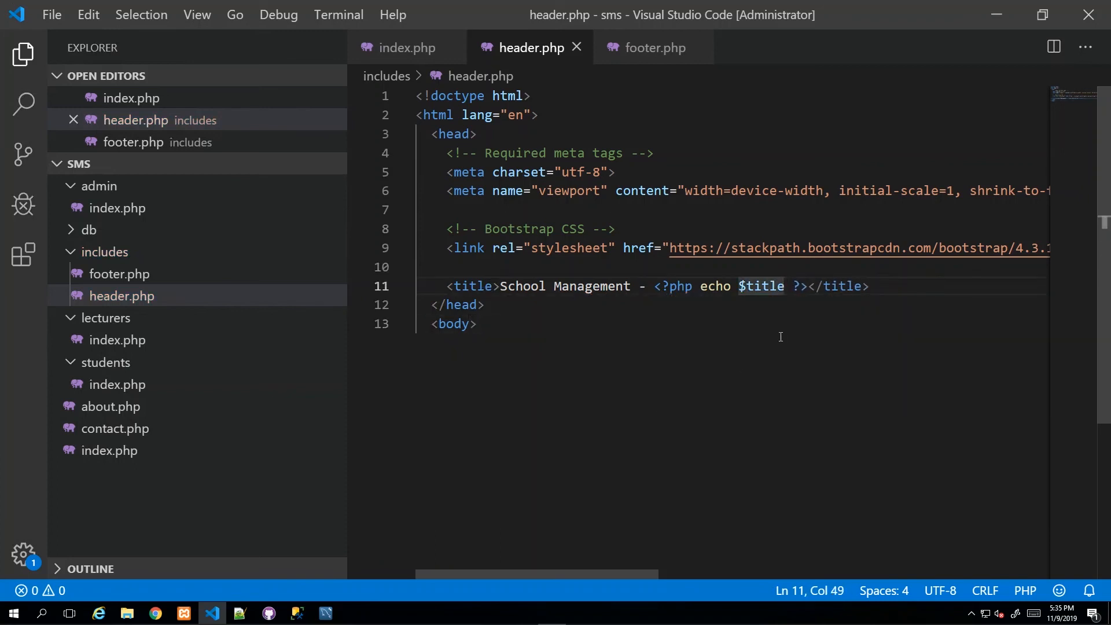
text(;)
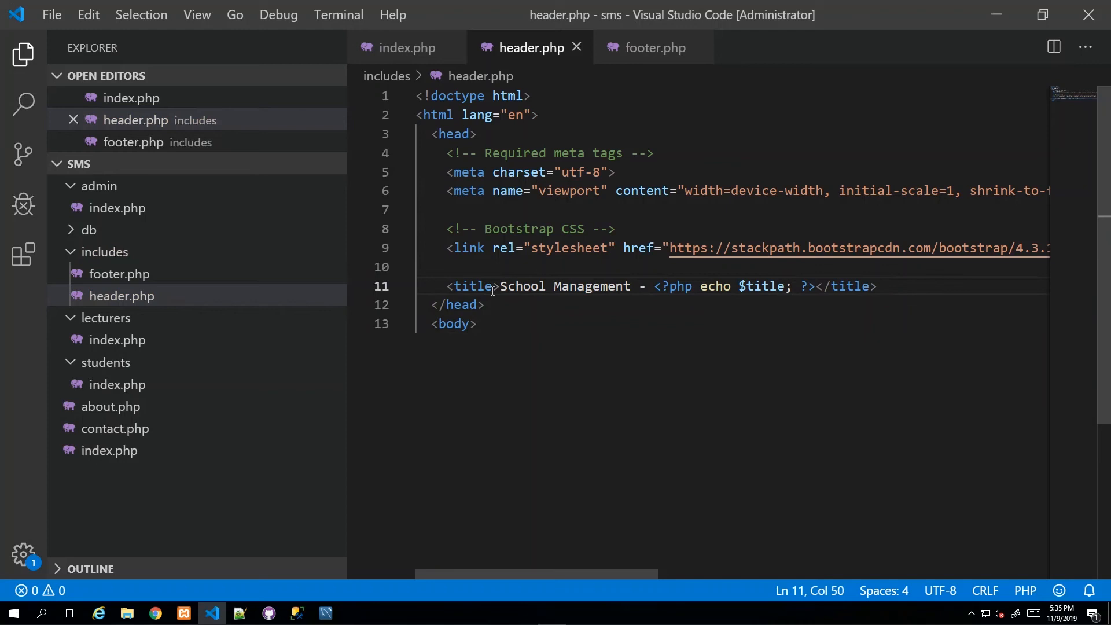
click(408, 47)
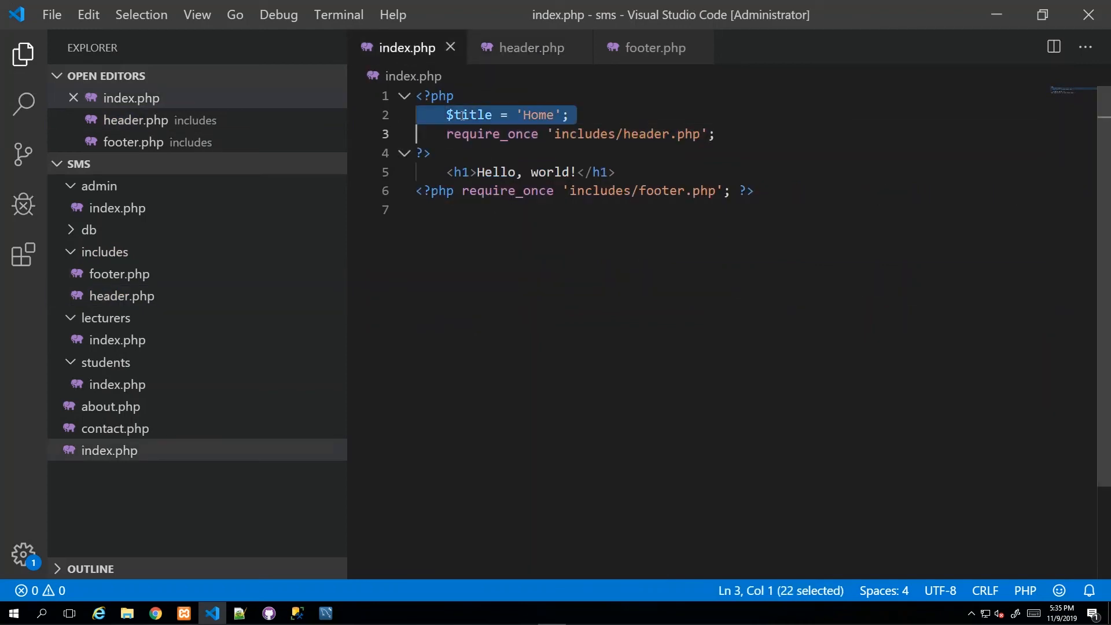
click(548, 115)
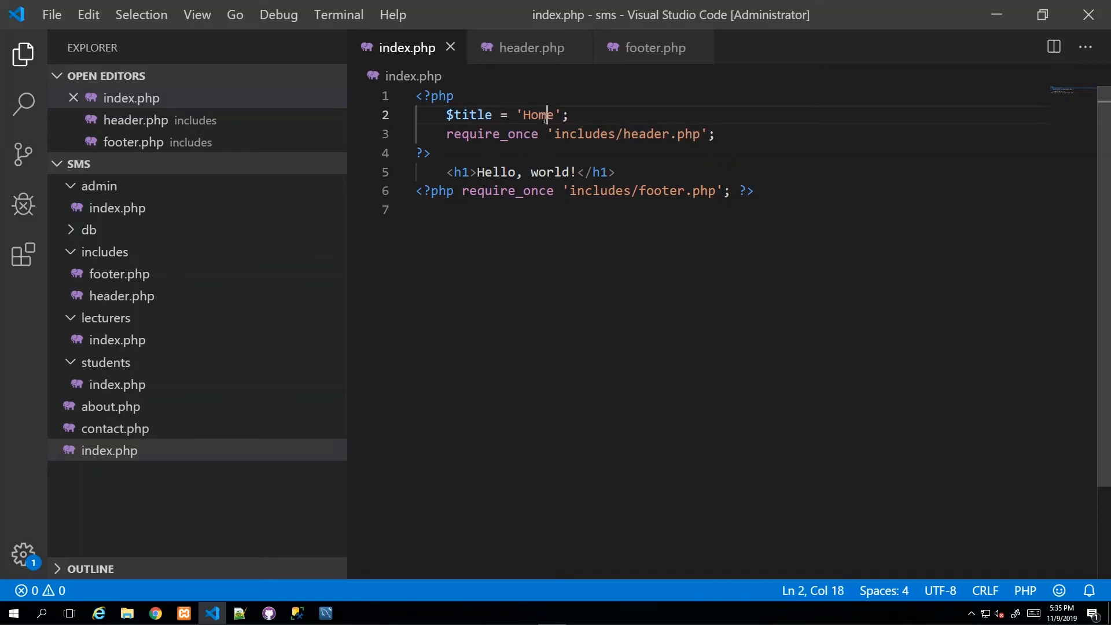
double_click(538, 115)
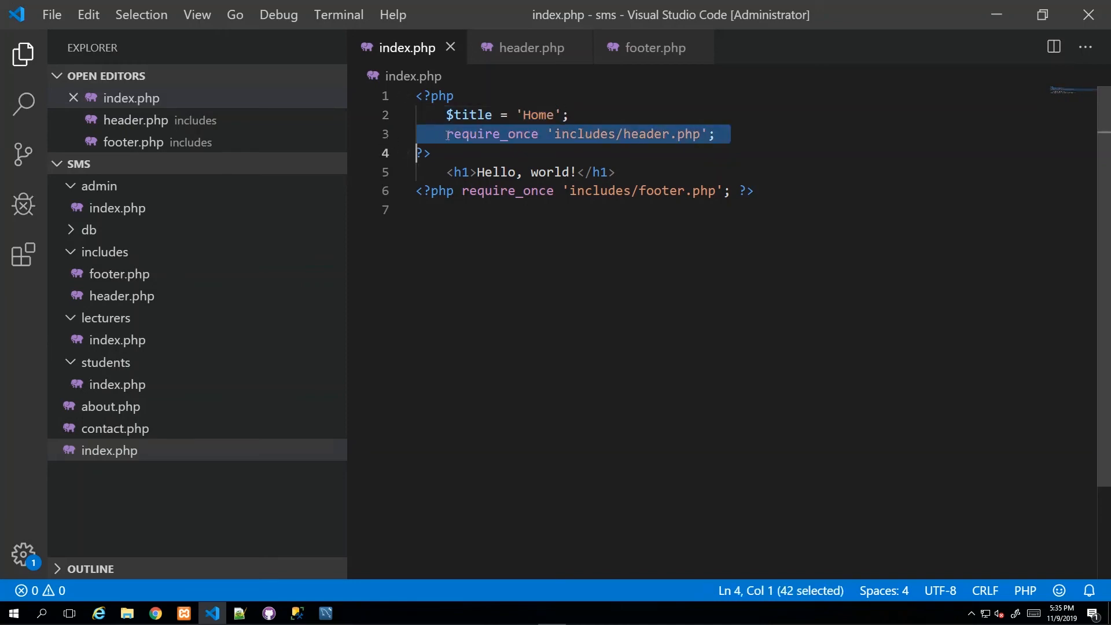
double_click(646, 134)
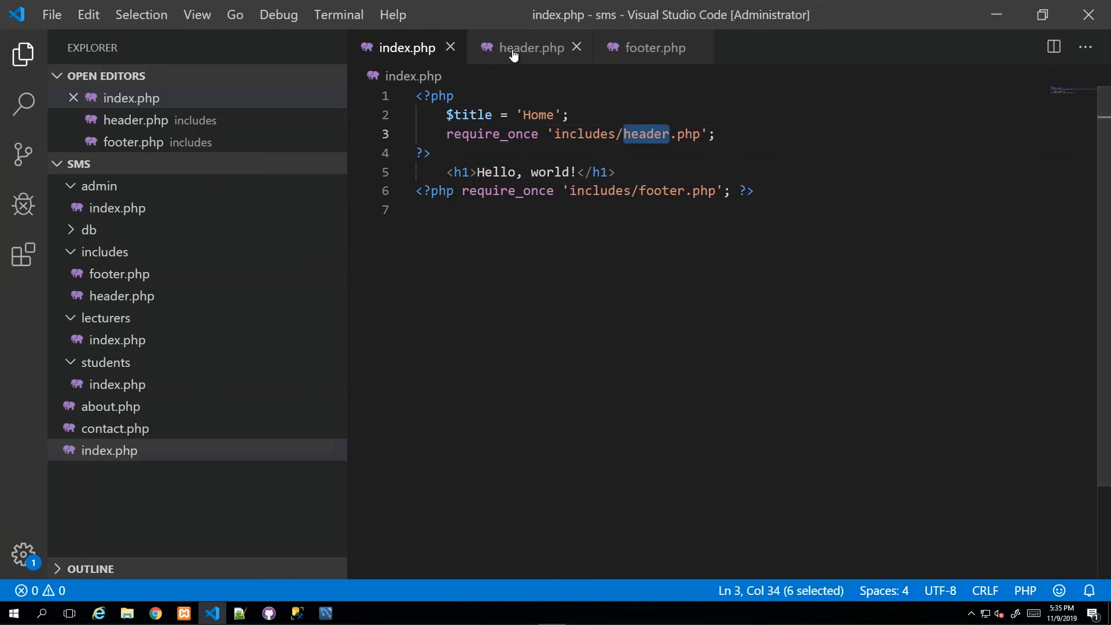
click(530, 47)
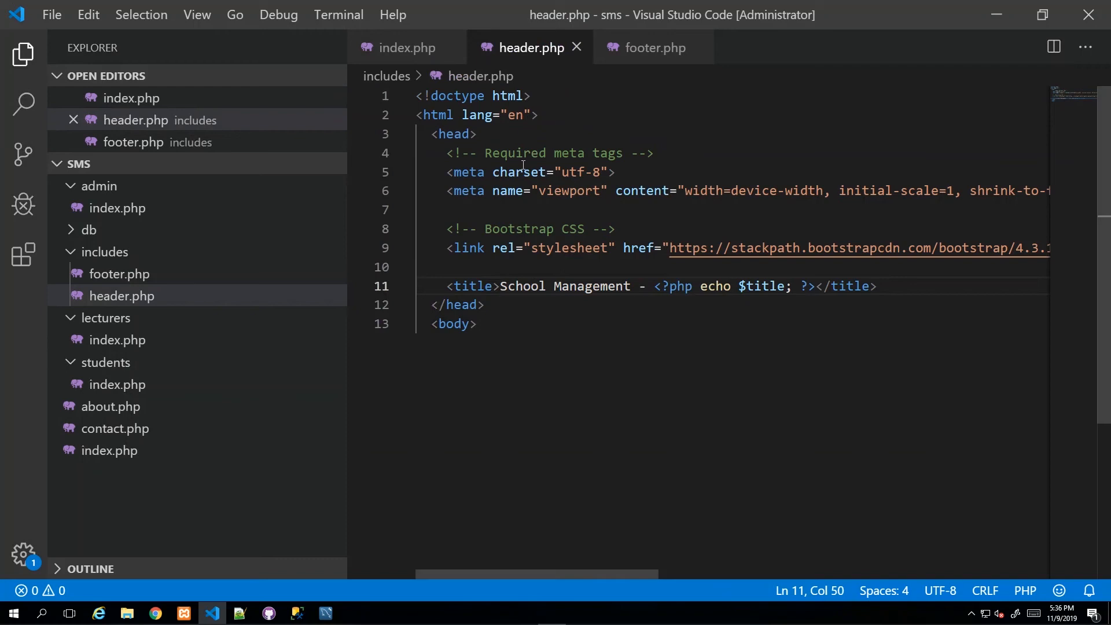
double_click(472, 286)
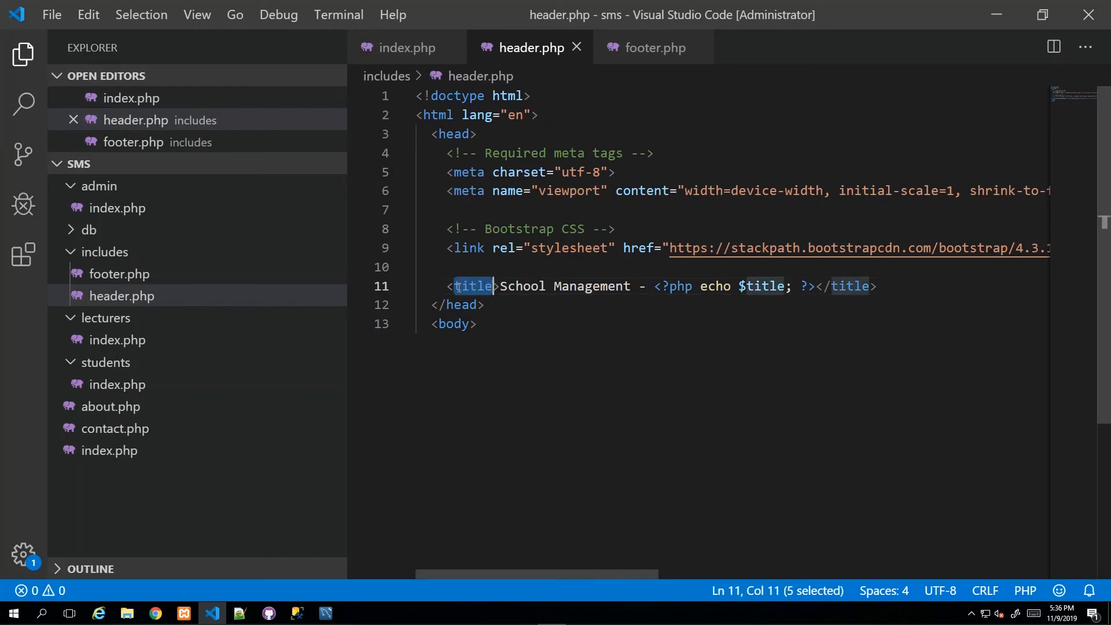
drag(500, 285, 602, 285)
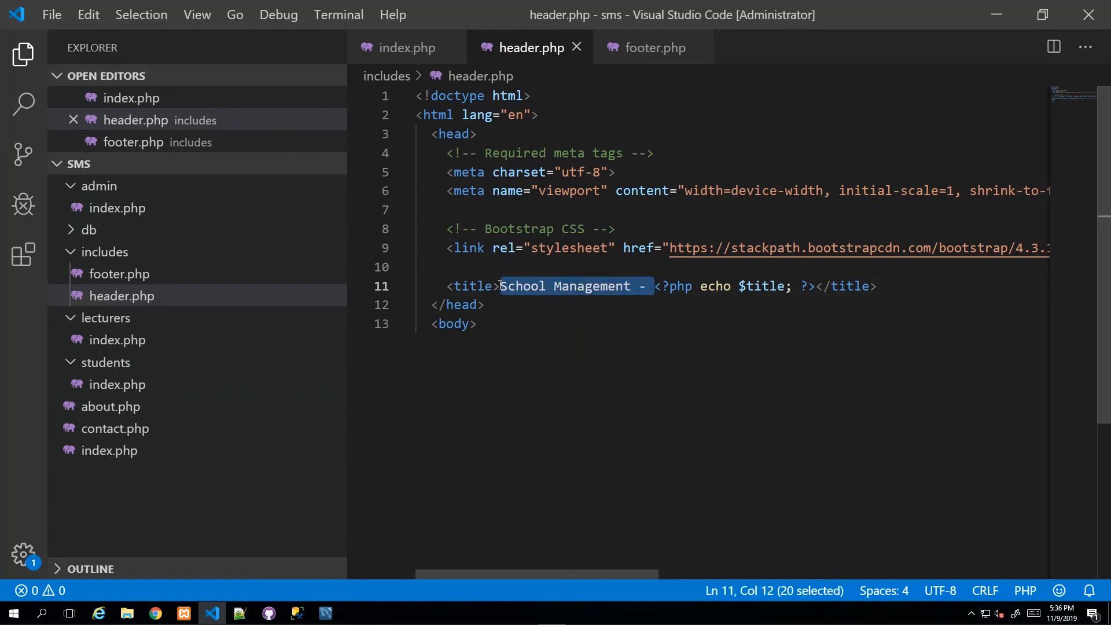
click(501, 286)
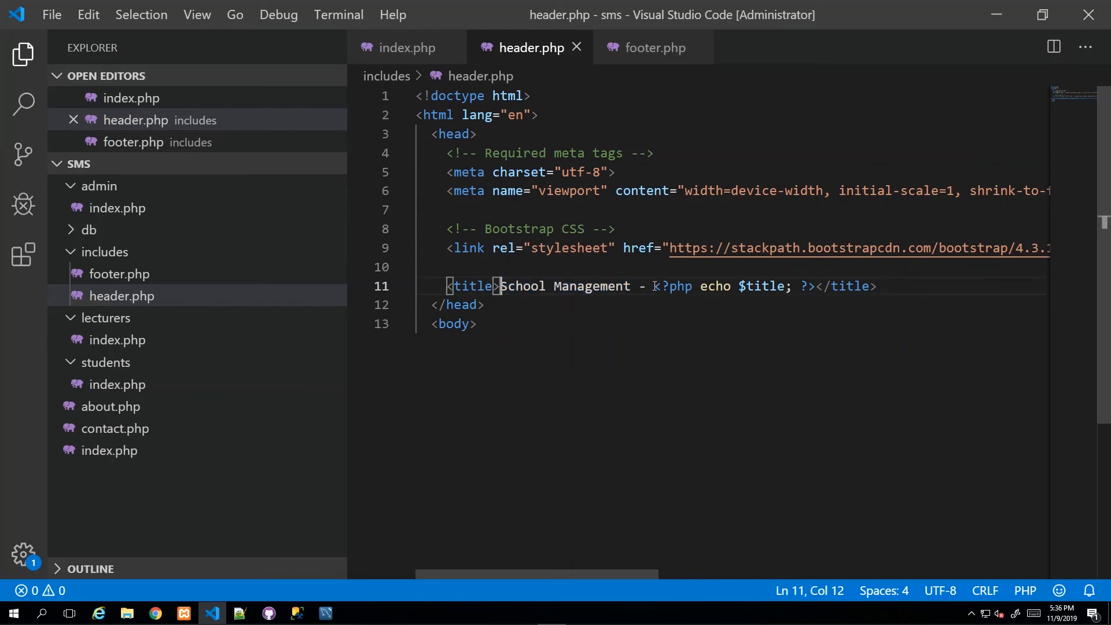
double_click(764, 286)
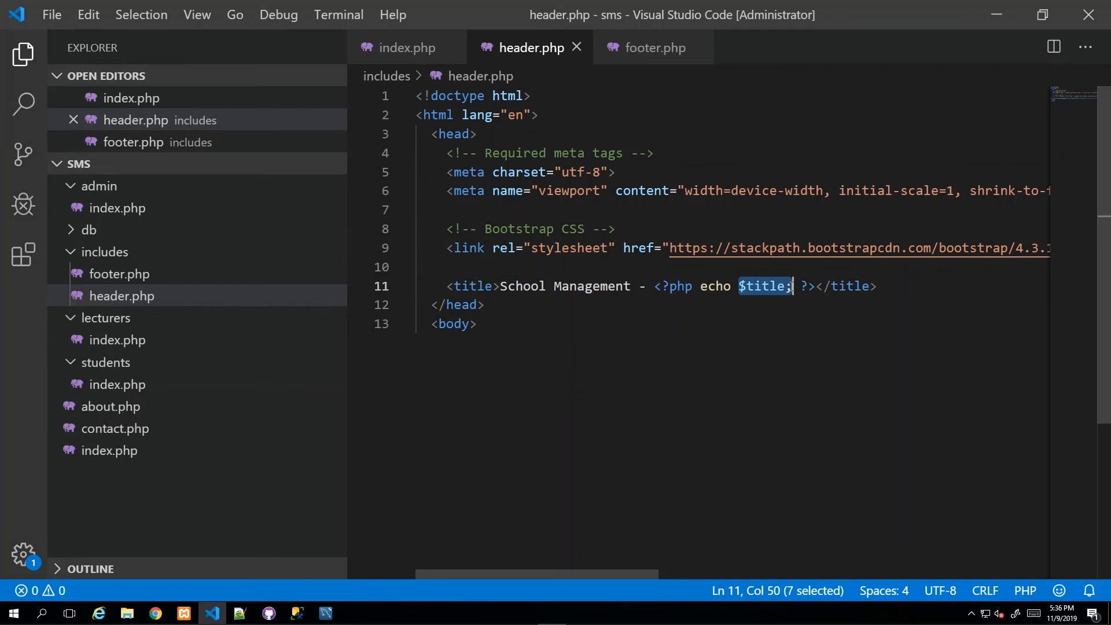
click(582, 169)
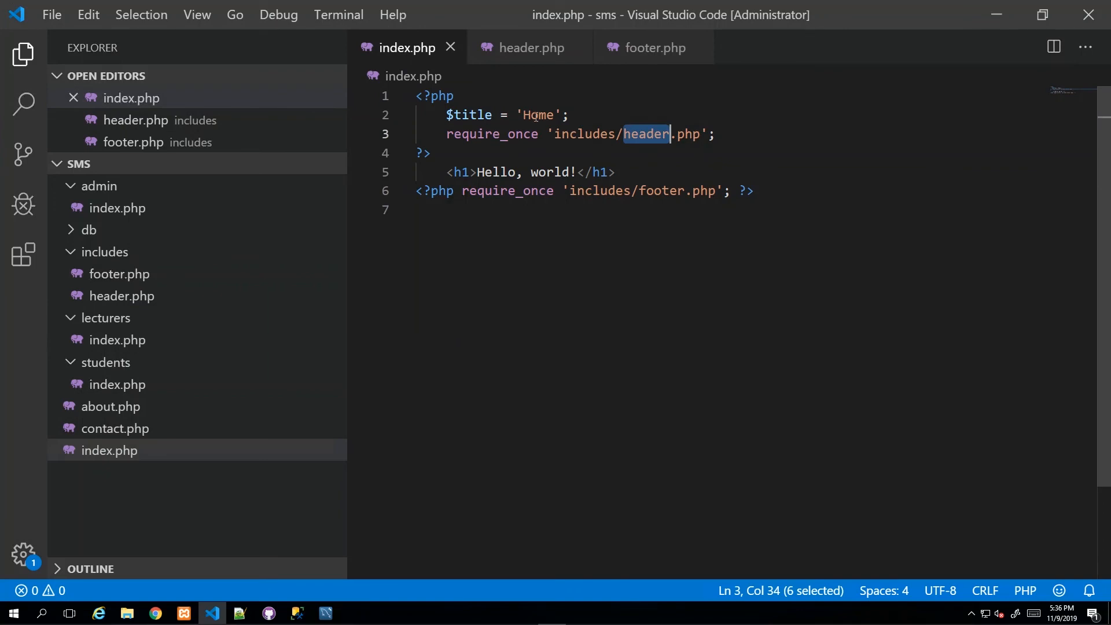
click(532, 48)
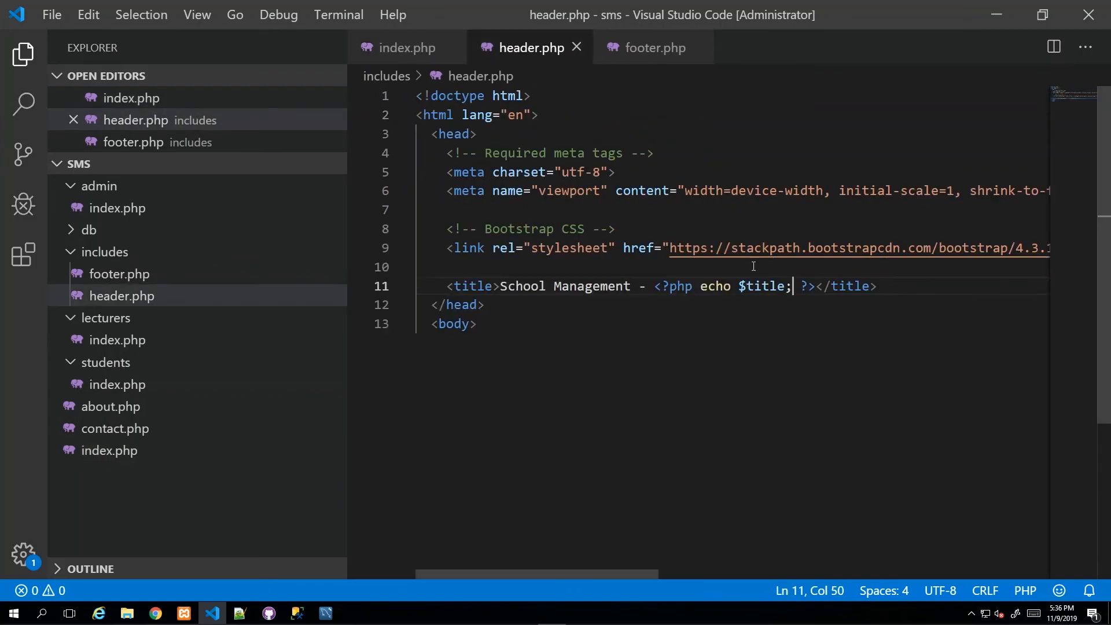
double_click(761, 286)
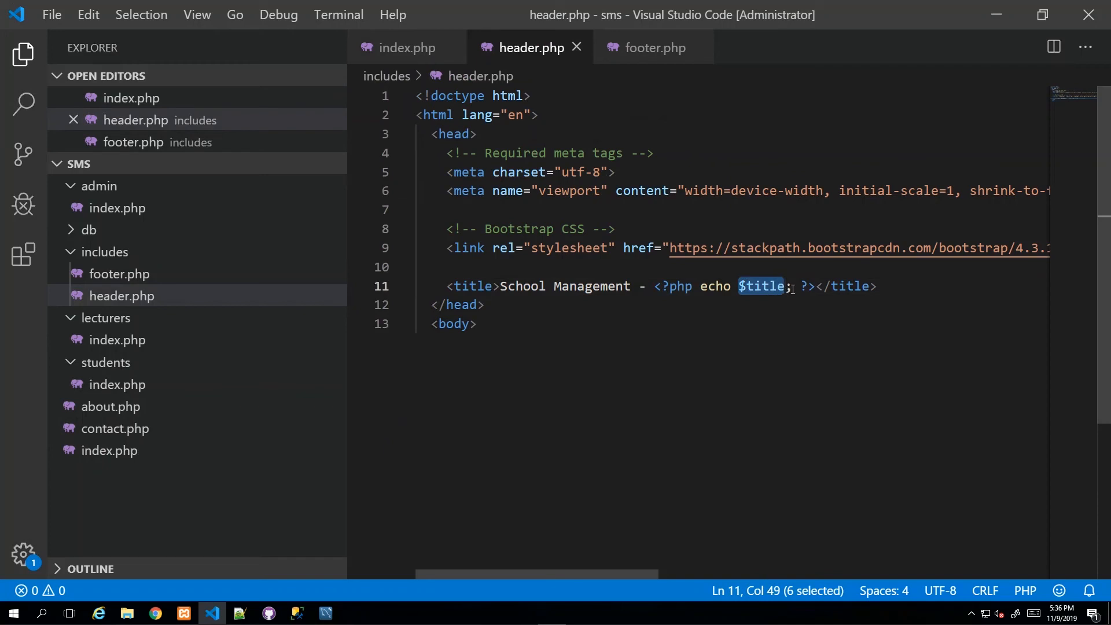
click(548, 266)
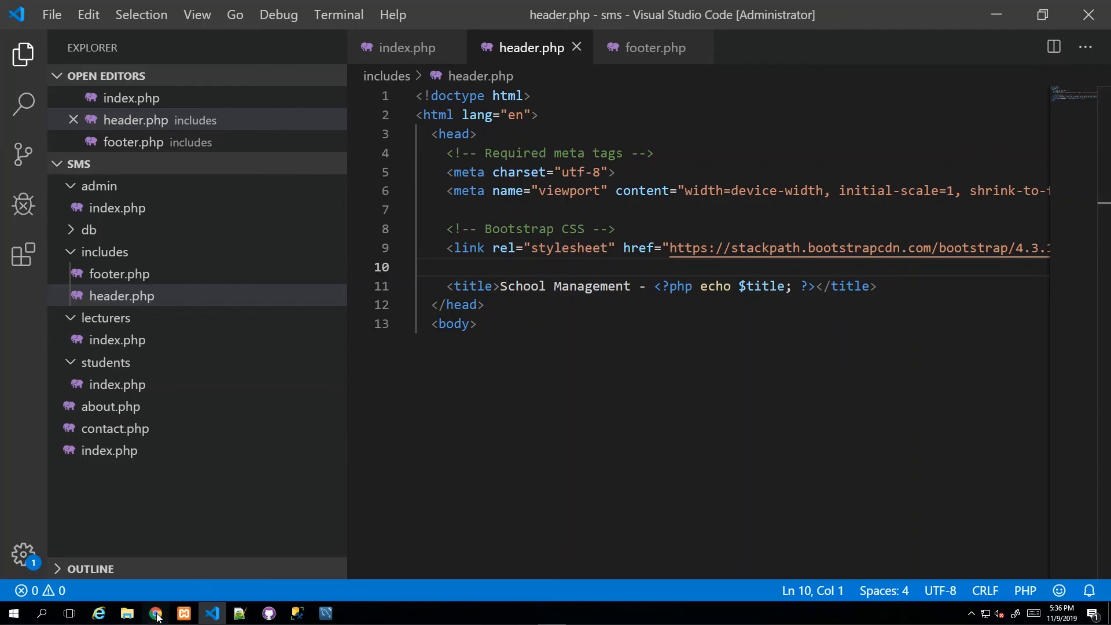
Reload the site in Chrome and set $title to 'Index', confirming the tab title follows it
click(155, 613)
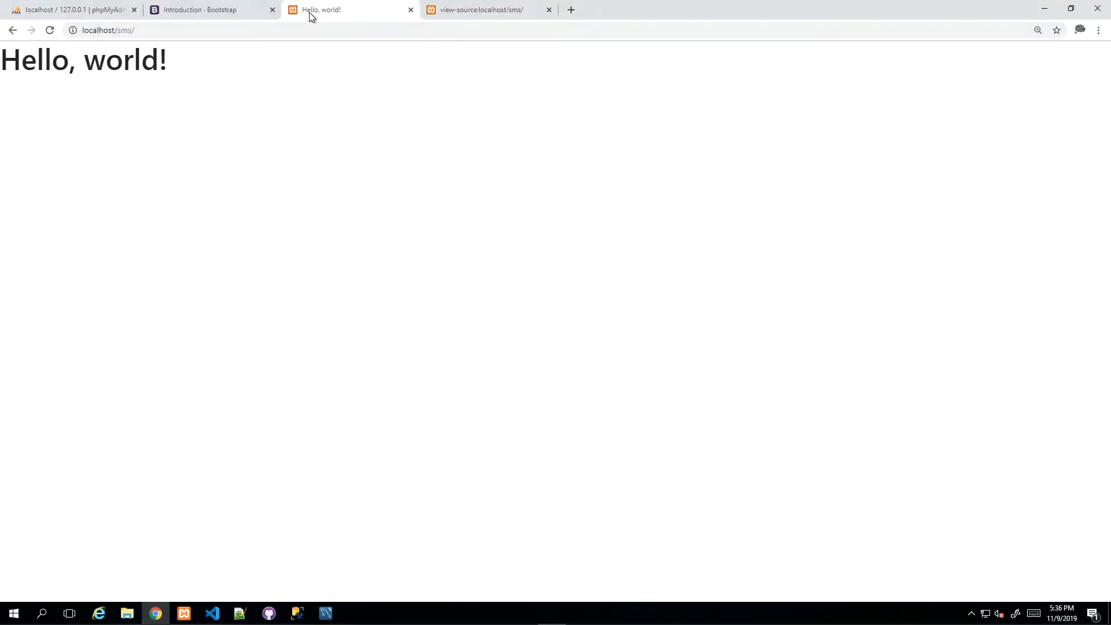
mouse_move(308, 16)
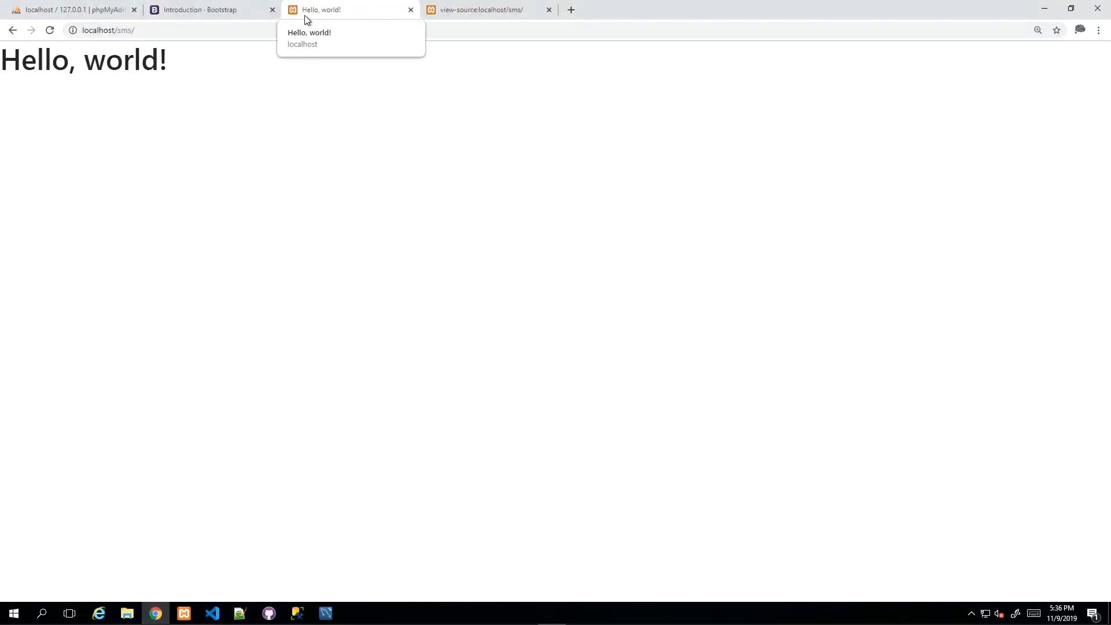
click(47, 31)
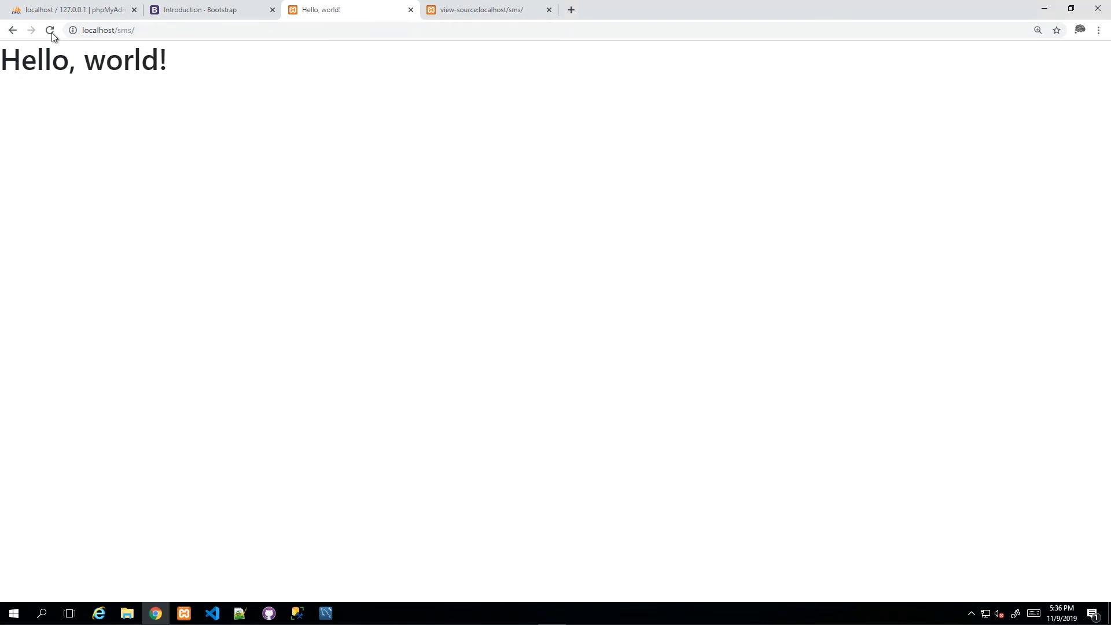
mouse_move(313, 16)
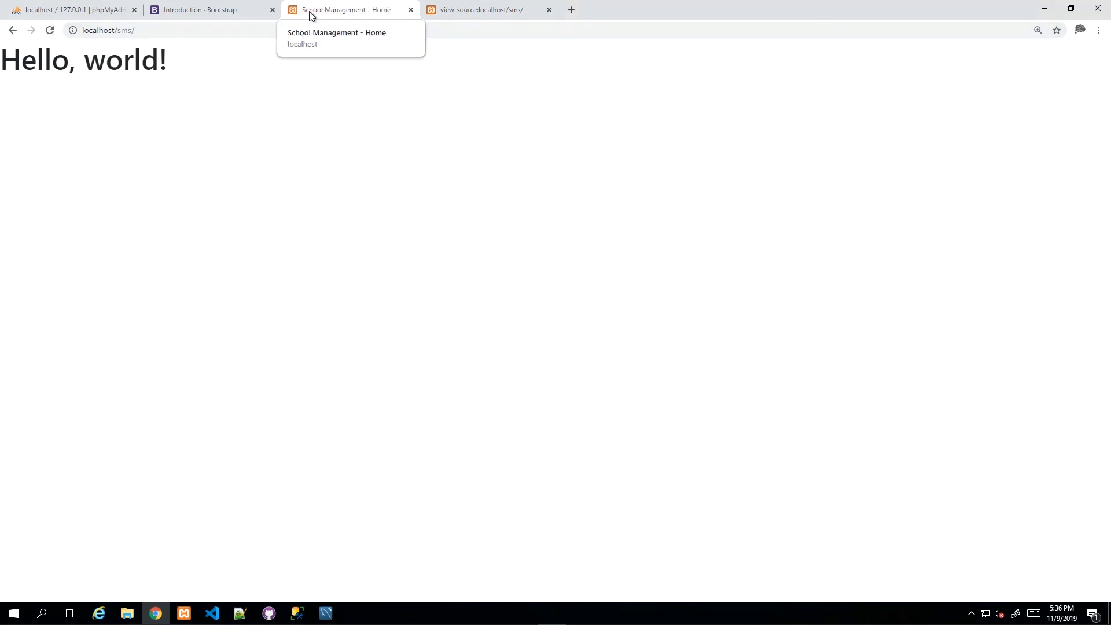
mouse_move(383, 10)
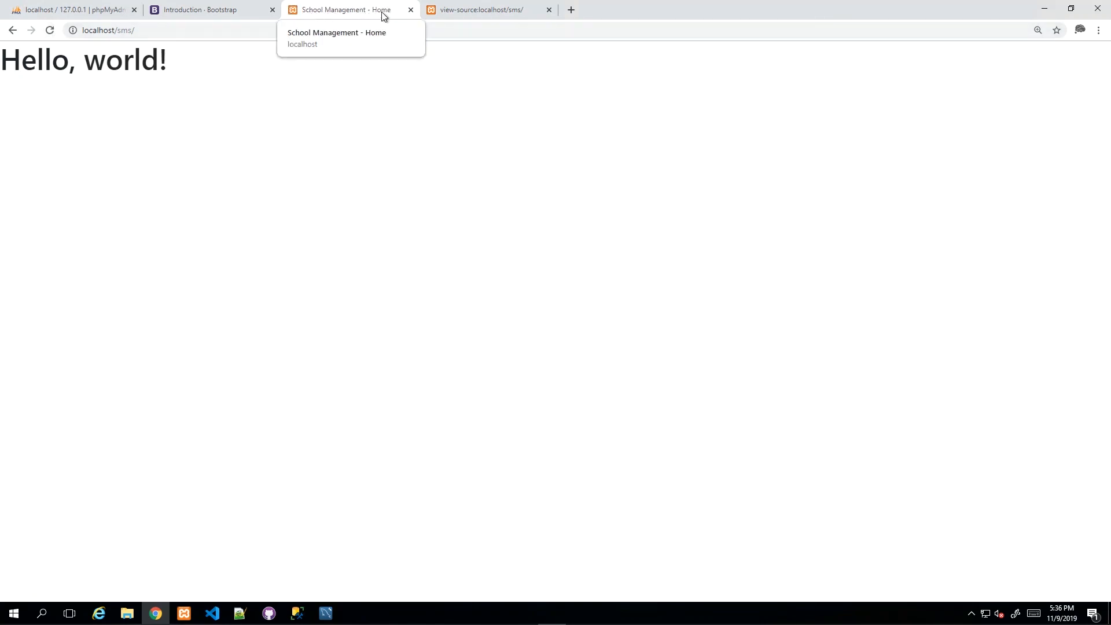
click(211, 613)
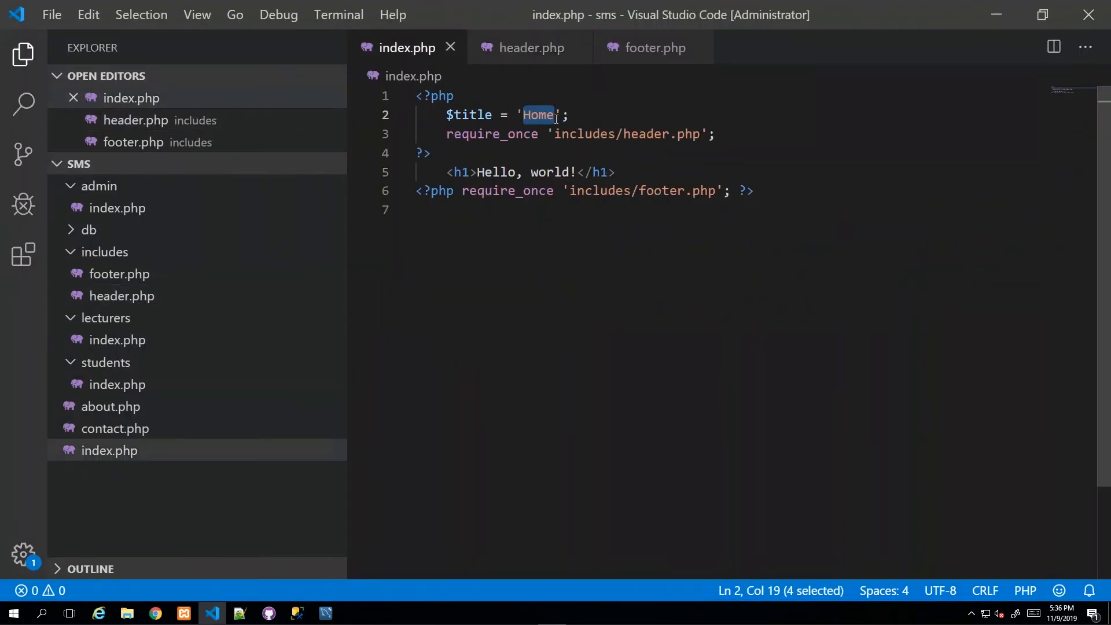
text(Inde)
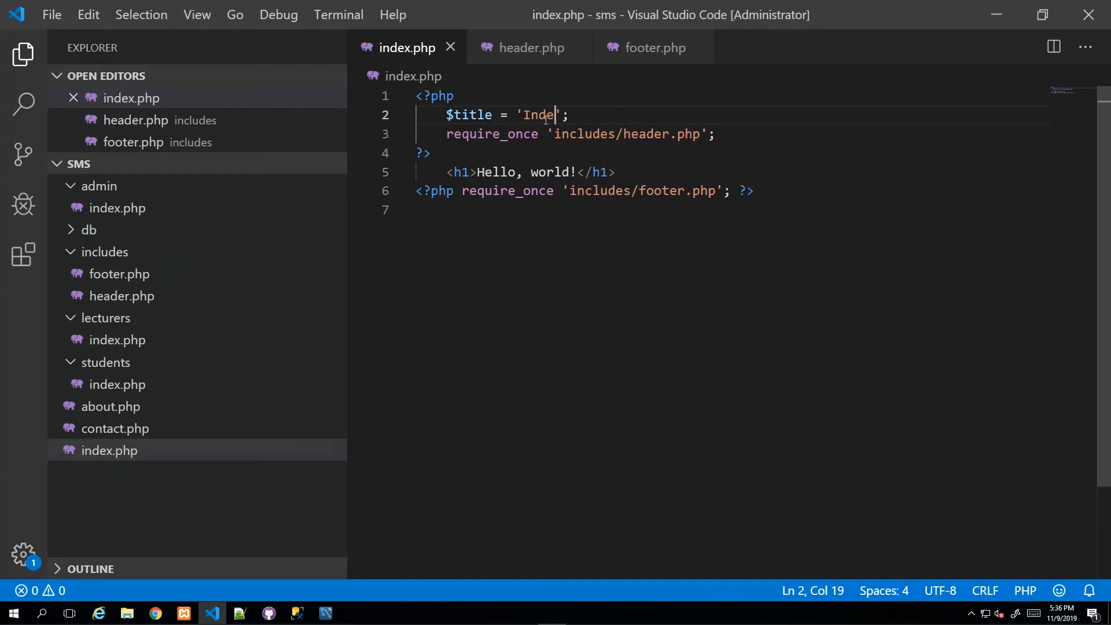
click(155, 613)
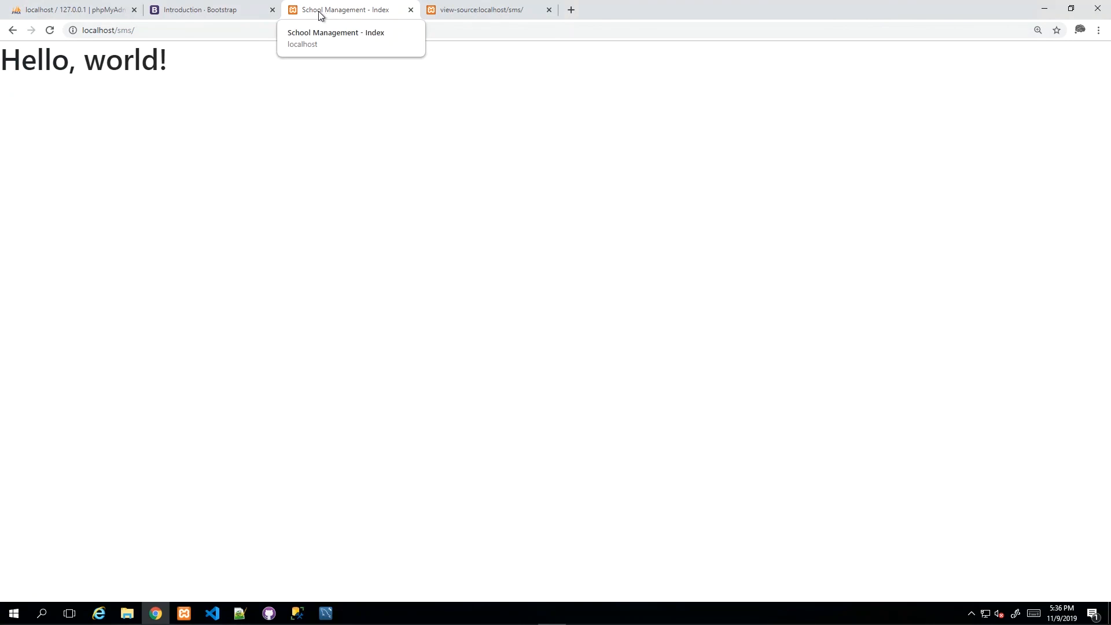
mouse_move(379, 14)
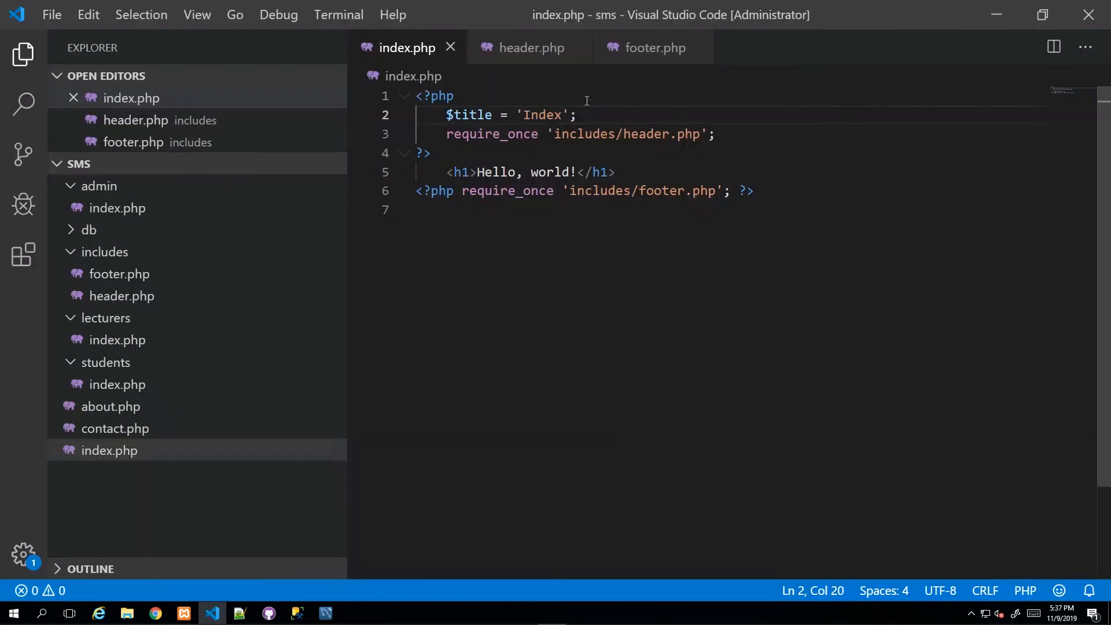
Change $title in the root index.php back to 'Home'
text(H)
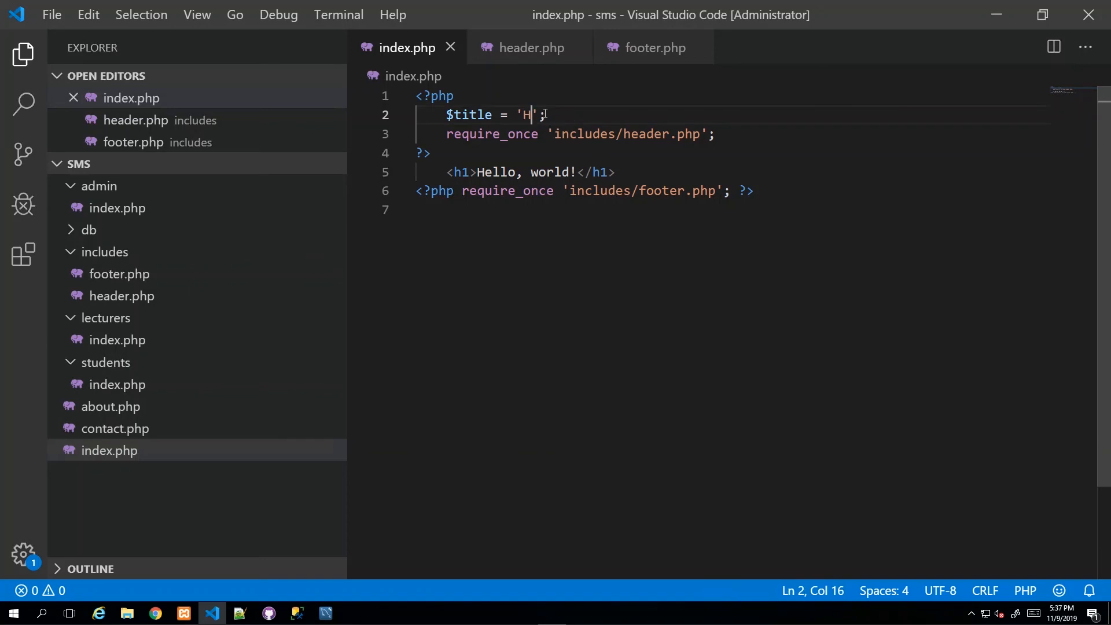
text(ome)
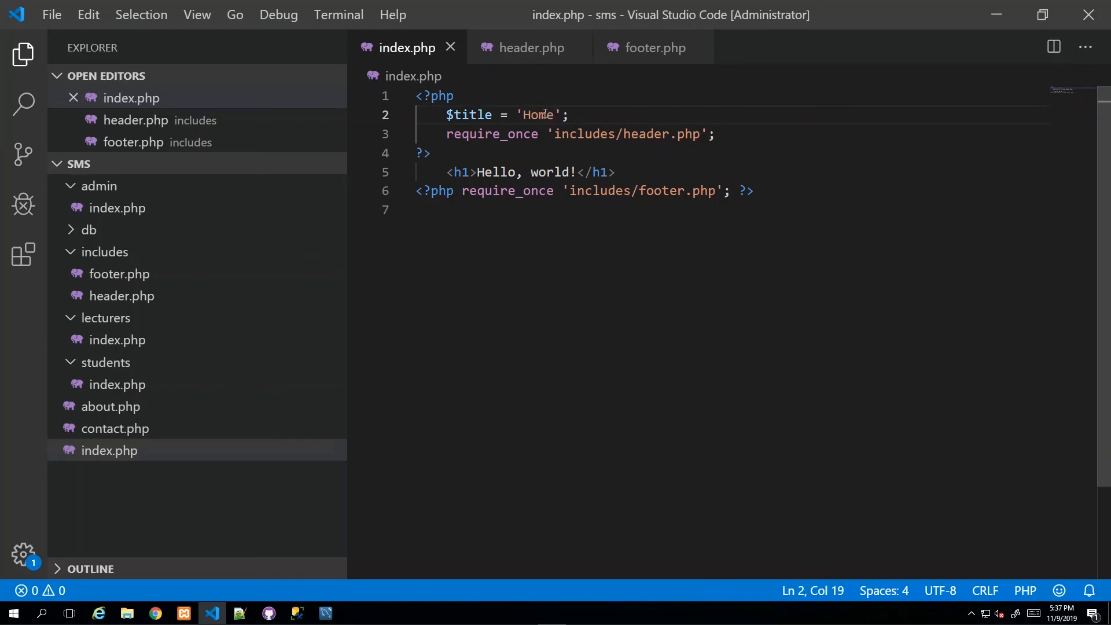
click(531, 47)
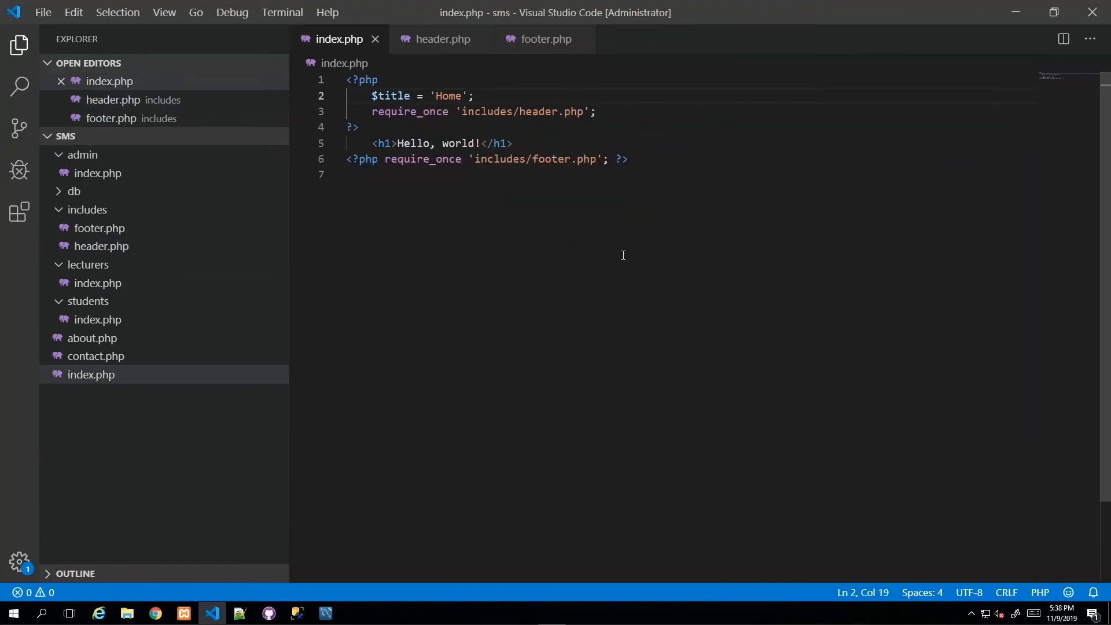
mouse_move(452, 174)
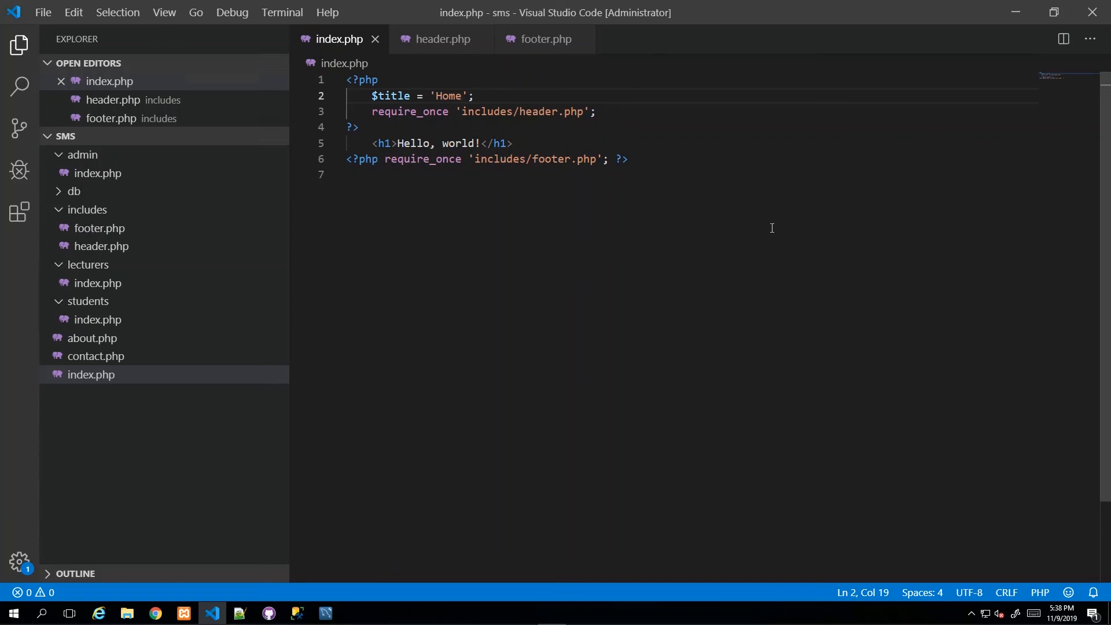
Paste the home page's code into admin index.php and set its title to 'Admin Home'
key(Ctrl+A)
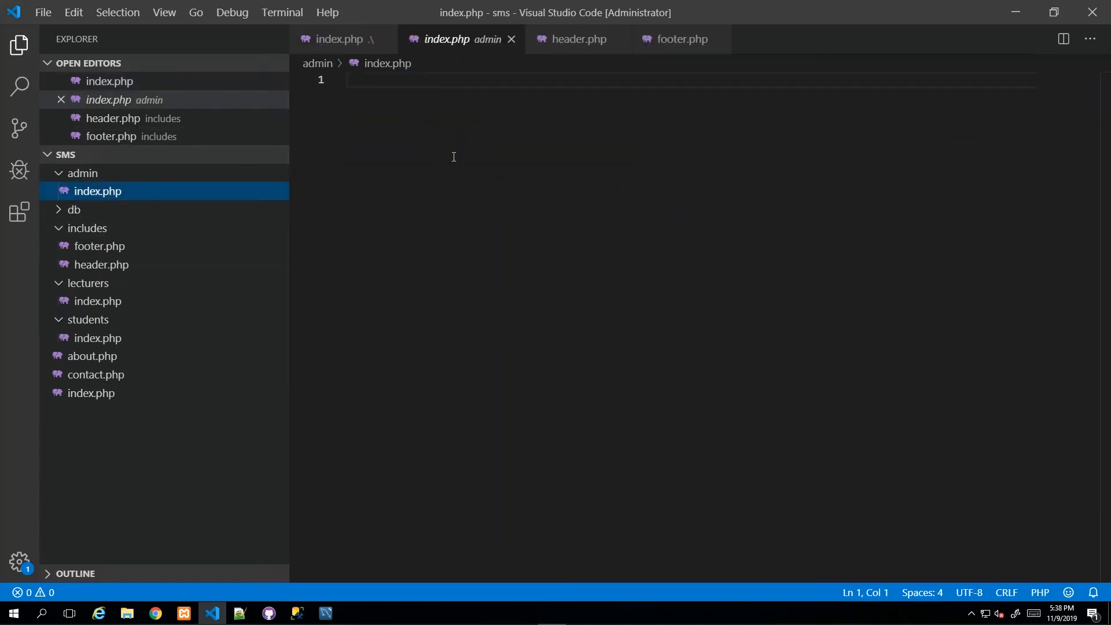
text(<?php)
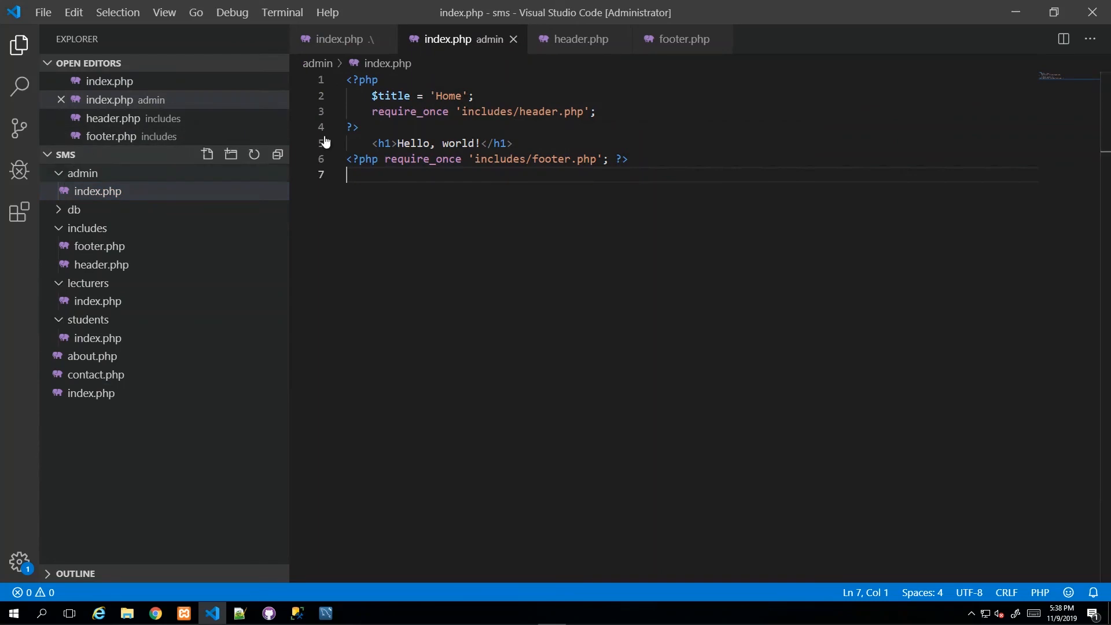
double_click(448, 96)
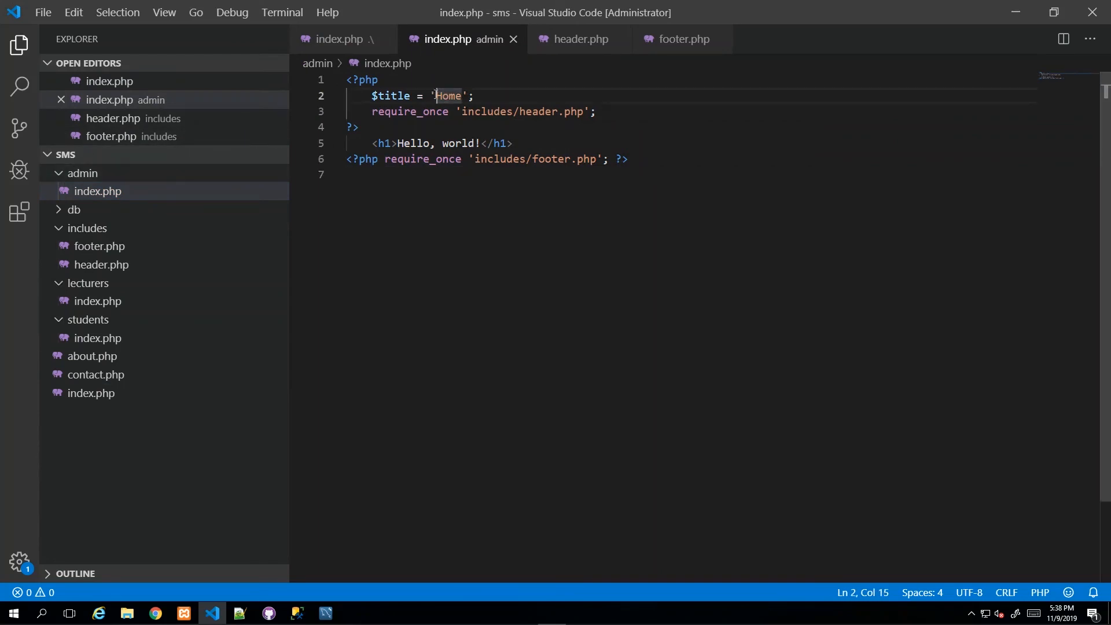
text(Admin)
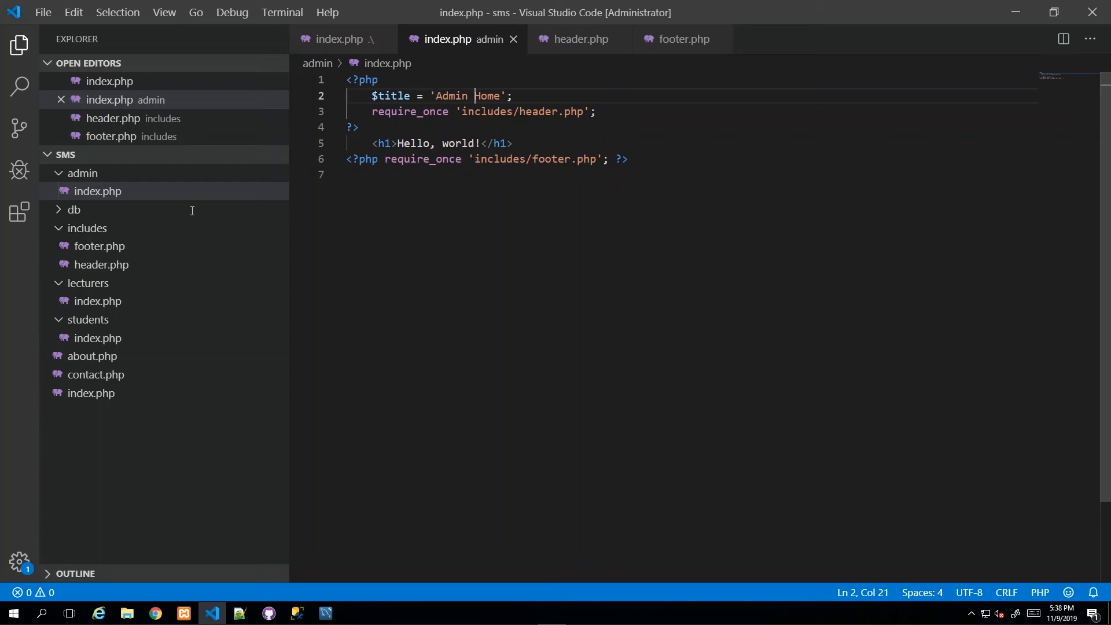
Set the lecturers index.php title to 'Lecturer Home', then review header.php and footer.php
click(99, 301)
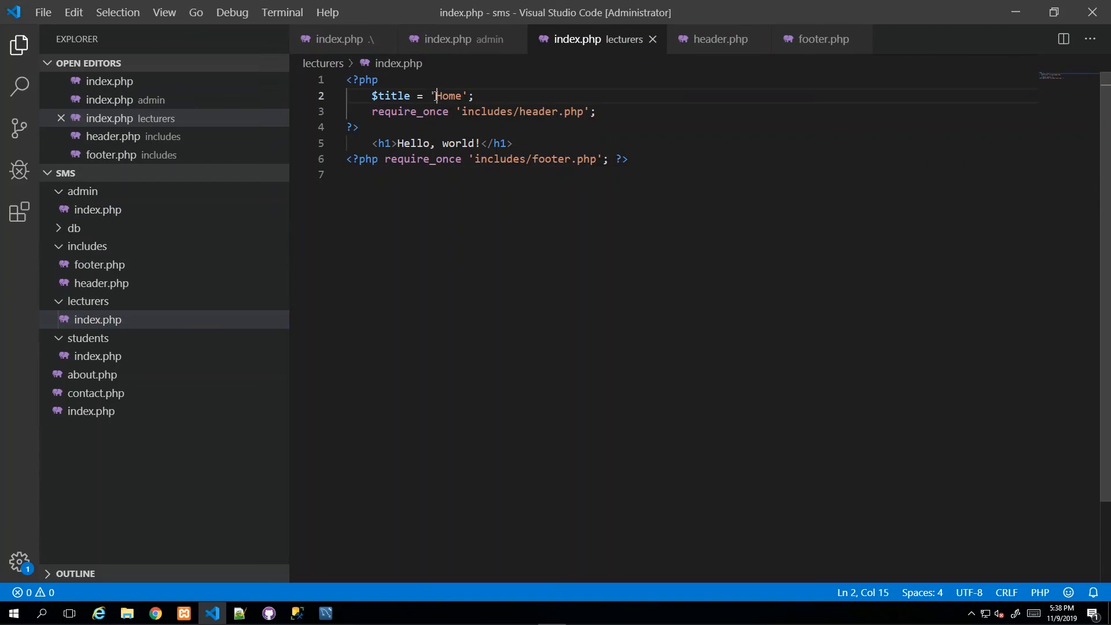
text(Lecturer)
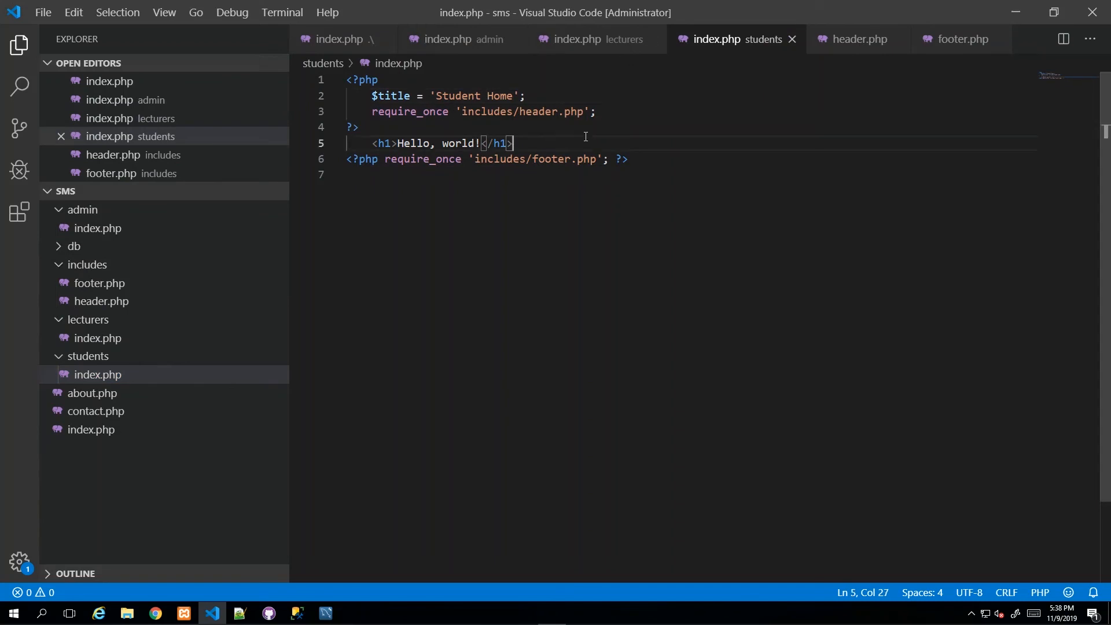
mouse_move(585, 80)
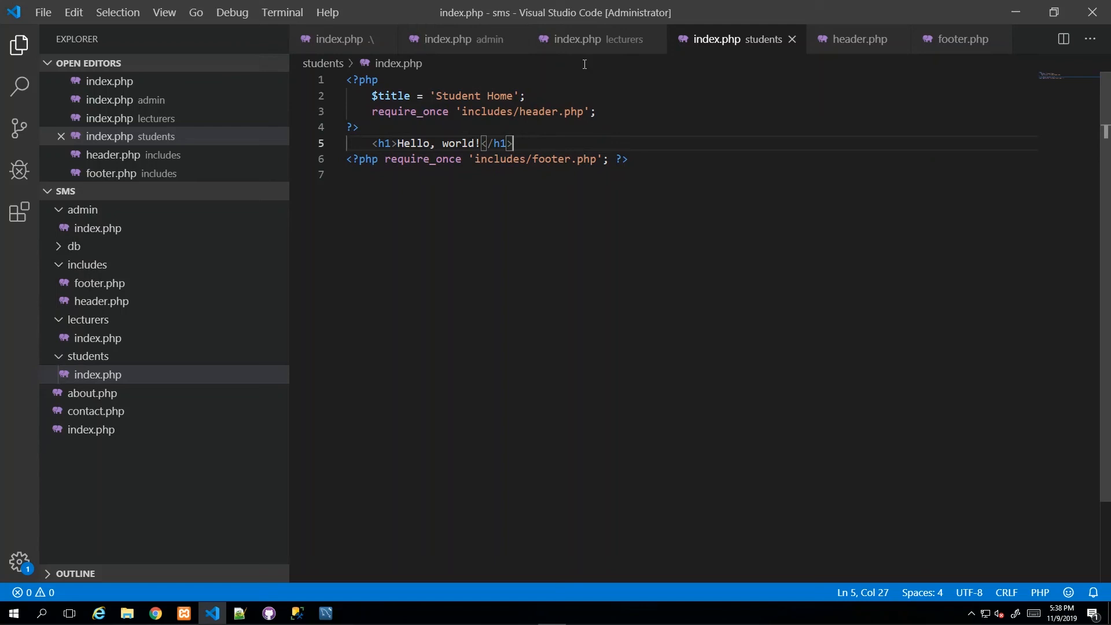
click(858, 38)
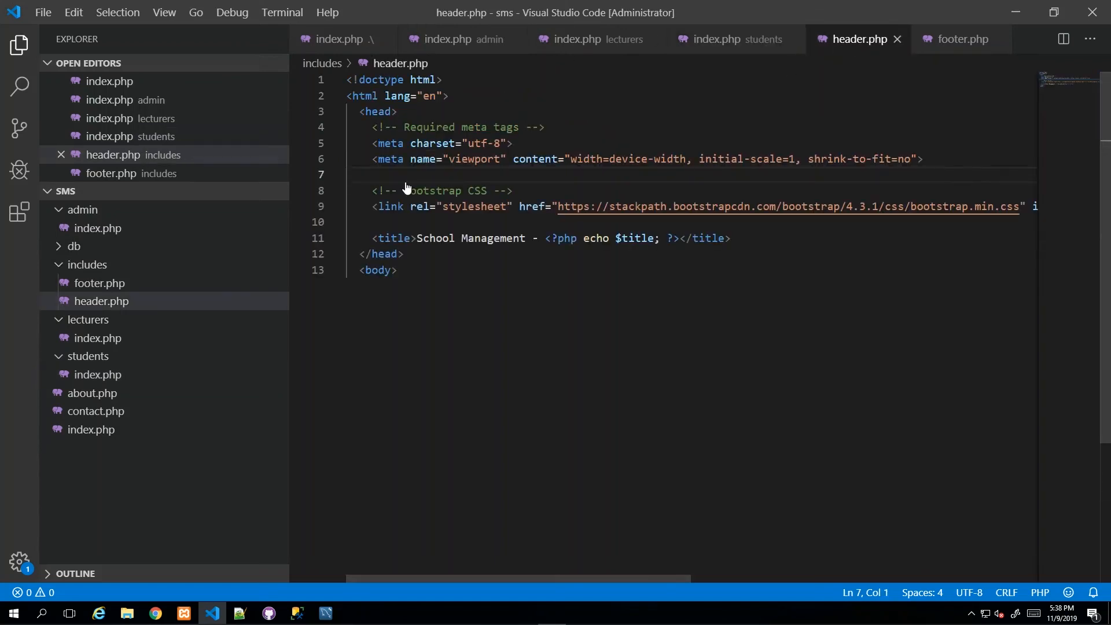
click(960, 38)
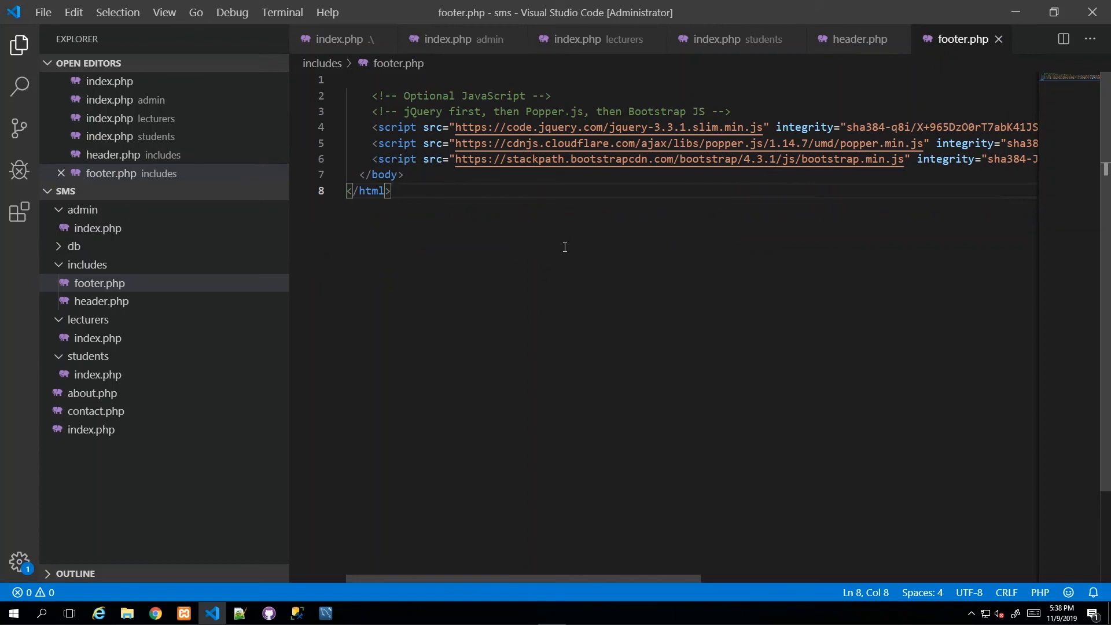
mouse_move(575, 248)
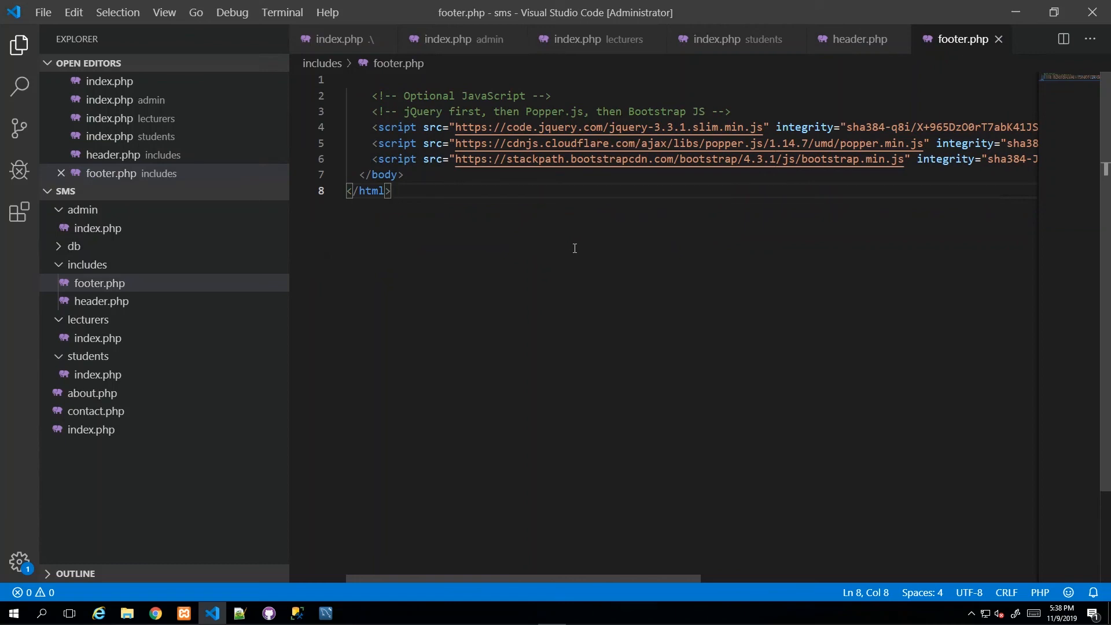
mouse_move(464, 152)
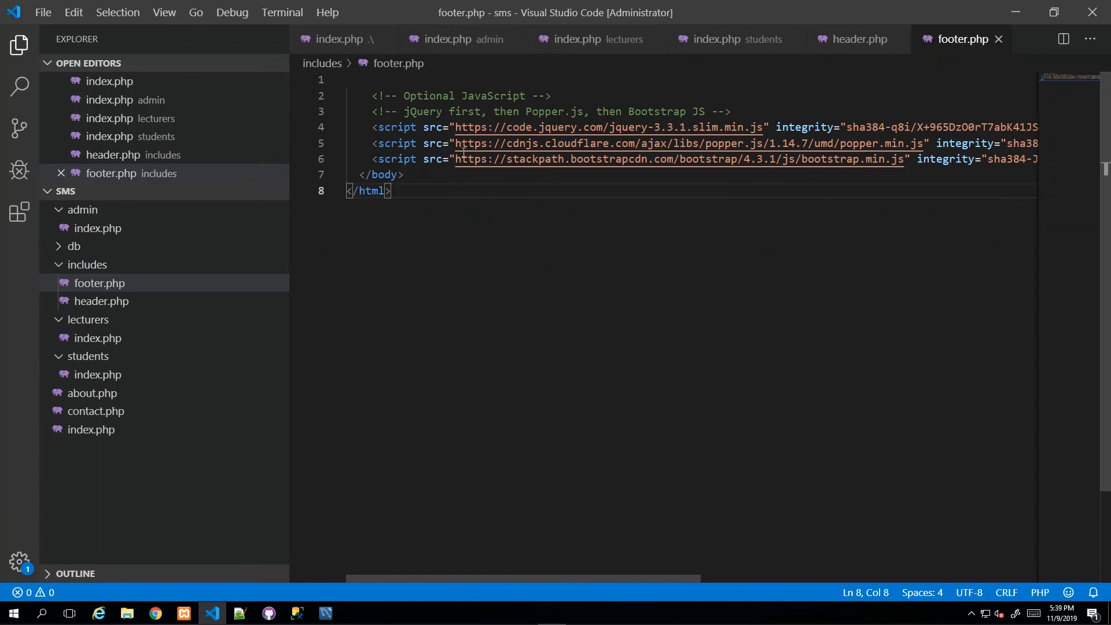
mouse_move(778, 185)
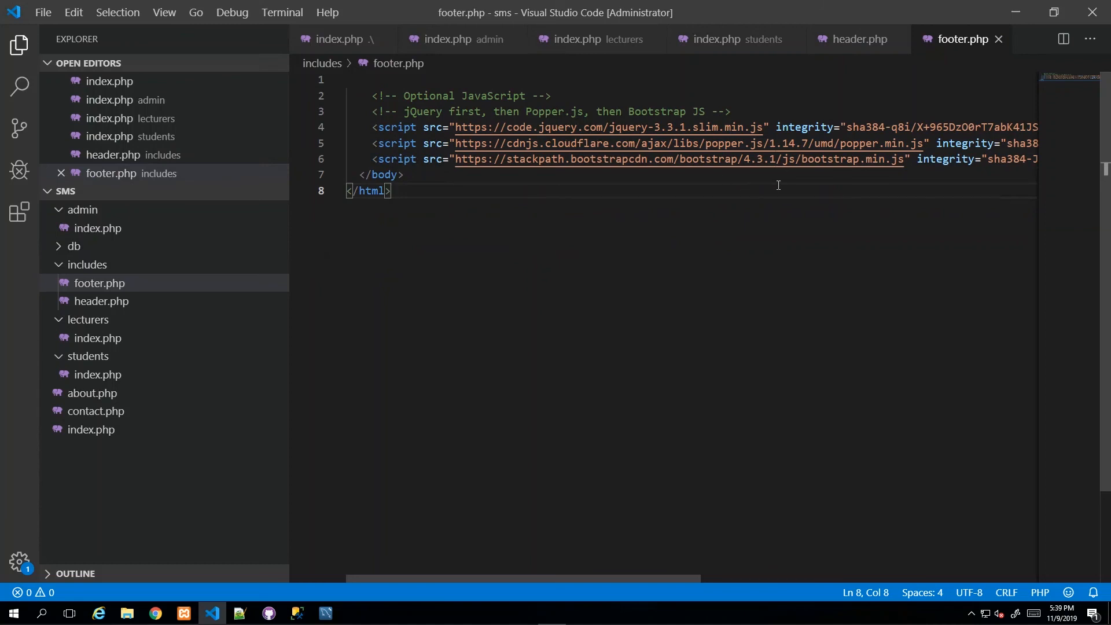
mouse_move(623, 545)
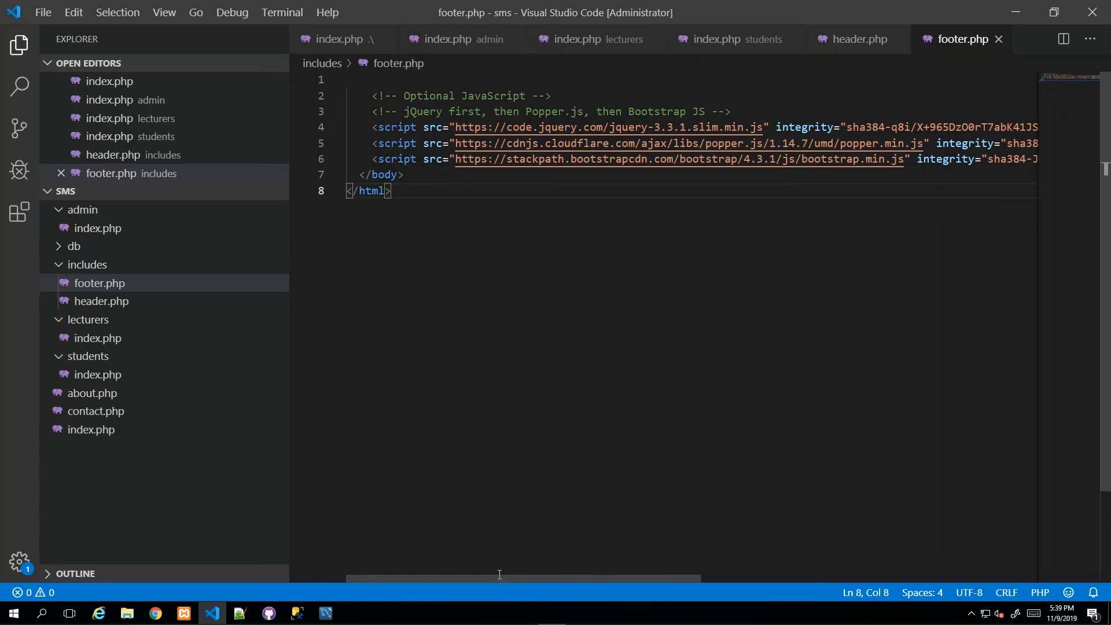
Enable word wrap in footer.php so the long script lines are fully visible
scroll(right, 3)
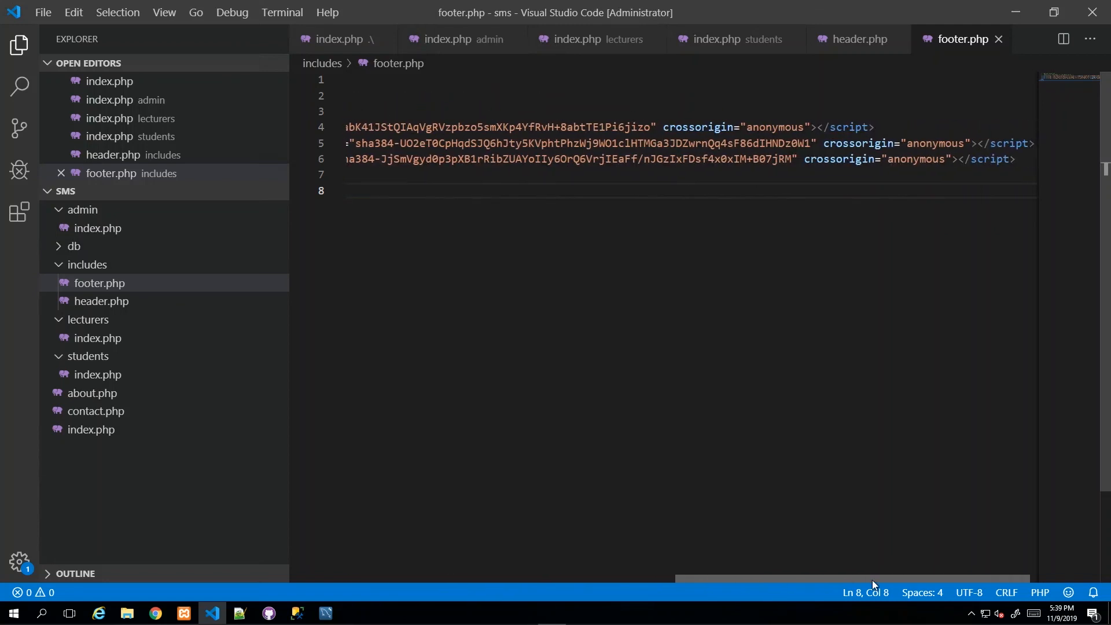
scroll(left, 3)
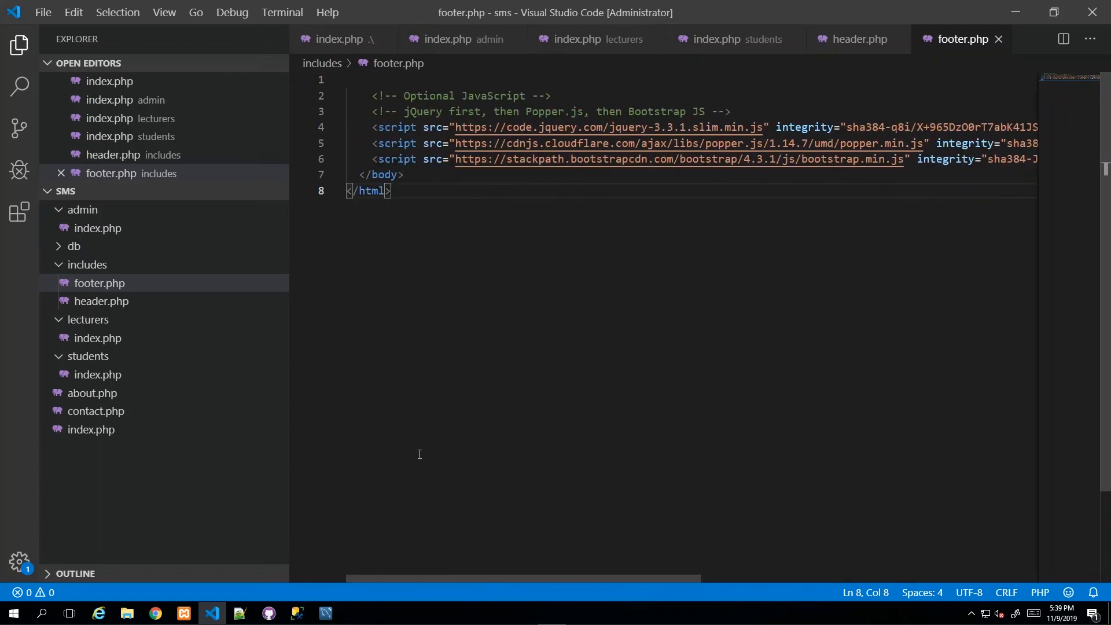
mouse_move(289, 364)
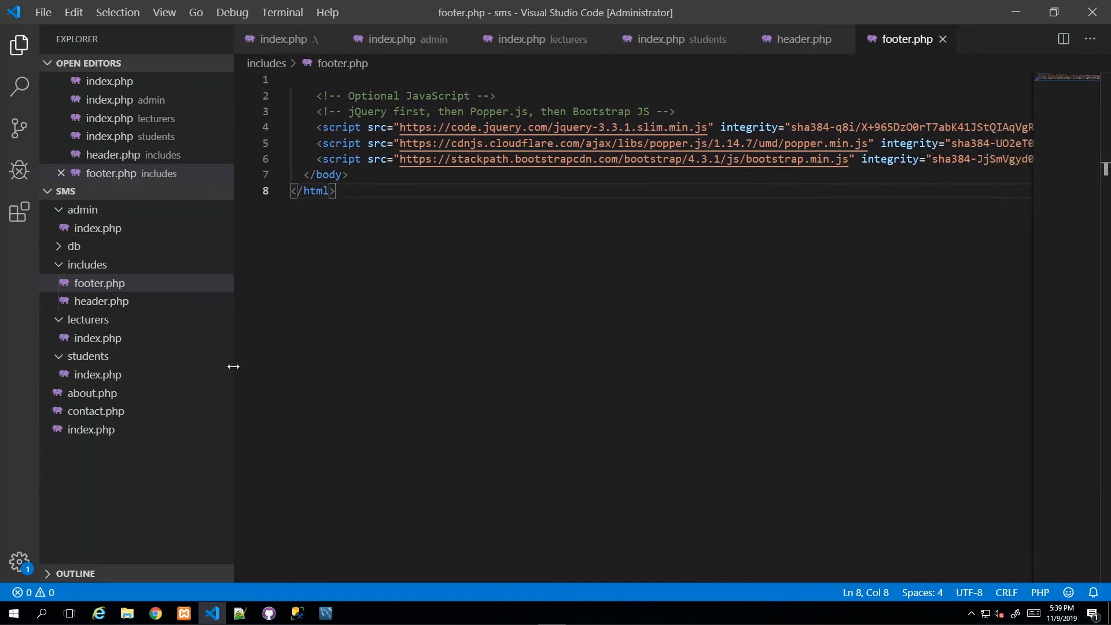
mouse_move(235, 372)
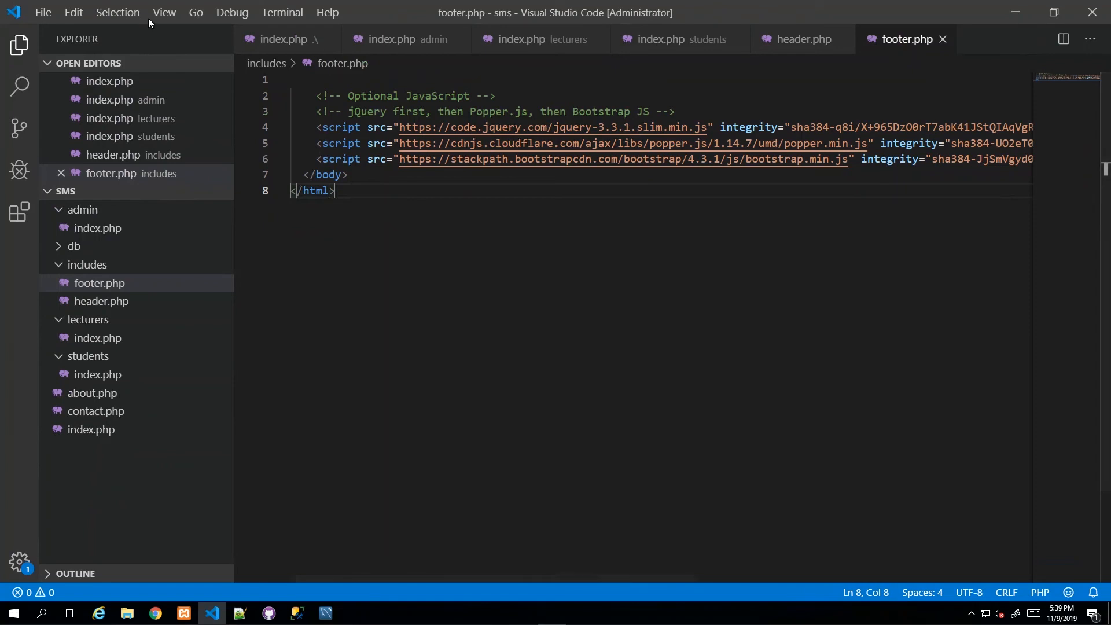
click(164, 12)
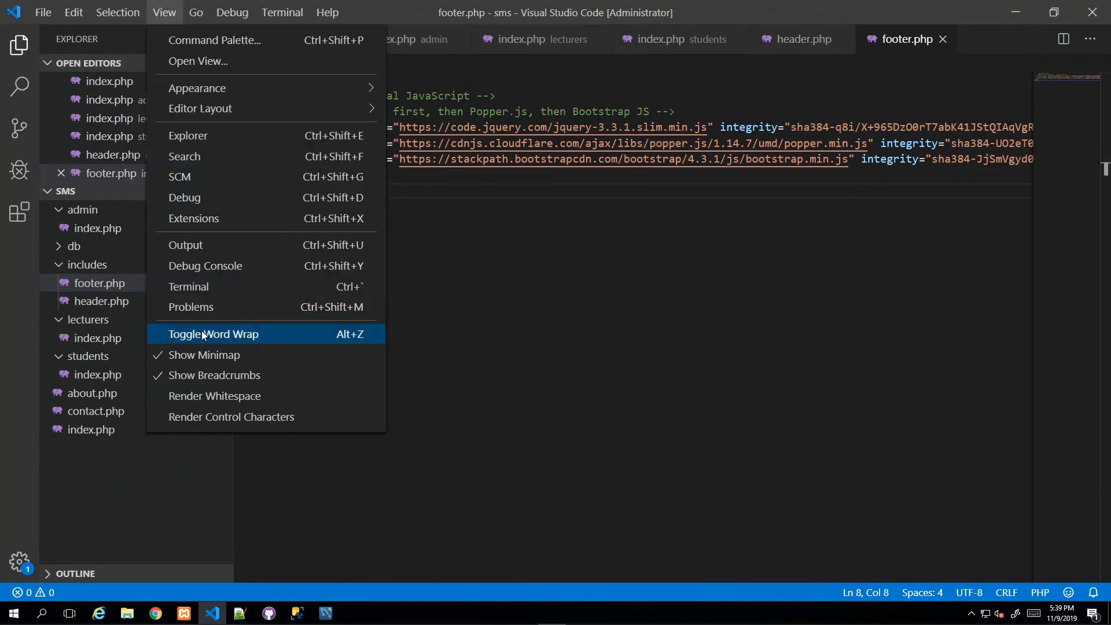
click(213, 334)
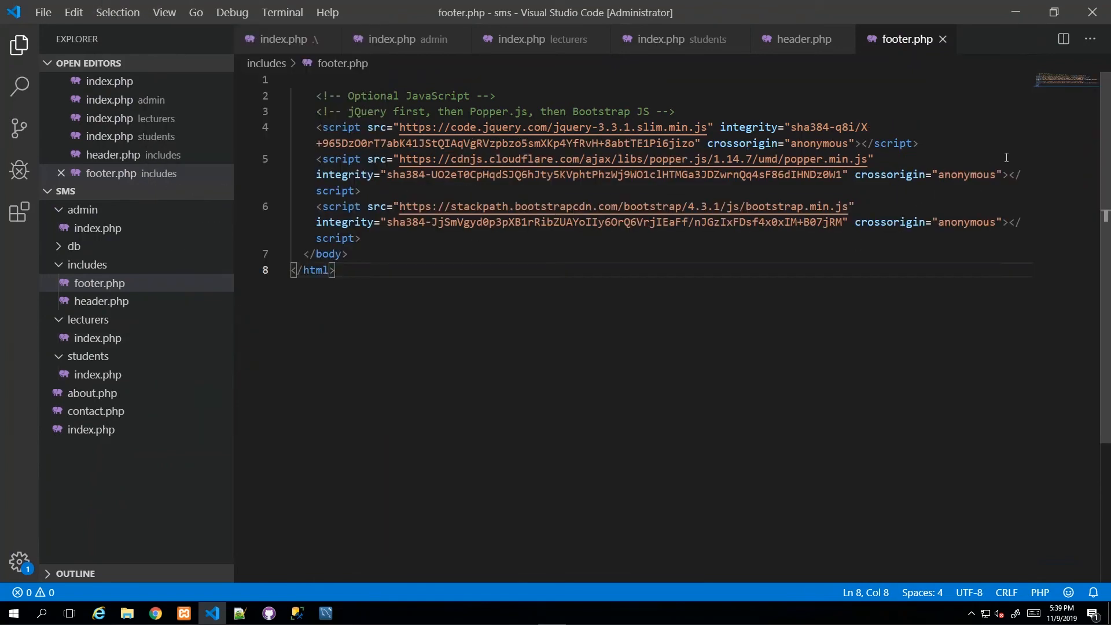
mouse_move(795, 53)
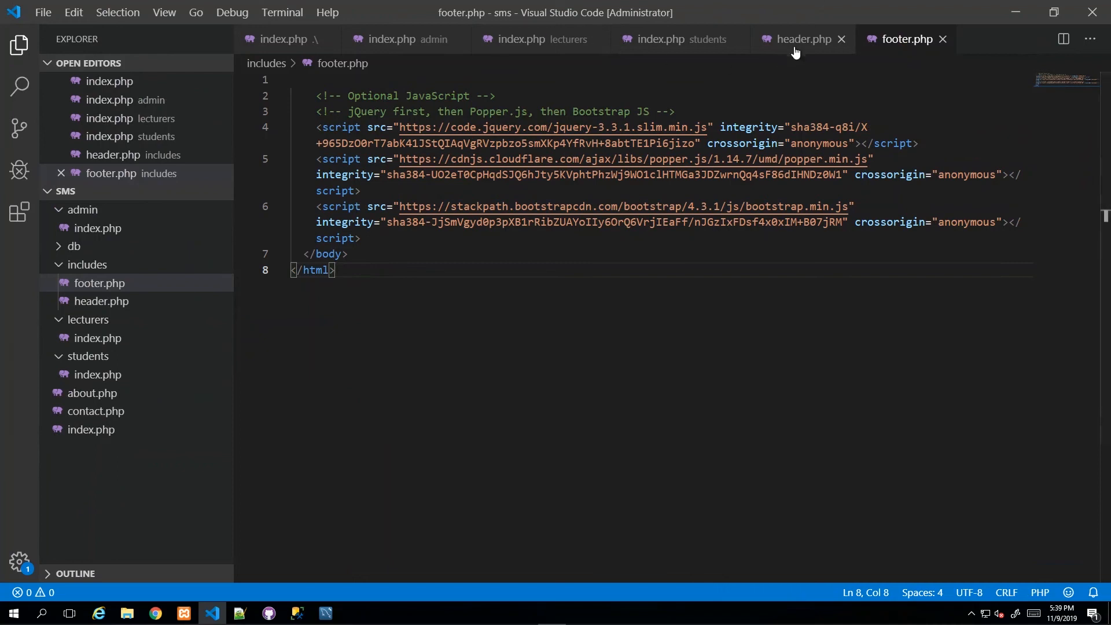
Enable word wrap in header.php for its long stylesheet lines
click(804, 39)
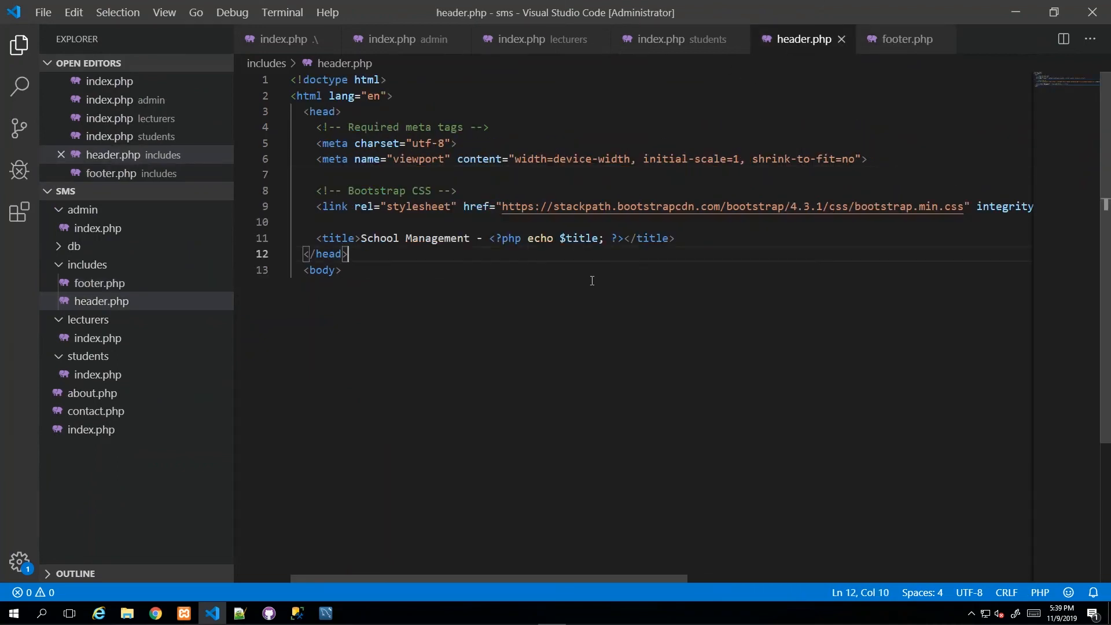
click(164, 12)
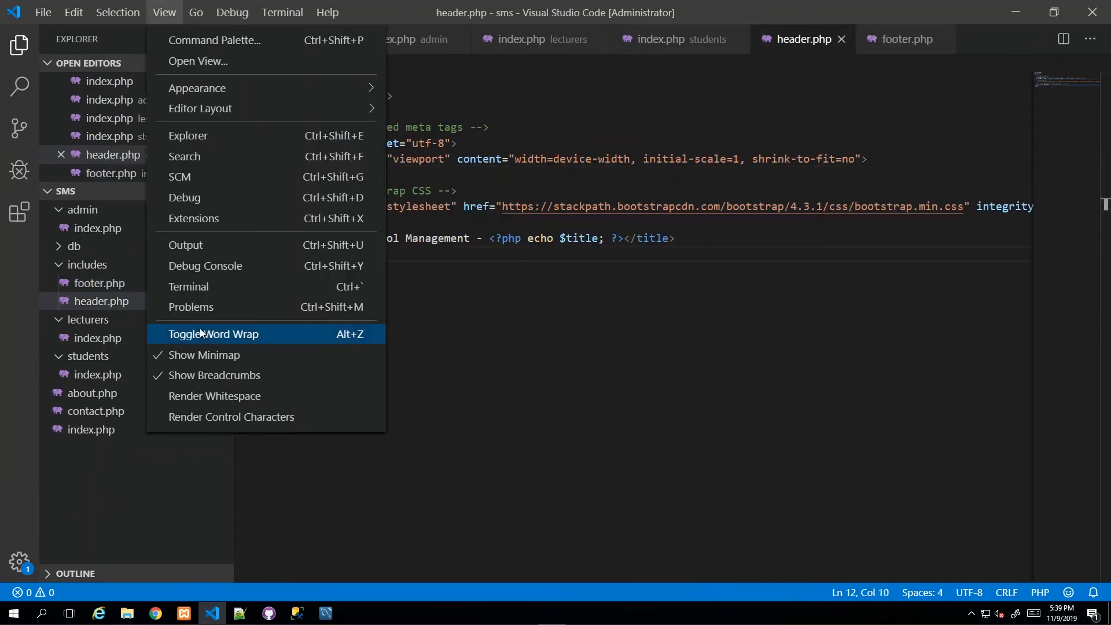
click(213, 334)
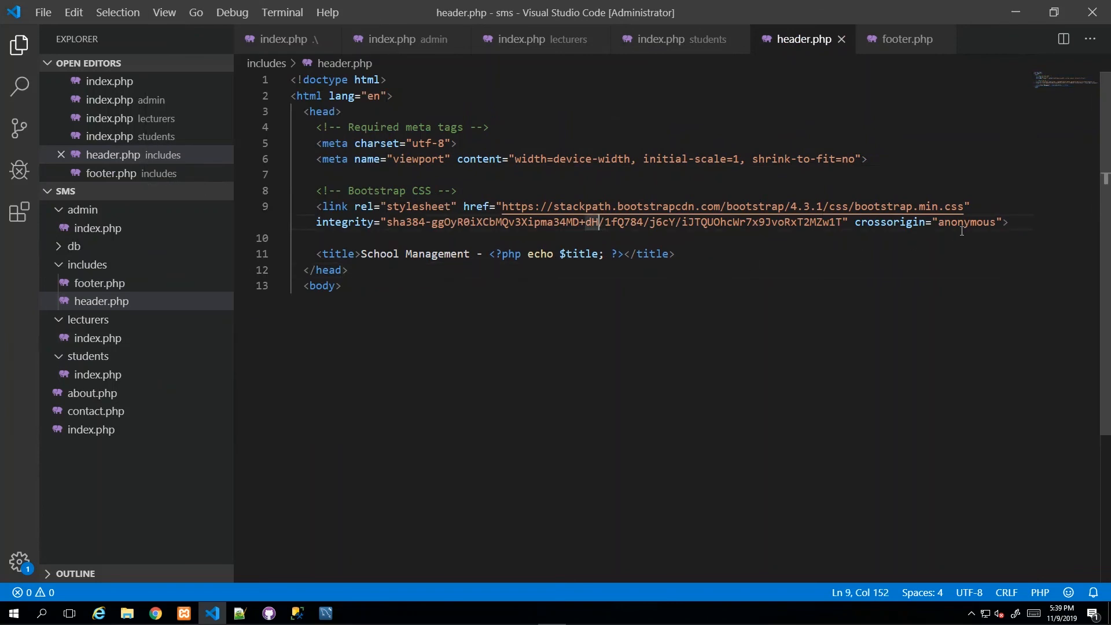